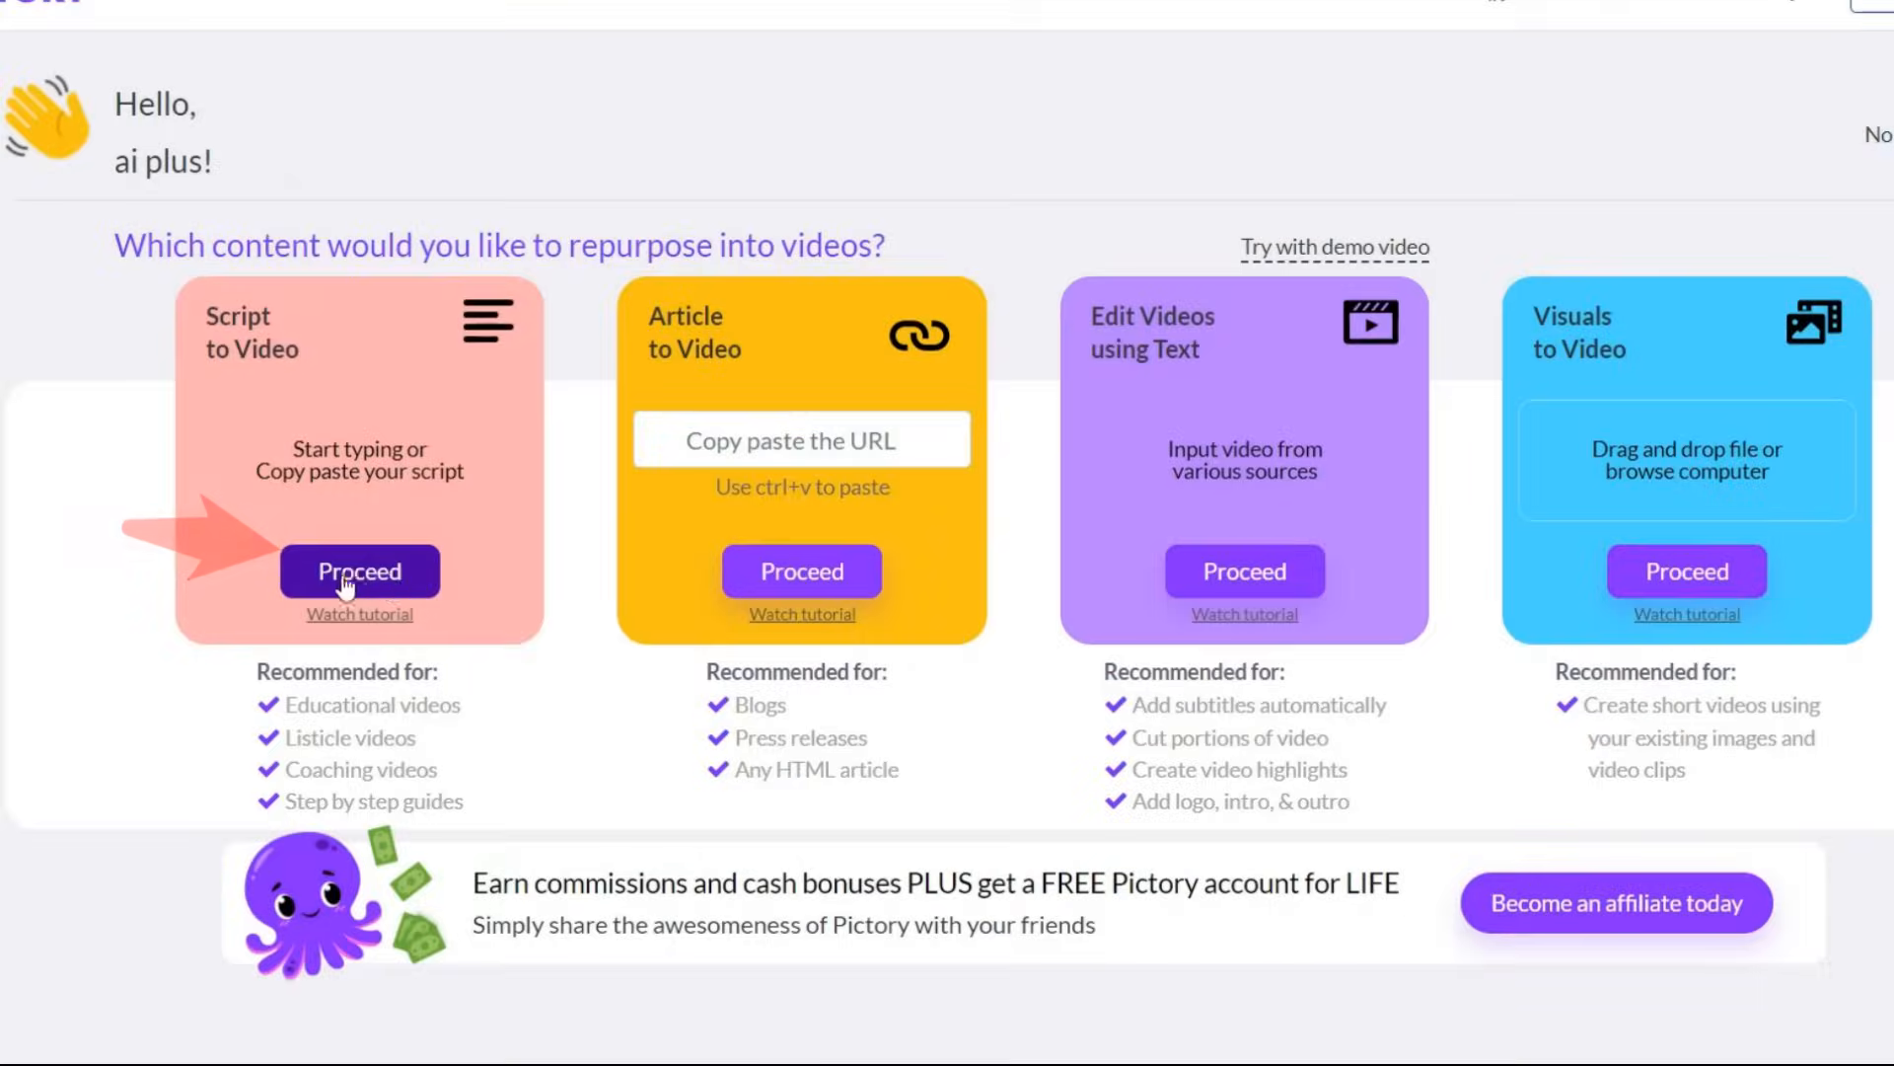
Start a Script to Video project named 'video title 1' with the script broken into lines.
{"action": "left_click", "coordinate": [360, 572]}
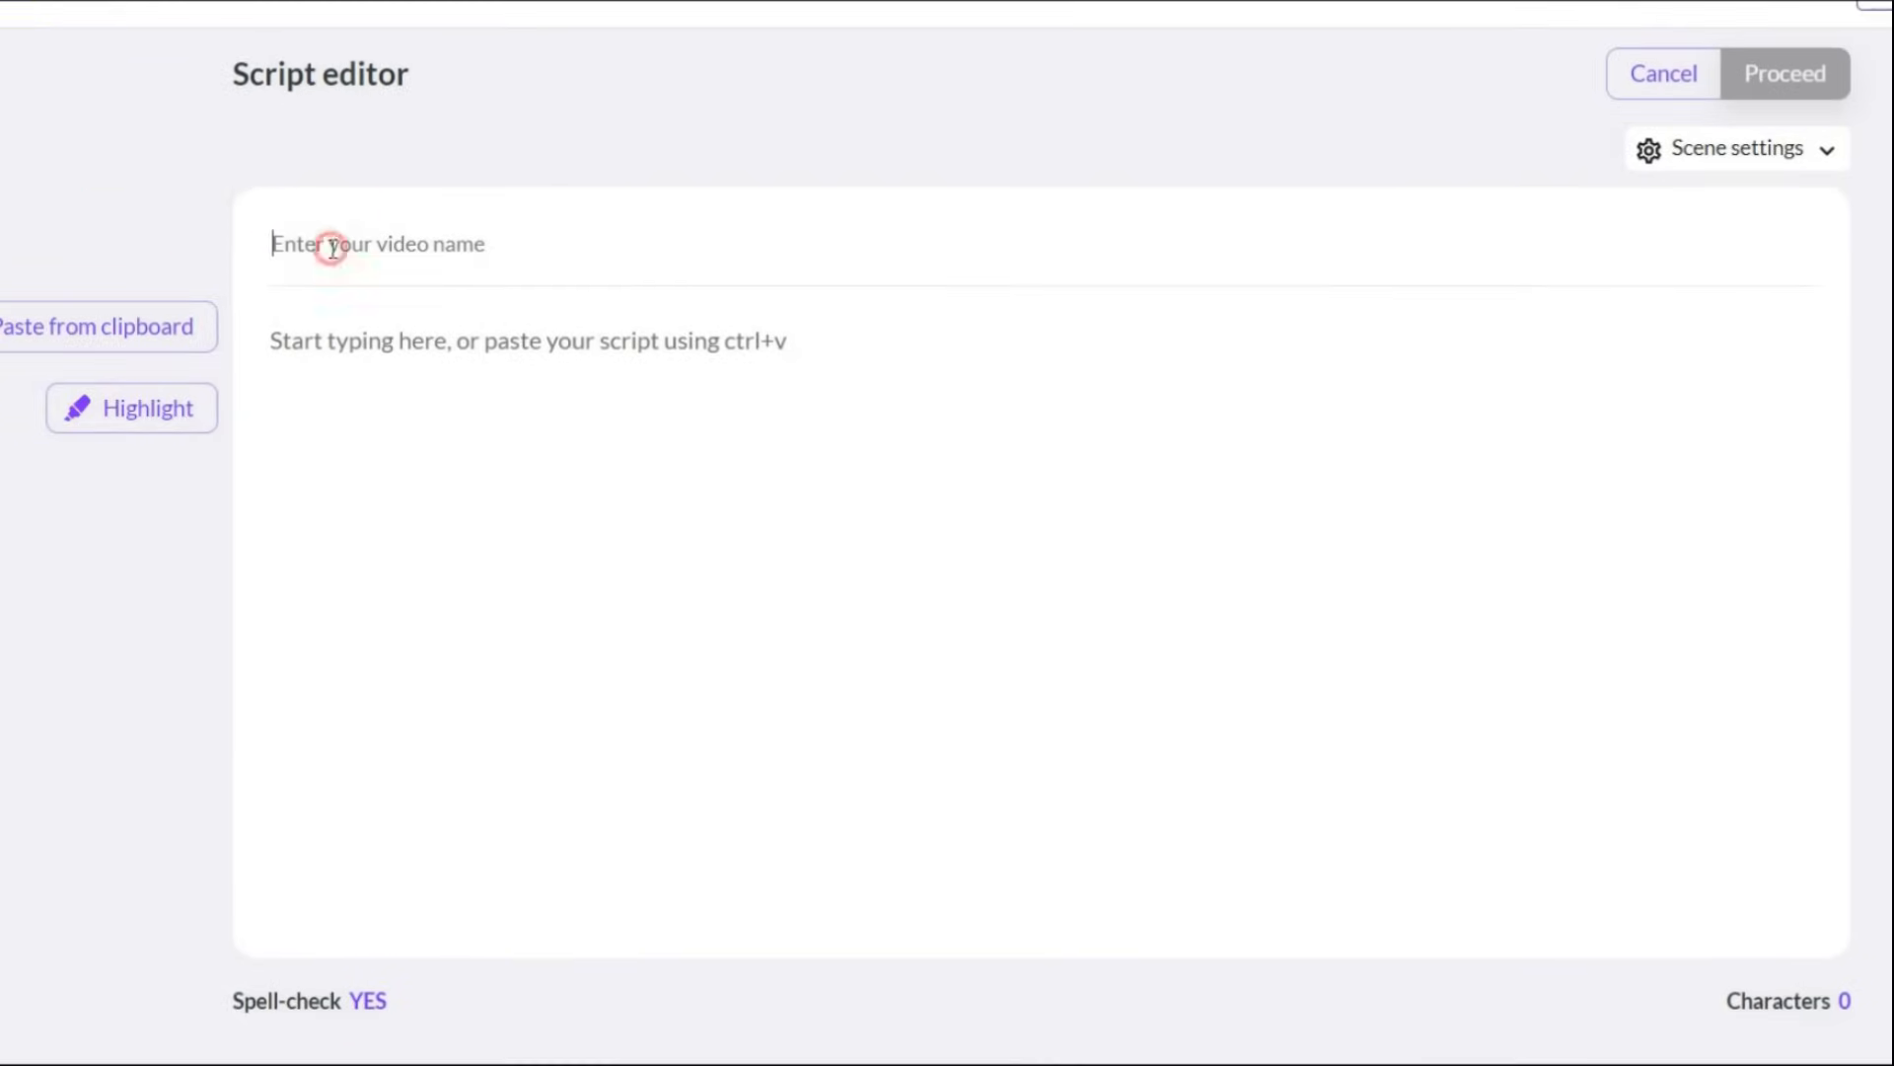
{"action": "type", "text": "video title 1"}
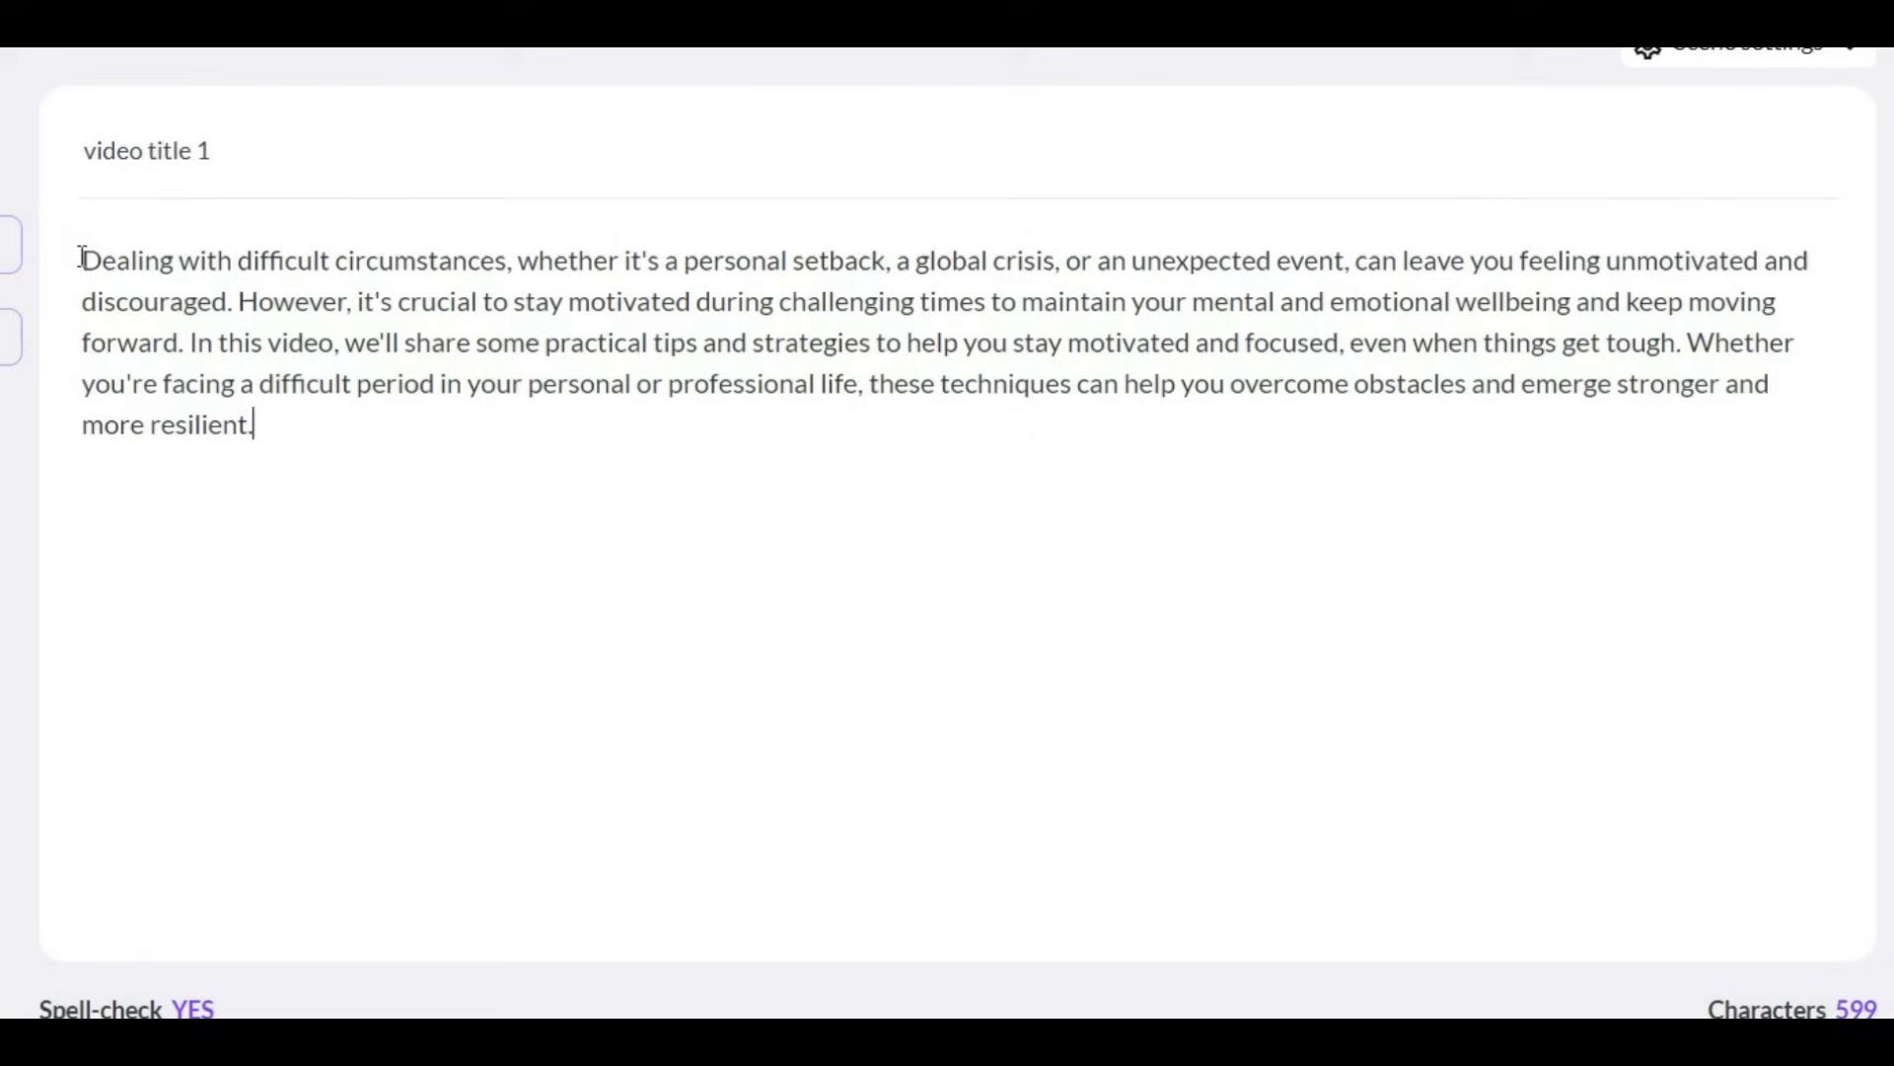
{"action": "key", "text": "Enter"}
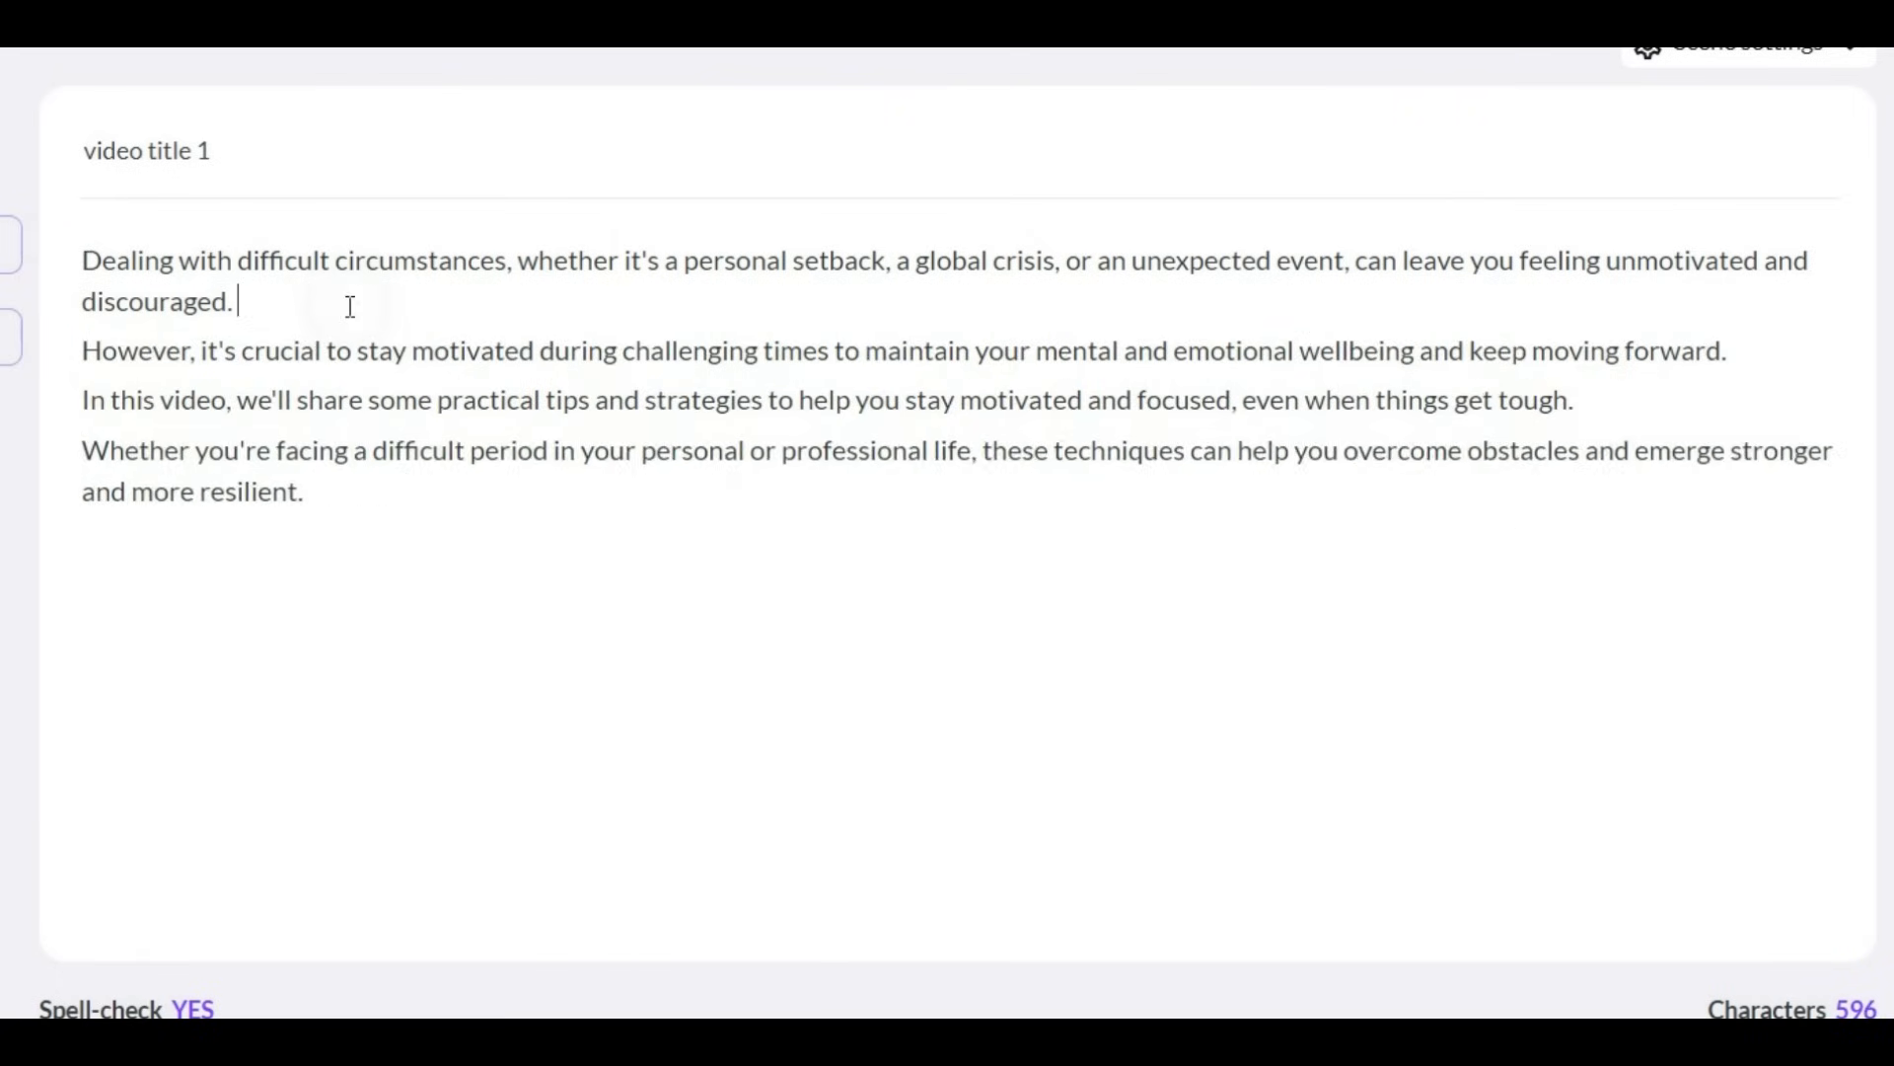
Set scene creation to split on both sentences and line breaks, then proceed.
{"action": "left_click", "coordinate": [1670, 175]}
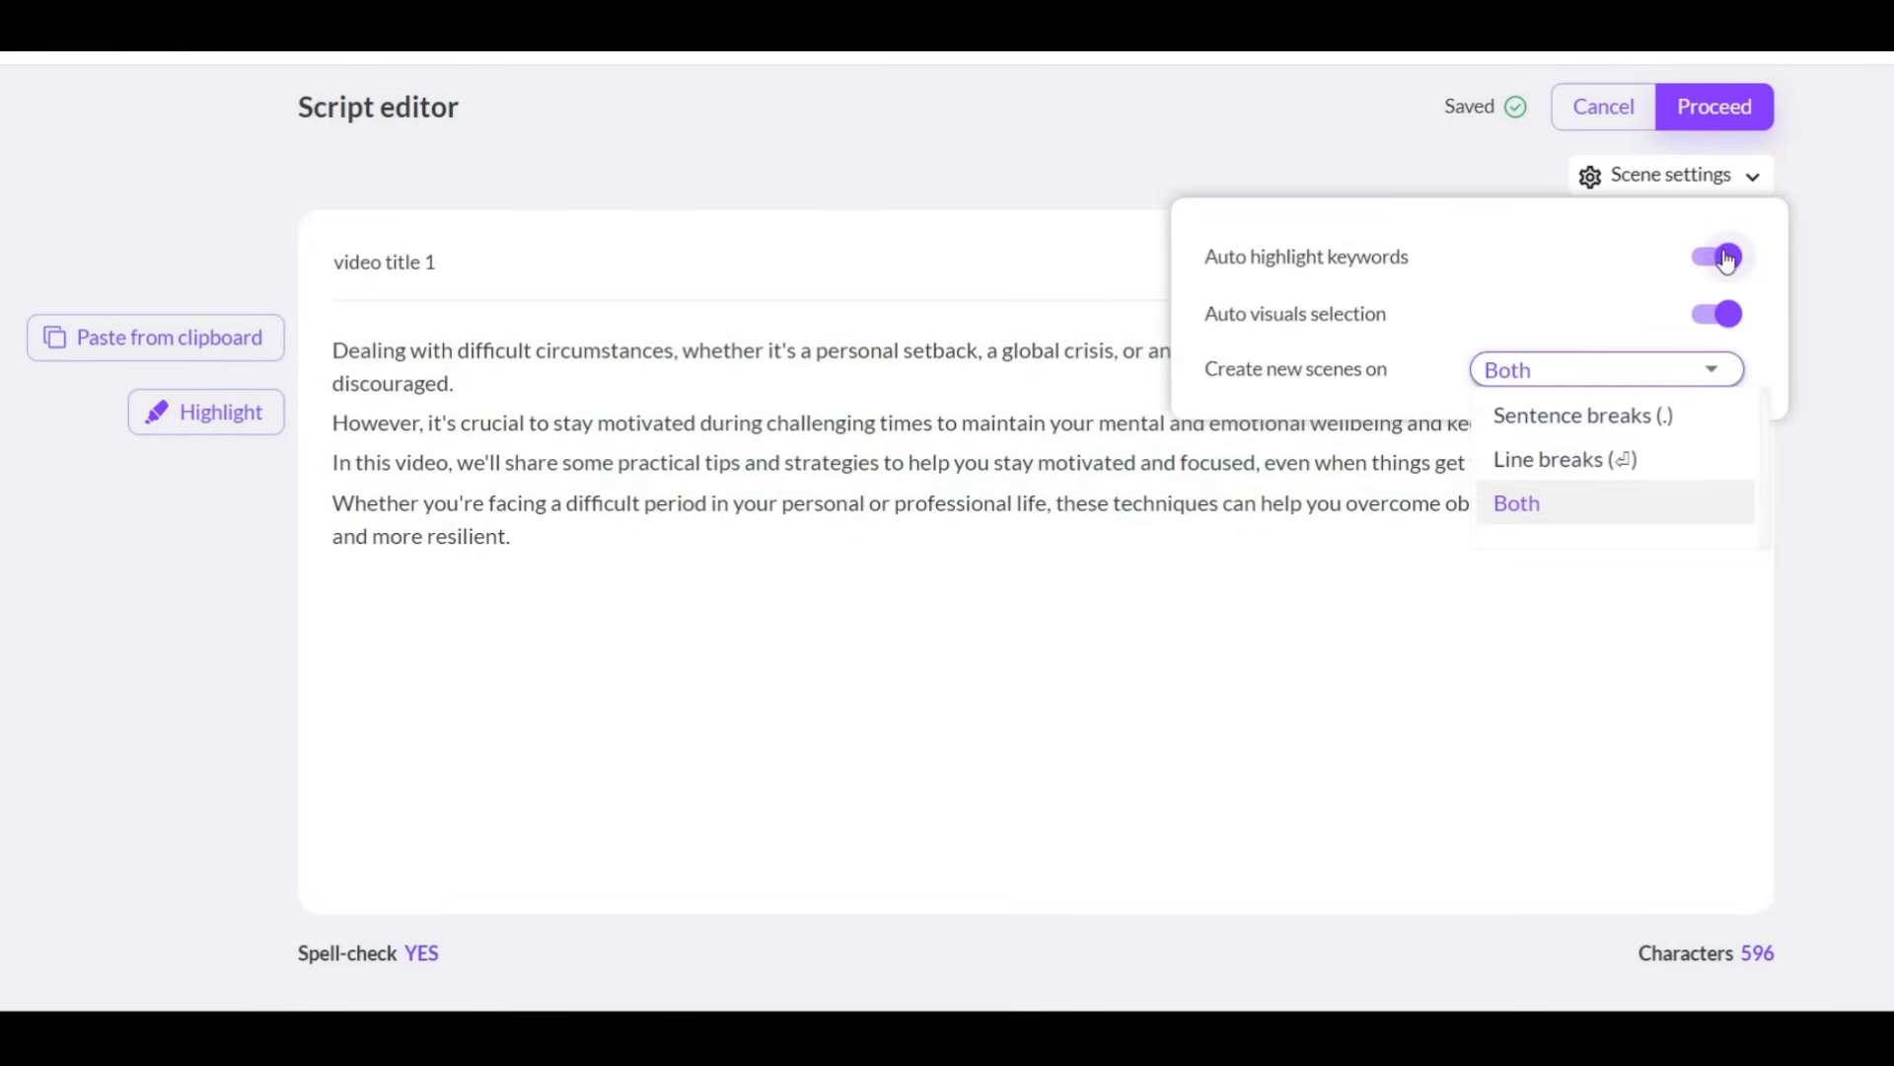
{"action": "left_click", "coordinate": [1720, 258]}
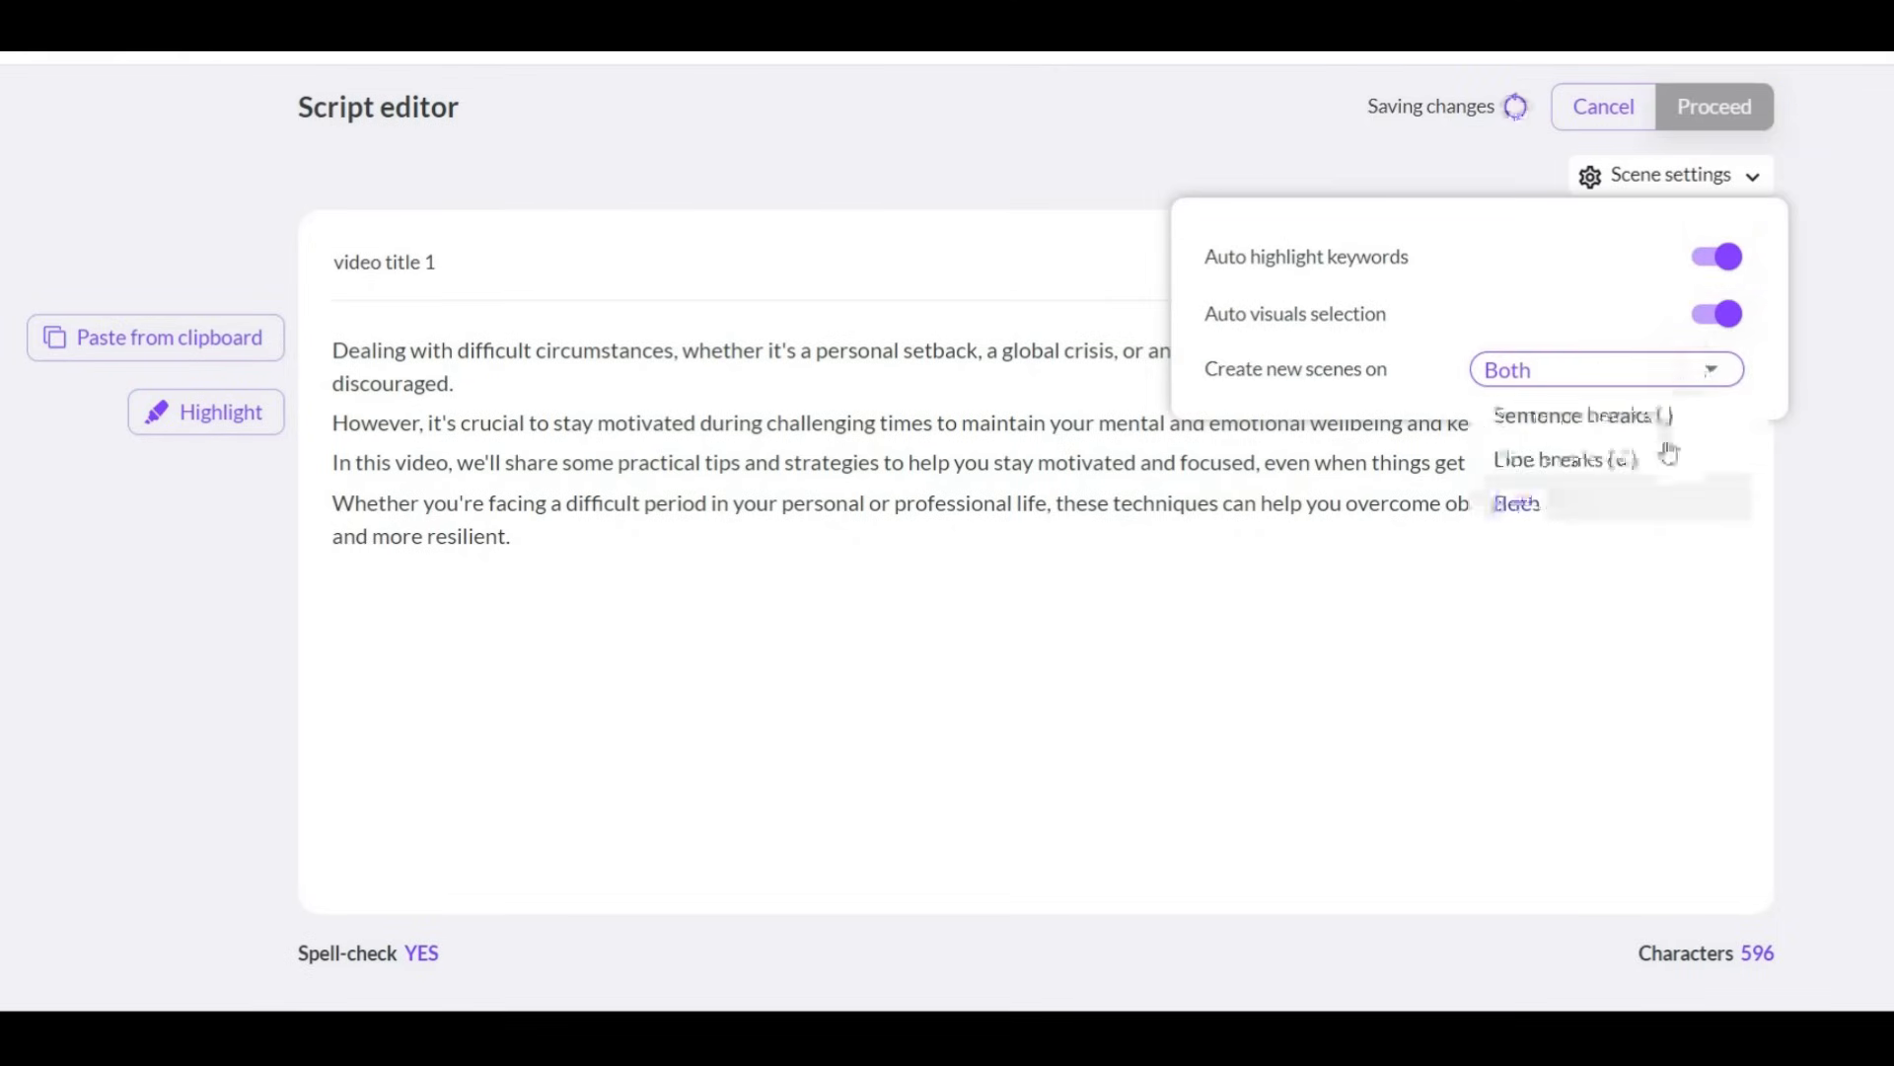
{"action": "left_click", "coordinate": [1515, 503]}
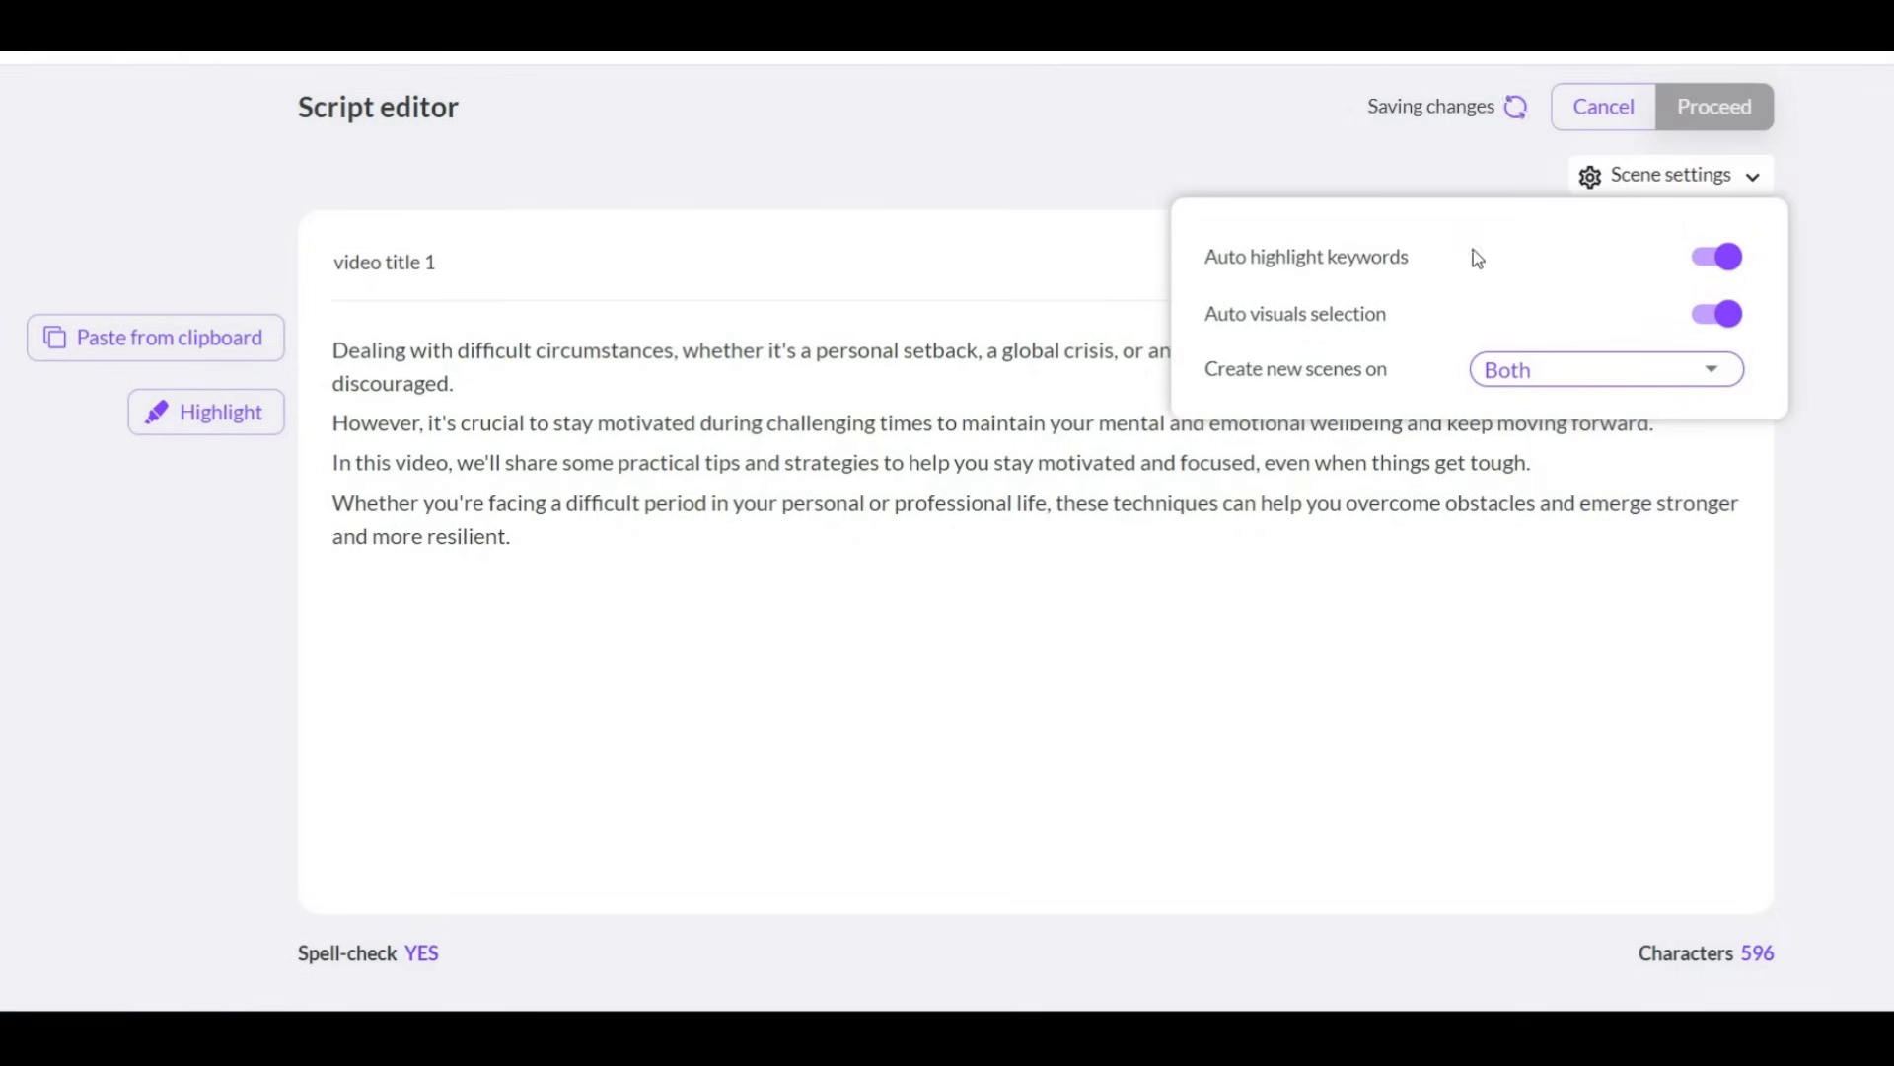
{"action": "left_click", "coordinate": [1713, 107]}
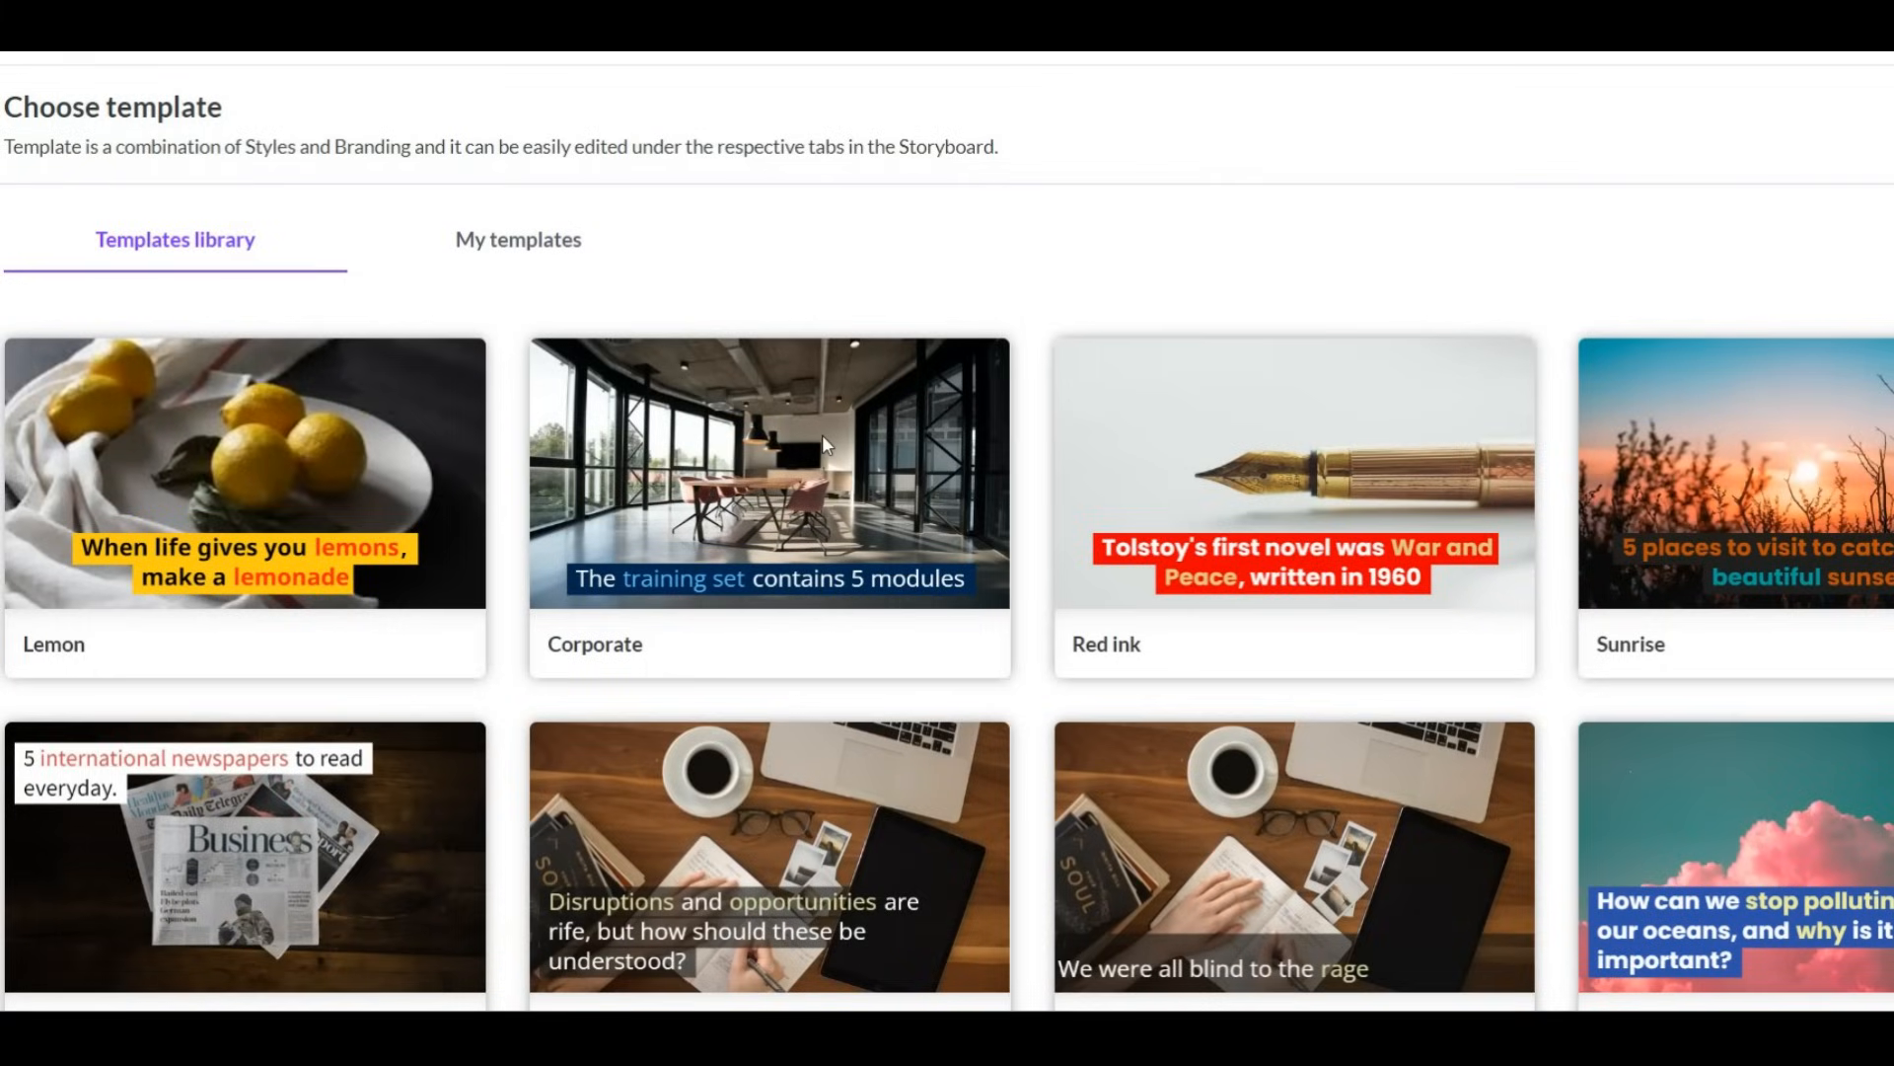
{"action": "mouse_move", "coordinate": [247, 497]}
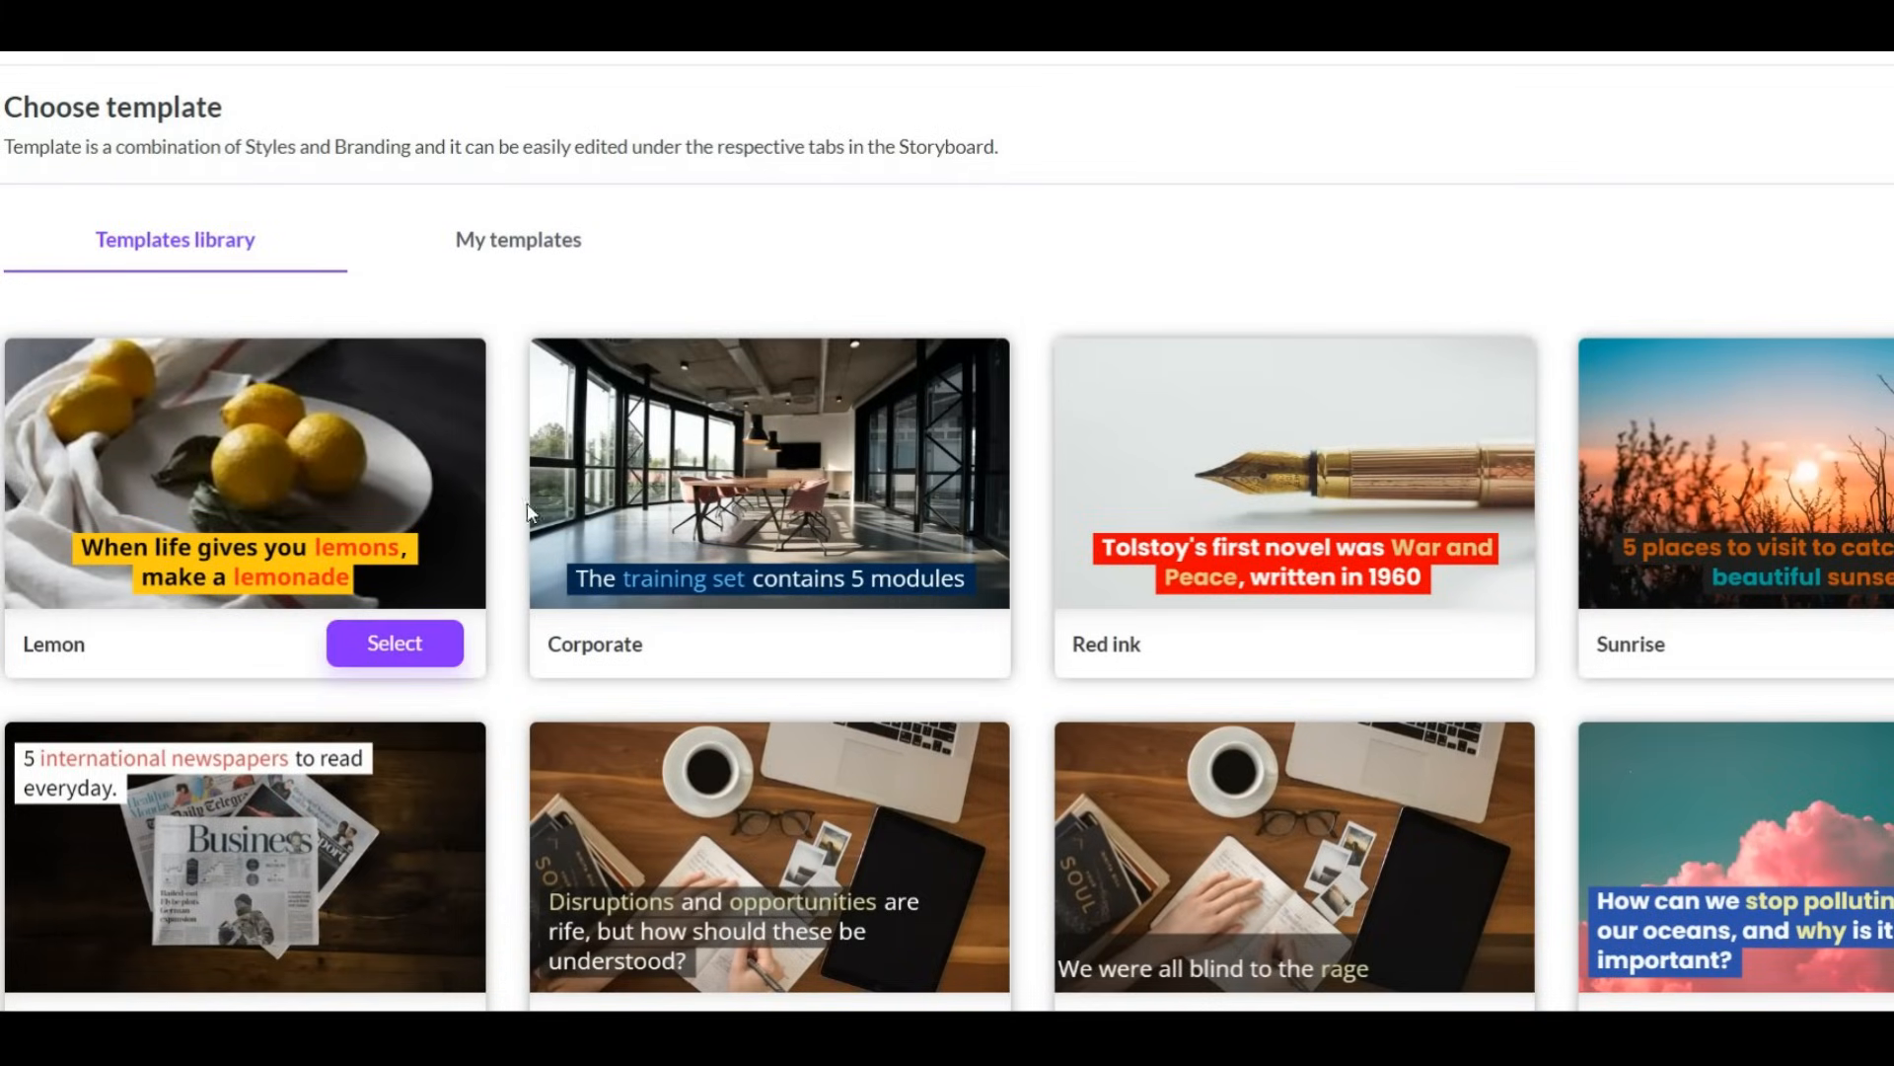
Apply the Dove caption template in the widescreen 16:9 aspect ratio.
{"action": "scroll", "scroll_direction": "down", "scroll_amount": 3}
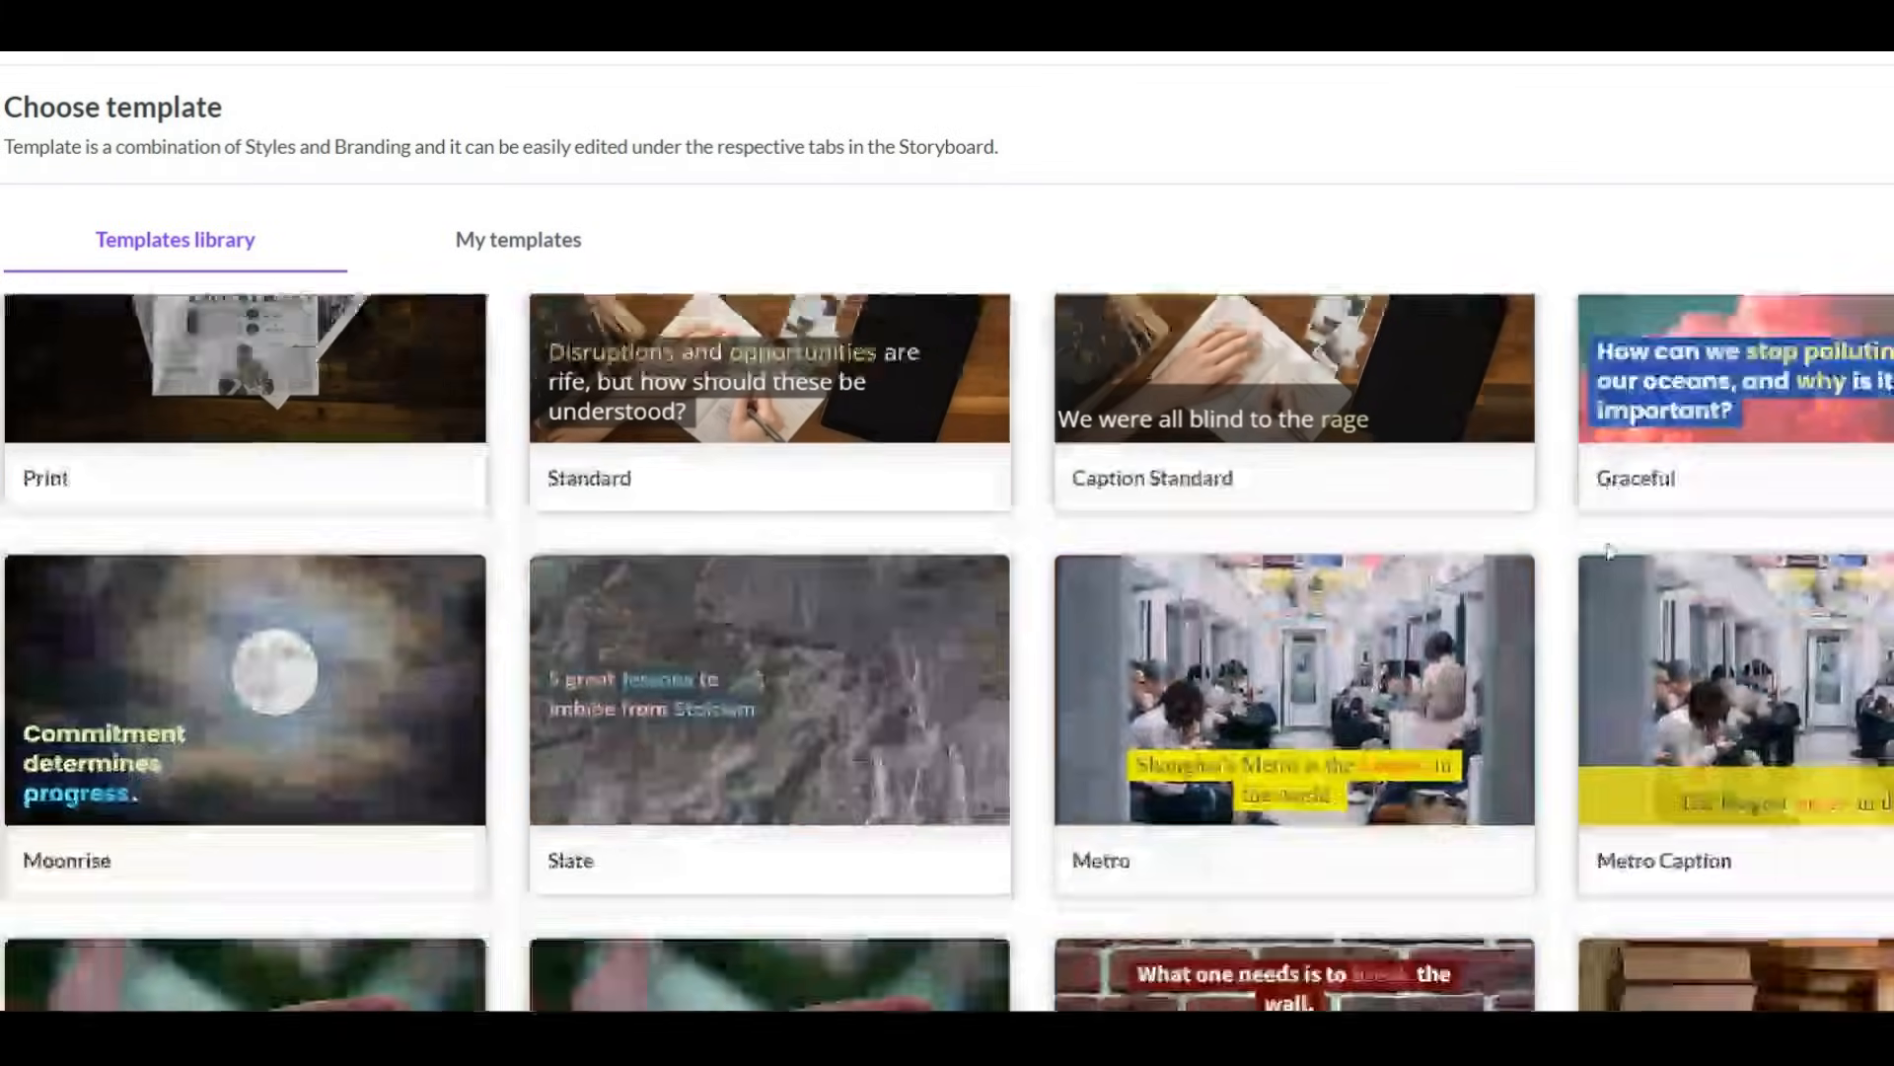
{"action": "scroll", "scroll_direction": "down", "scroll_amount": 3}
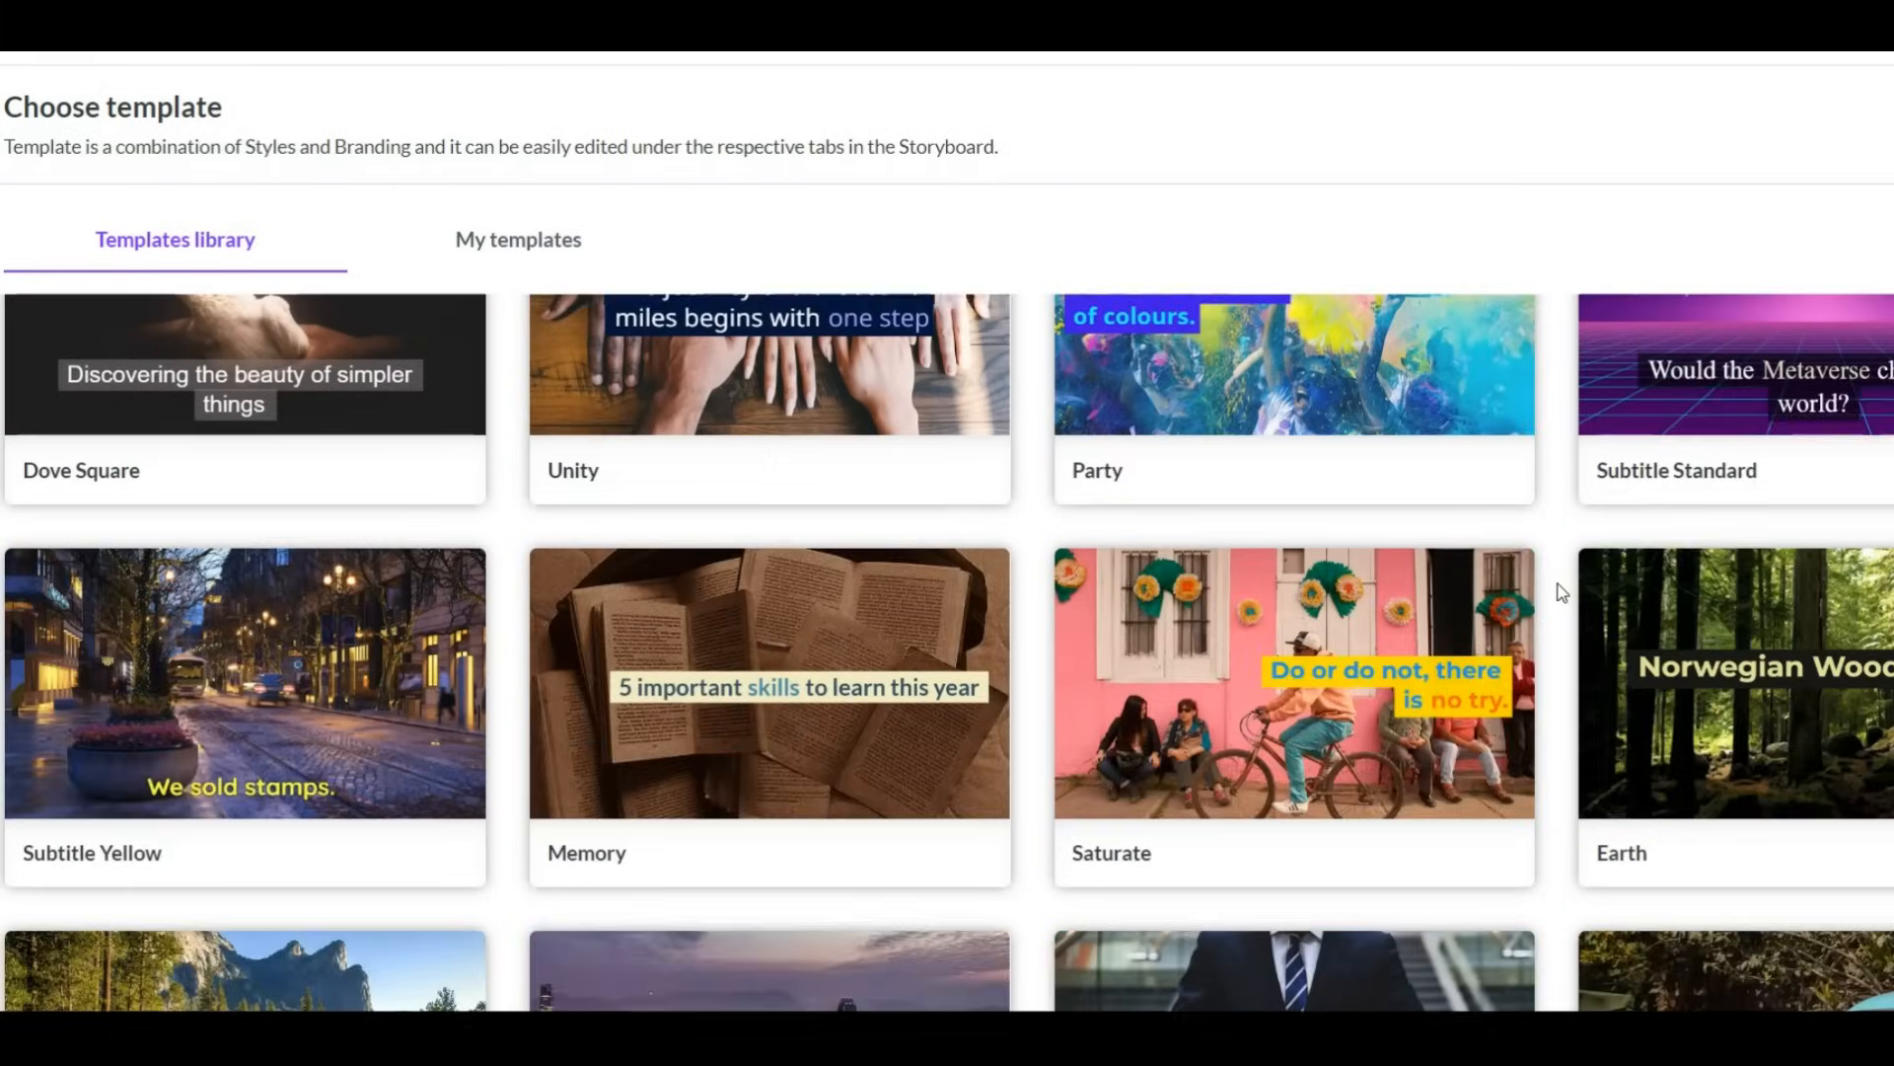
{"action": "scroll", "scroll_direction": "down", "scroll_amount": 3}
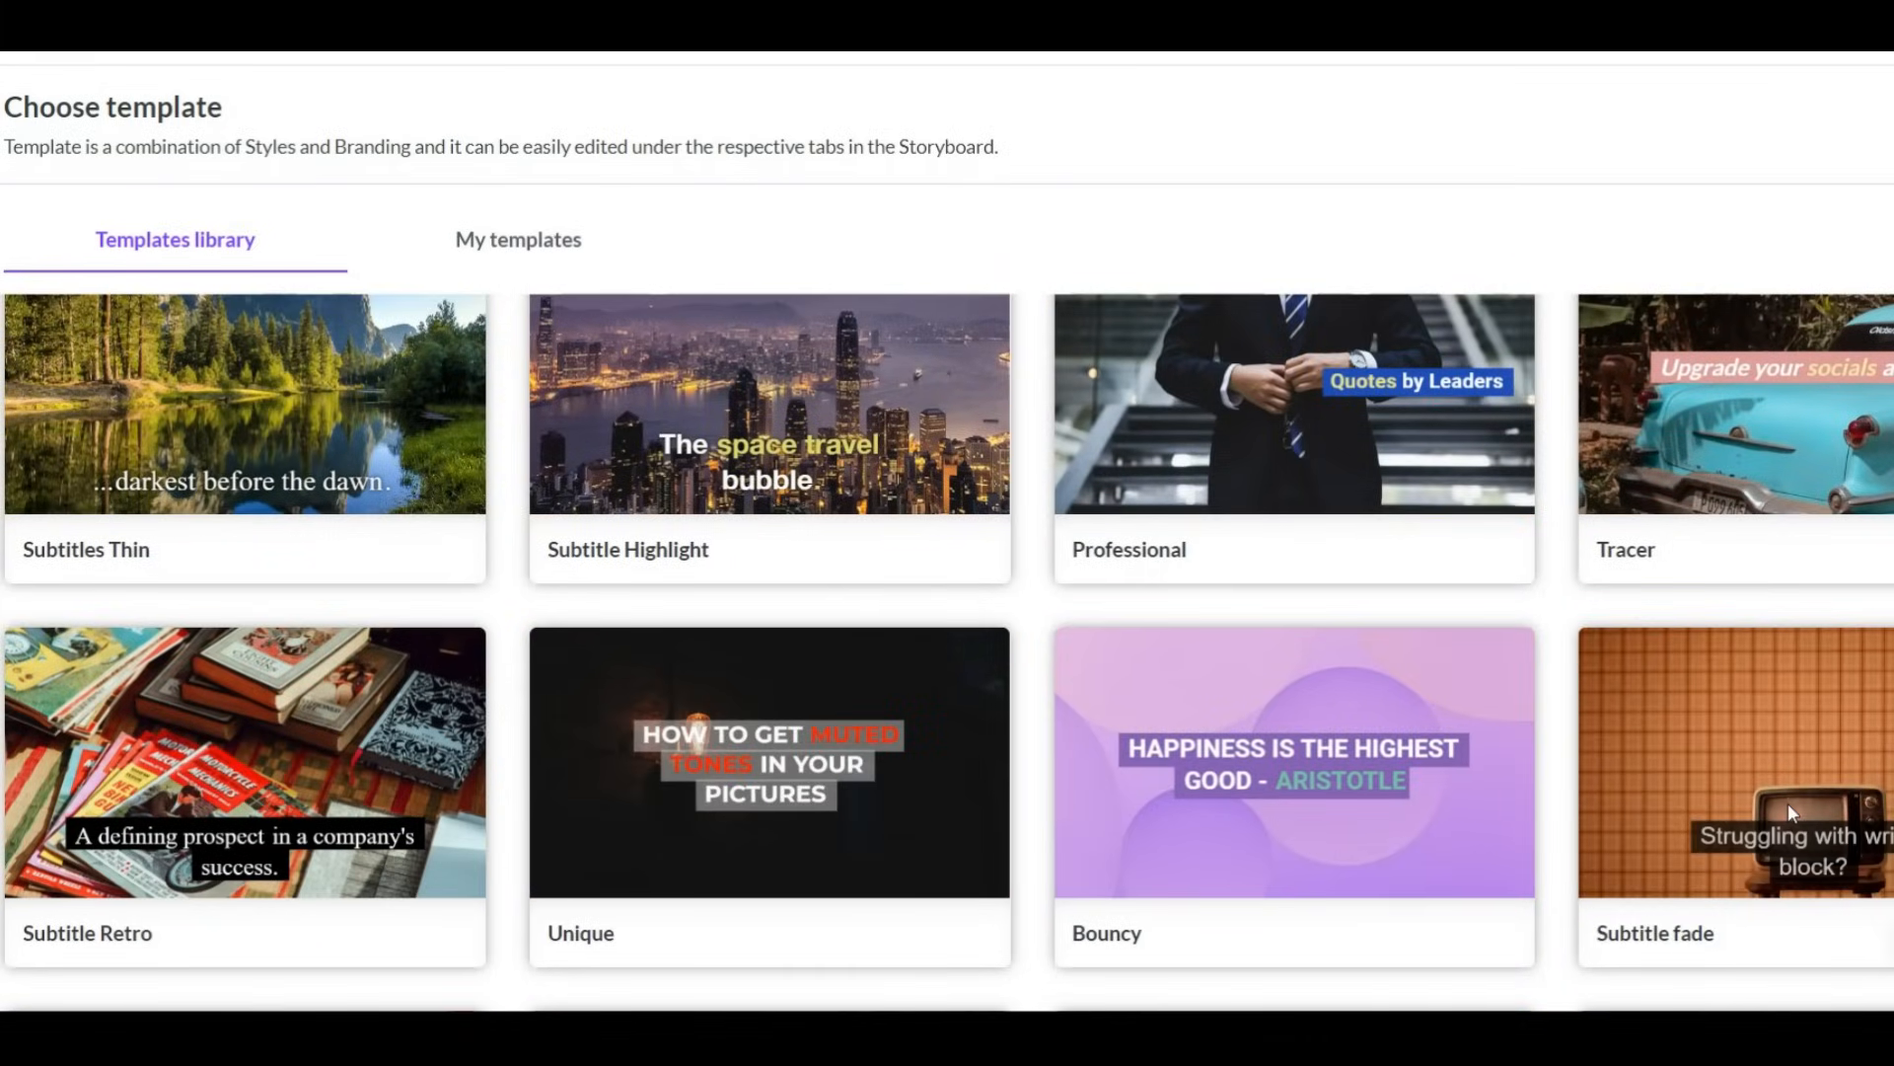
{"action": "scroll", "scroll_direction": "down", "scroll_amount": 3}
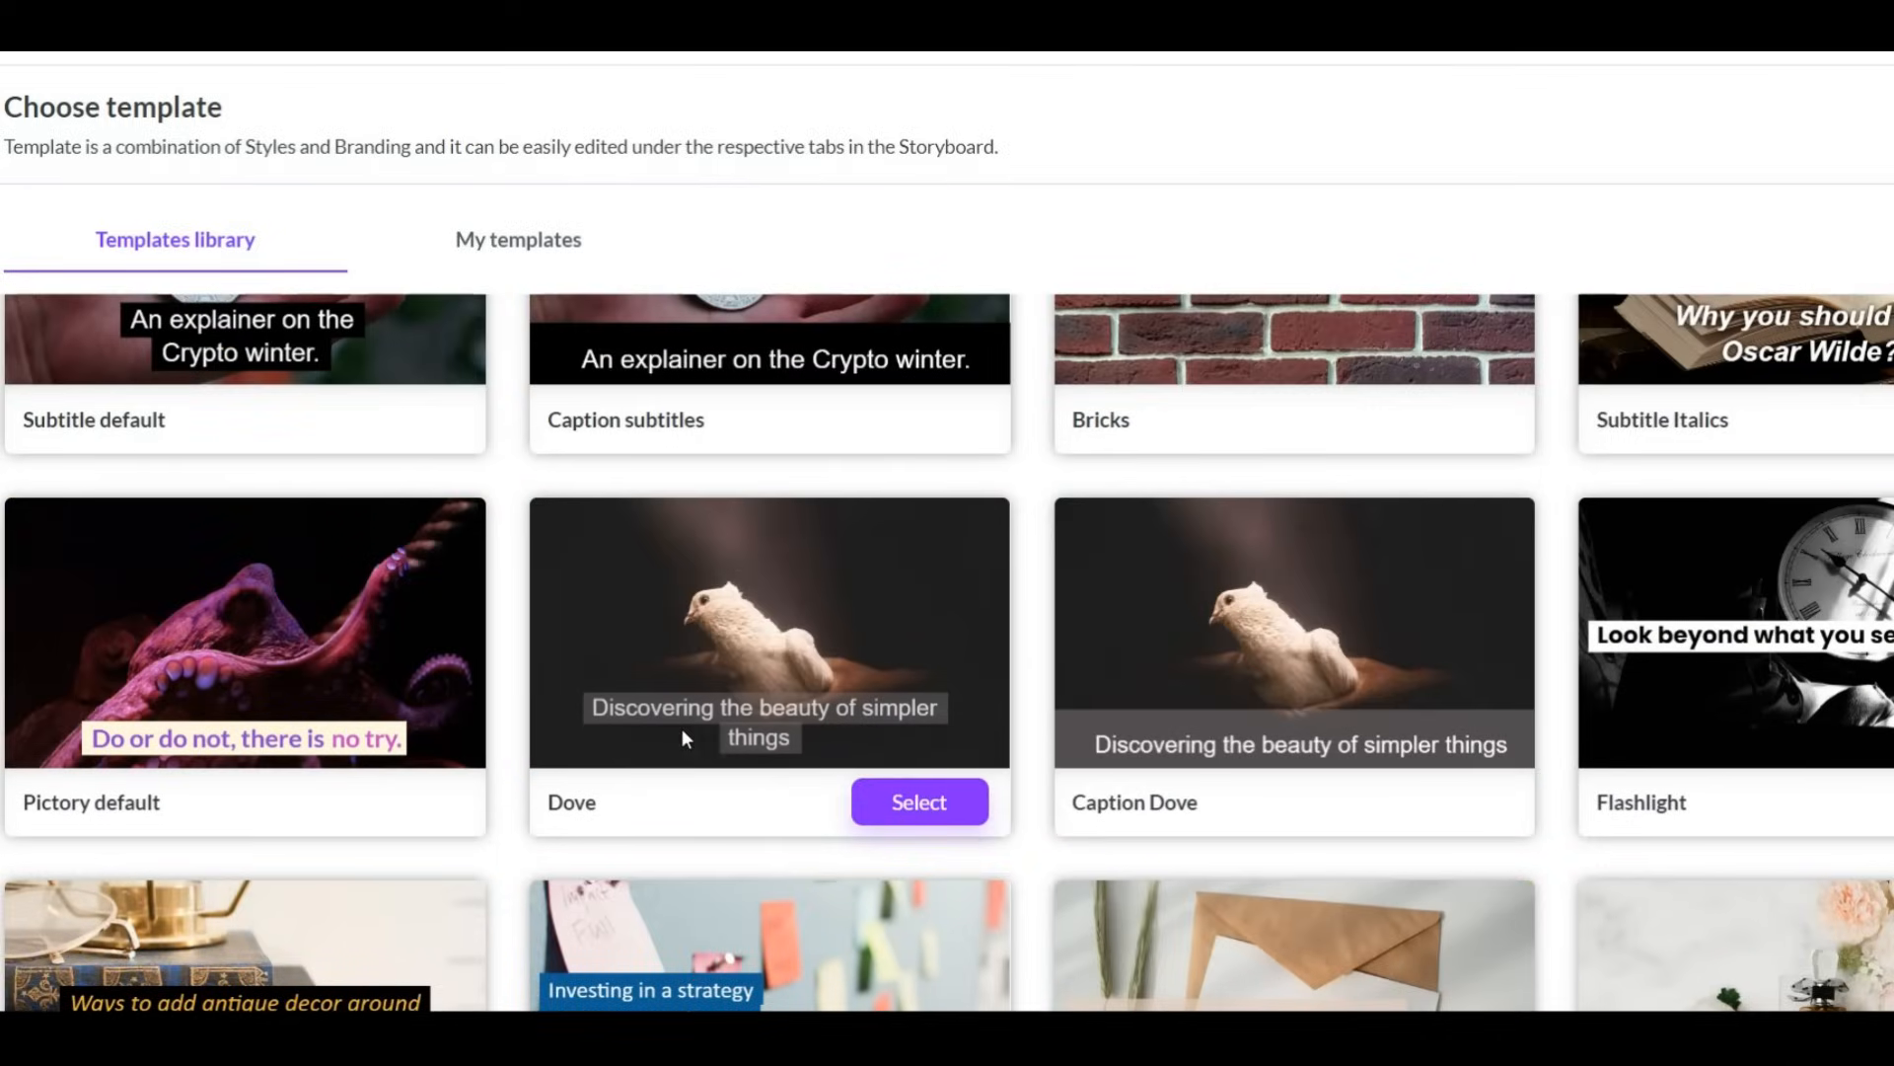
{"action": "left_click", "coordinate": [918, 801]}
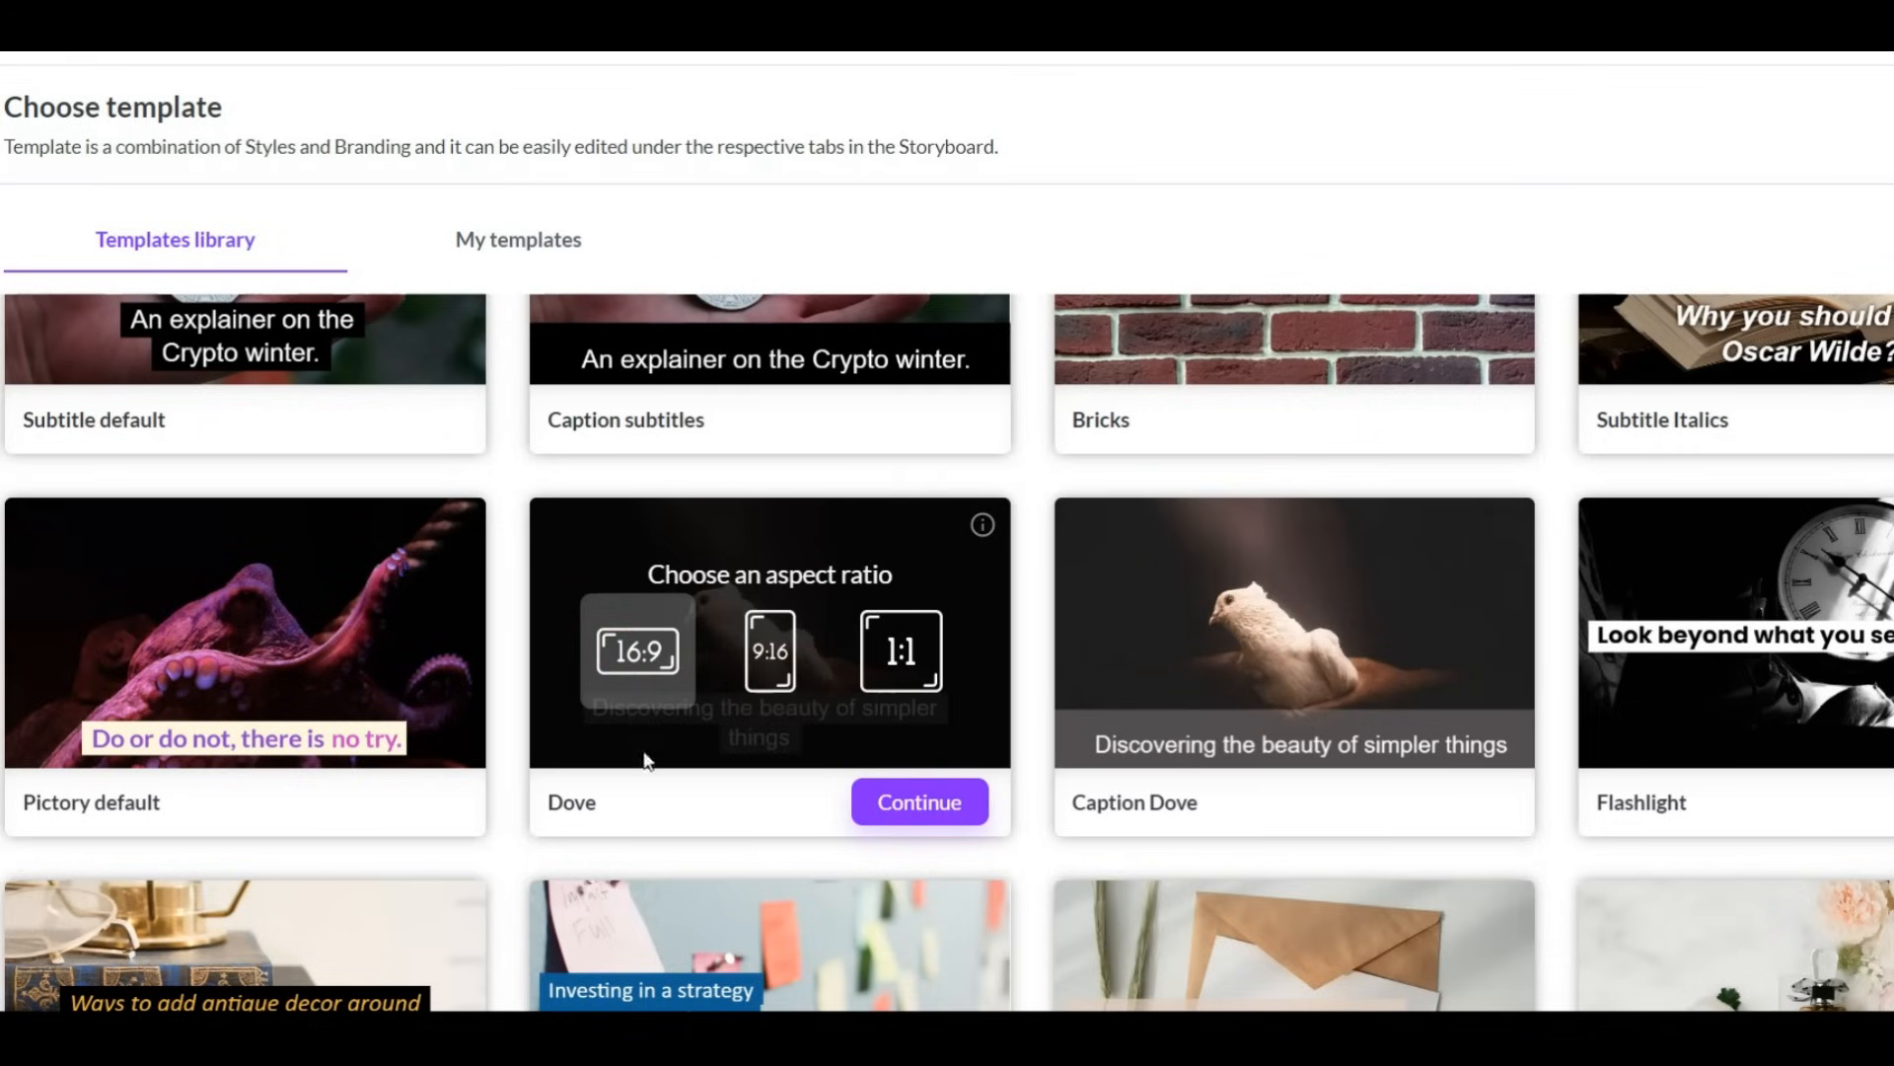
{"action": "left_click", "coordinate": [919, 801]}
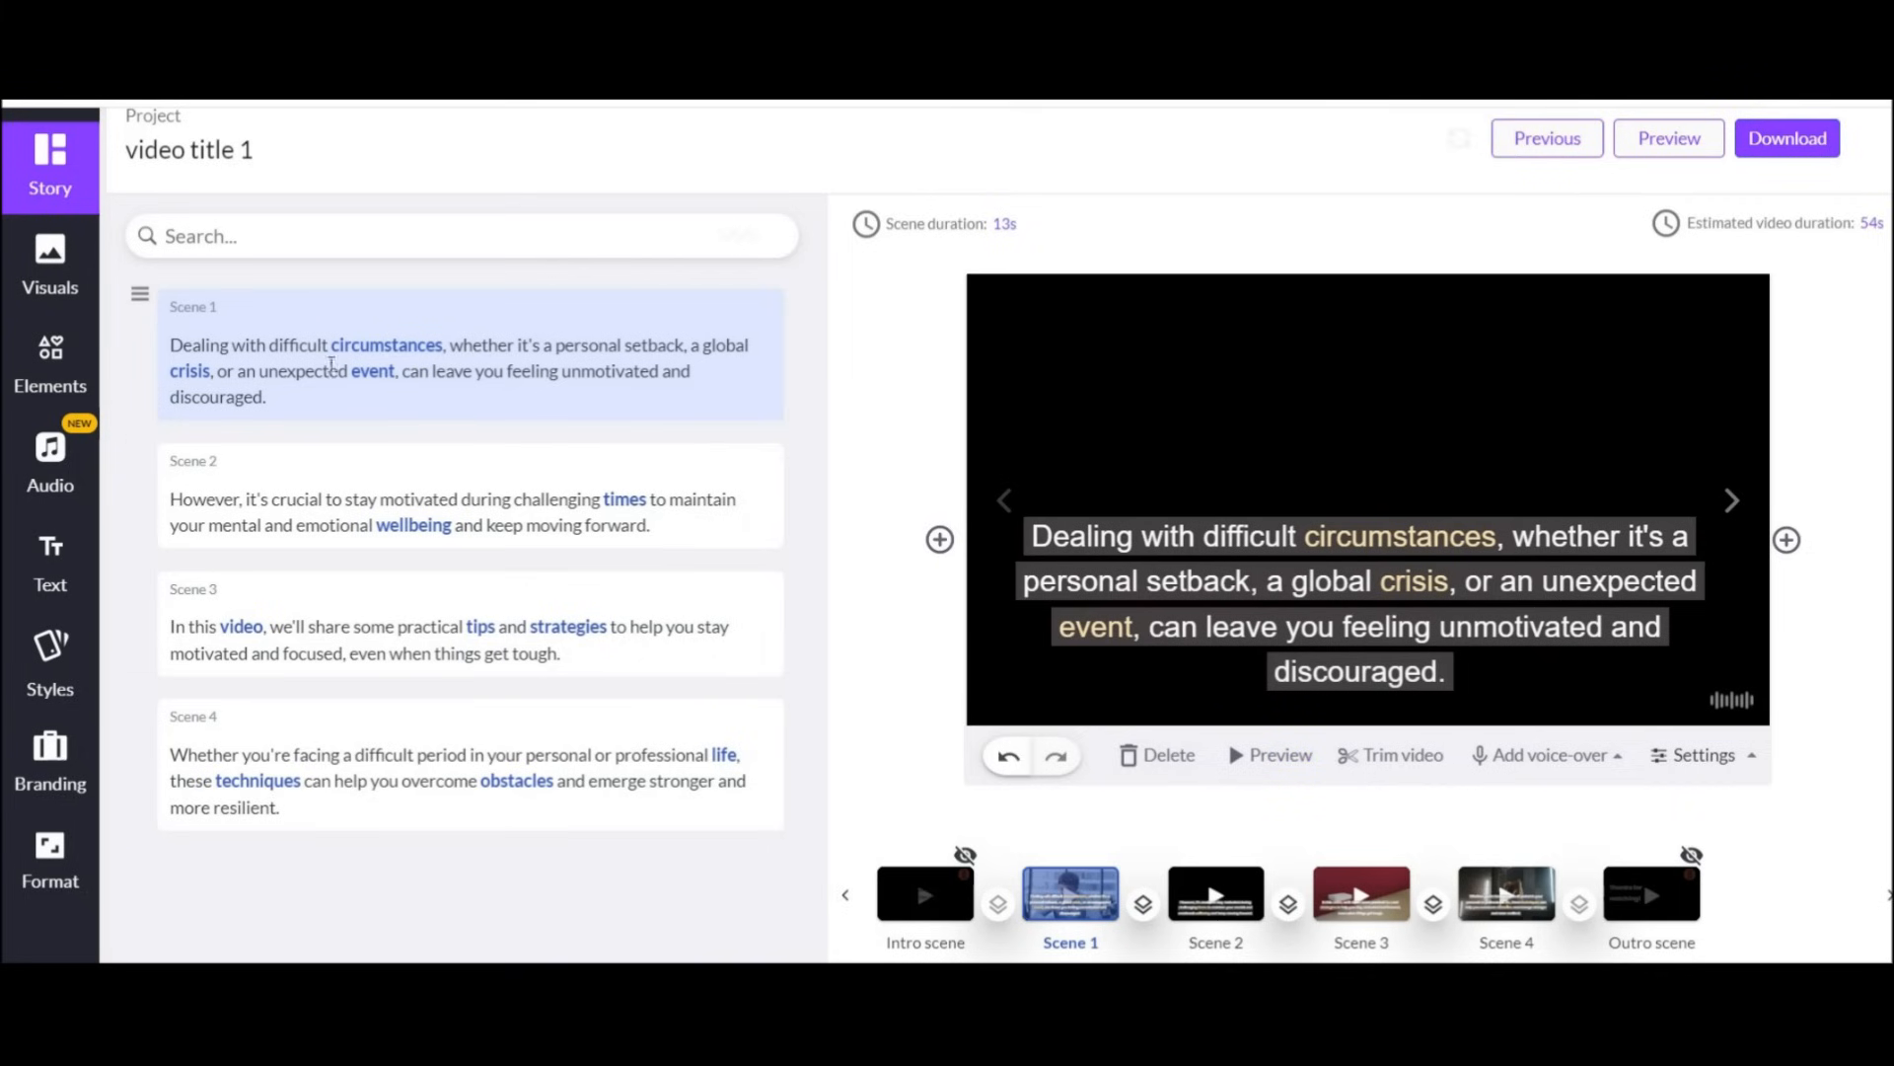
{"action": "left_click", "coordinate": [1215, 895]}
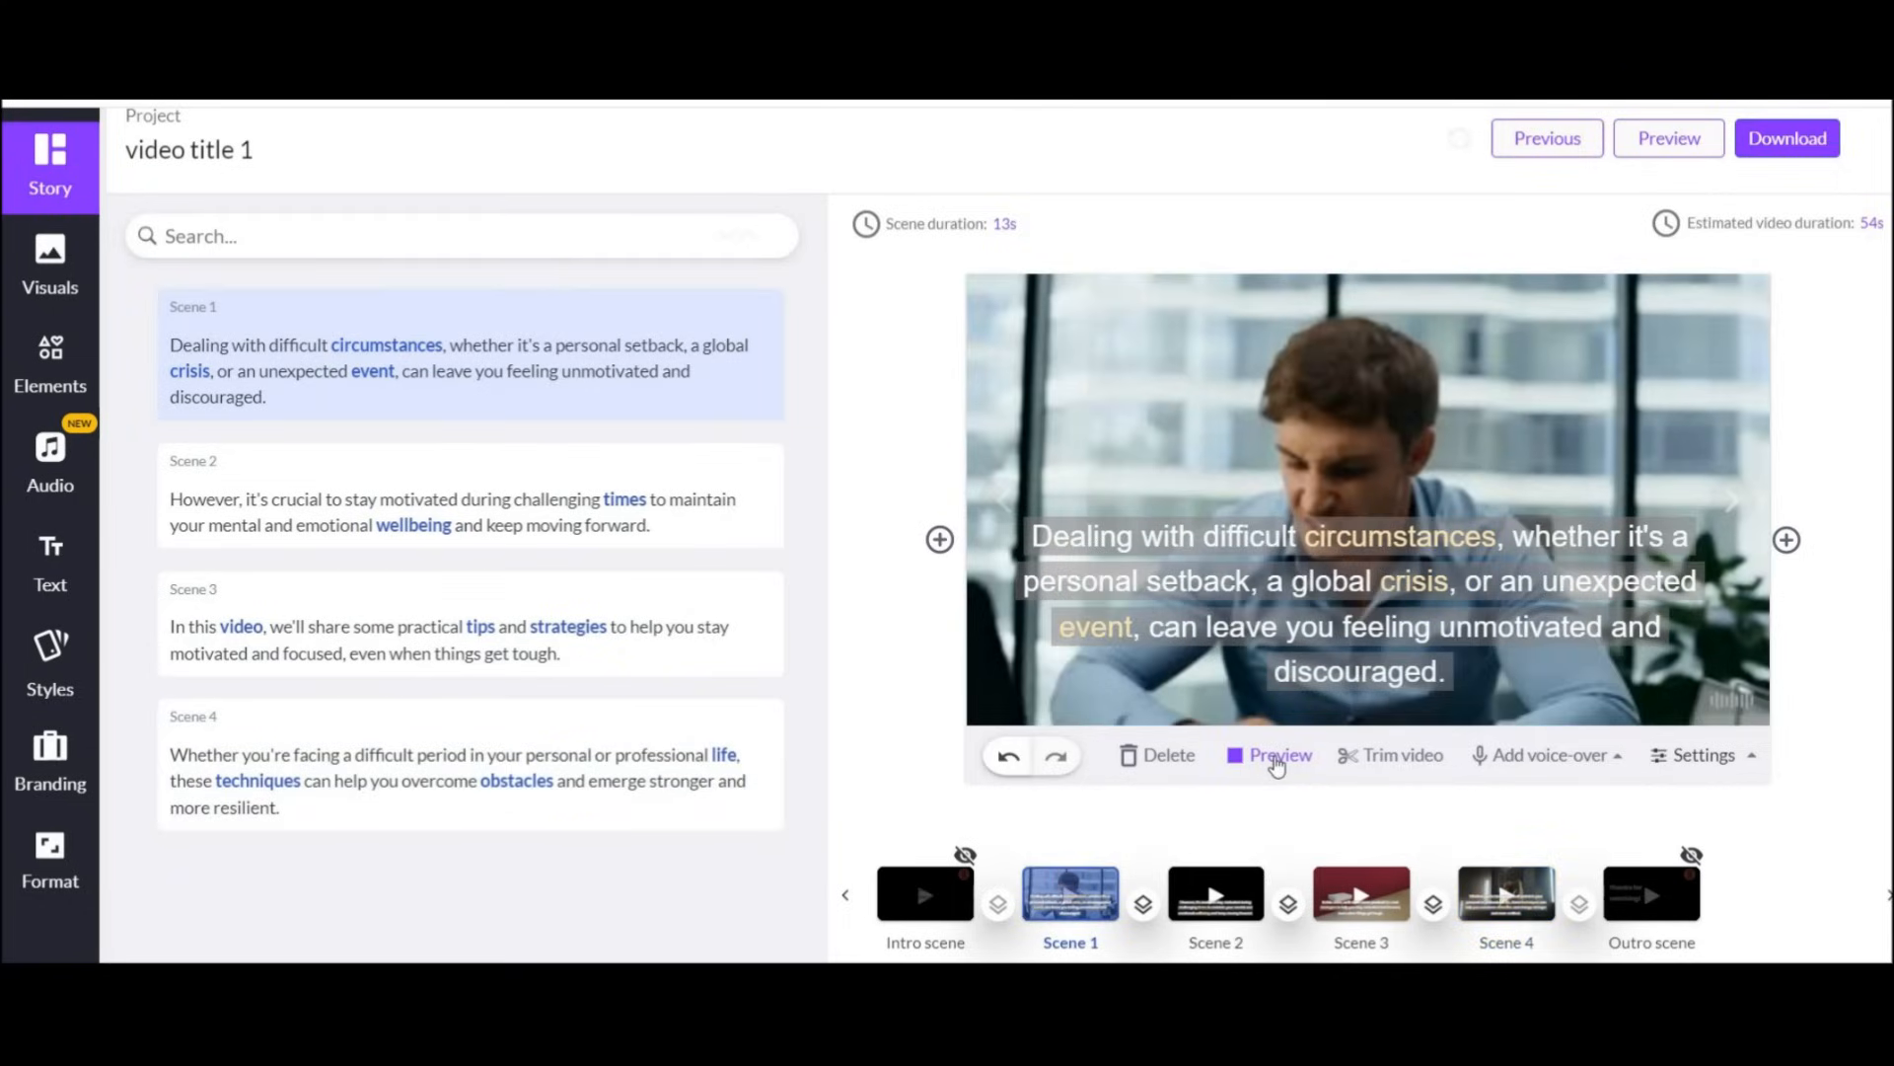
{"action": "left_click", "coordinate": [1277, 755]}
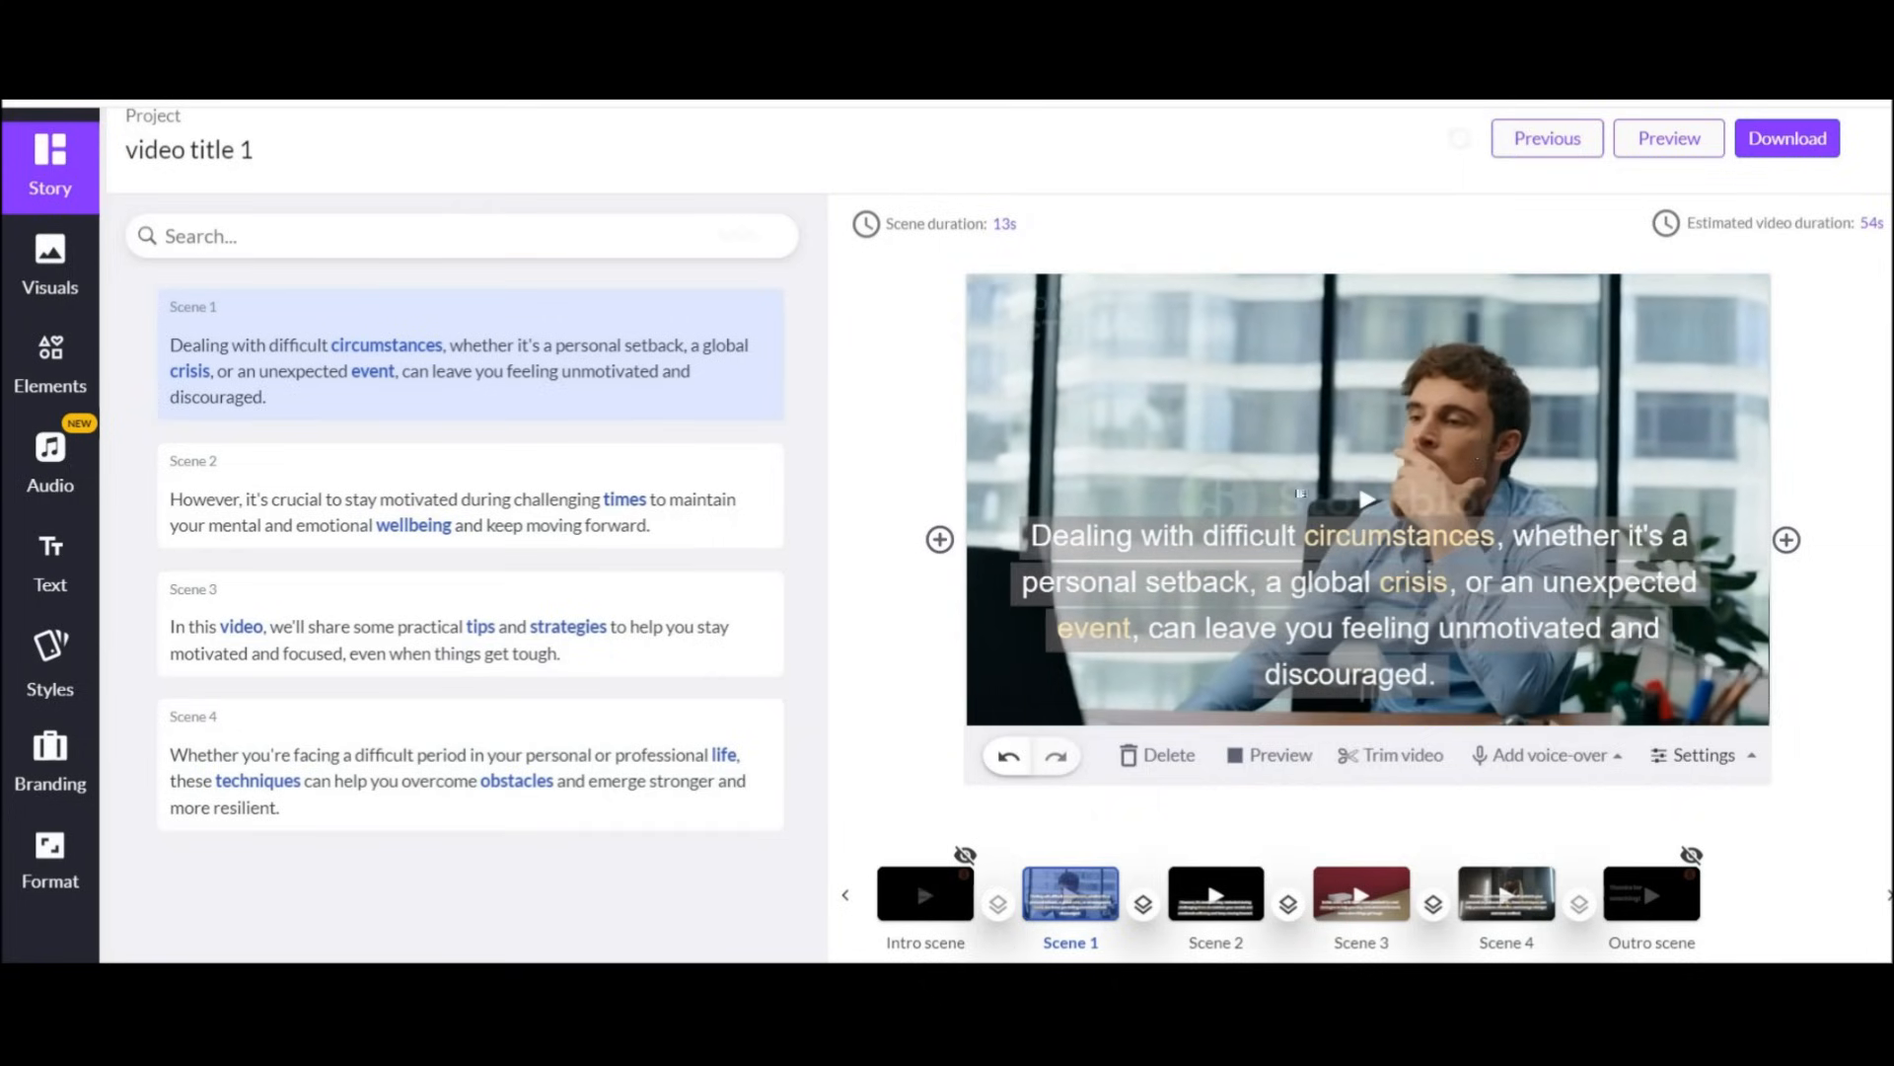
{"action": "left_click", "coordinate": [49, 257]}
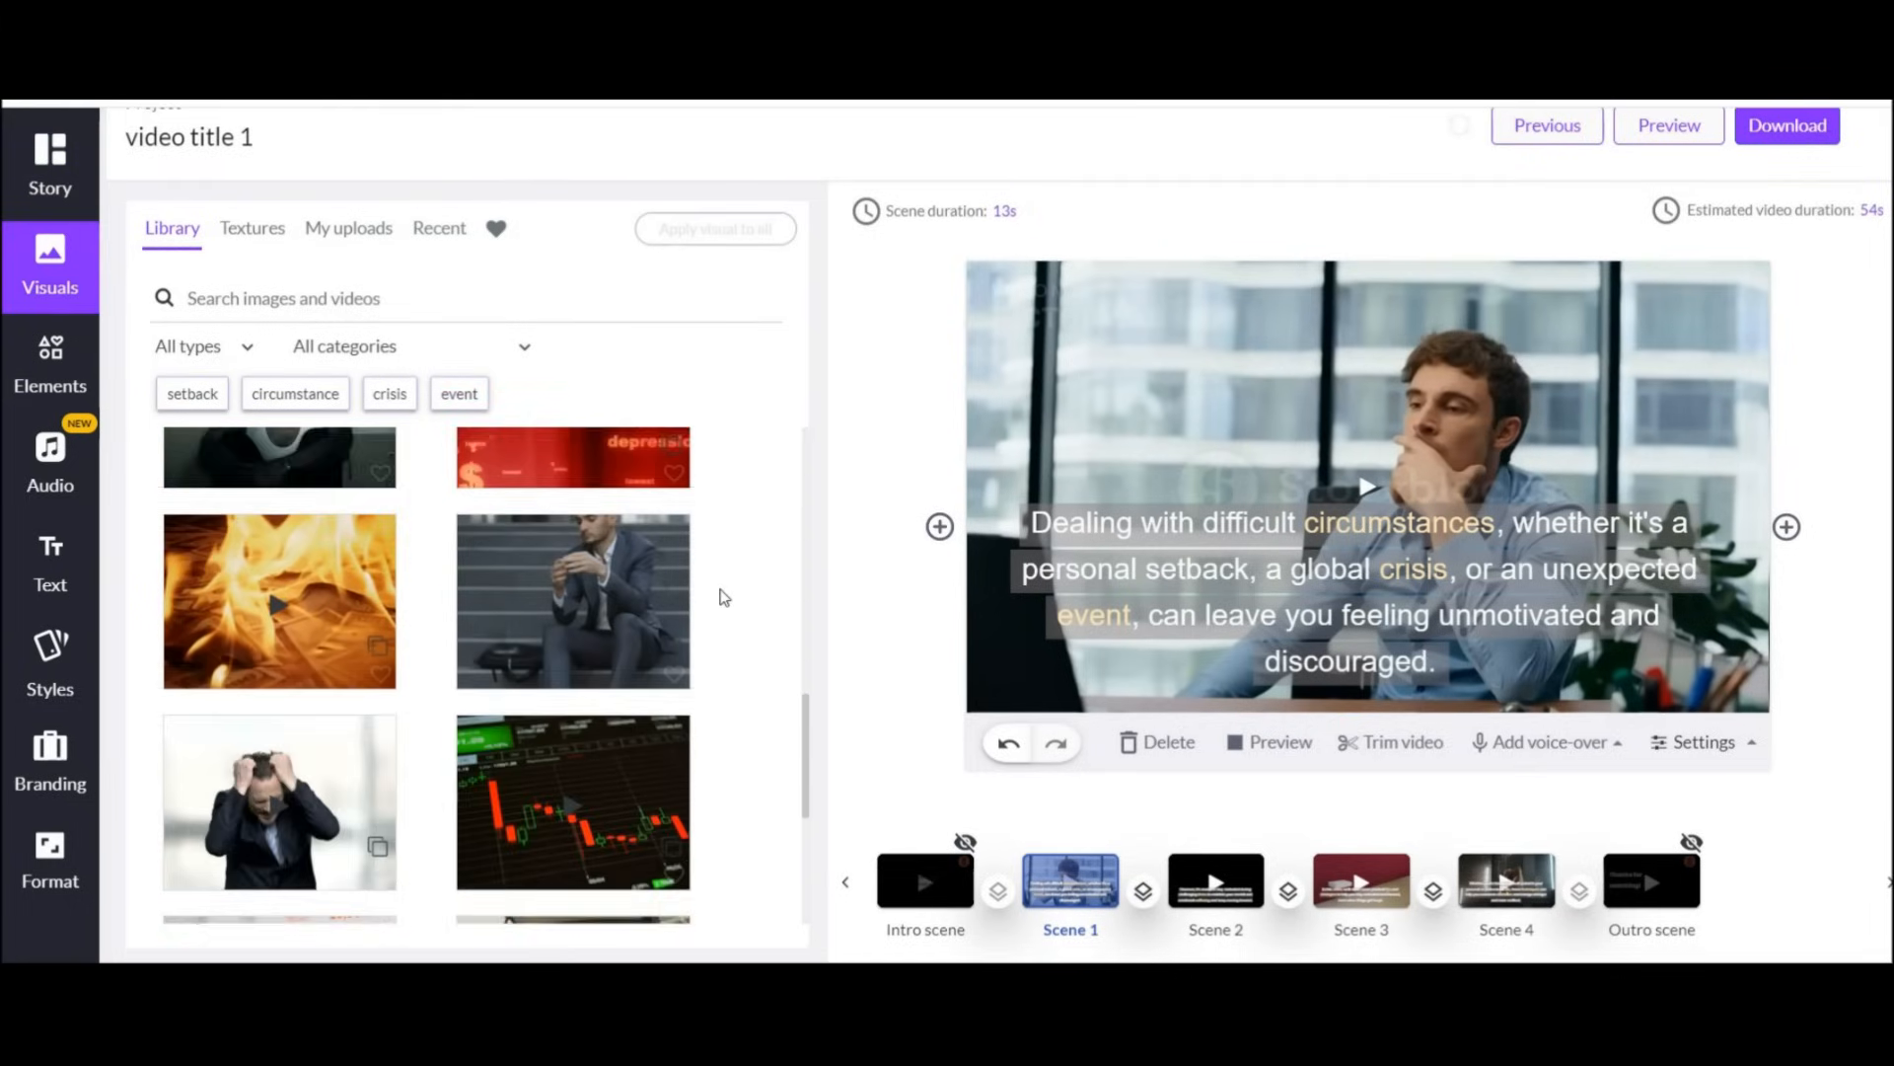
Set Scene 1's background to the library clip of a man in a suit on steps.
{"action": "scroll", "scroll_direction": "down", "scroll_amount": 3}
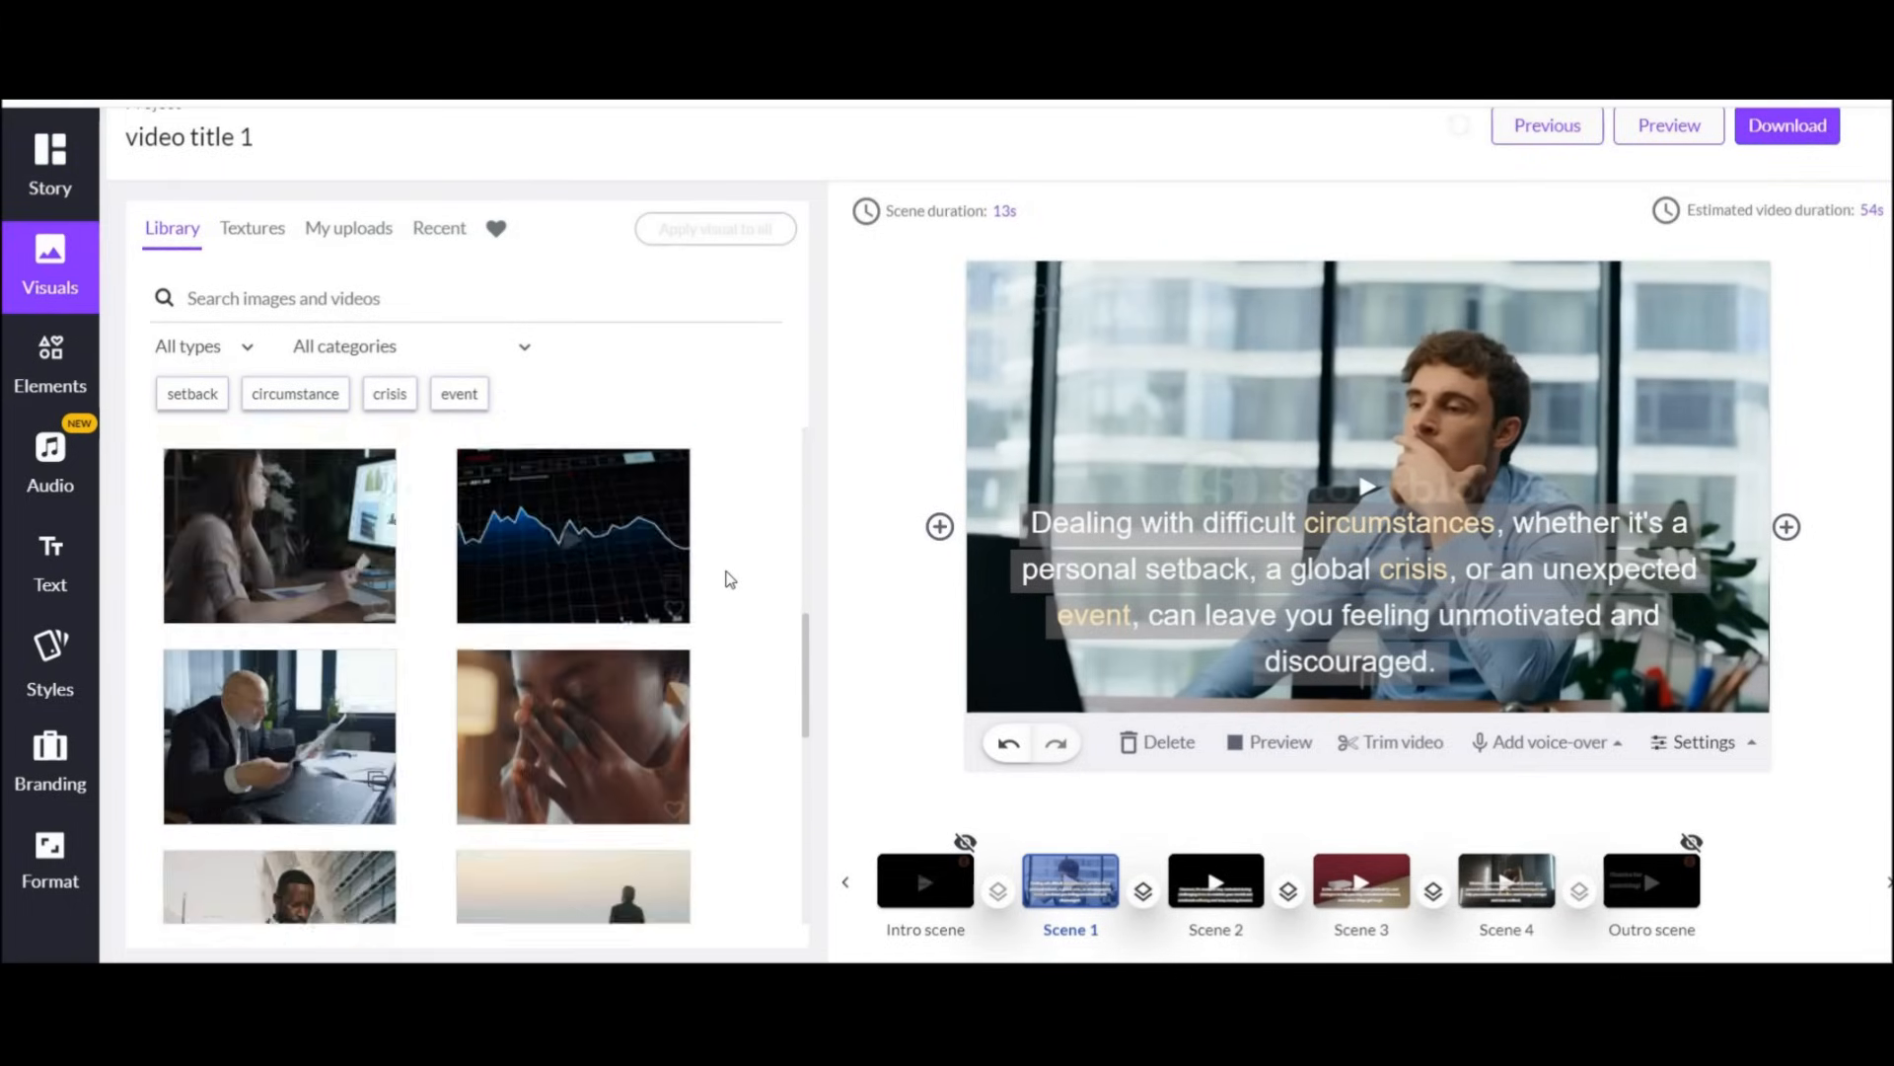
{"action": "scroll", "scroll_direction": "down", "scroll_amount": 3}
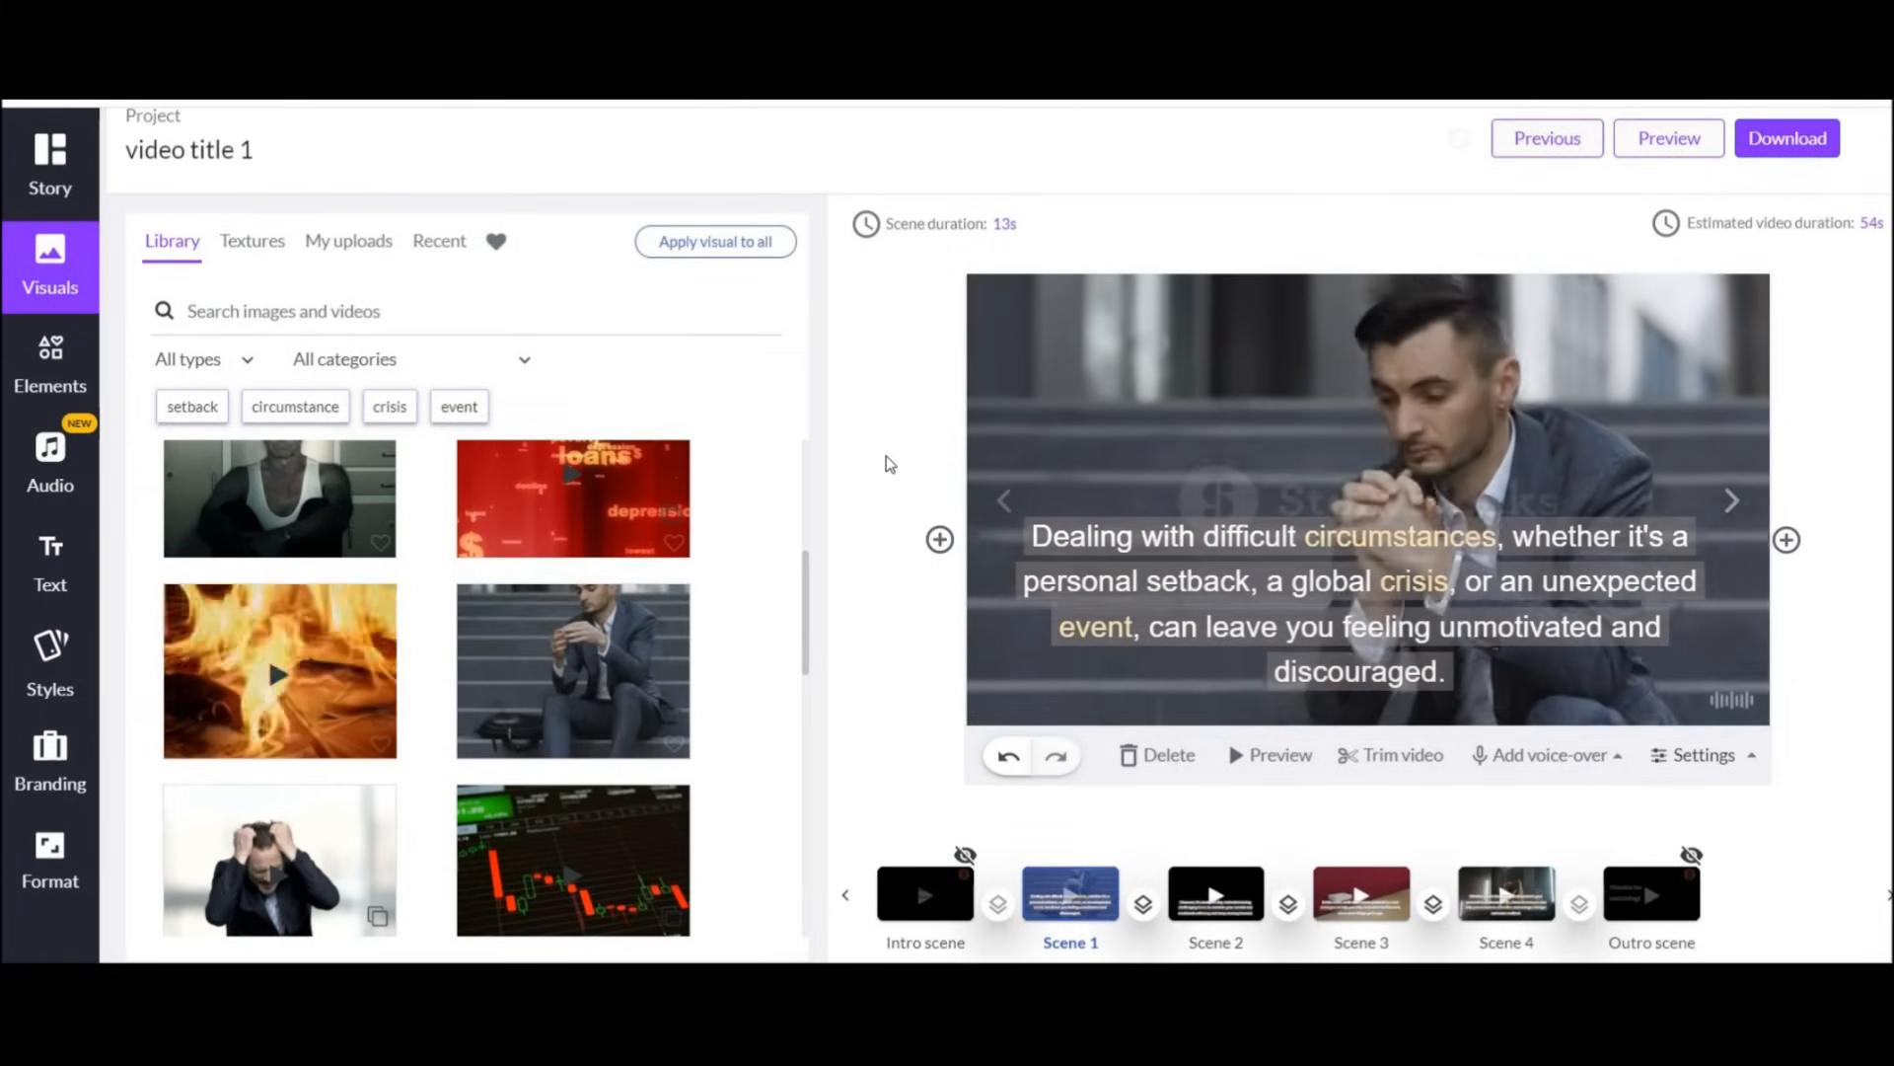
{"action": "left_click", "coordinate": [51, 153]}
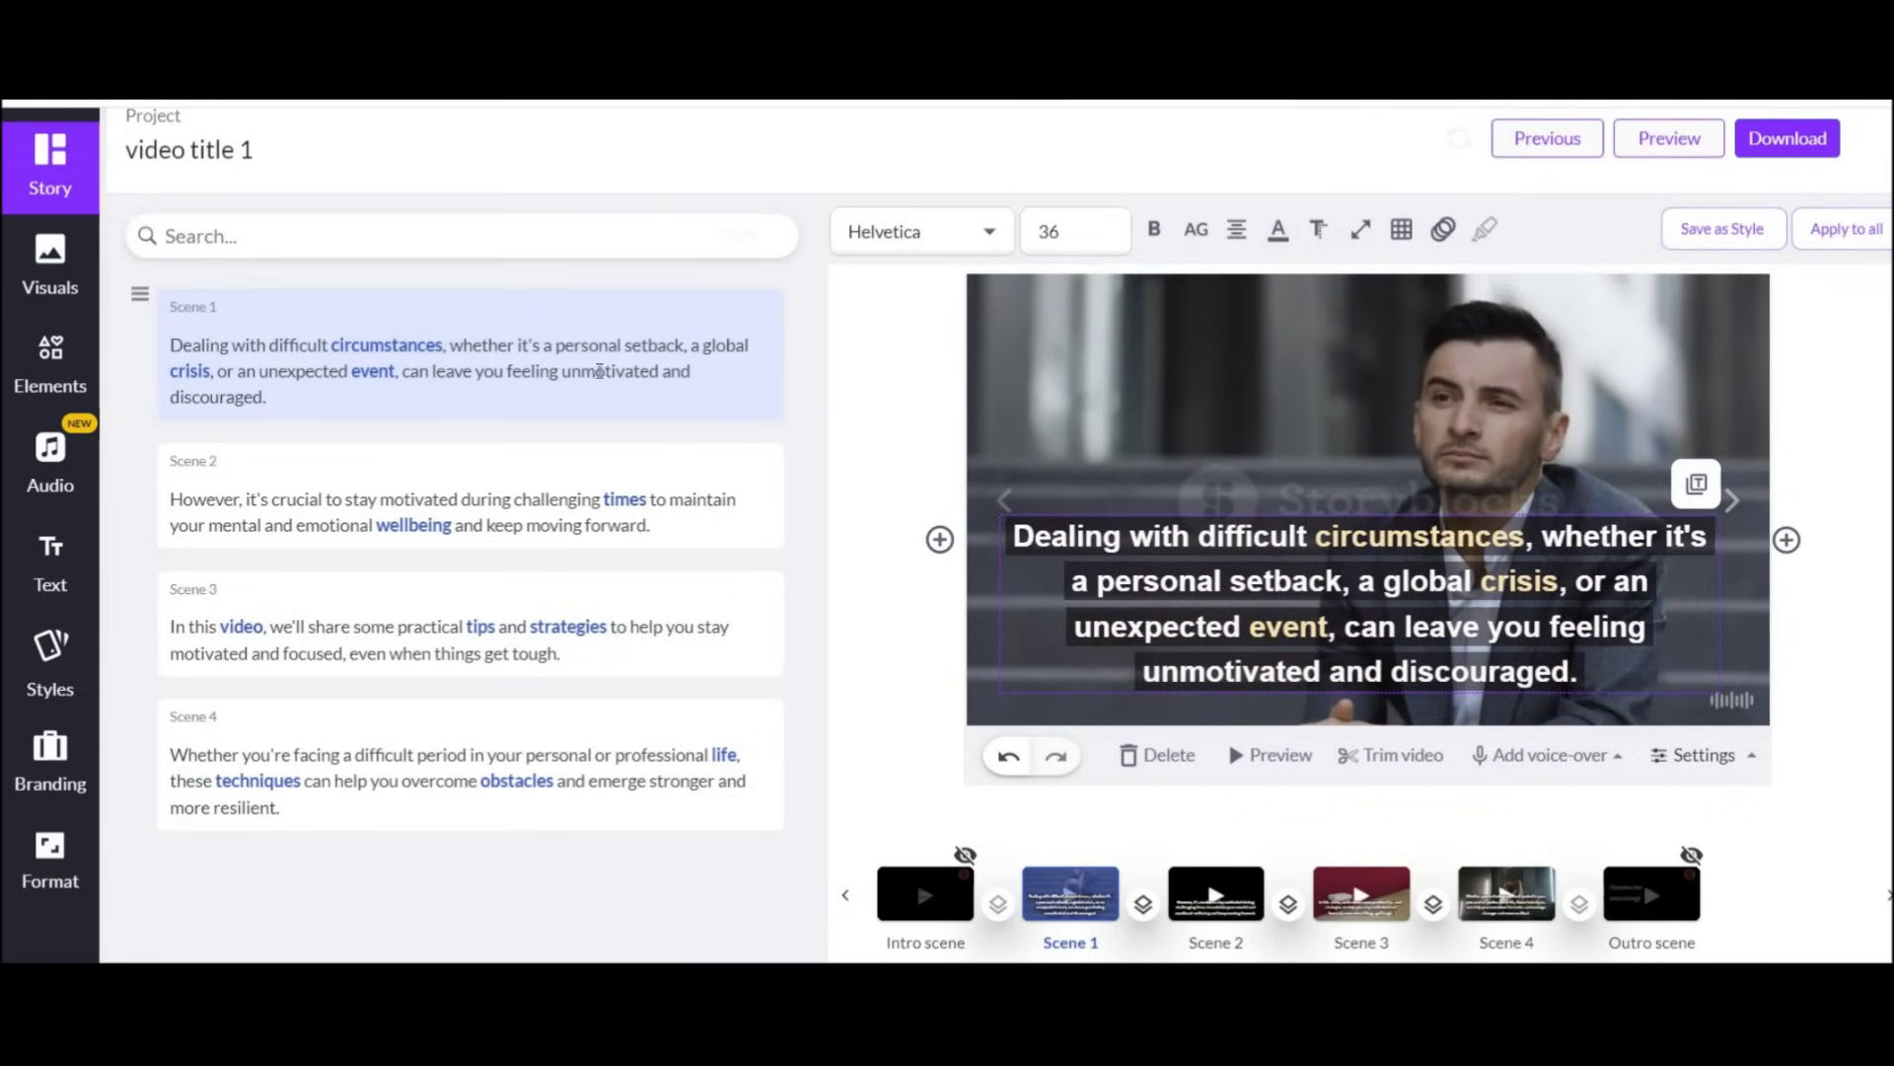
Try Big Win as background music, then switch back to Wild And Fast.
{"action": "left_click", "coordinate": [49, 459]}
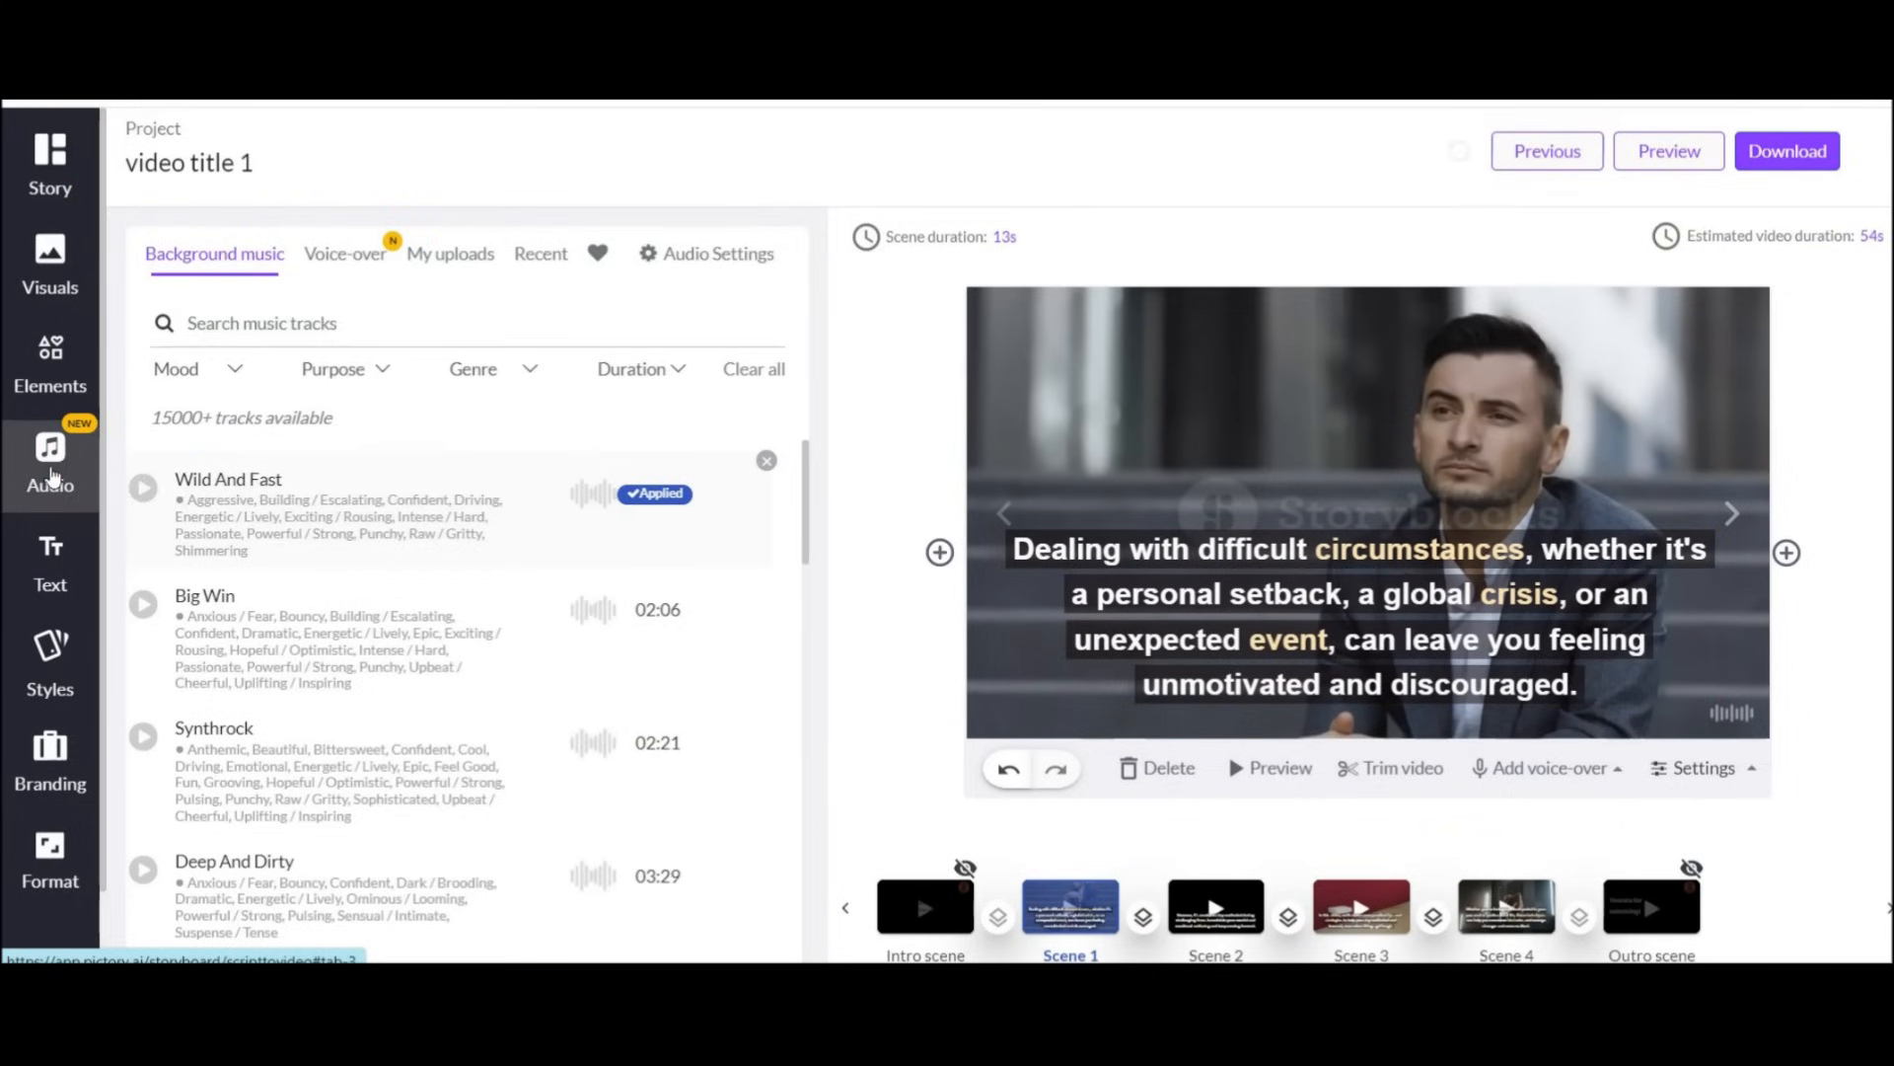
{"action": "scroll", "scroll_direction": "down", "scroll_amount": 3}
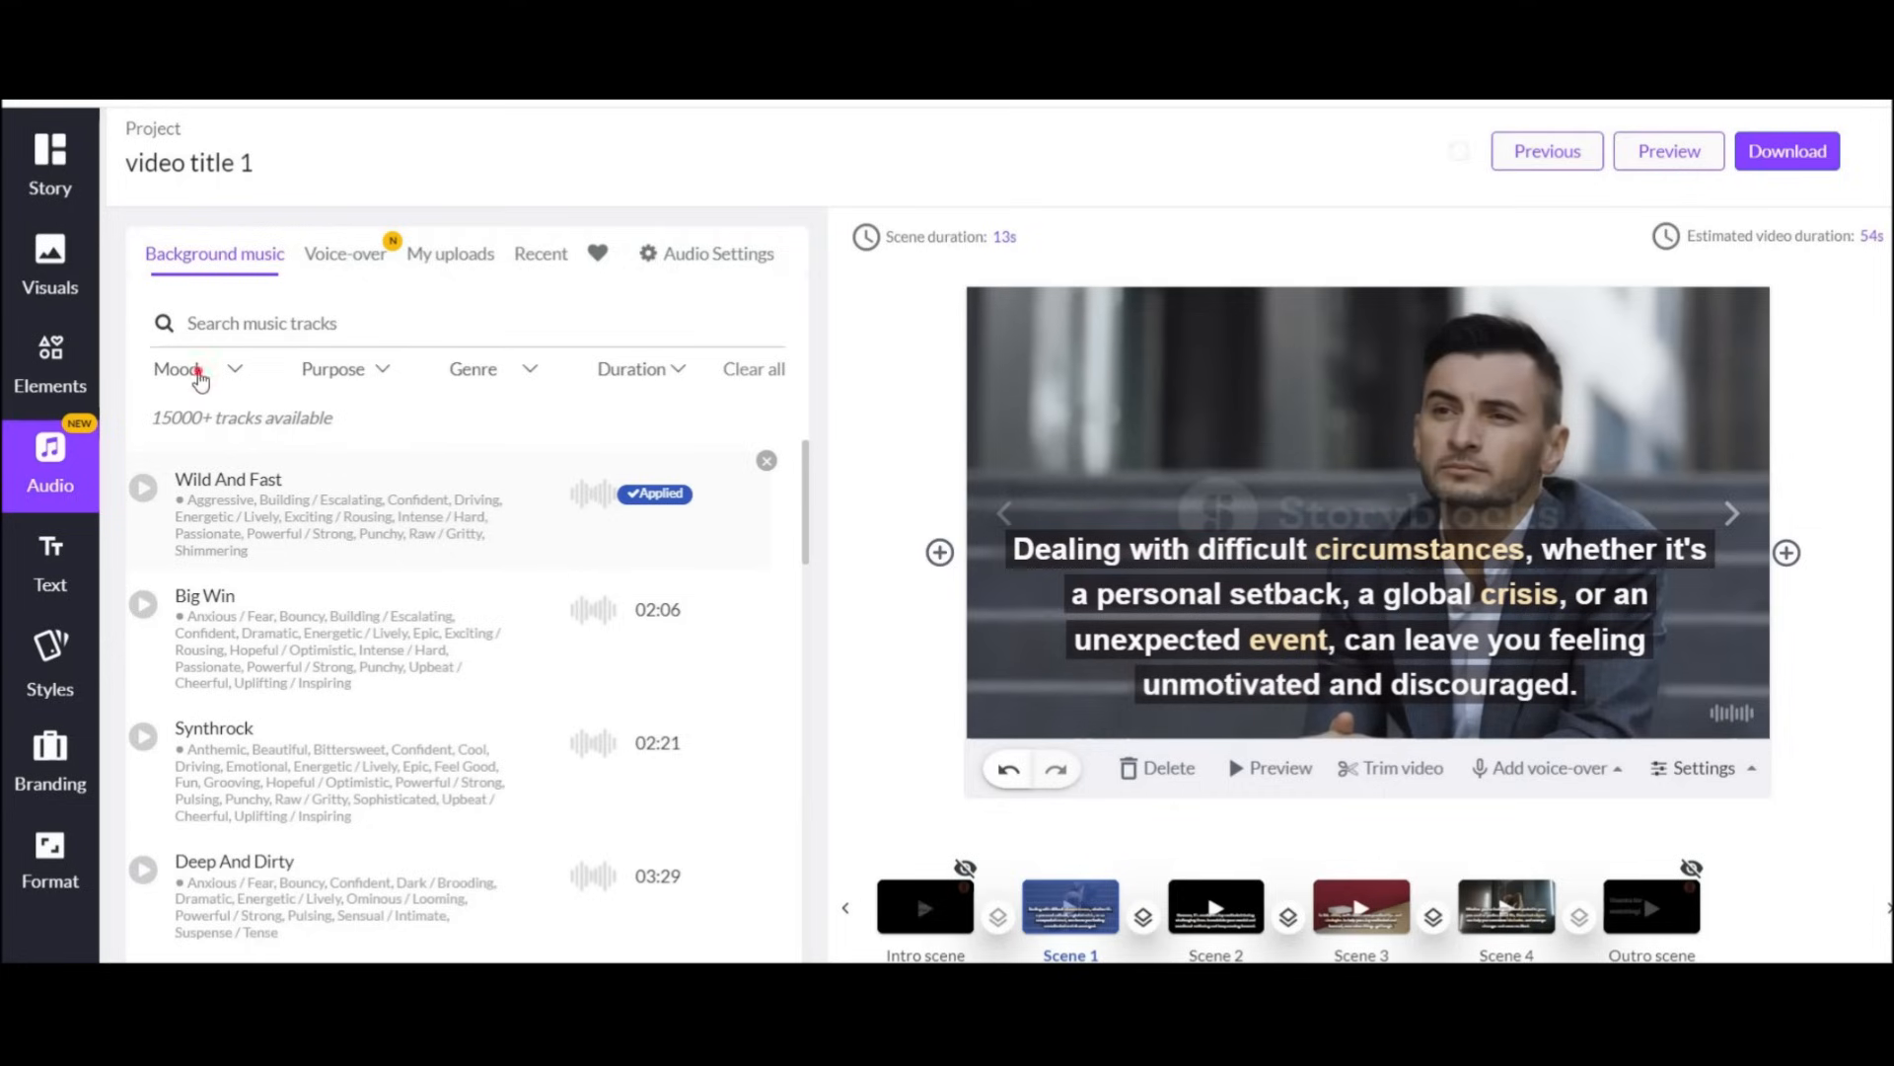
{"action": "left_click", "coordinate": [473, 369]}
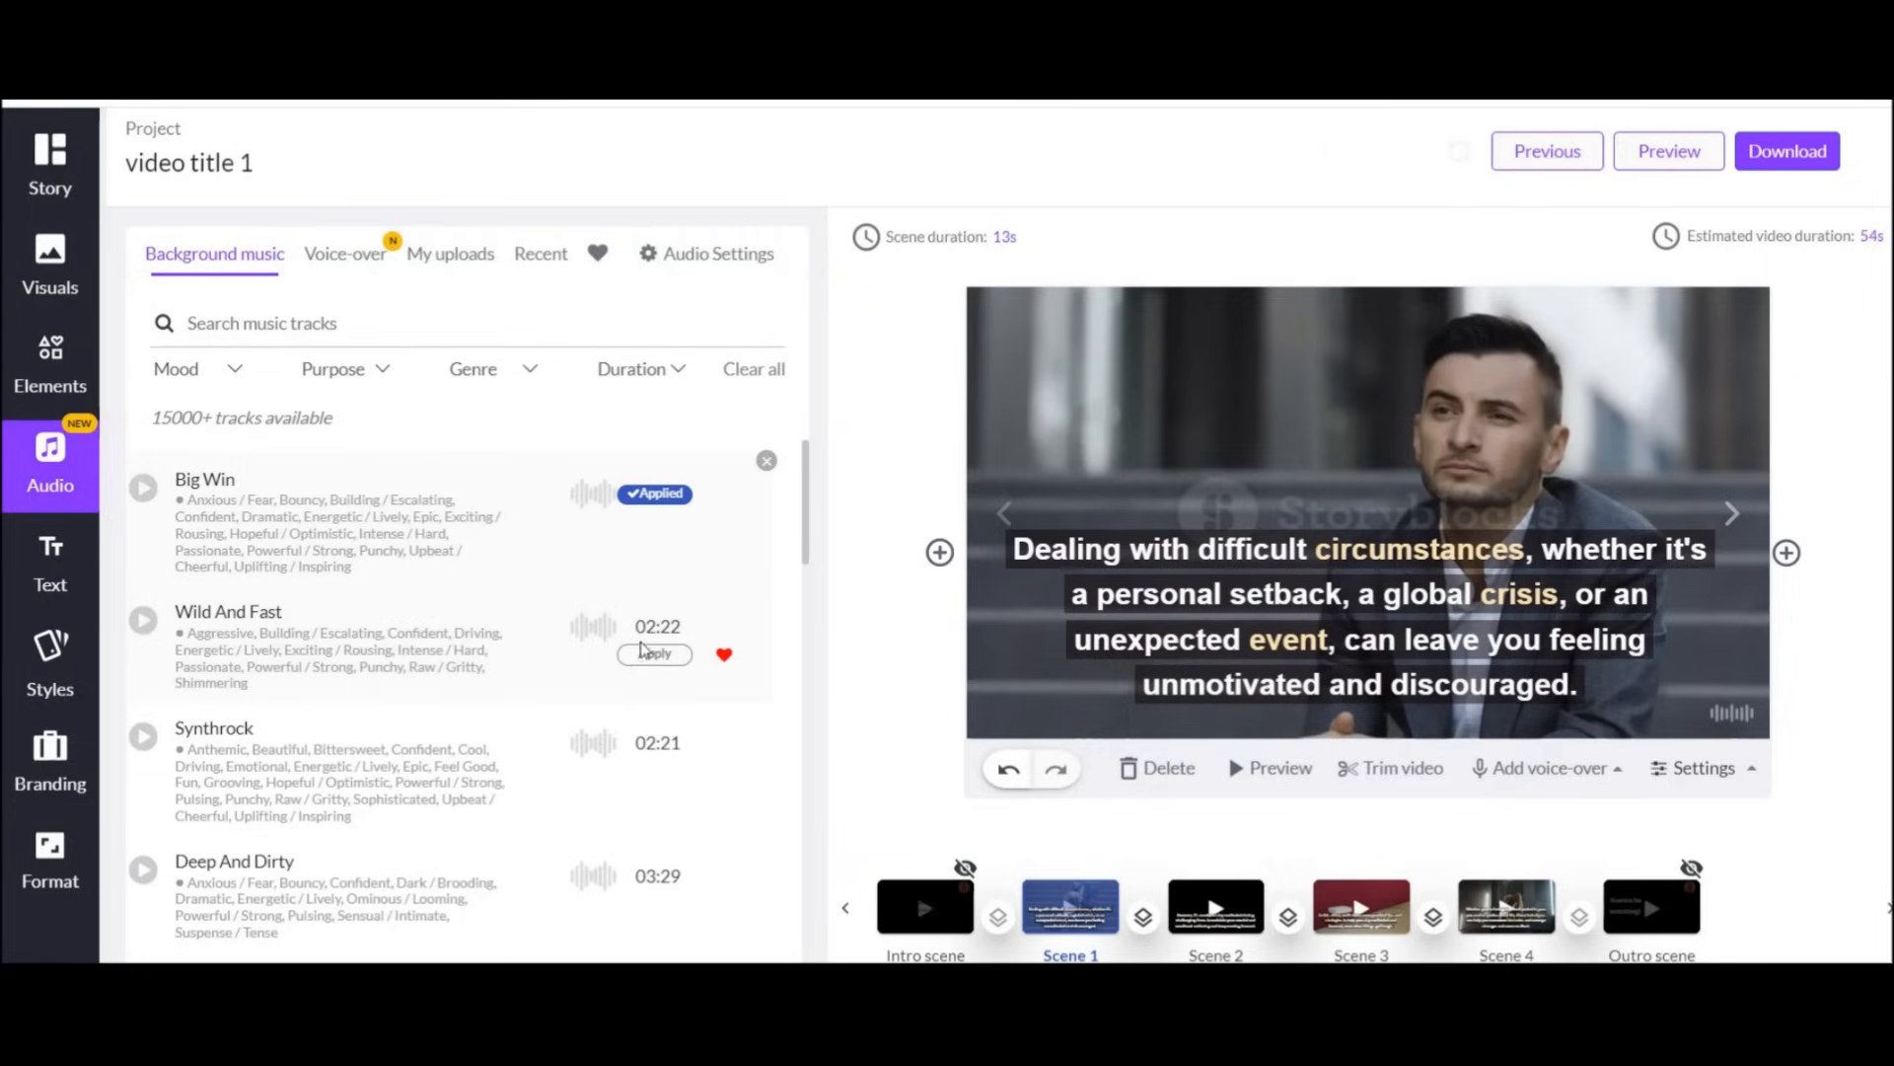
{"action": "left_click", "coordinate": [653, 654]}
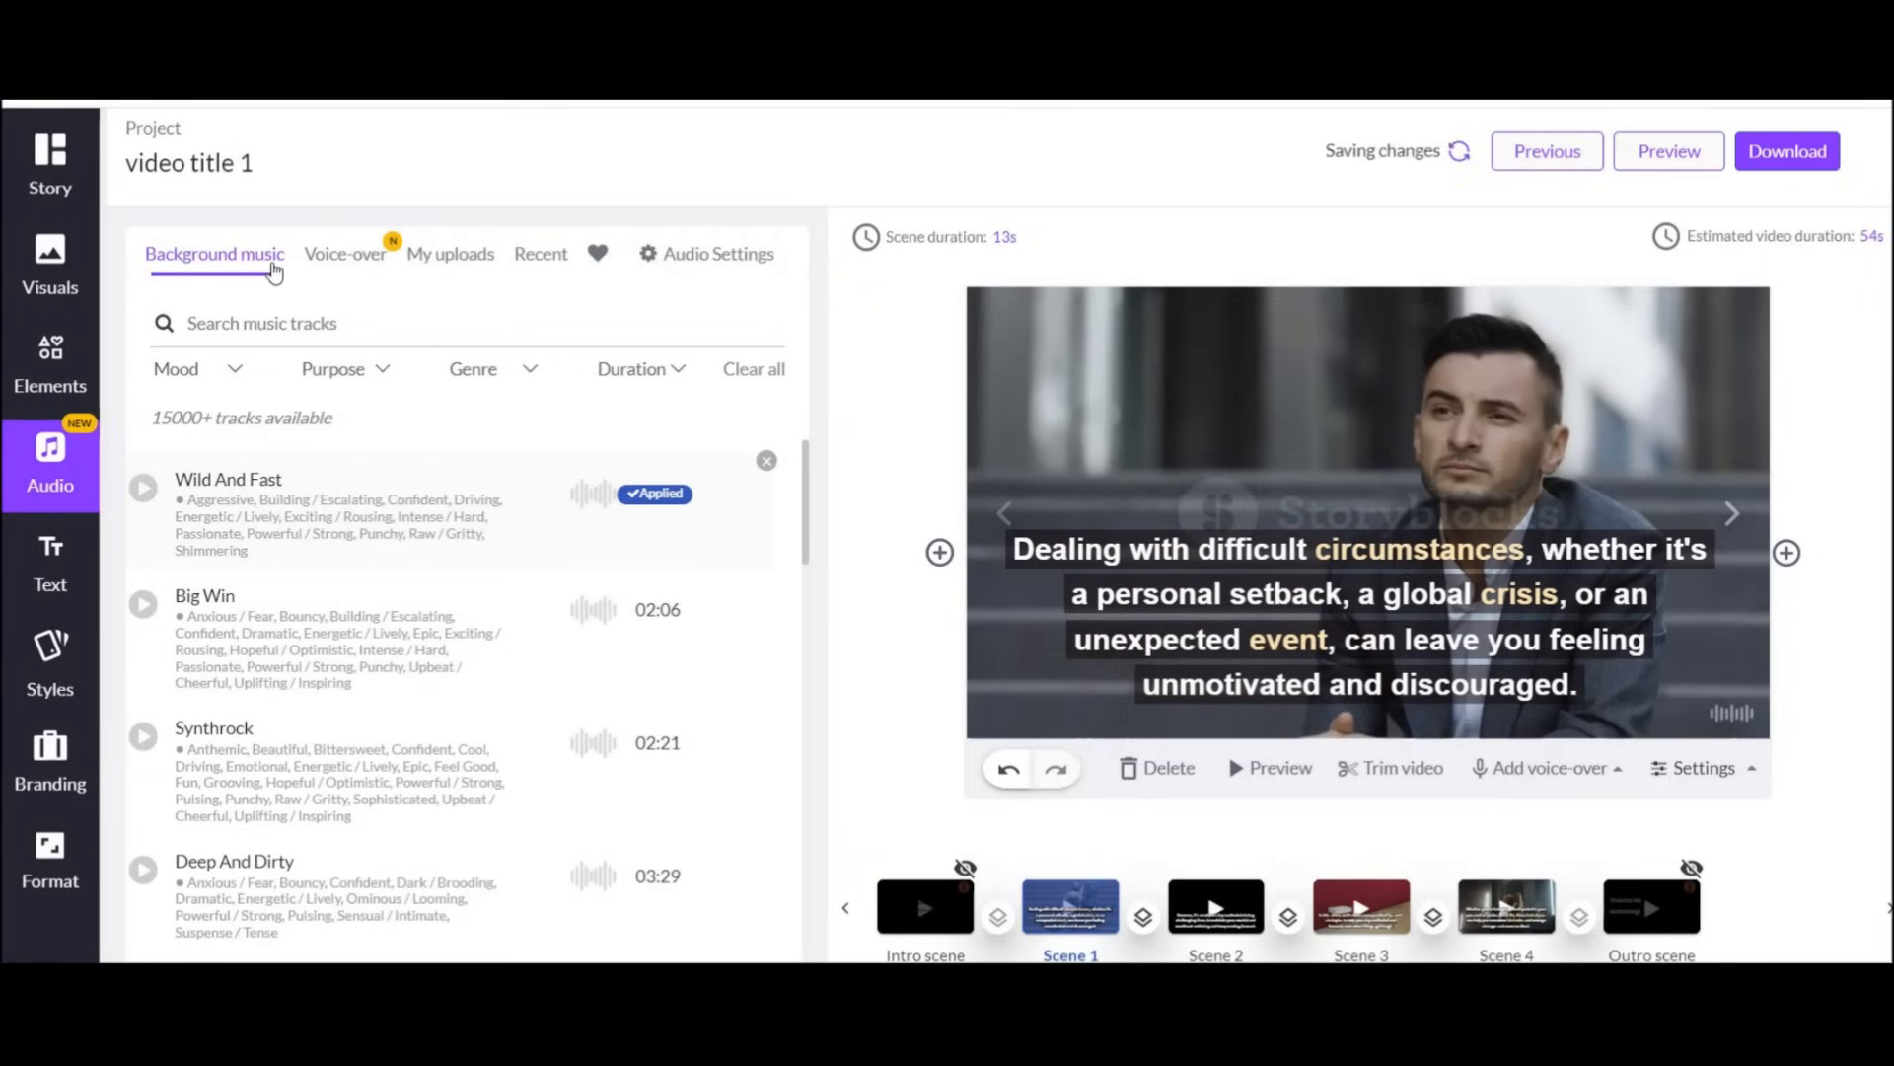
Apply the Alden male AI voice-over and return to the Story script.
{"action": "left_click", "coordinate": [343, 253]}
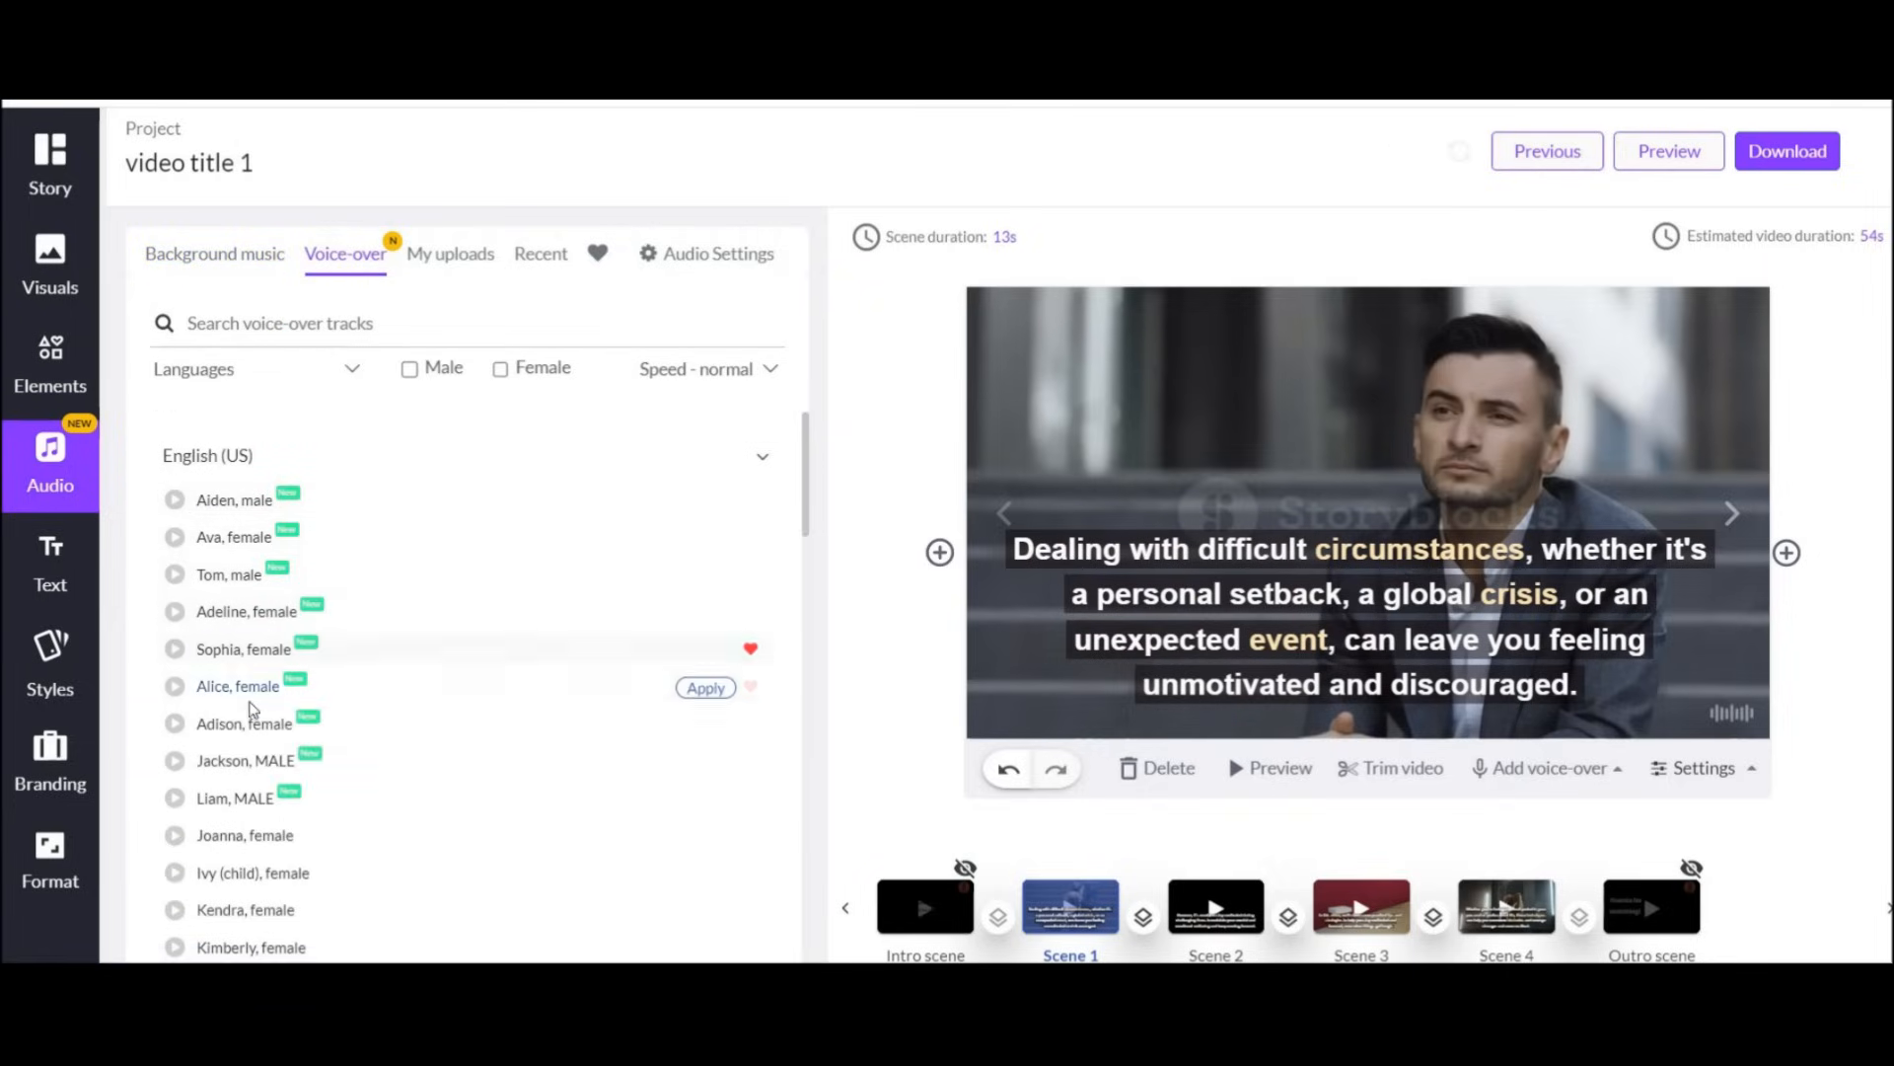
{"action": "left_click", "coordinate": [704, 500]}
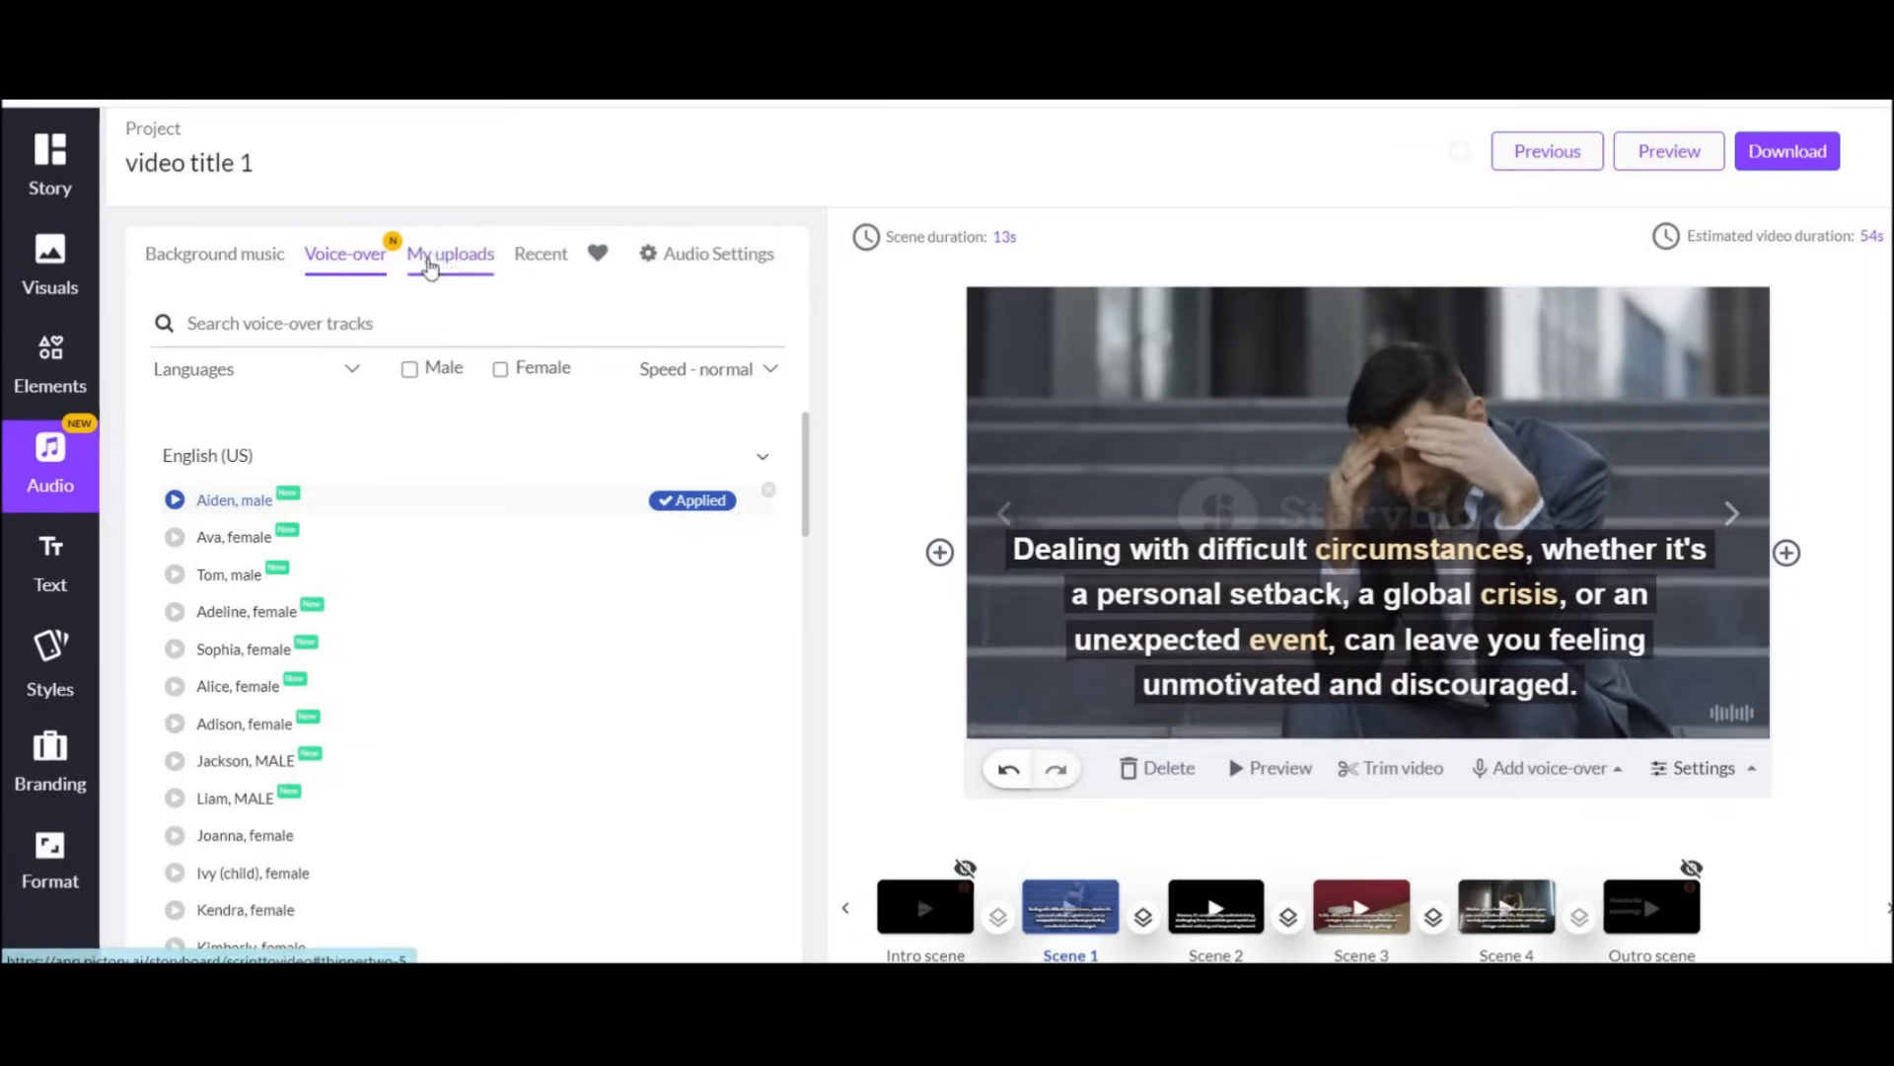
{"action": "left_click", "coordinate": [450, 254]}
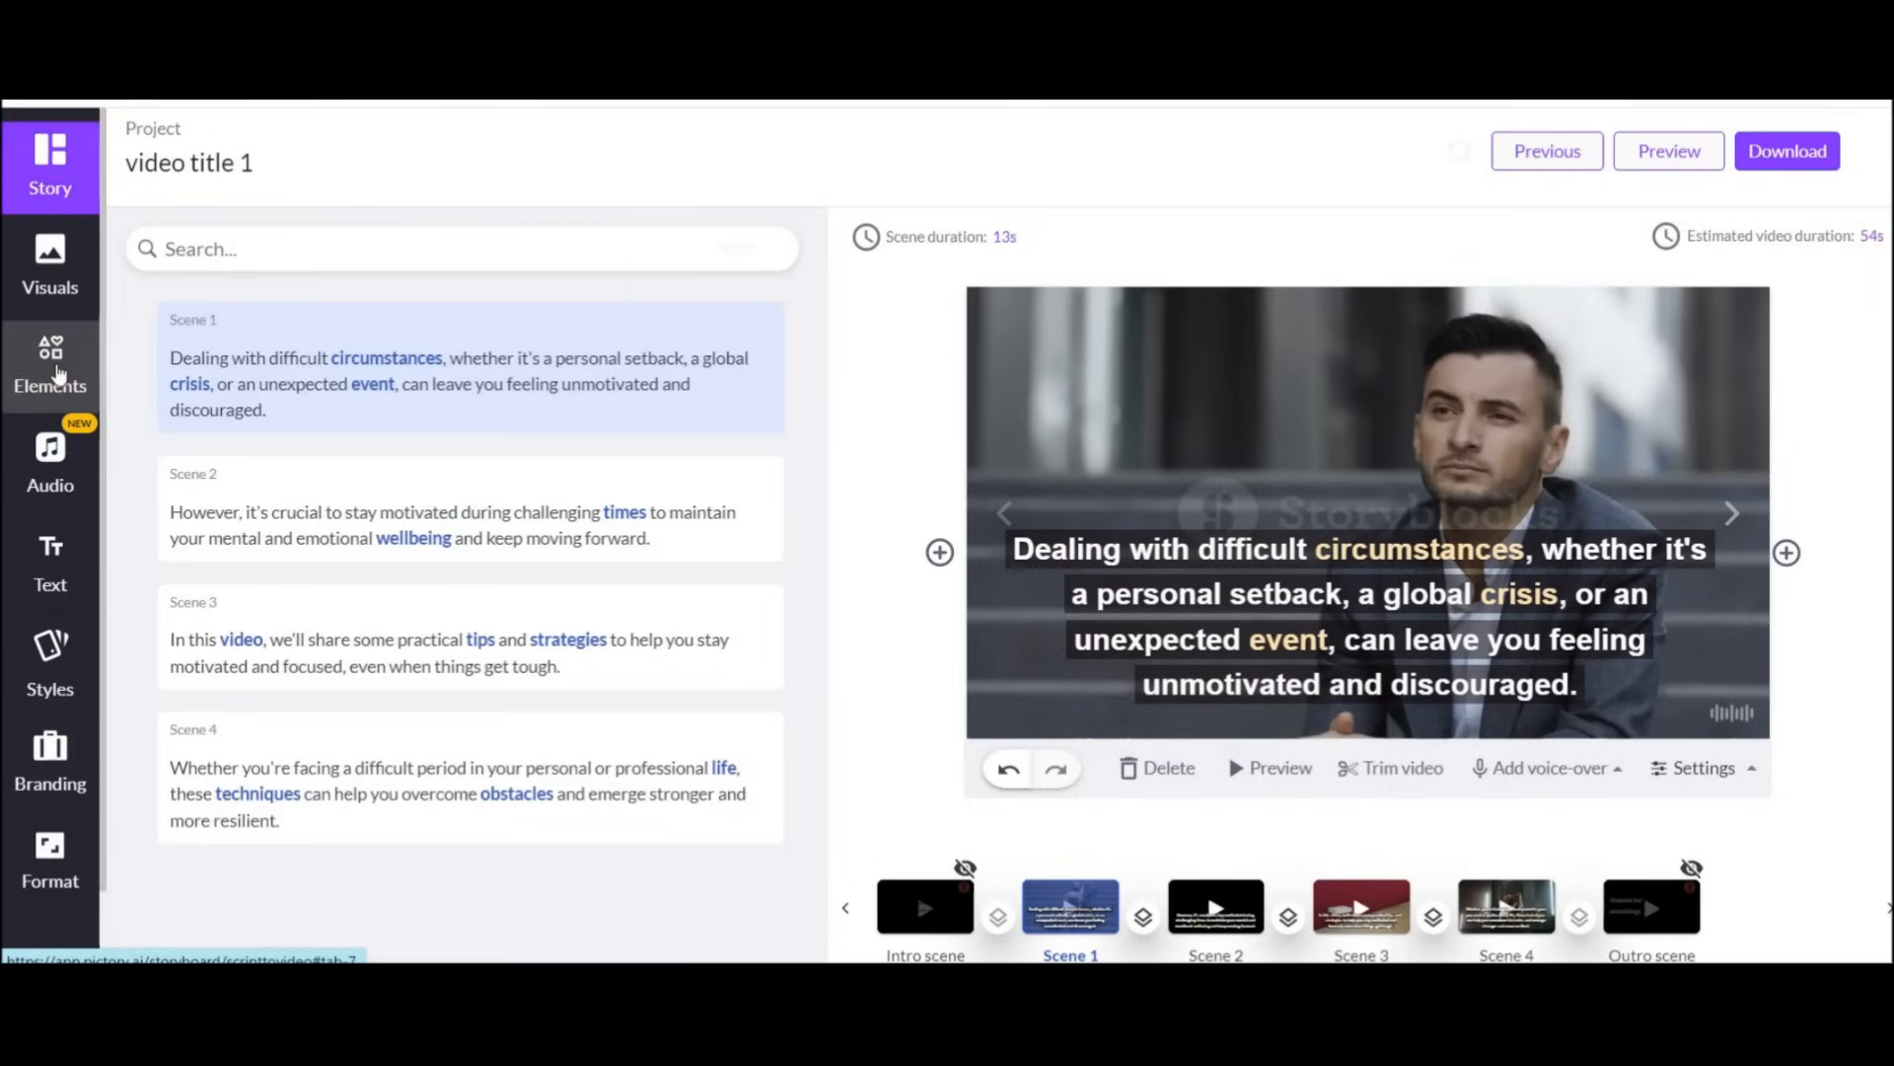
Browse Elements and Text, then keep 720p 16:9 format with size optimisation off.
{"action": "left_click", "coordinate": [49, 367]}
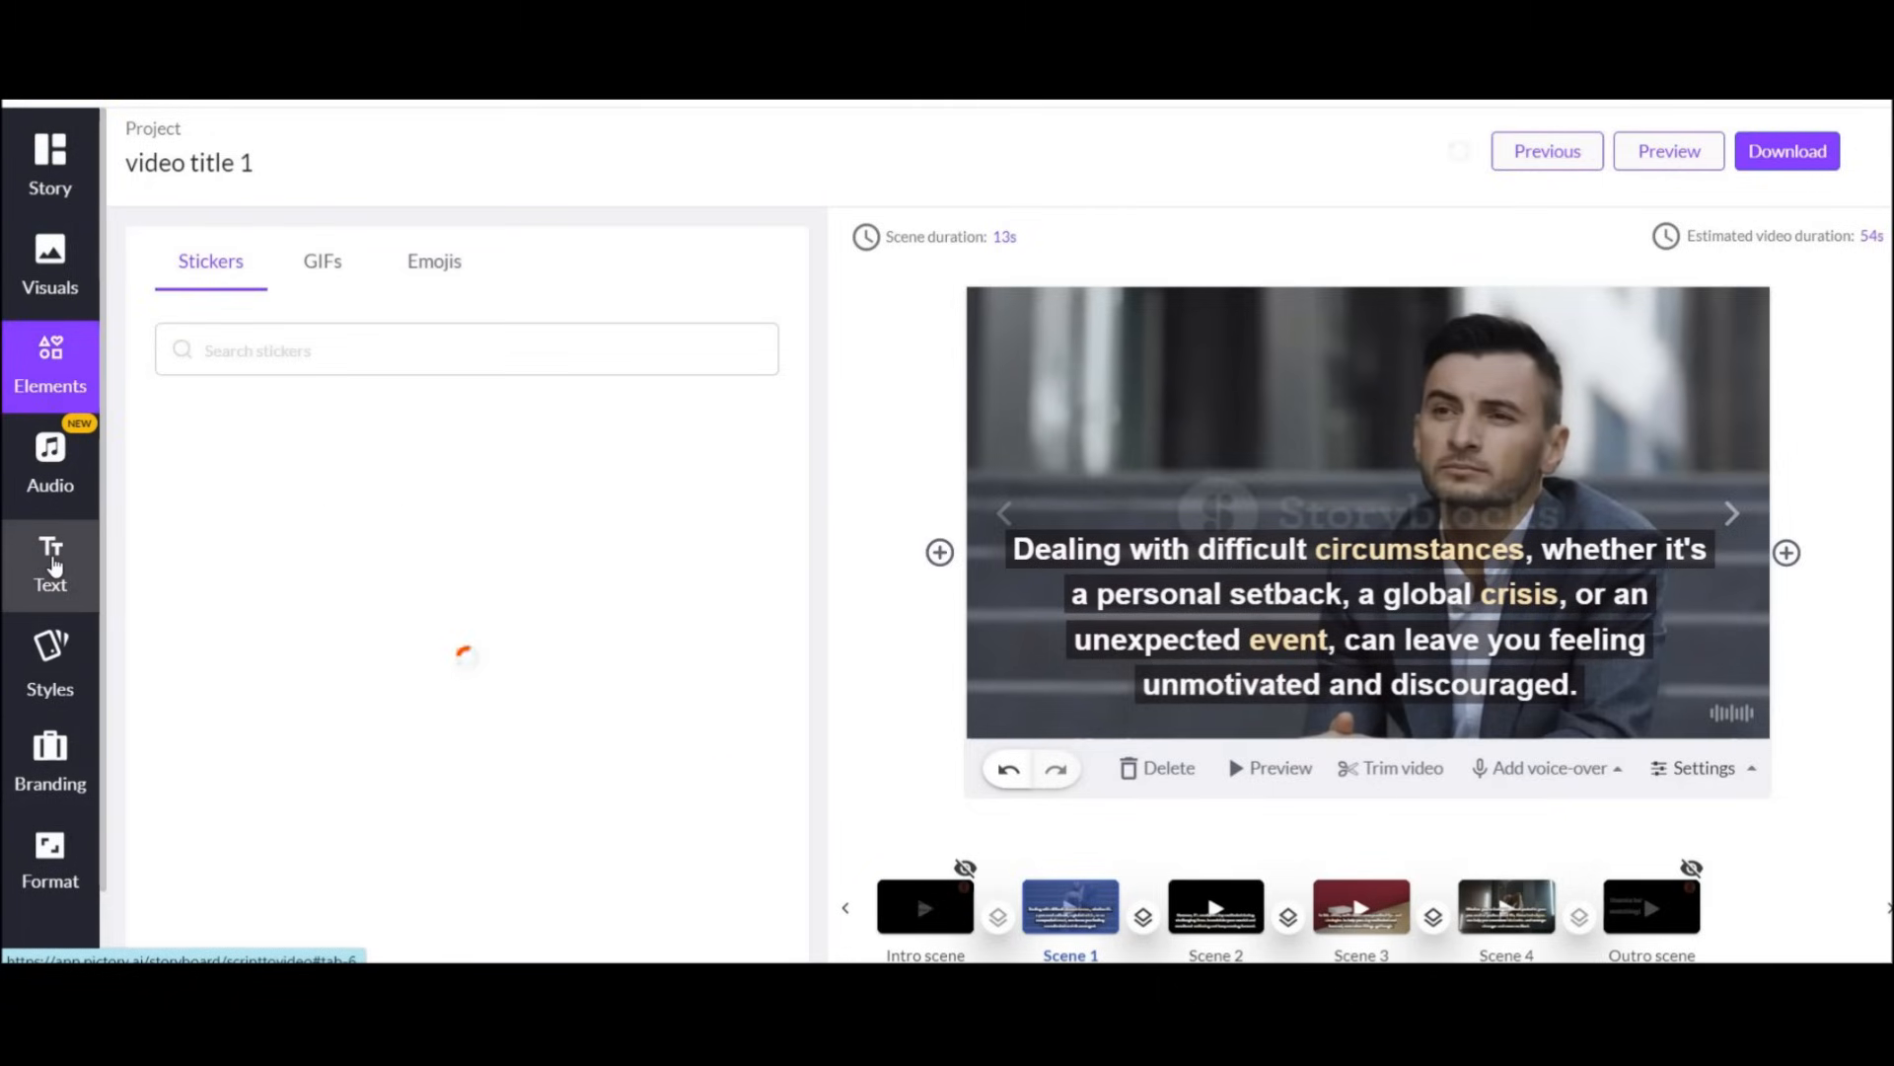
{"action": "left_click", "coordinate": [50, 564]}
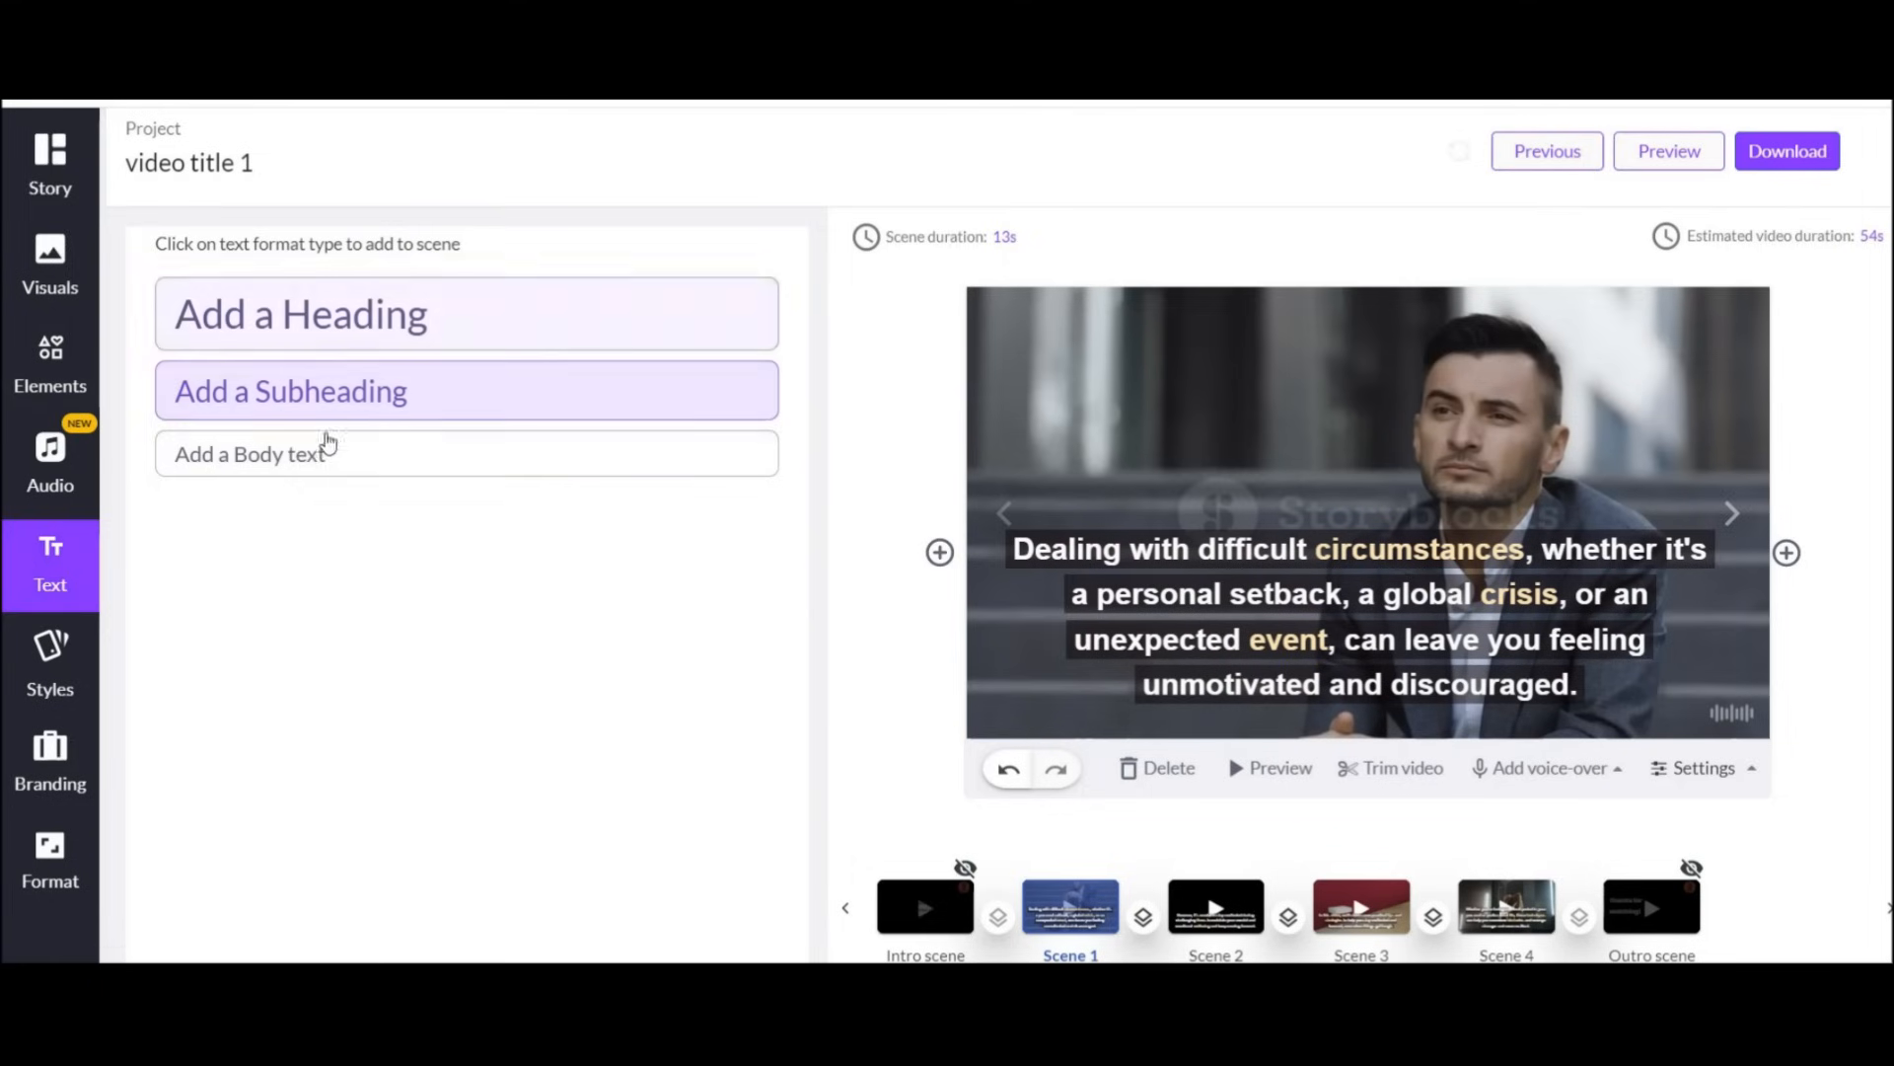
{"action": "left_click", "coordinate": [49, 864]}
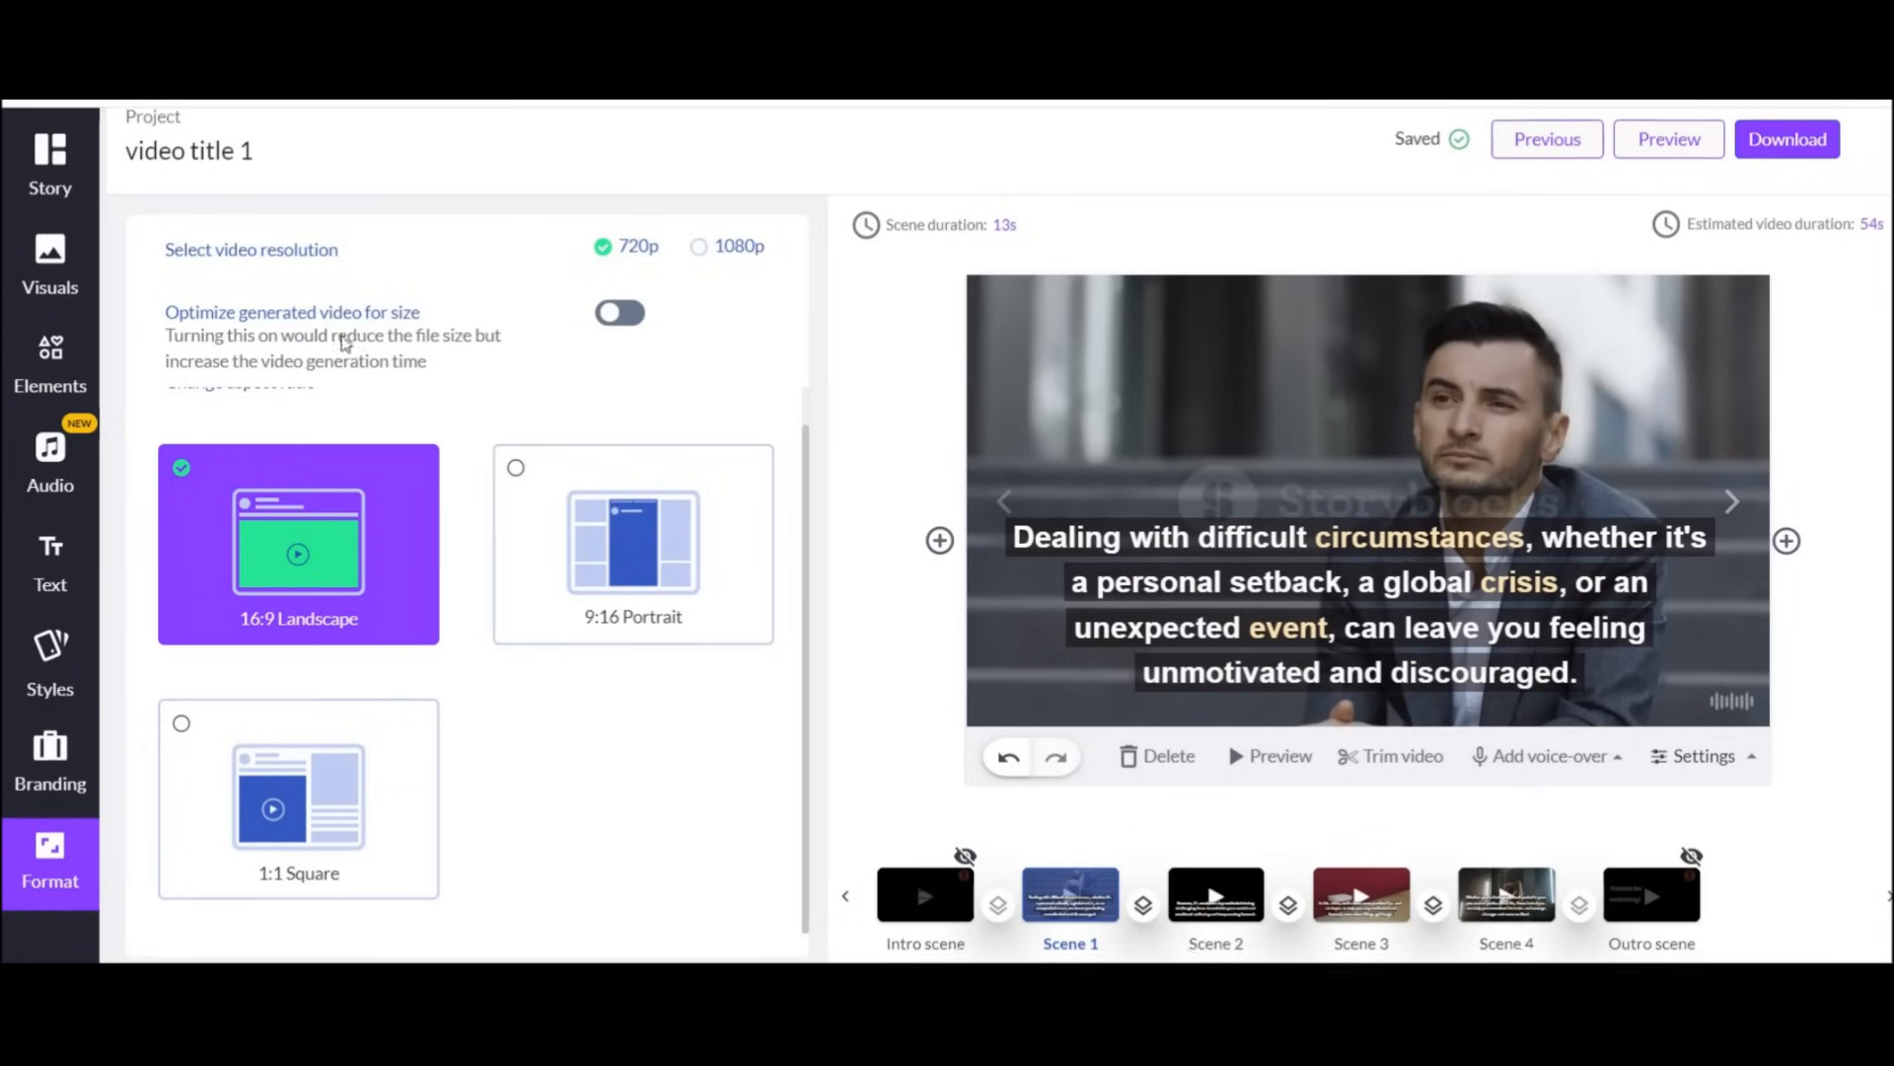
{"action": "left_click", "coordinate": [619, 313]}
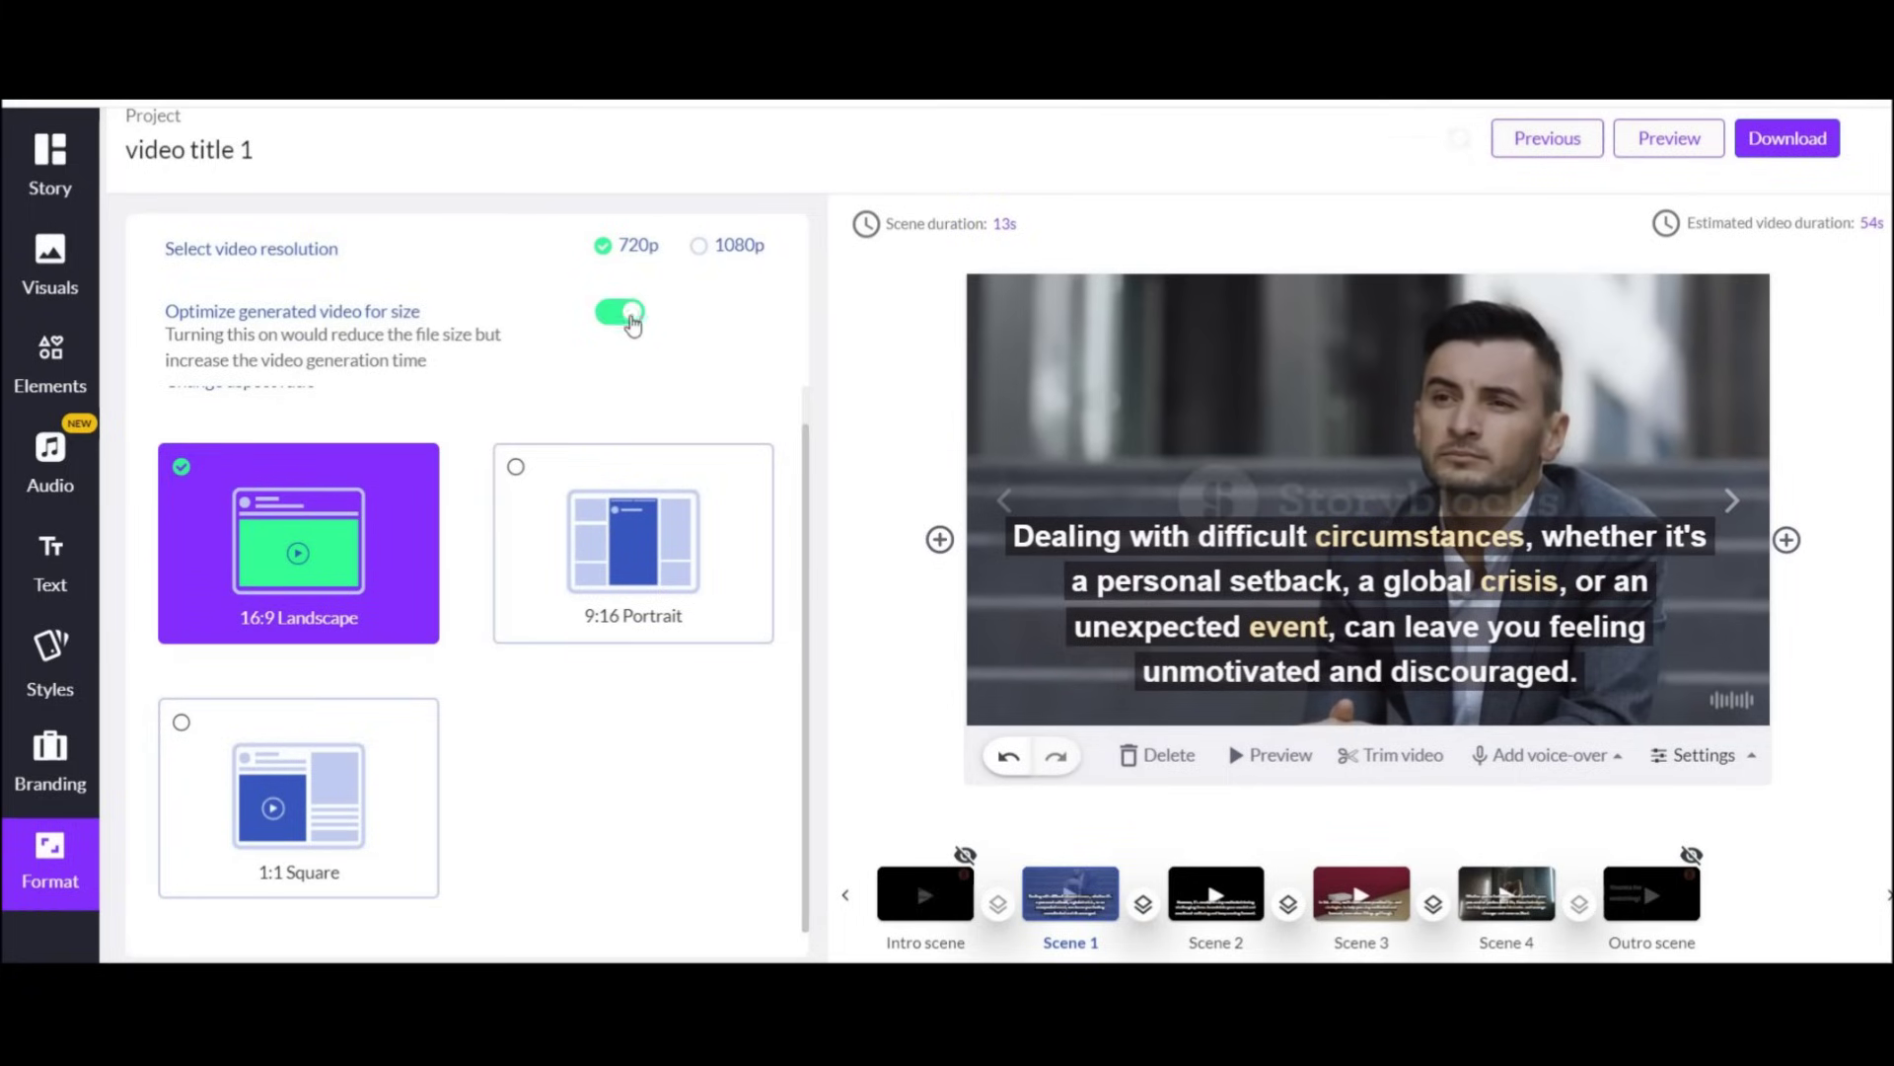
{"action": "left_click", "coordinate": [615, 314]}
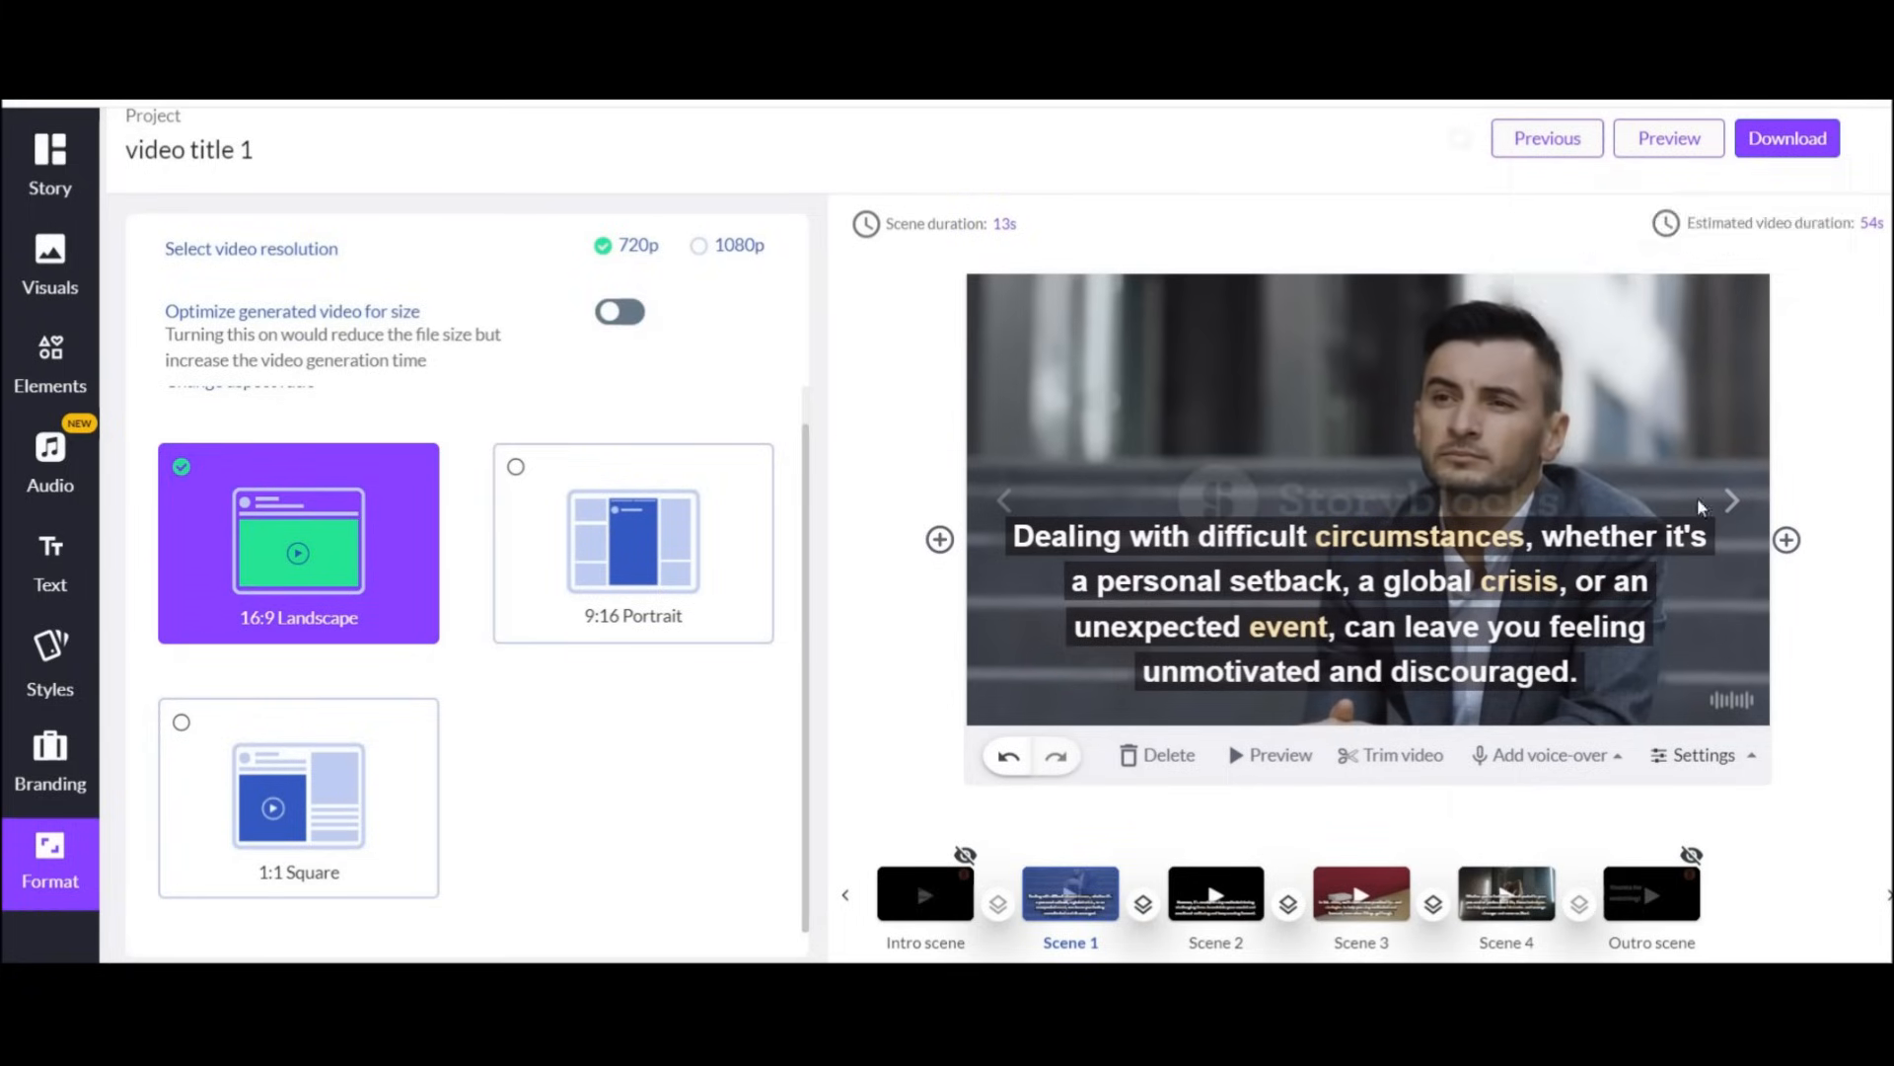
{"action": "left_click", "coordinate": [1505, 896]}
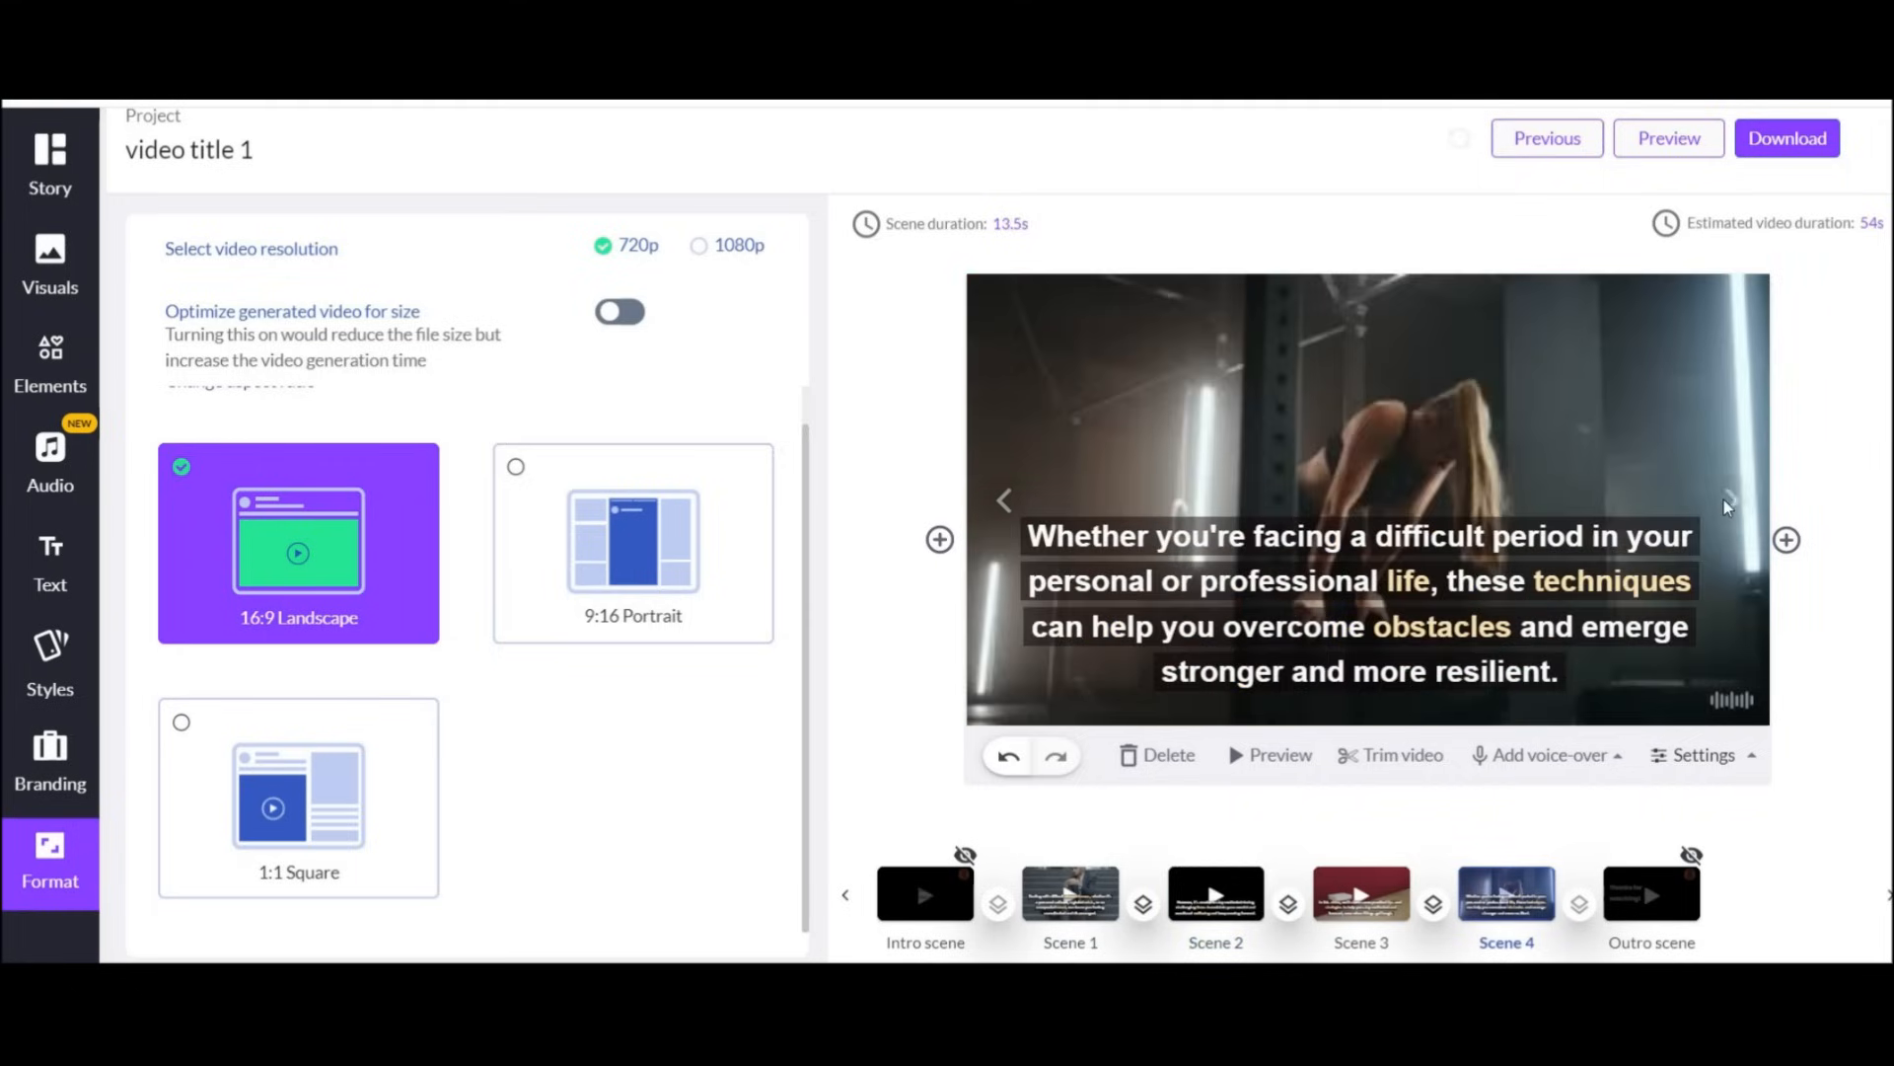
{"action": "left_click", "coordinate": [1787, 138]}
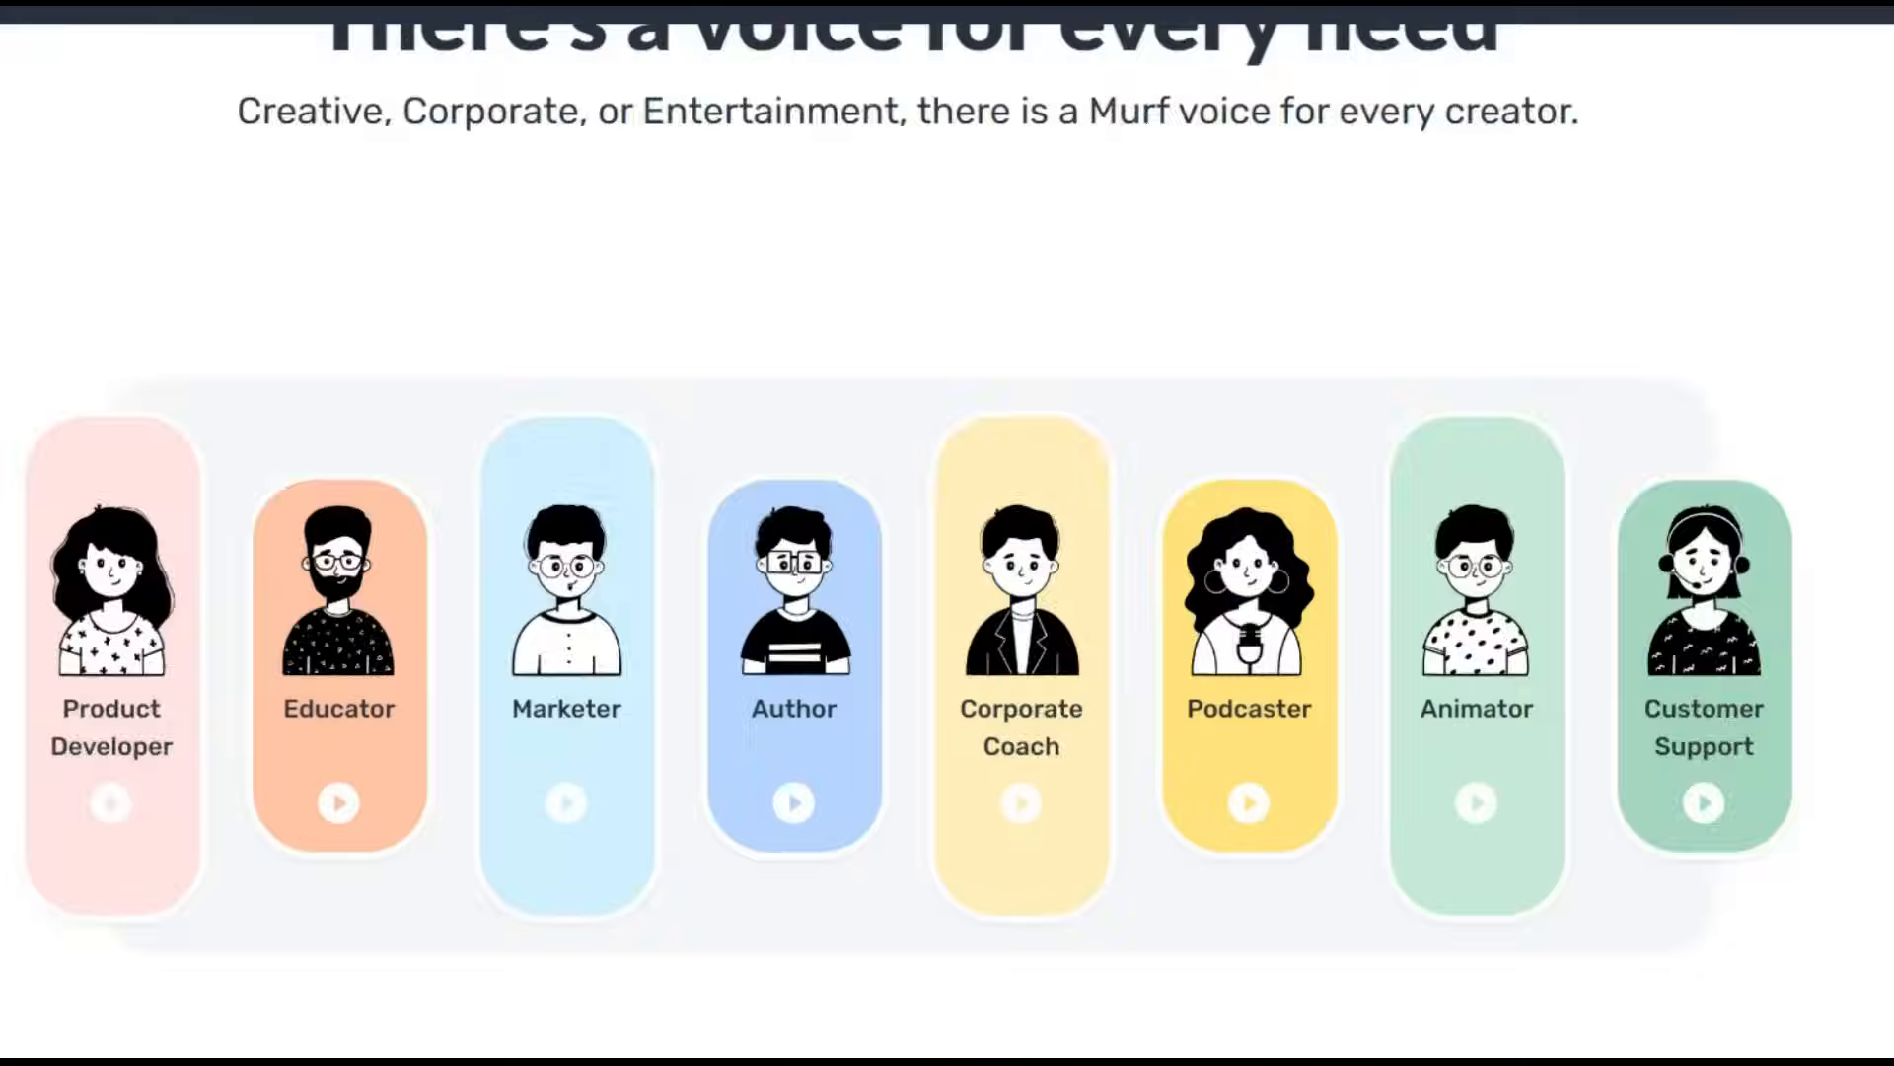
Open Murf's sign-up form and submit a new account registration.
{"action": "scroll", "scroll_direction": "down", "scroll_amount": 3}
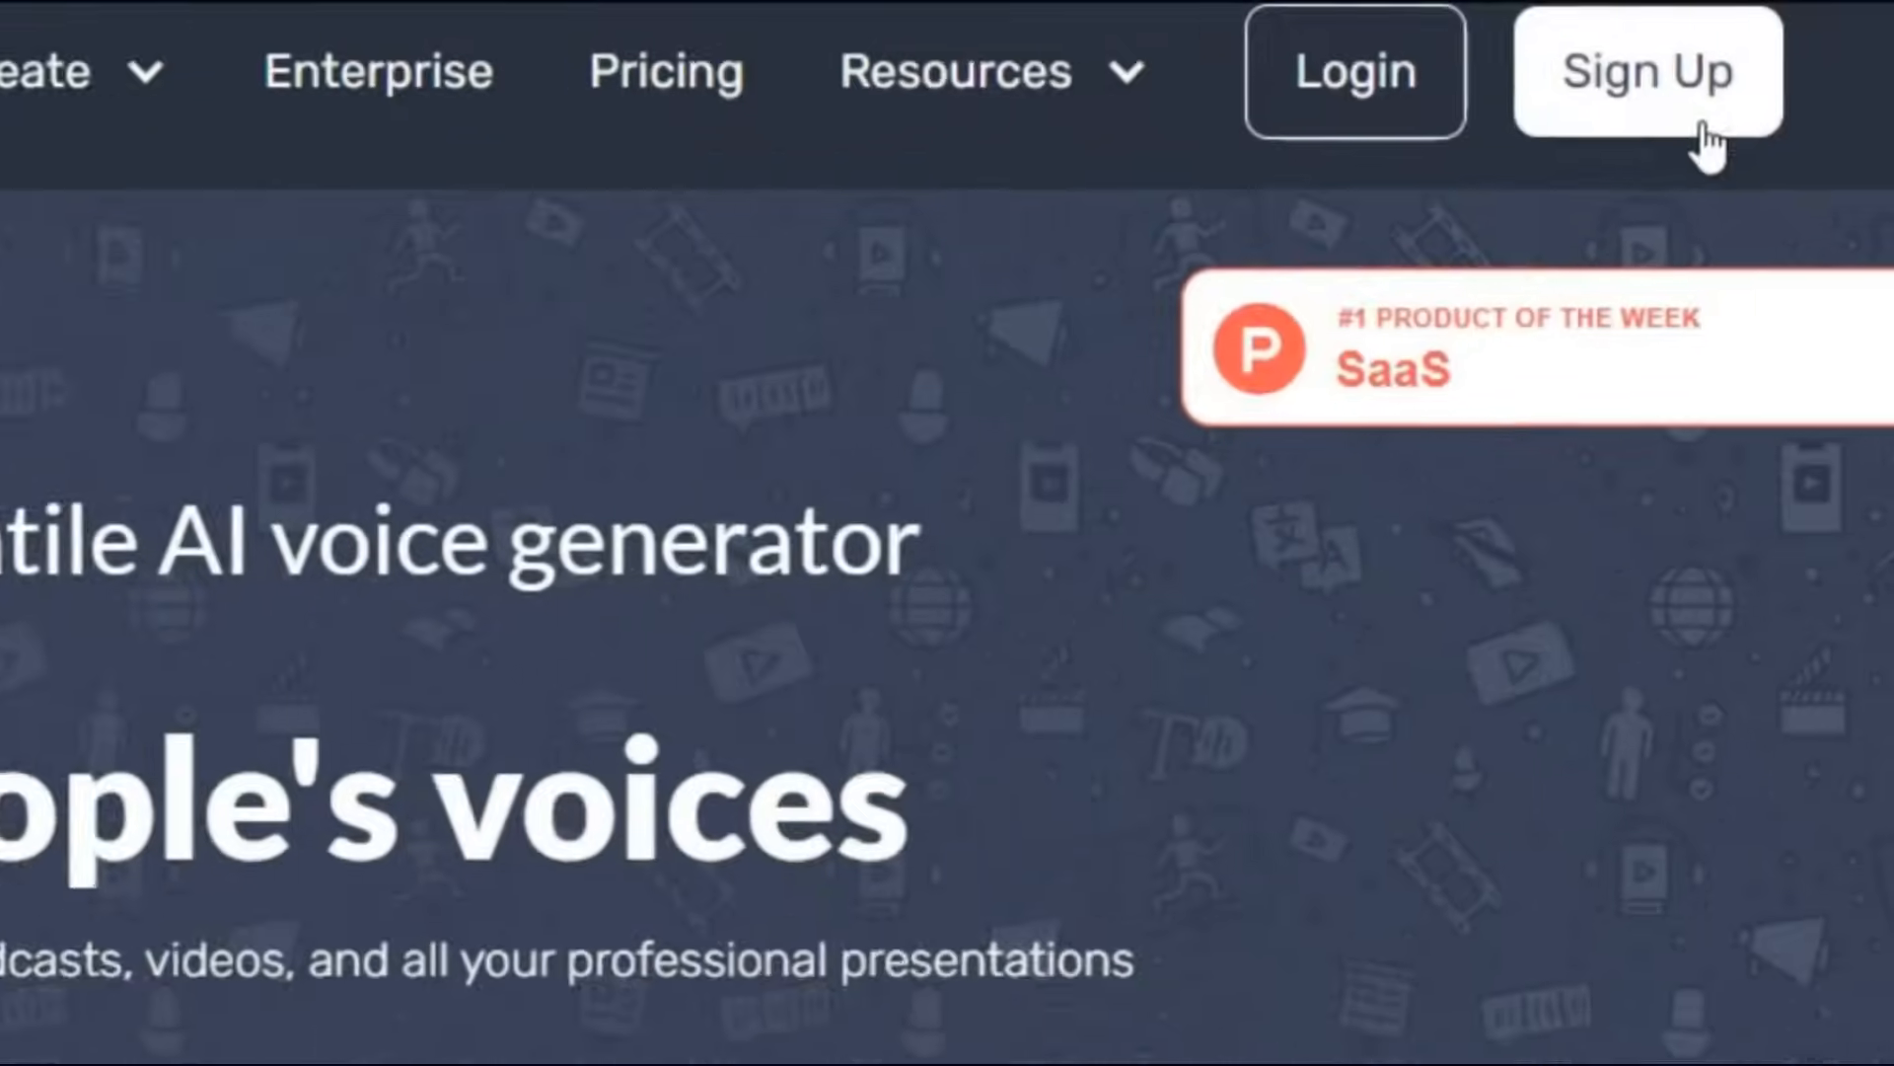
{"action": "left_click", "coordinate": [1650, 69]}
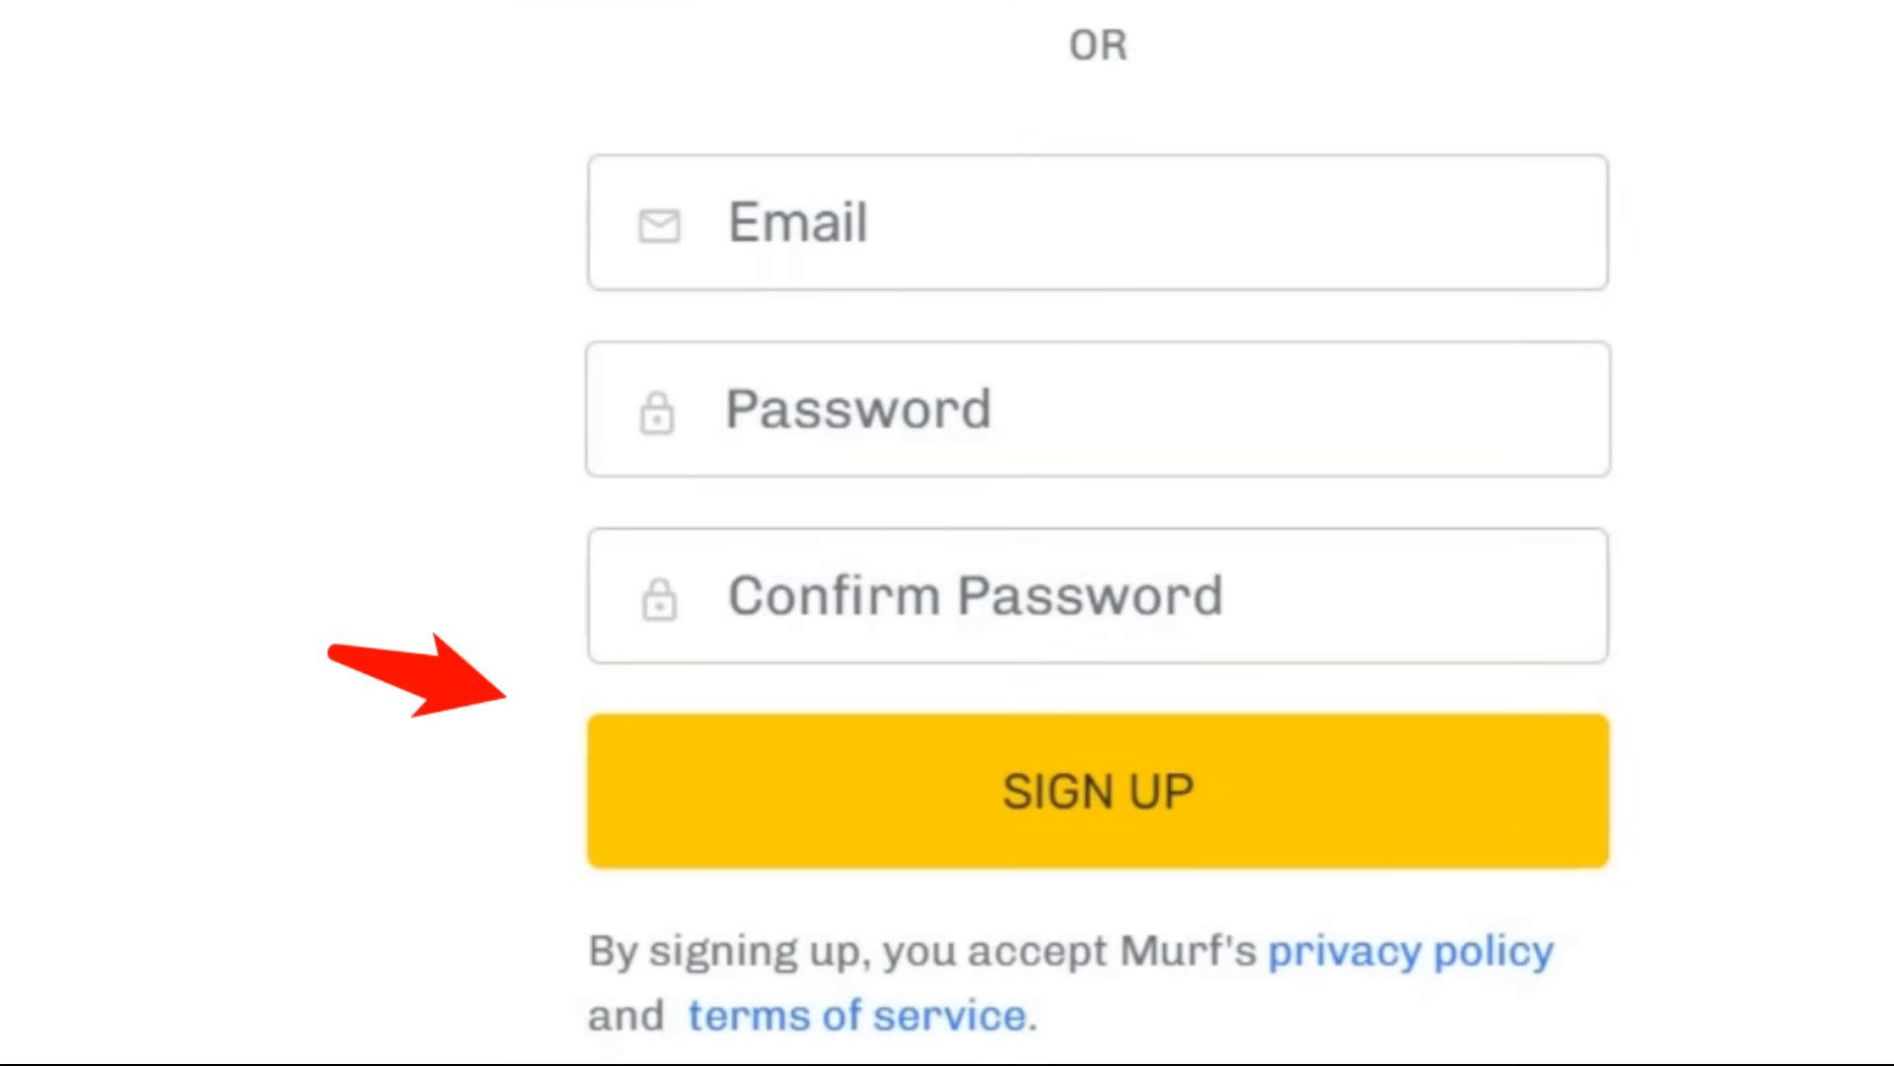
{"action": "left_click", "coordinate": [1099, 789]}
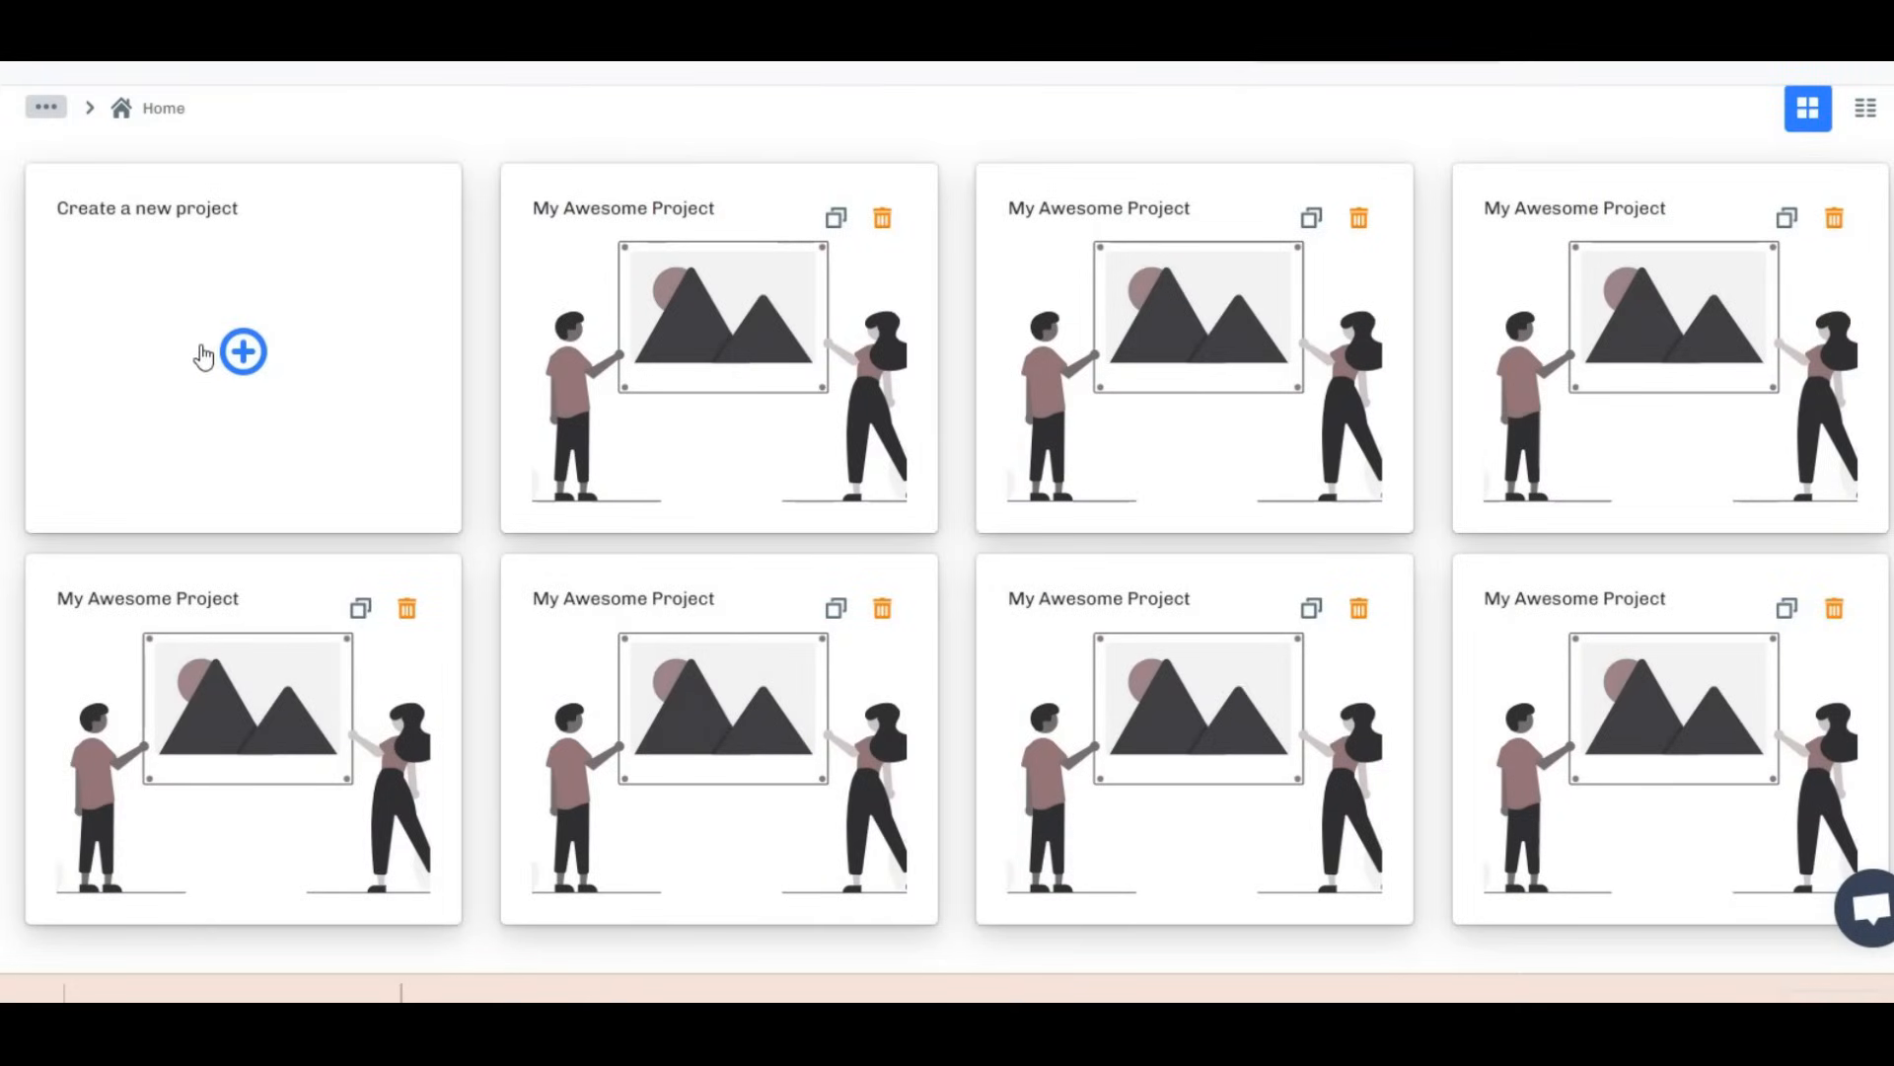
Create a blank Murf audio project named 'new project'.
{"action": "left_click", "coordinate": [243, 351]}
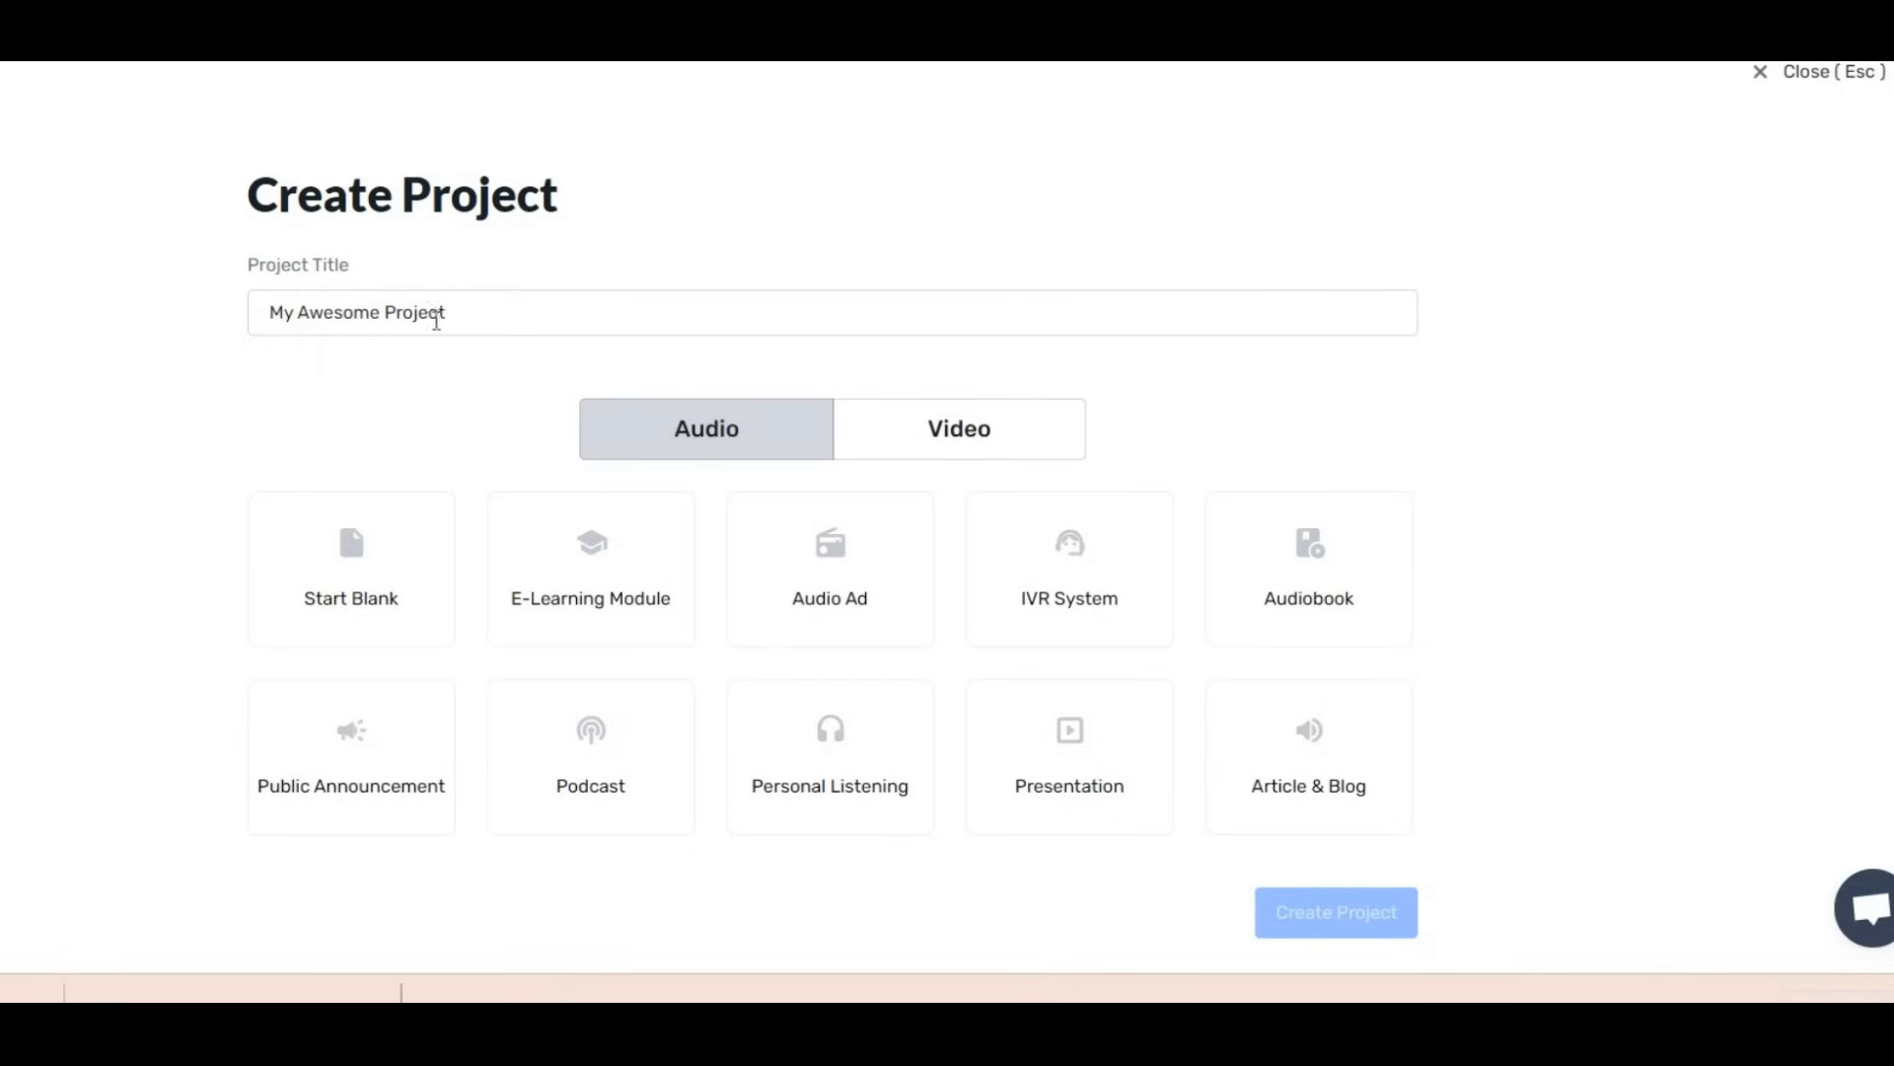
{"action": "type", "text": "new project"}
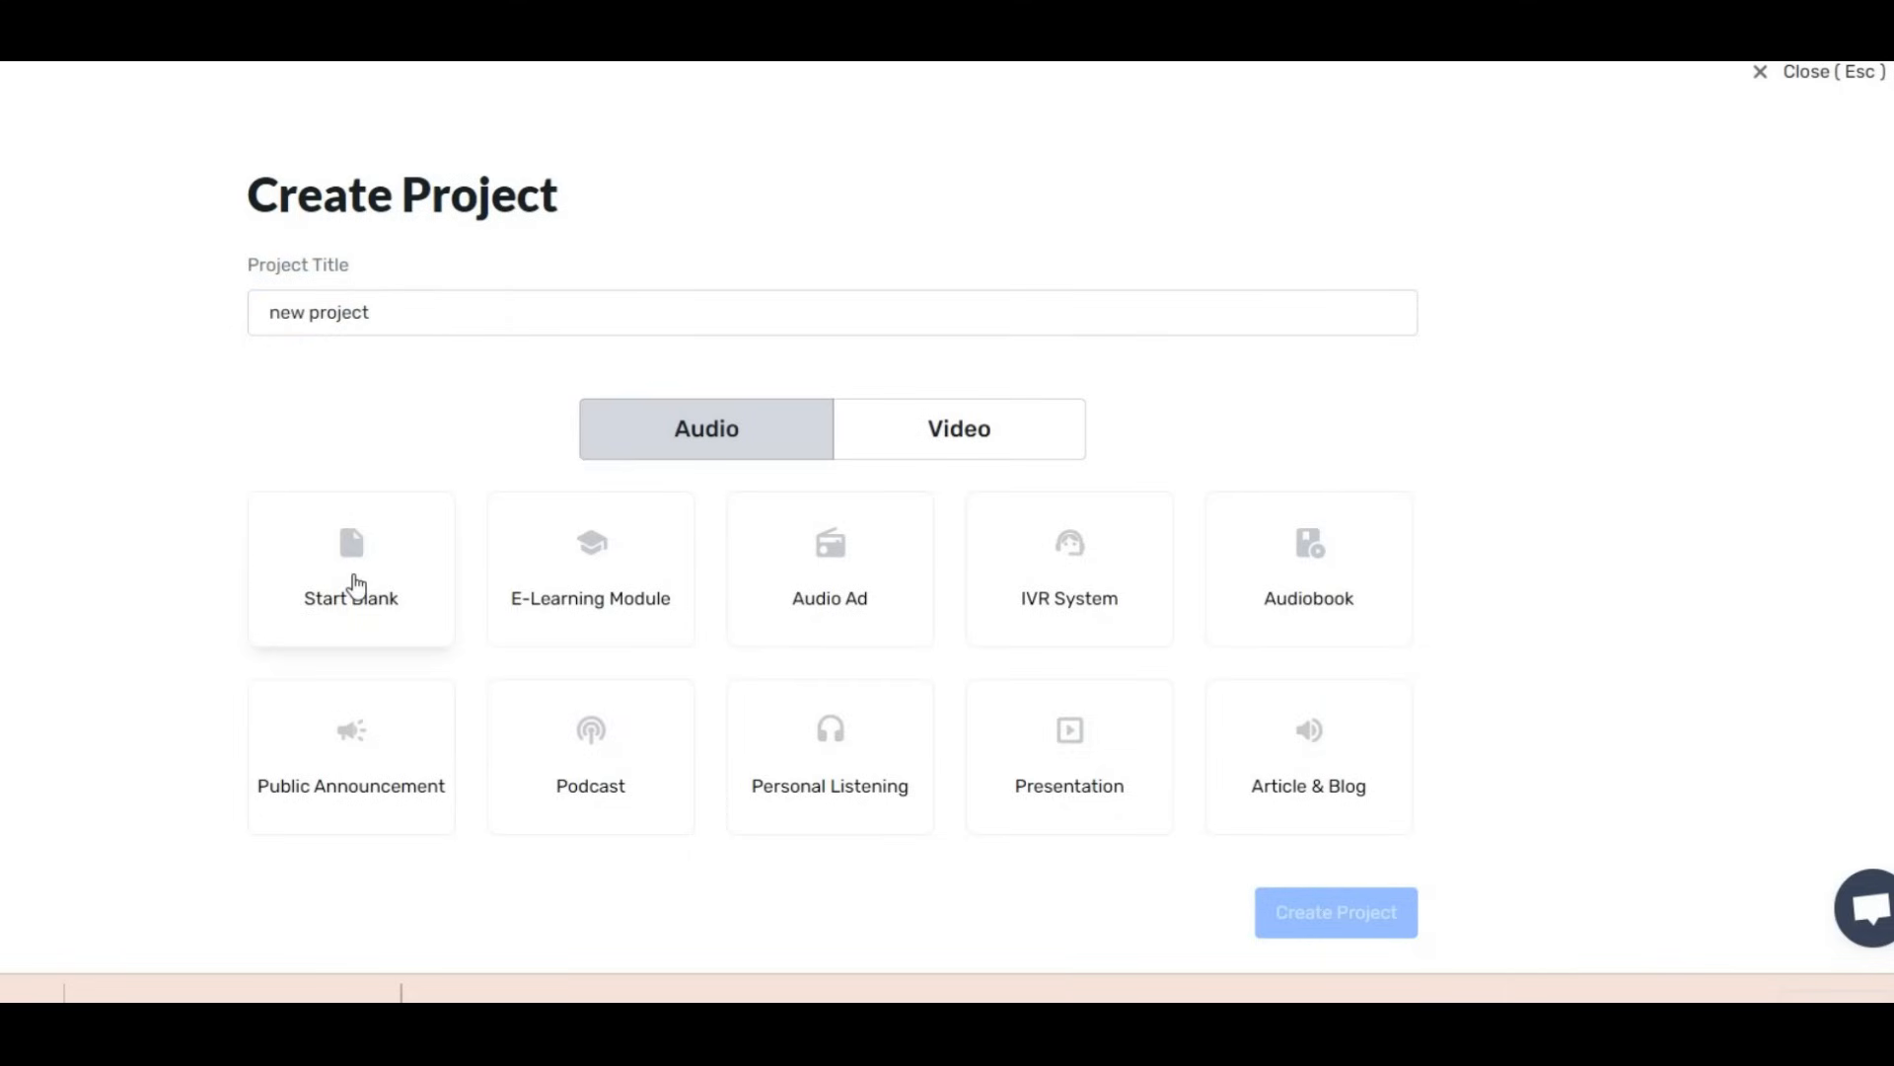
{"action": "left_click", "coordinate": [351, 569]}
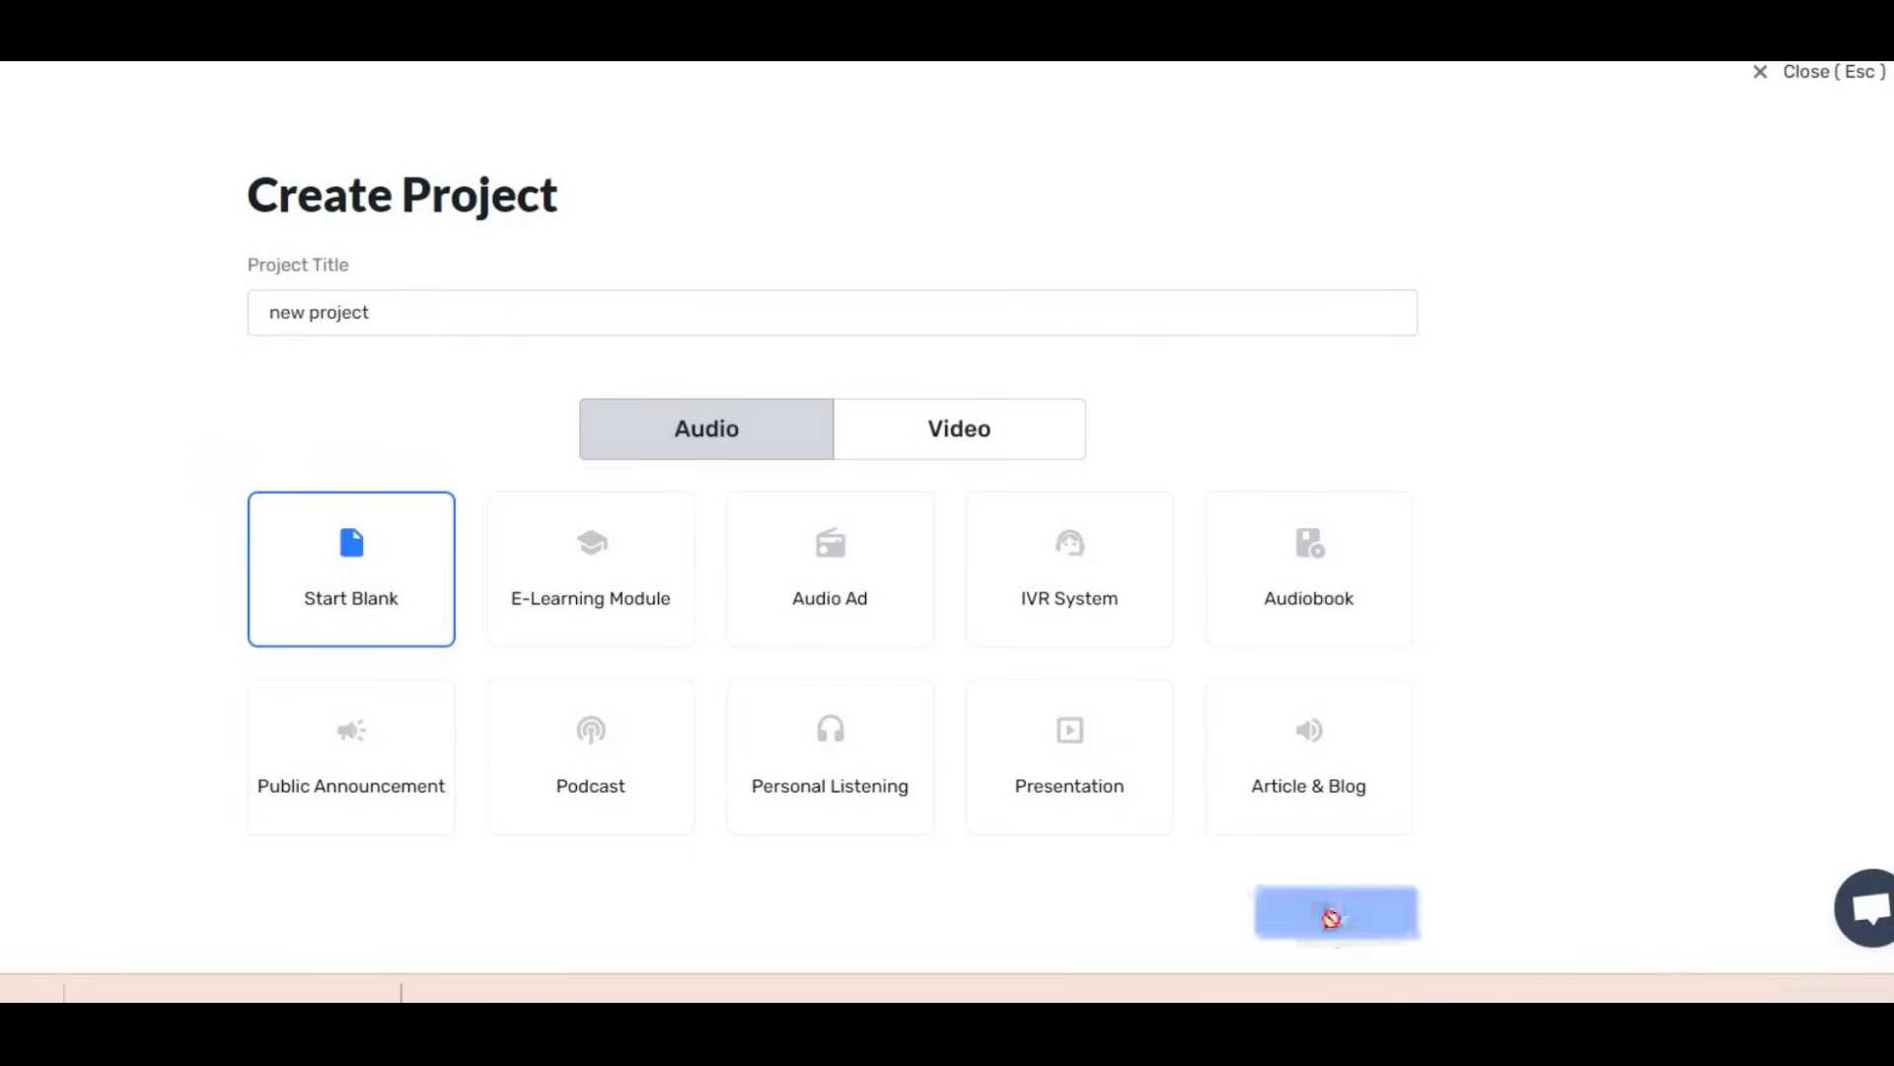
{"action": "left_click", "coordinate": [1335, 913]}
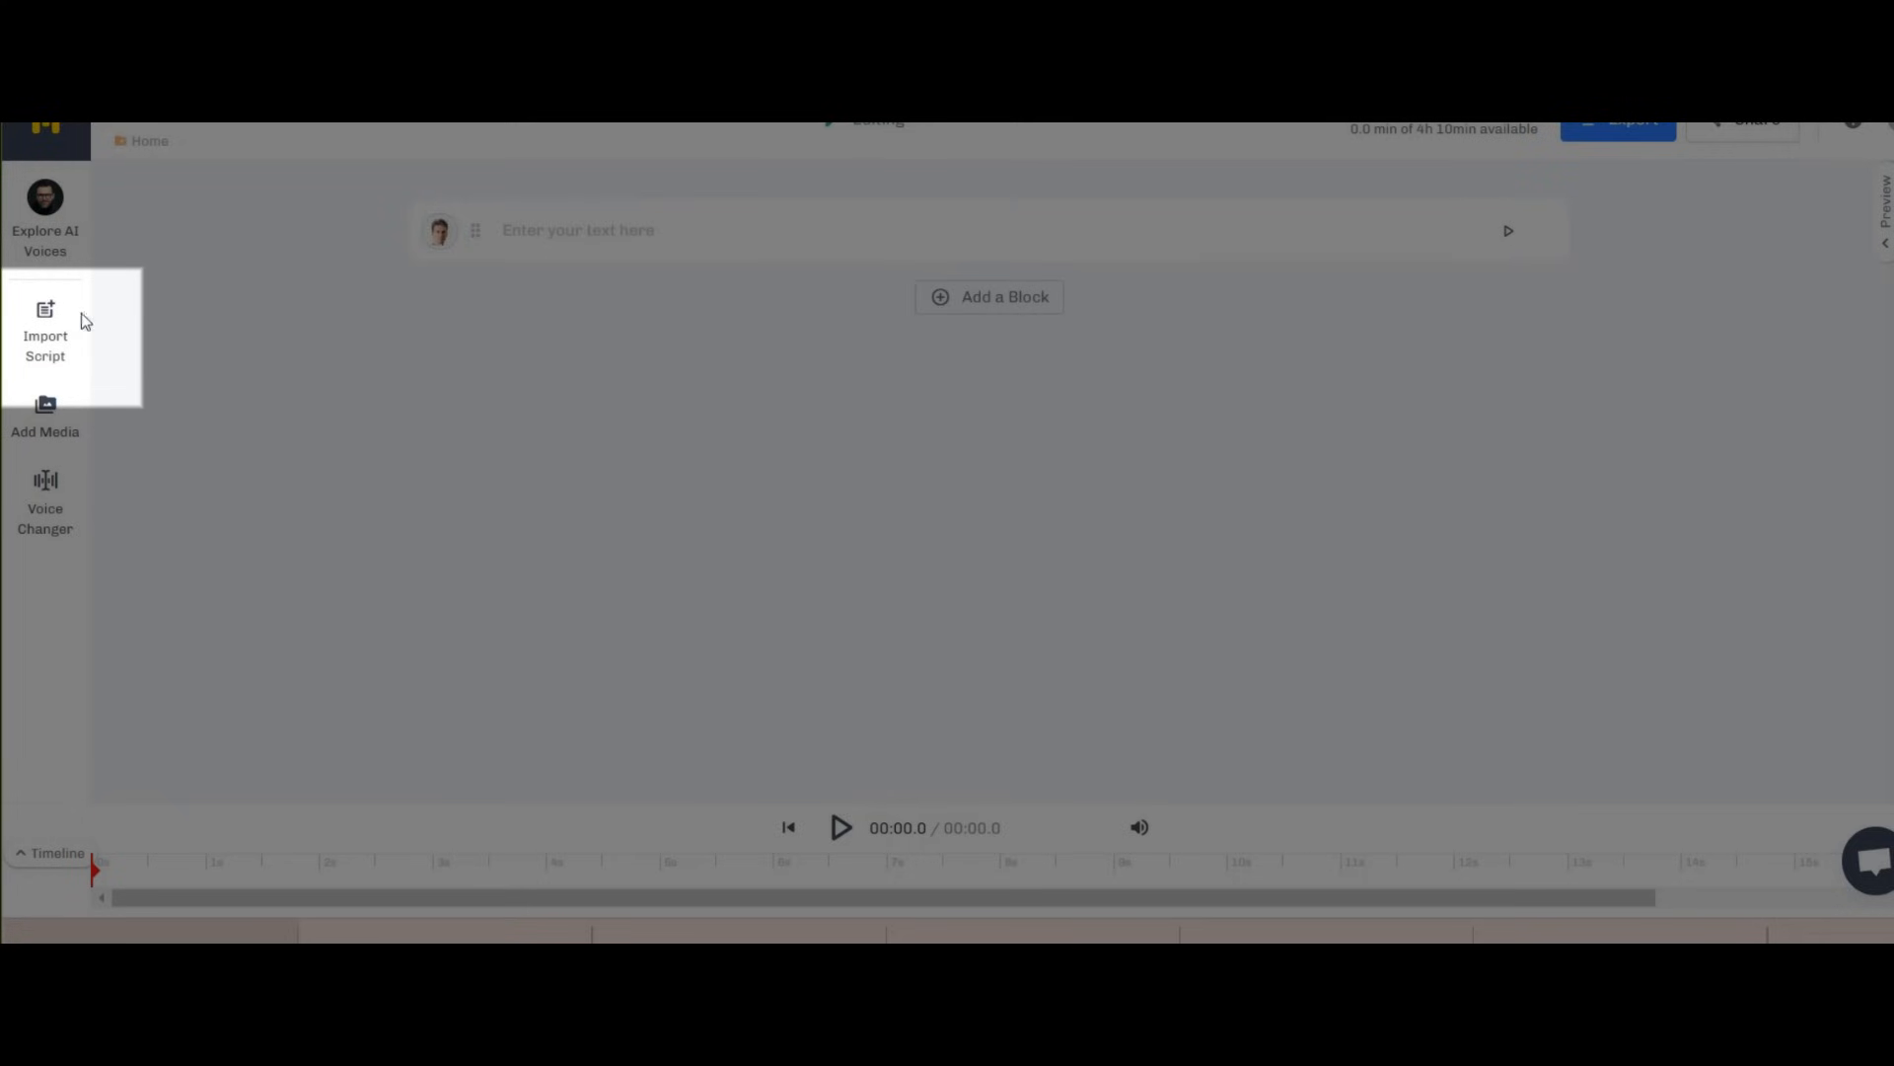
Type 'Believe in yourself. Never give up. Do what you love. You can do it. Dream big.'.
{"action": "left_click", "coordinate": [726, 242]}
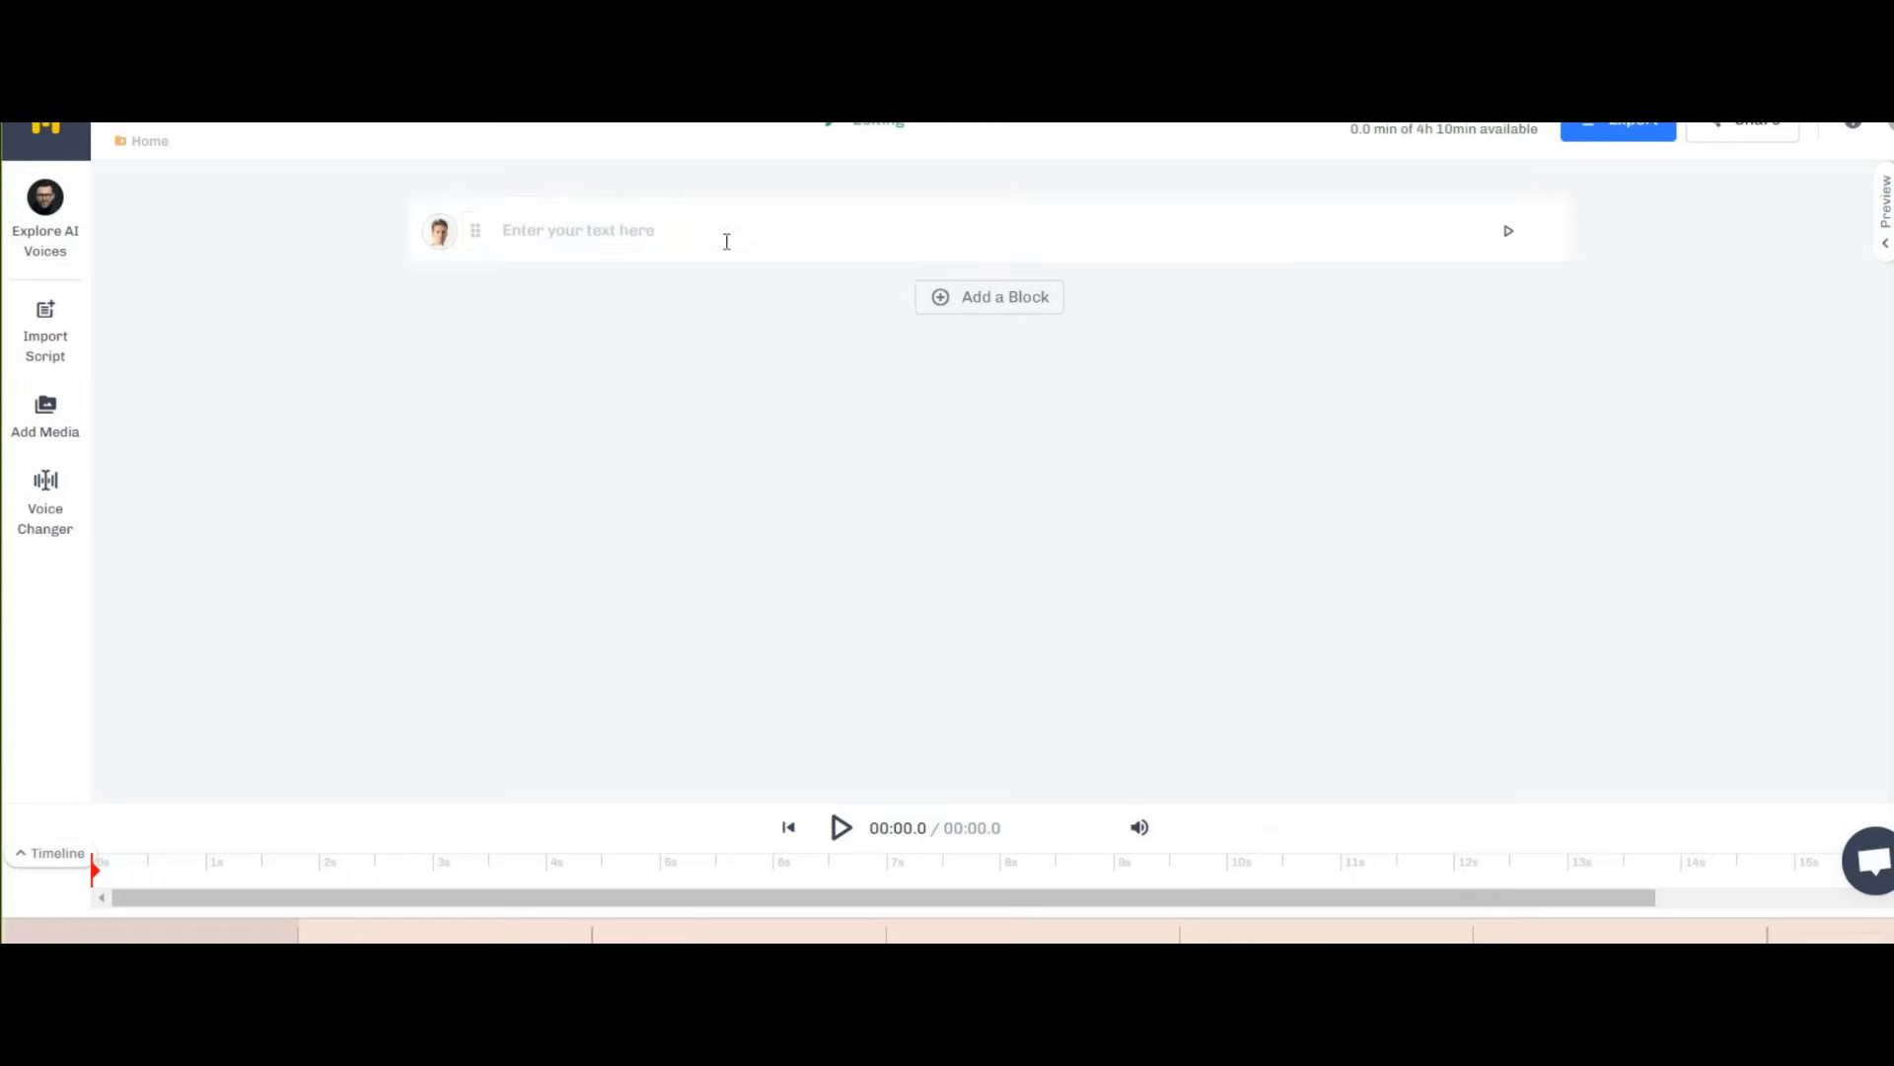
{"action": "left_click", "coordinate": [616, 230]}
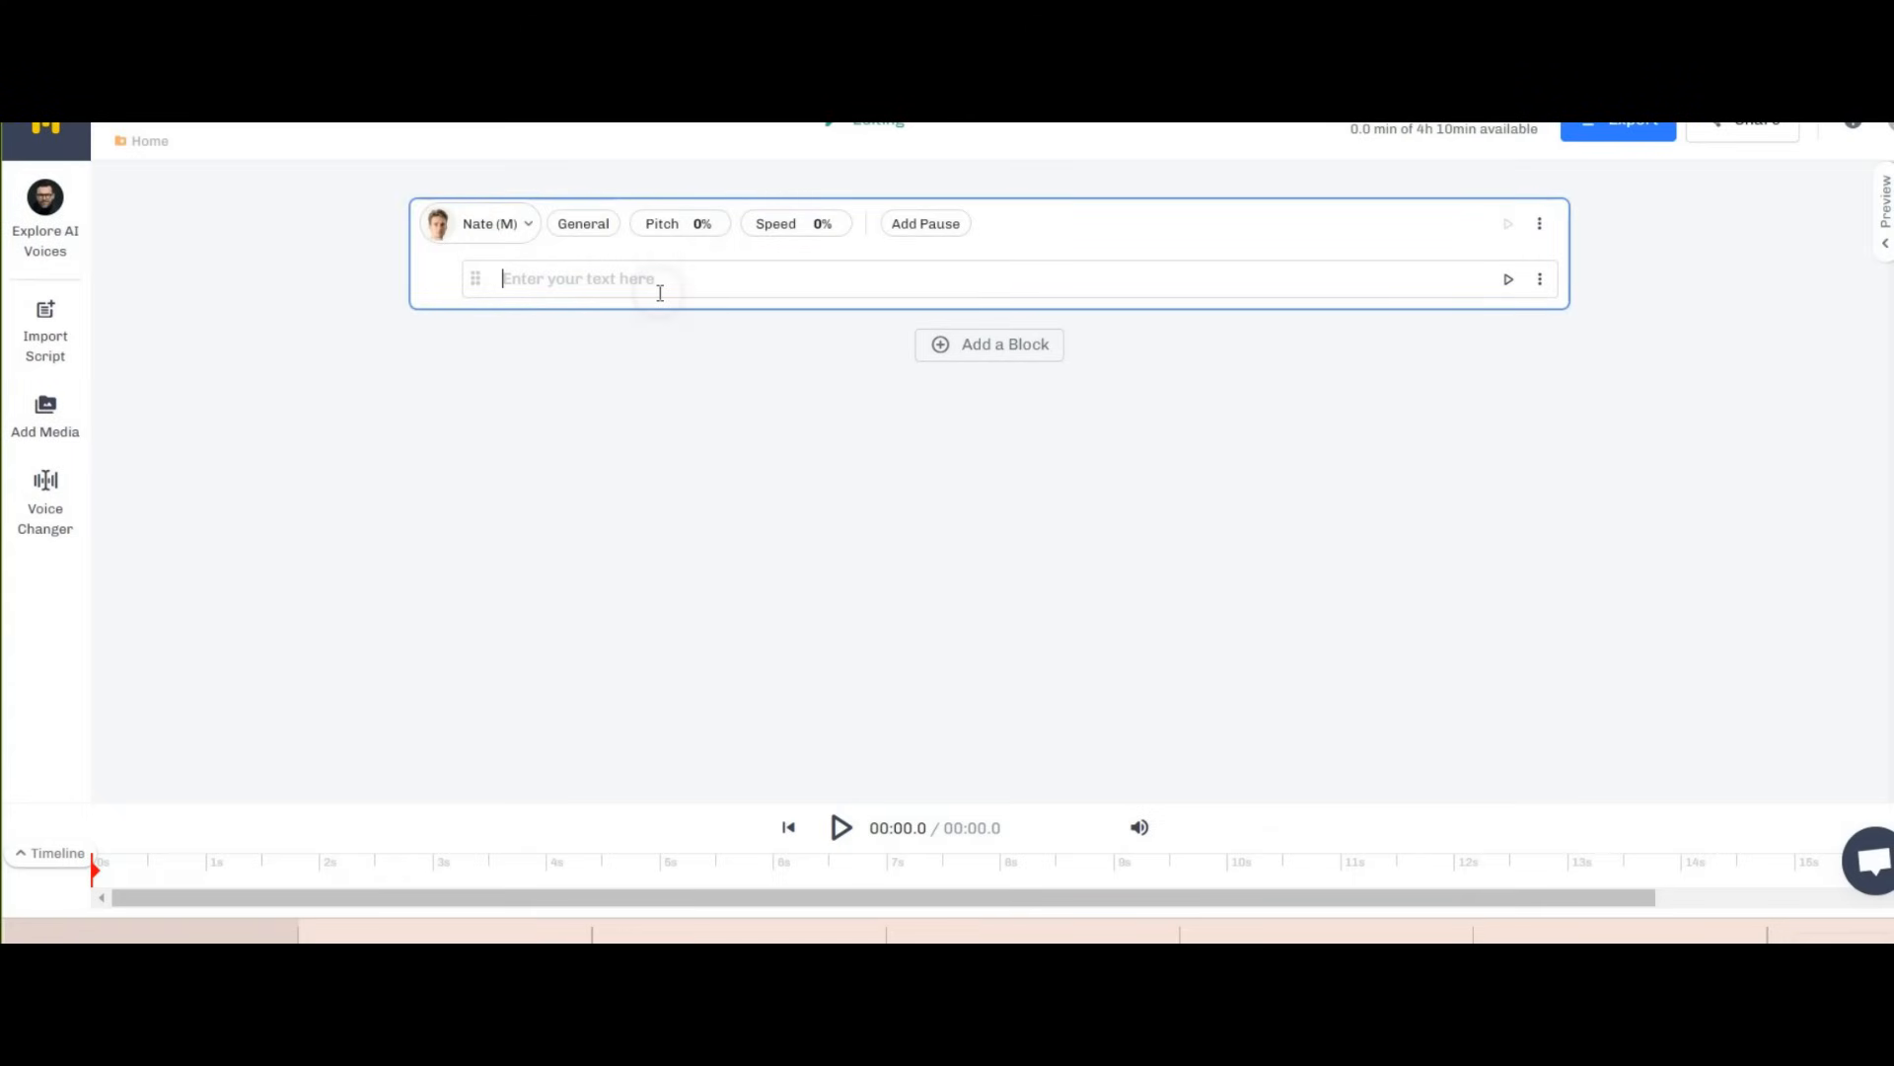
{"action": "type", "text": "Believe in yourself.Never give up. Do what you love.You can do it.Dream big."}
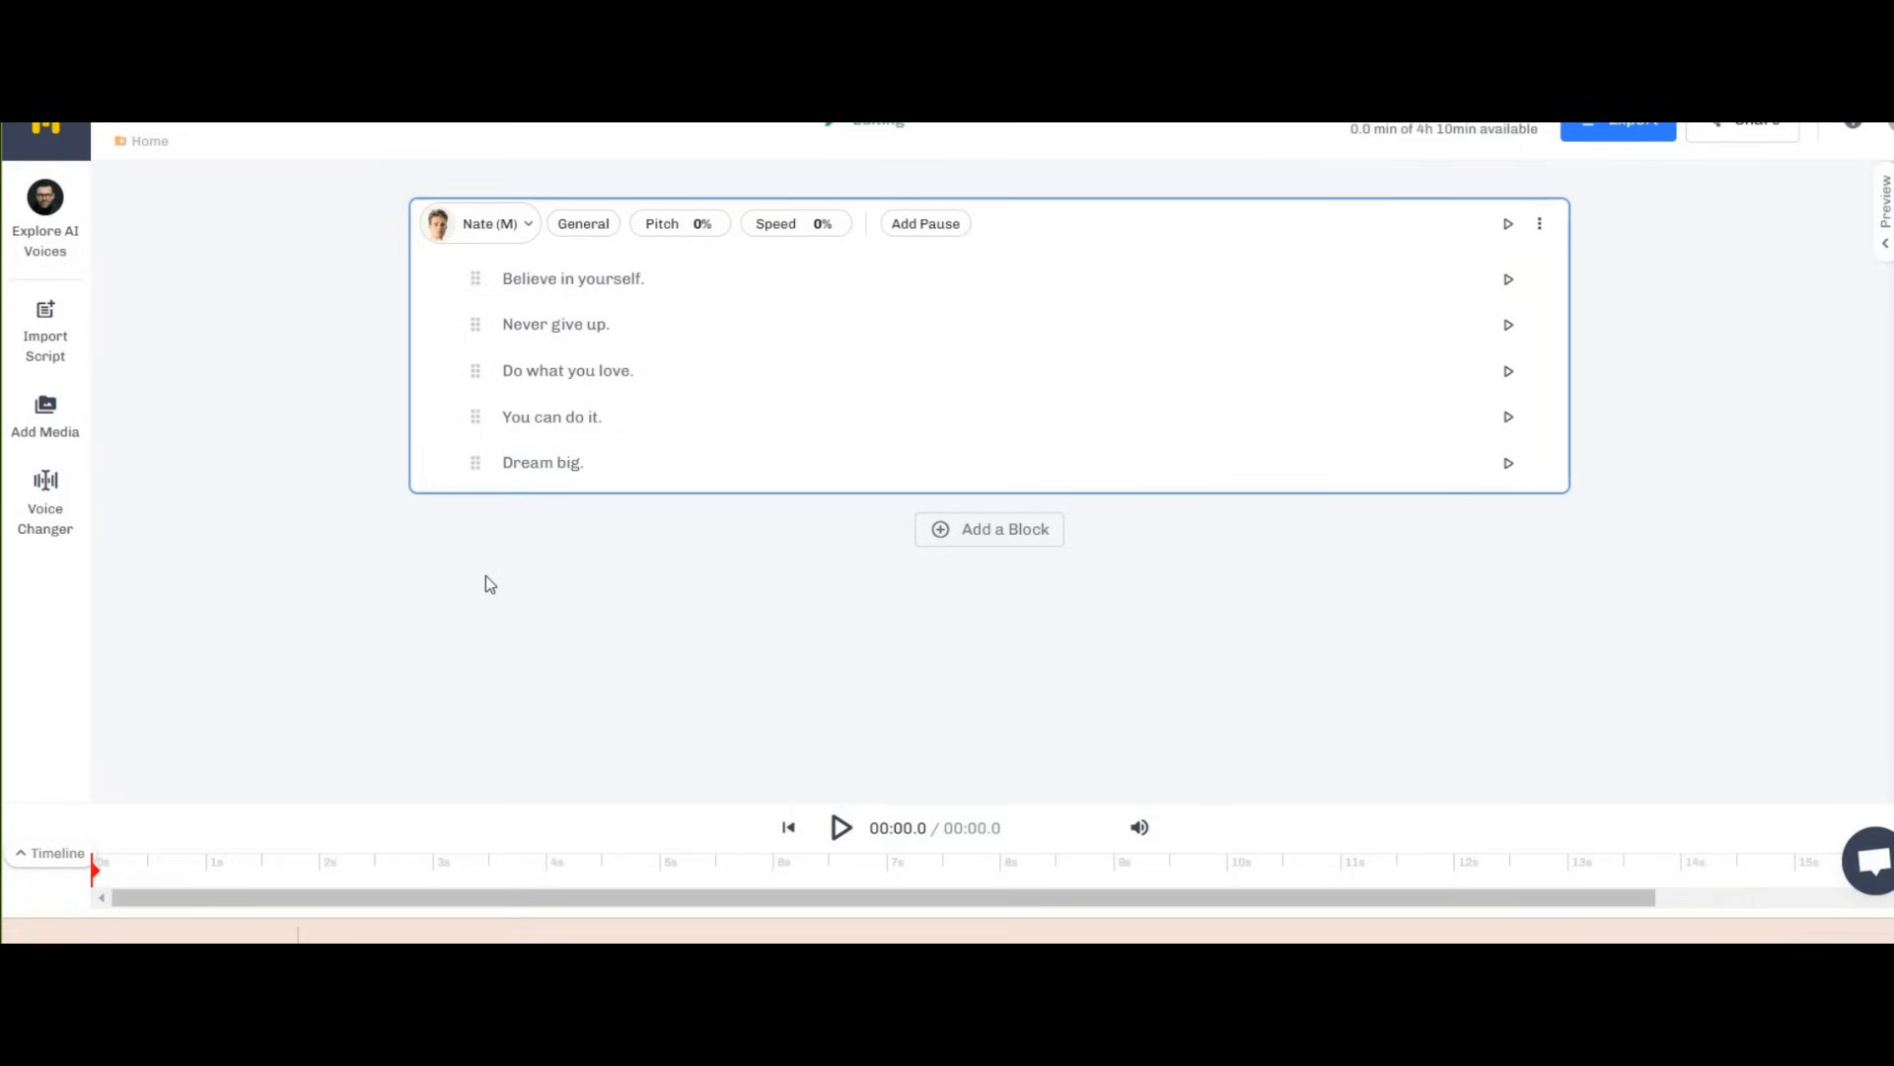
Filter the voice list to male voices and select Clint (M) for the block.
{"action": "left_click", "coordinate": [480, 223]}
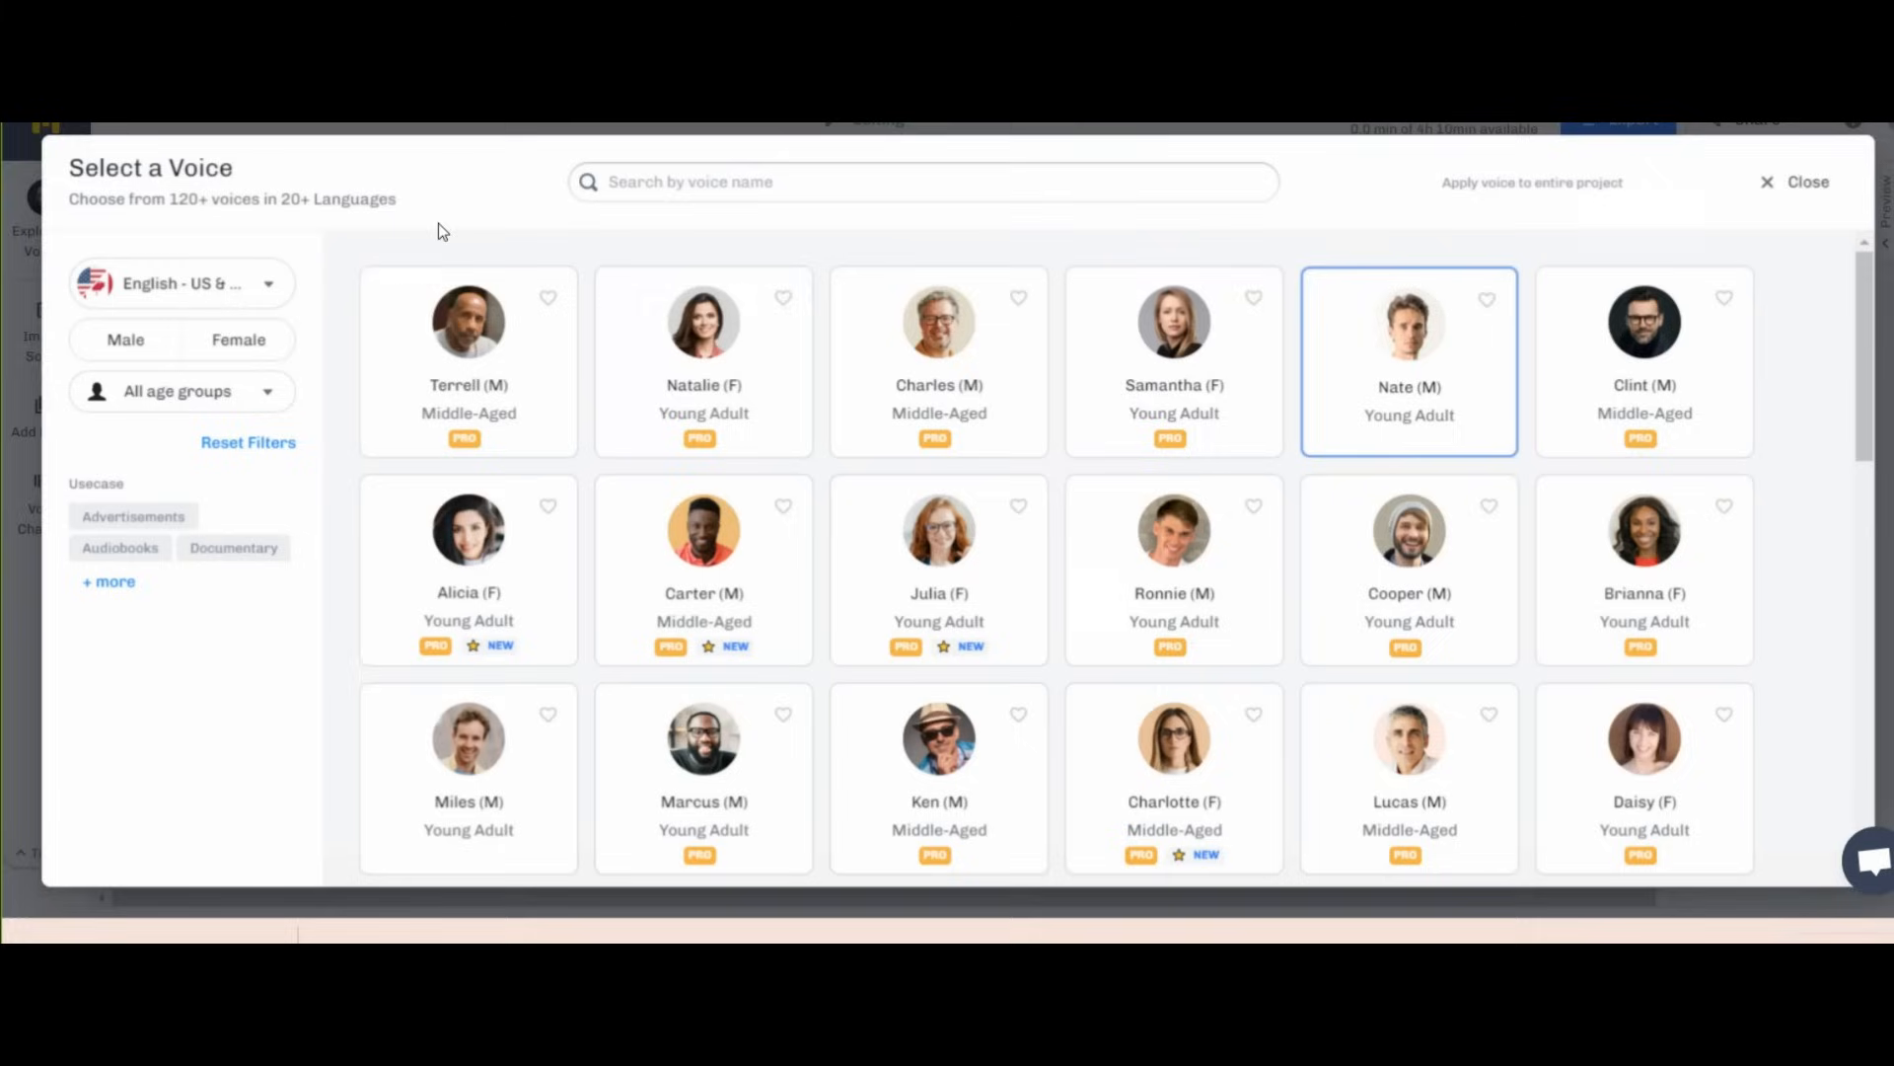
{"action": "scroll", "scroll_direction": "down", "scroll_amount": 3}
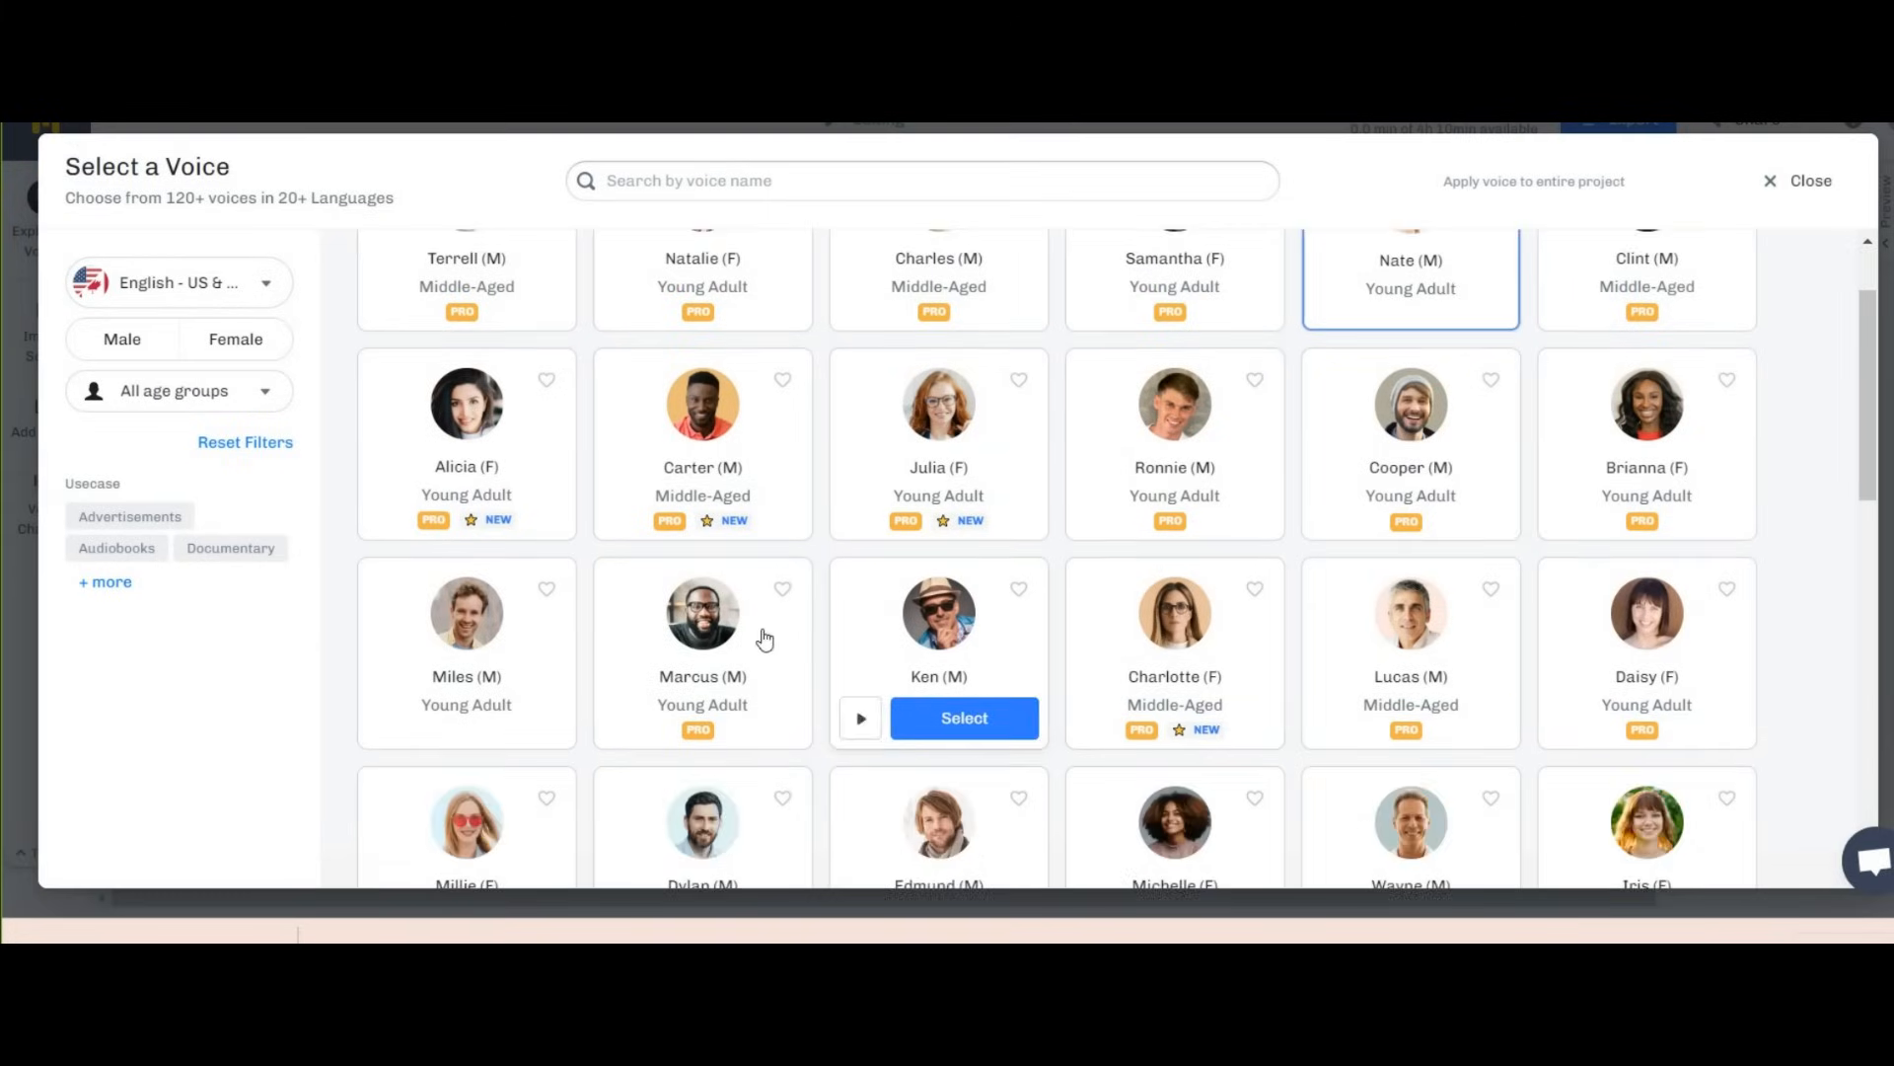
{"action": "scroll", "scroll_direction": "down", "scroll_amount": 3}
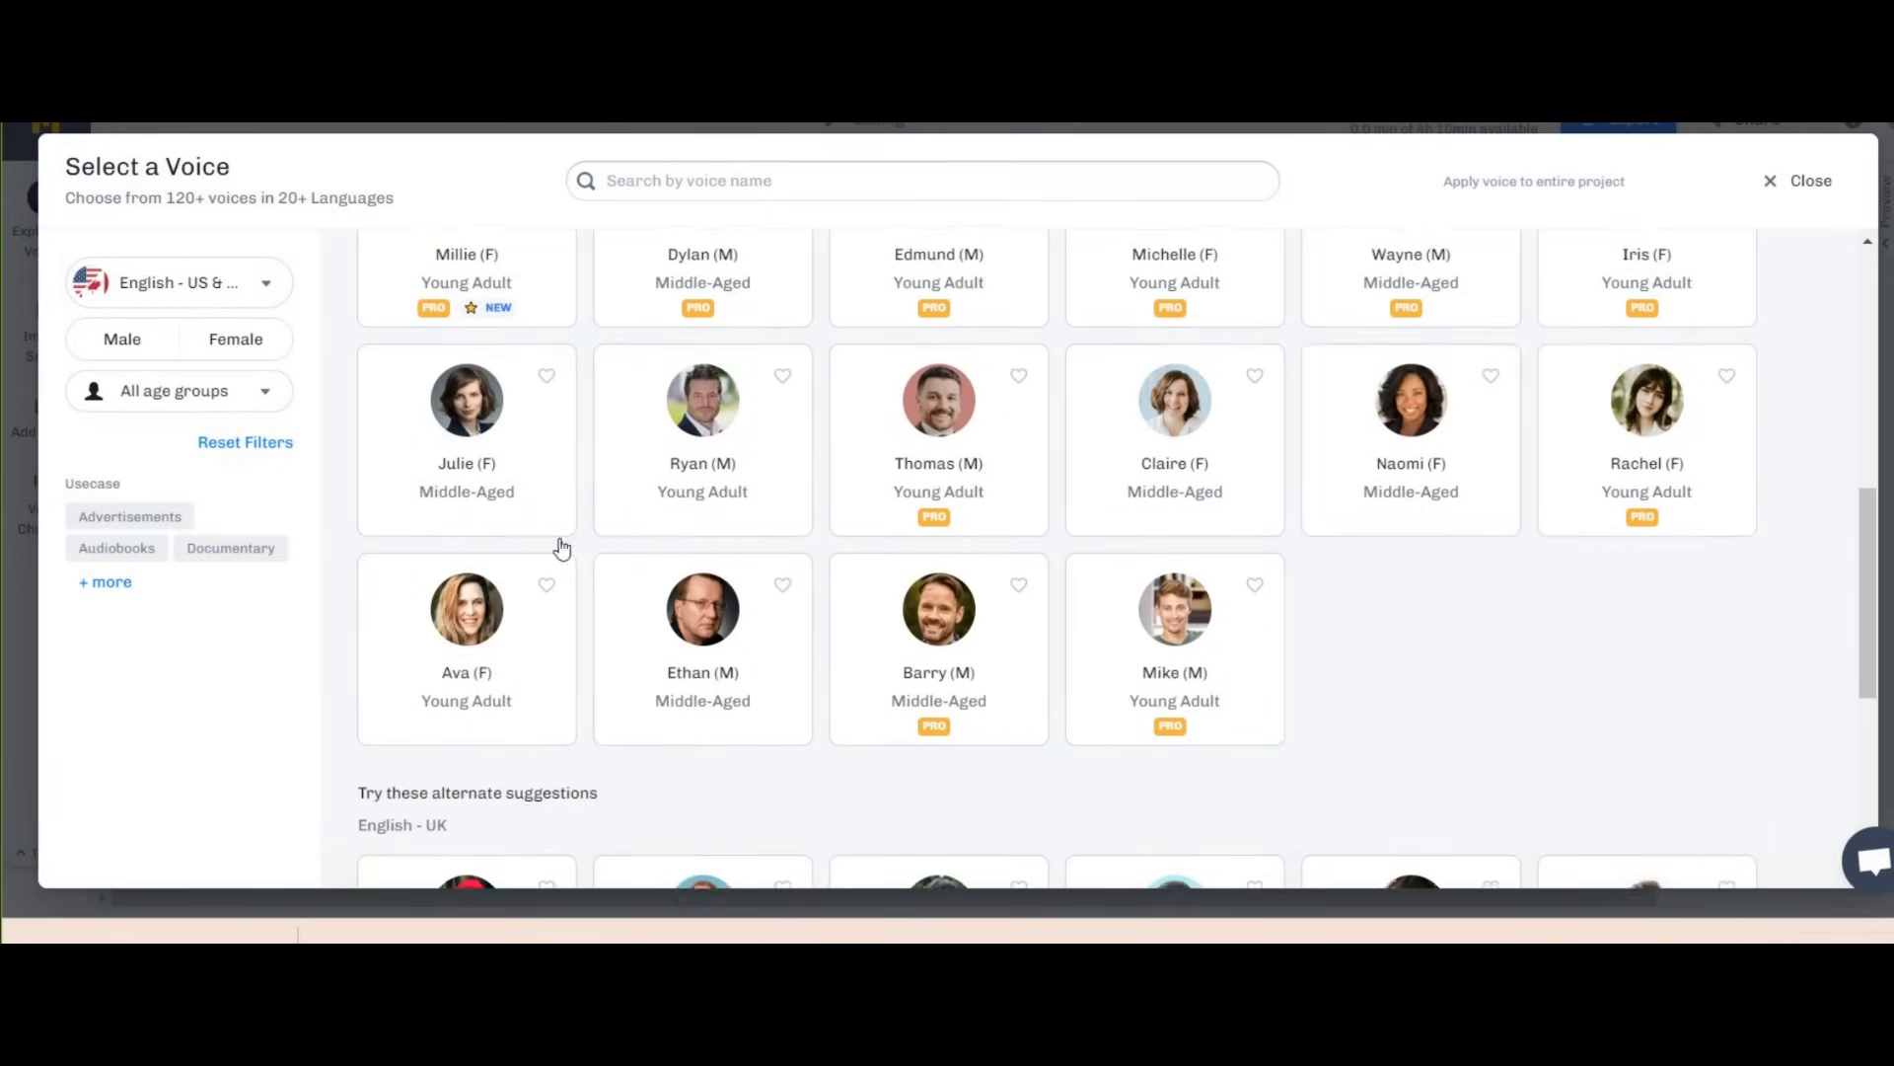
{"action": "left_click", "coordinate": [180, 391]}
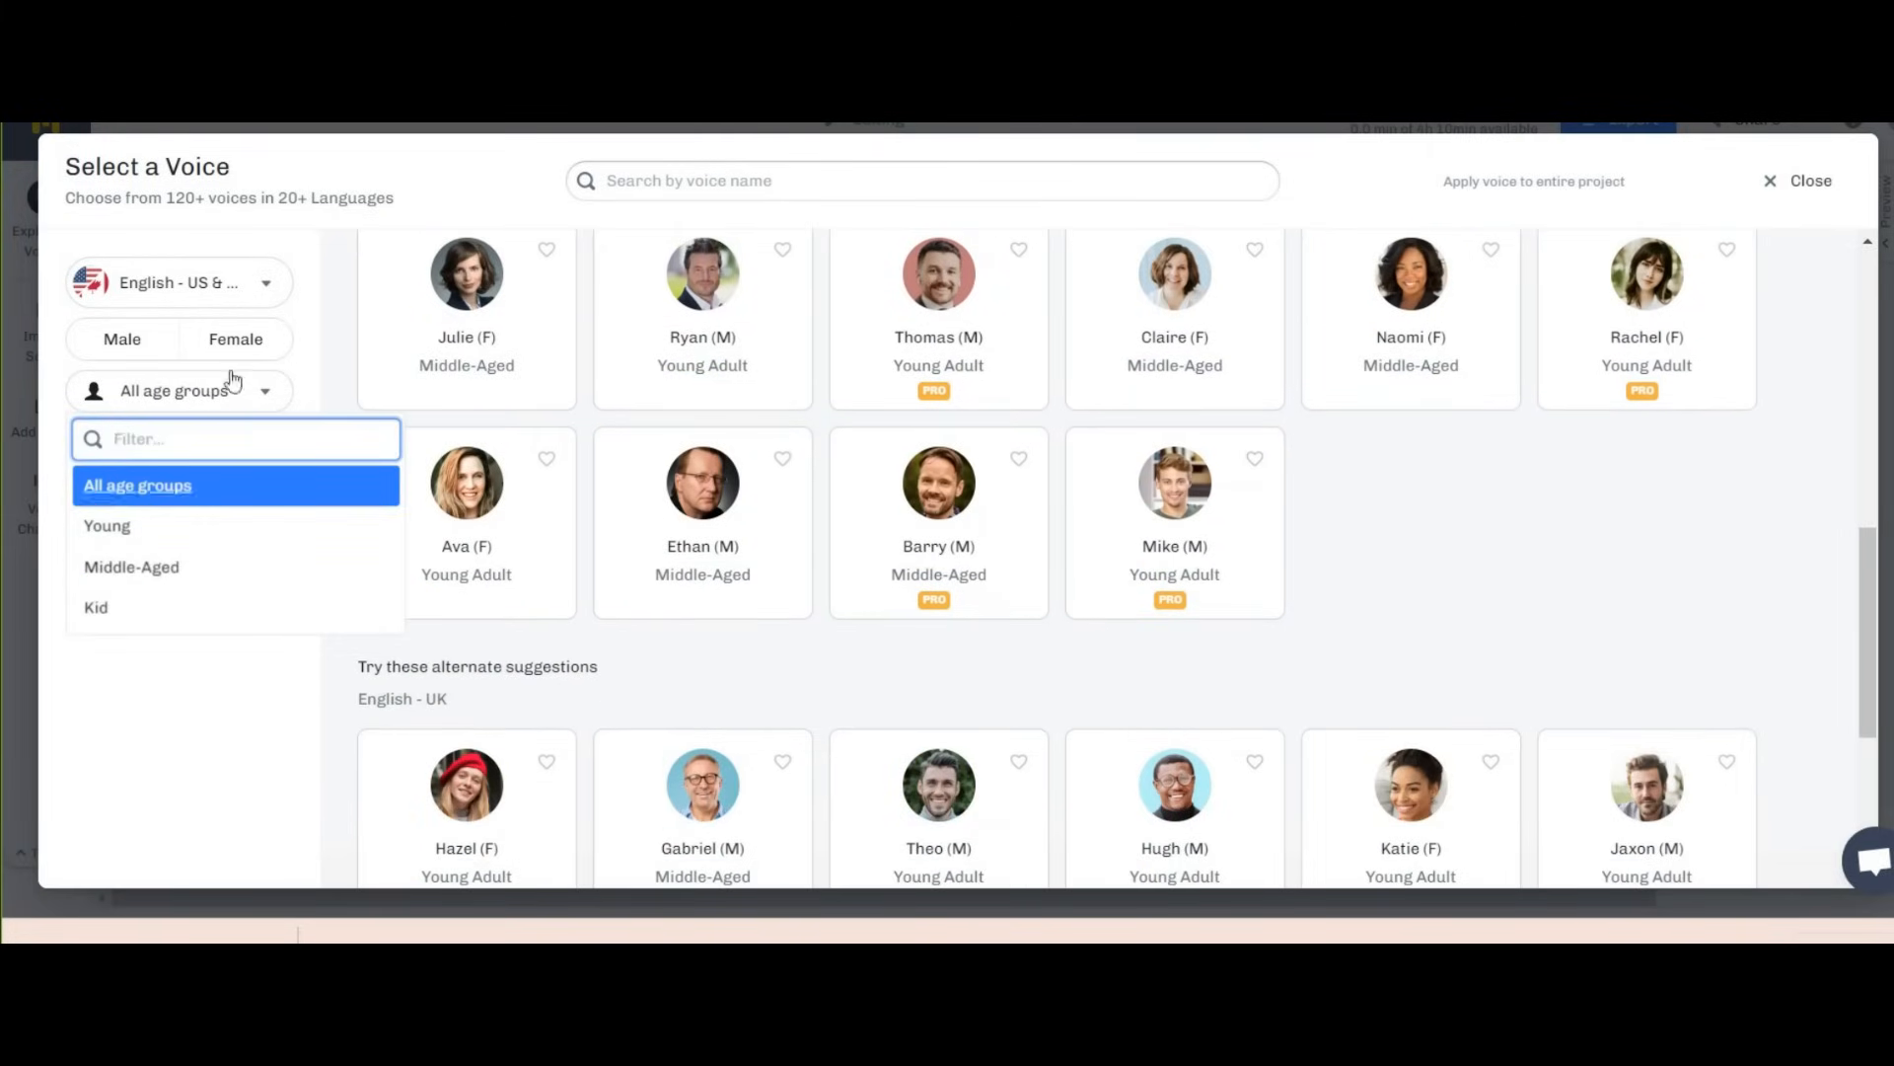
{"action": "left_click", "coordinate": [121, 339]}
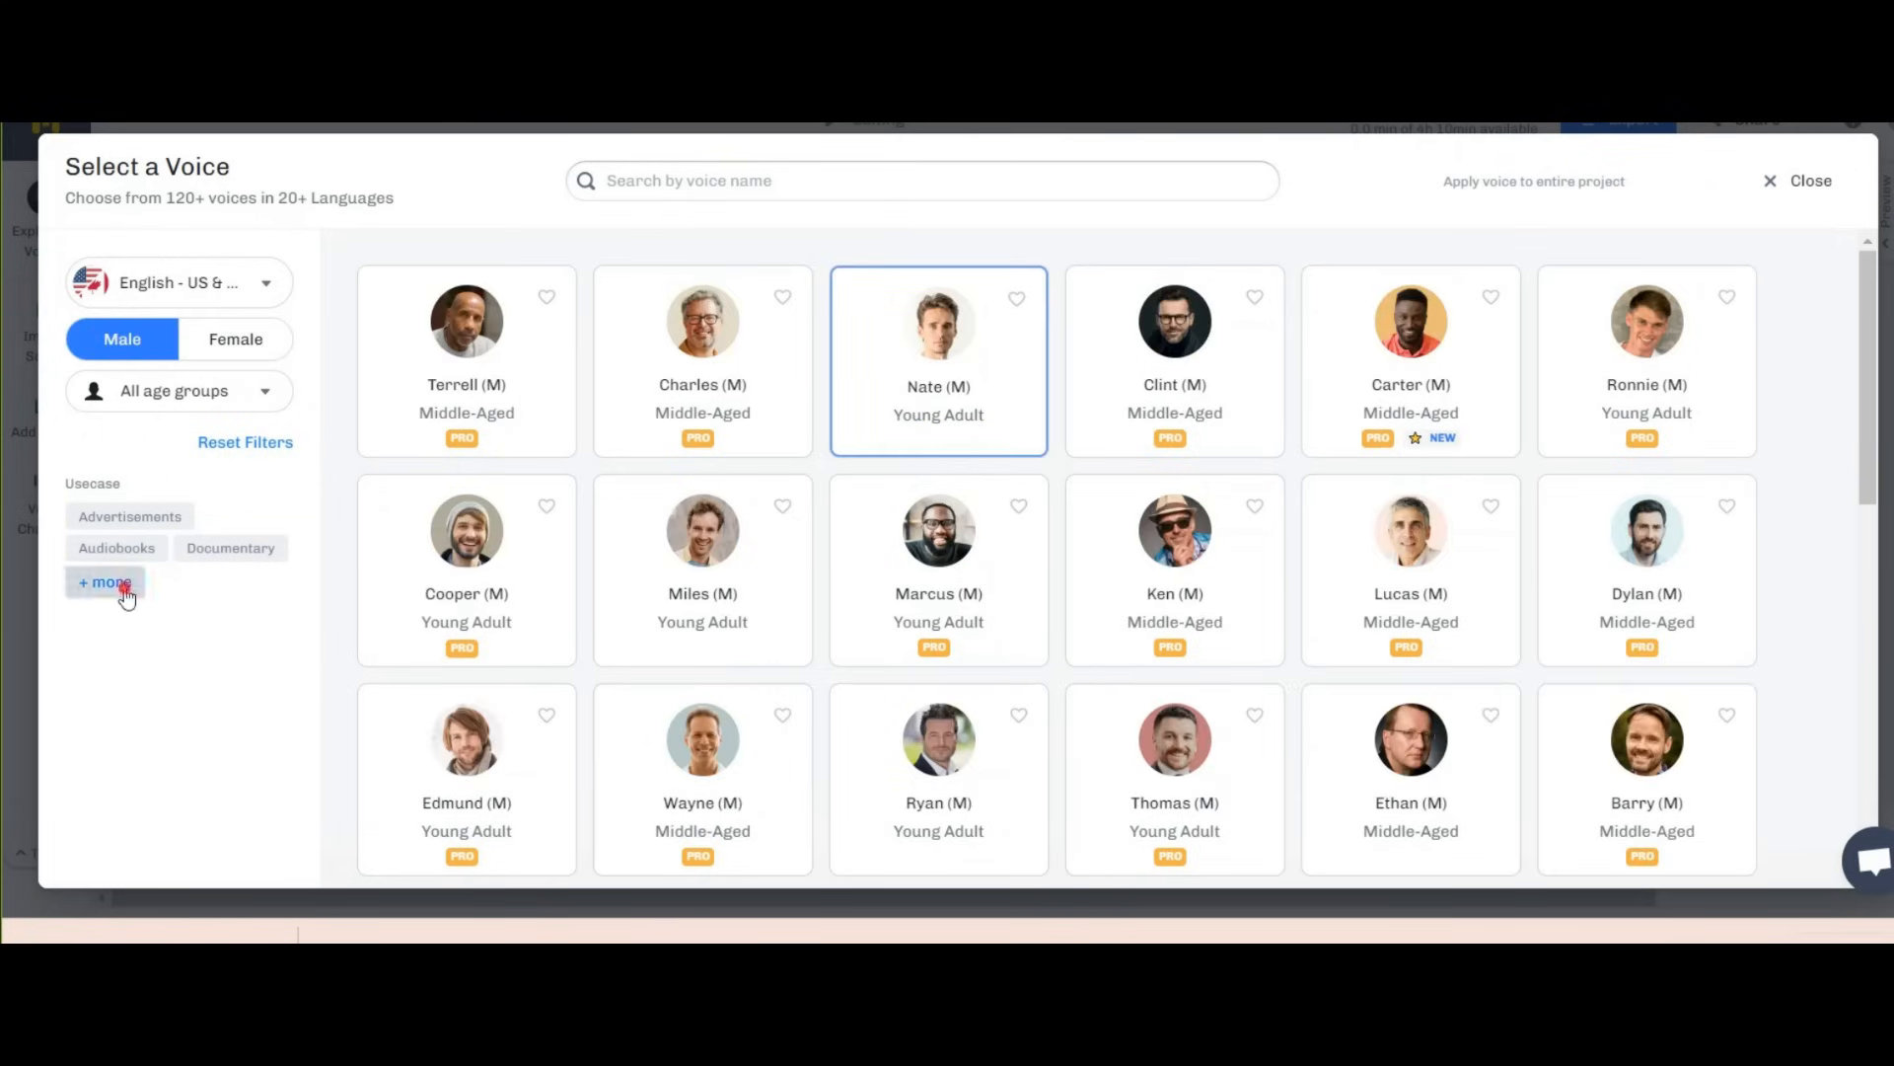
{"action": "left_click", "coordinate": [105, 583]}
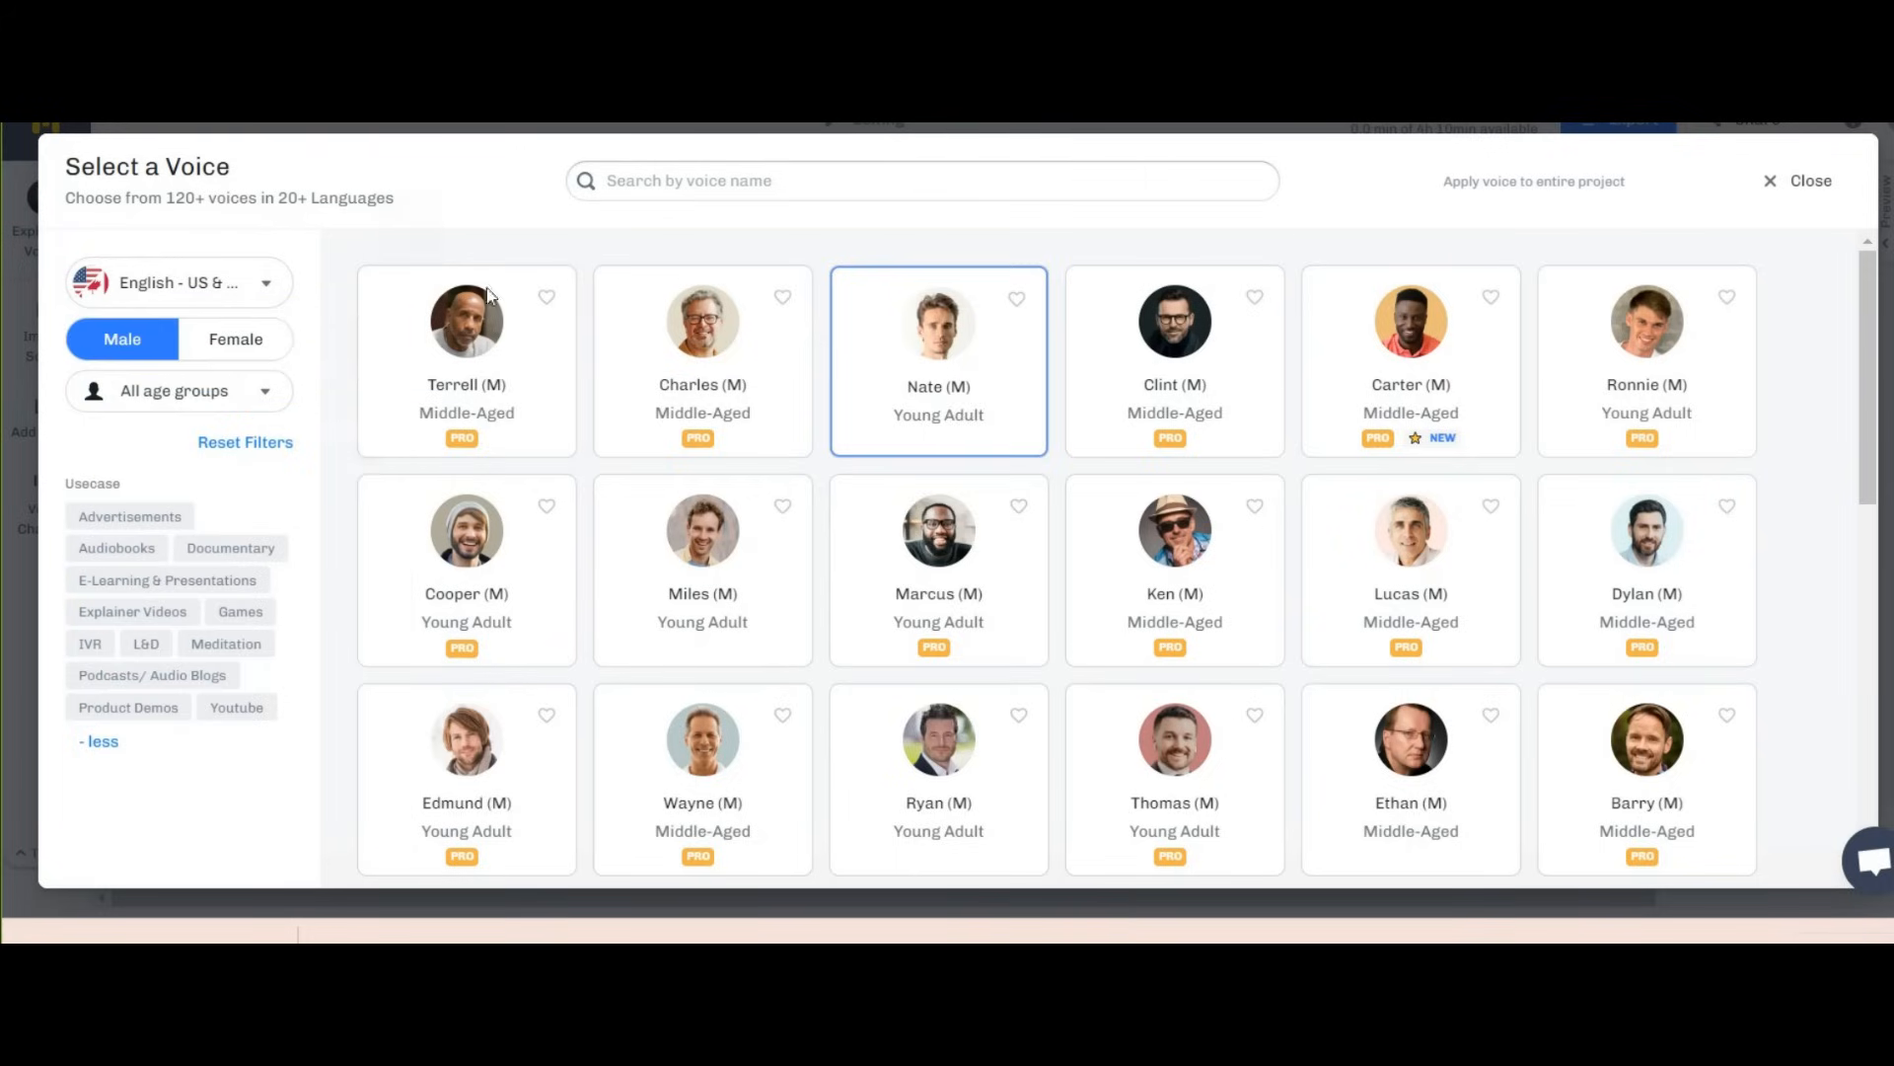
{"action": "mouse_move", "coordinate": [1647, 362]}
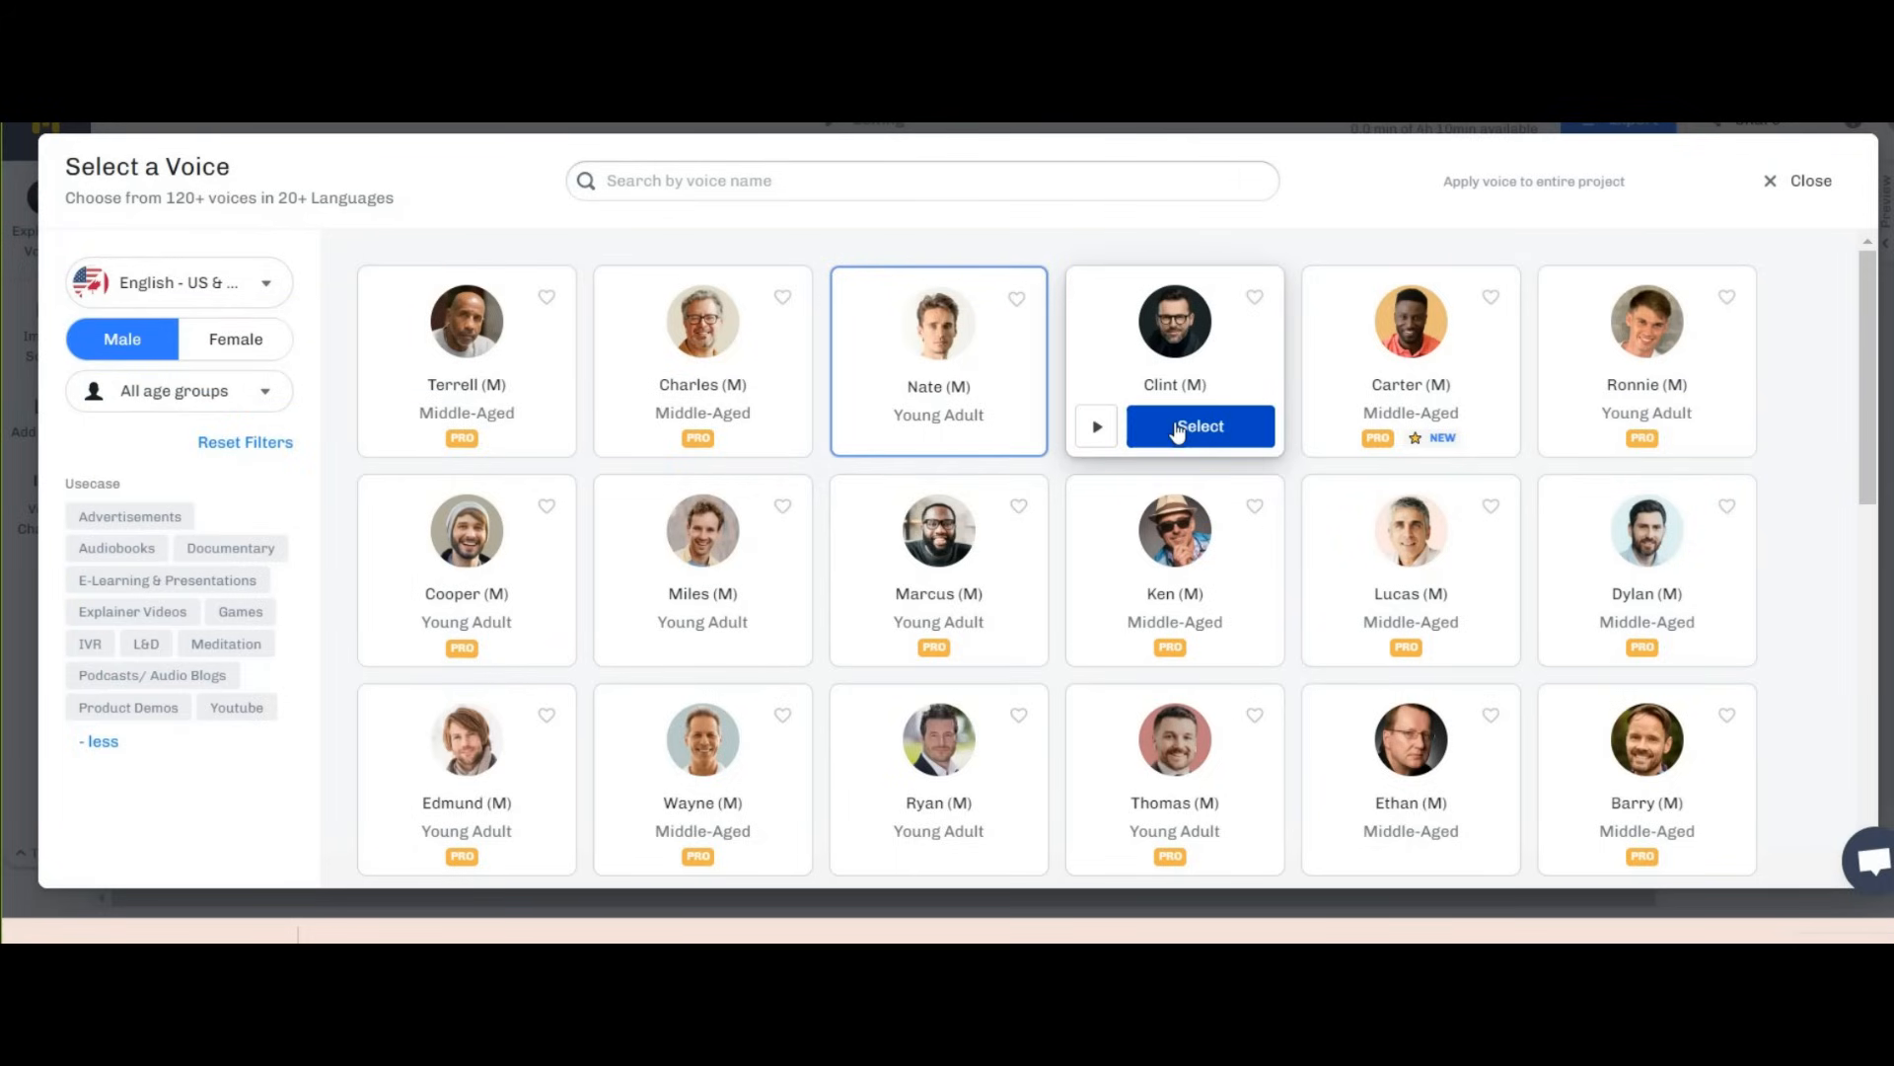
{"action": "left_click", "coordinate": [1201, 426]}
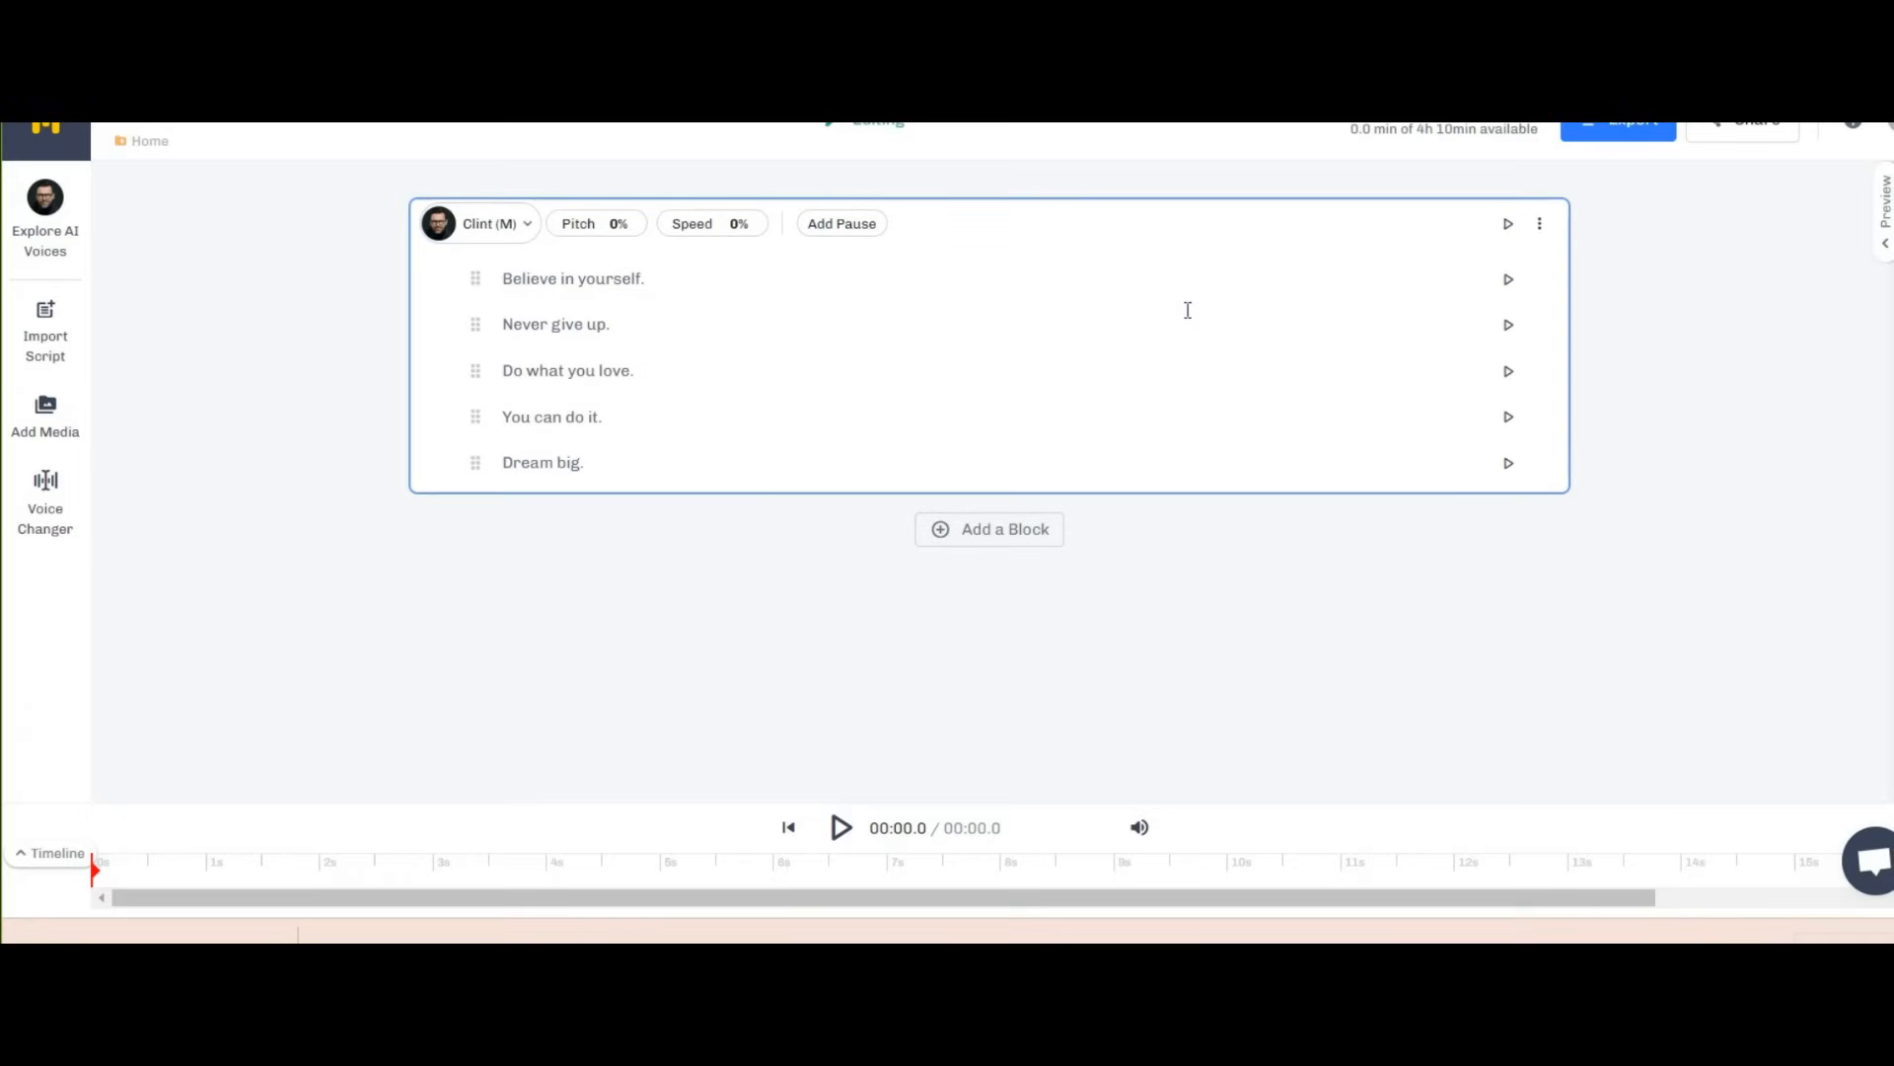
Set pitch +15%, speed -11%, fix 'give' pronunciation, and add a 'keep going…take action' block.
{"action": "left_click", "coordinate": [595, 223]}
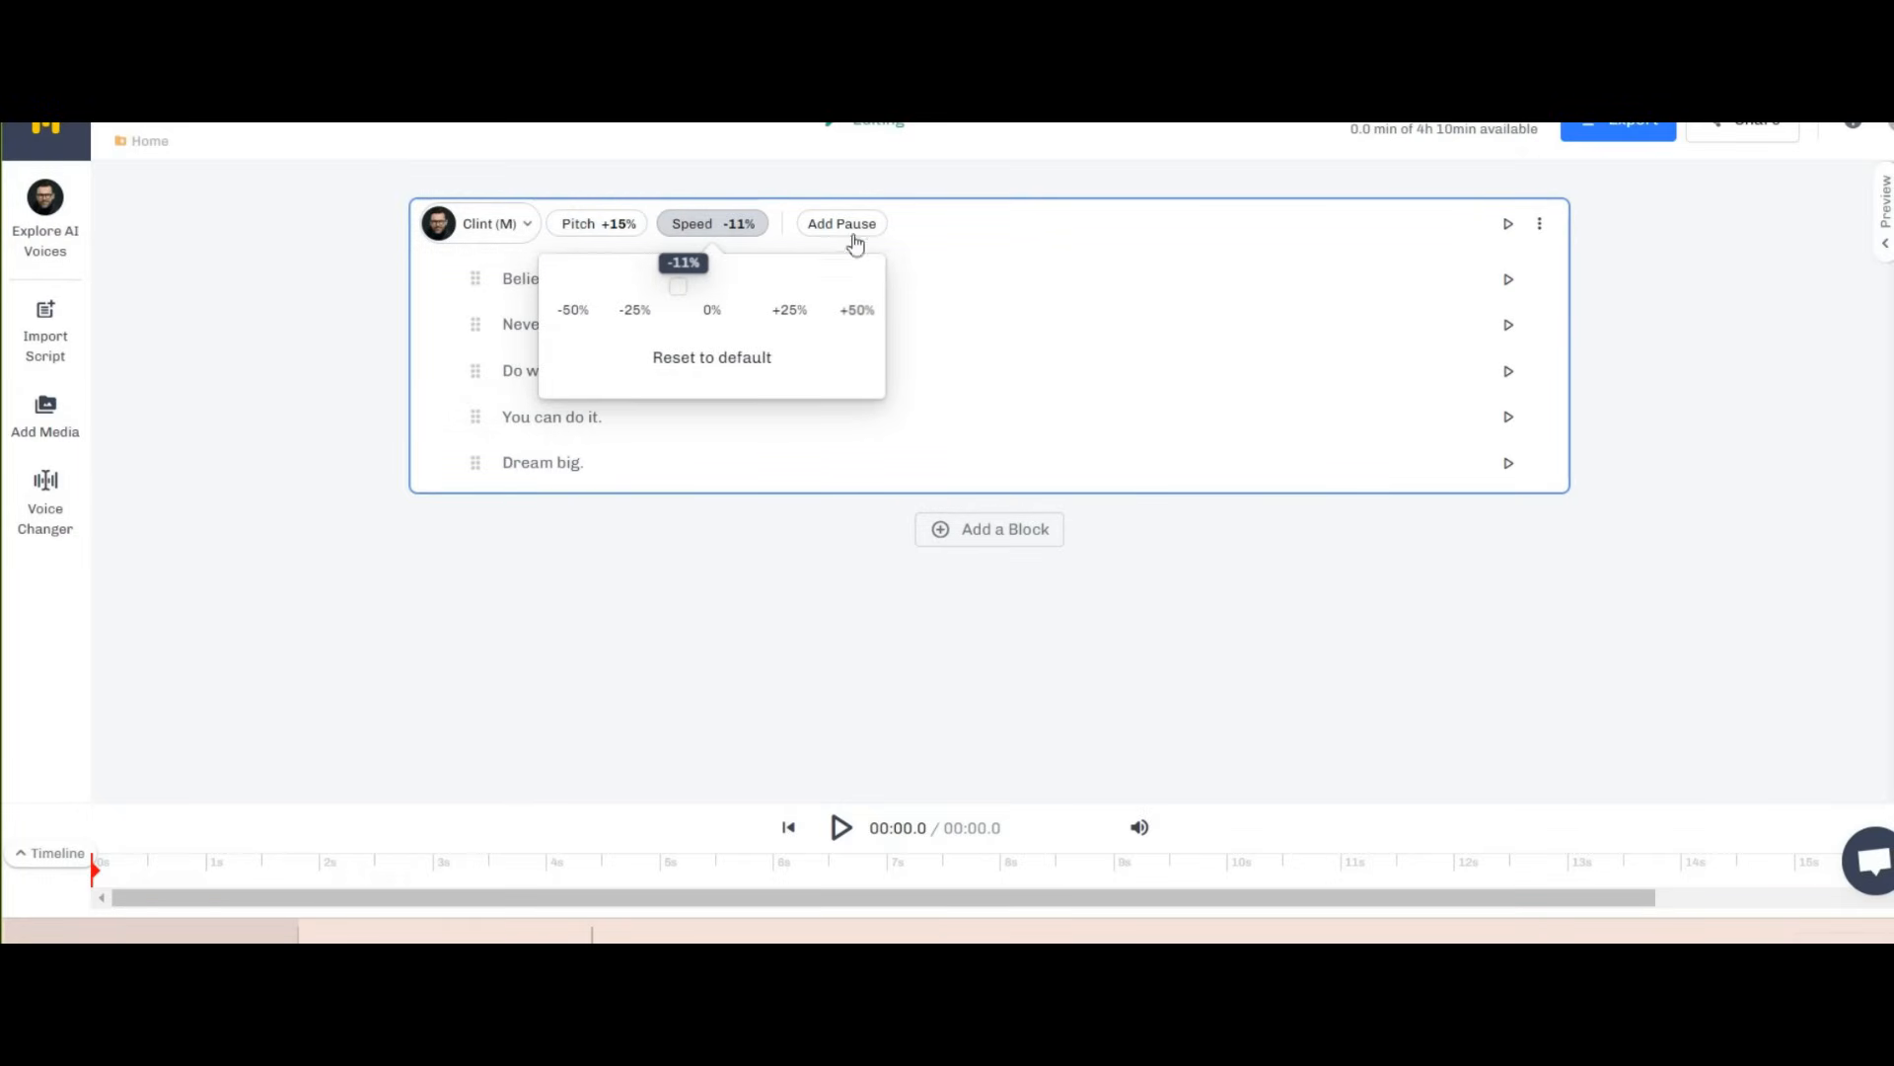
{"action": "left_click", "coordinate": [842, 223]}
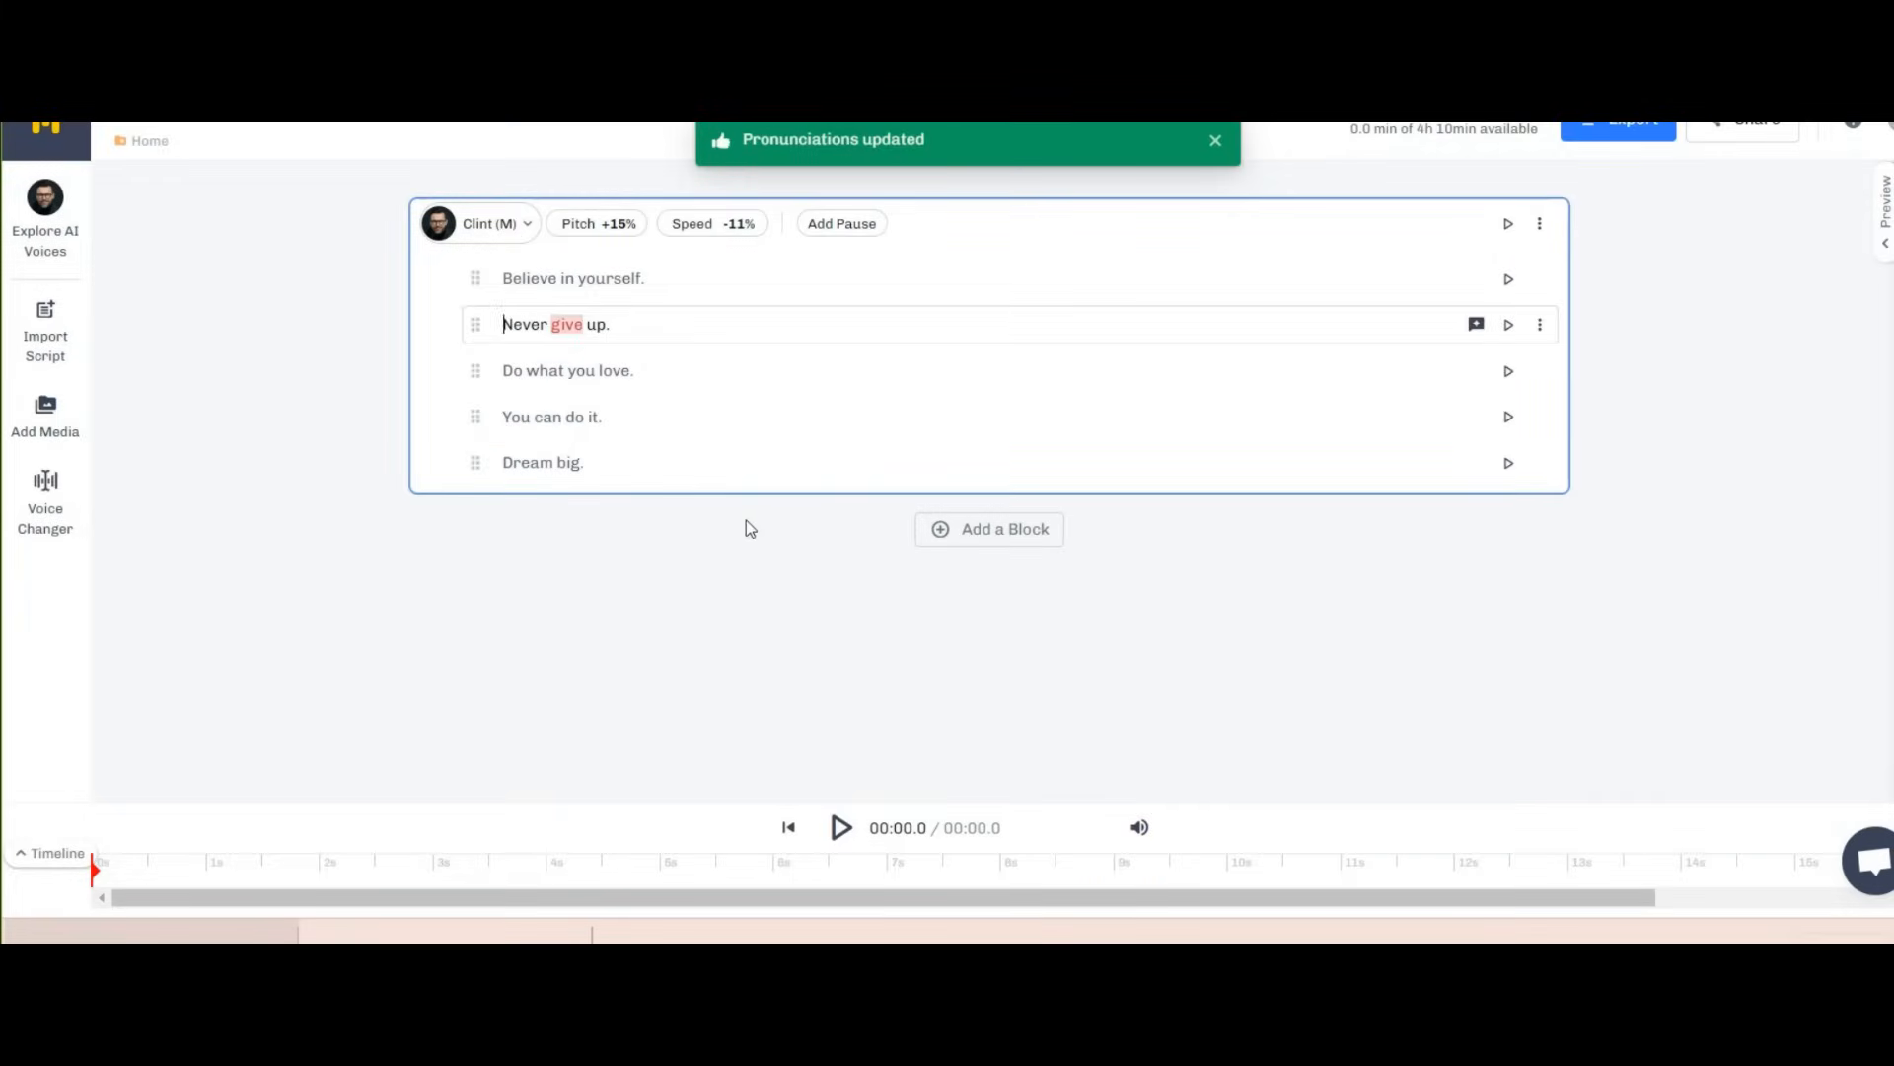
{"action": "left_click", "coordinate": [990, 529]}
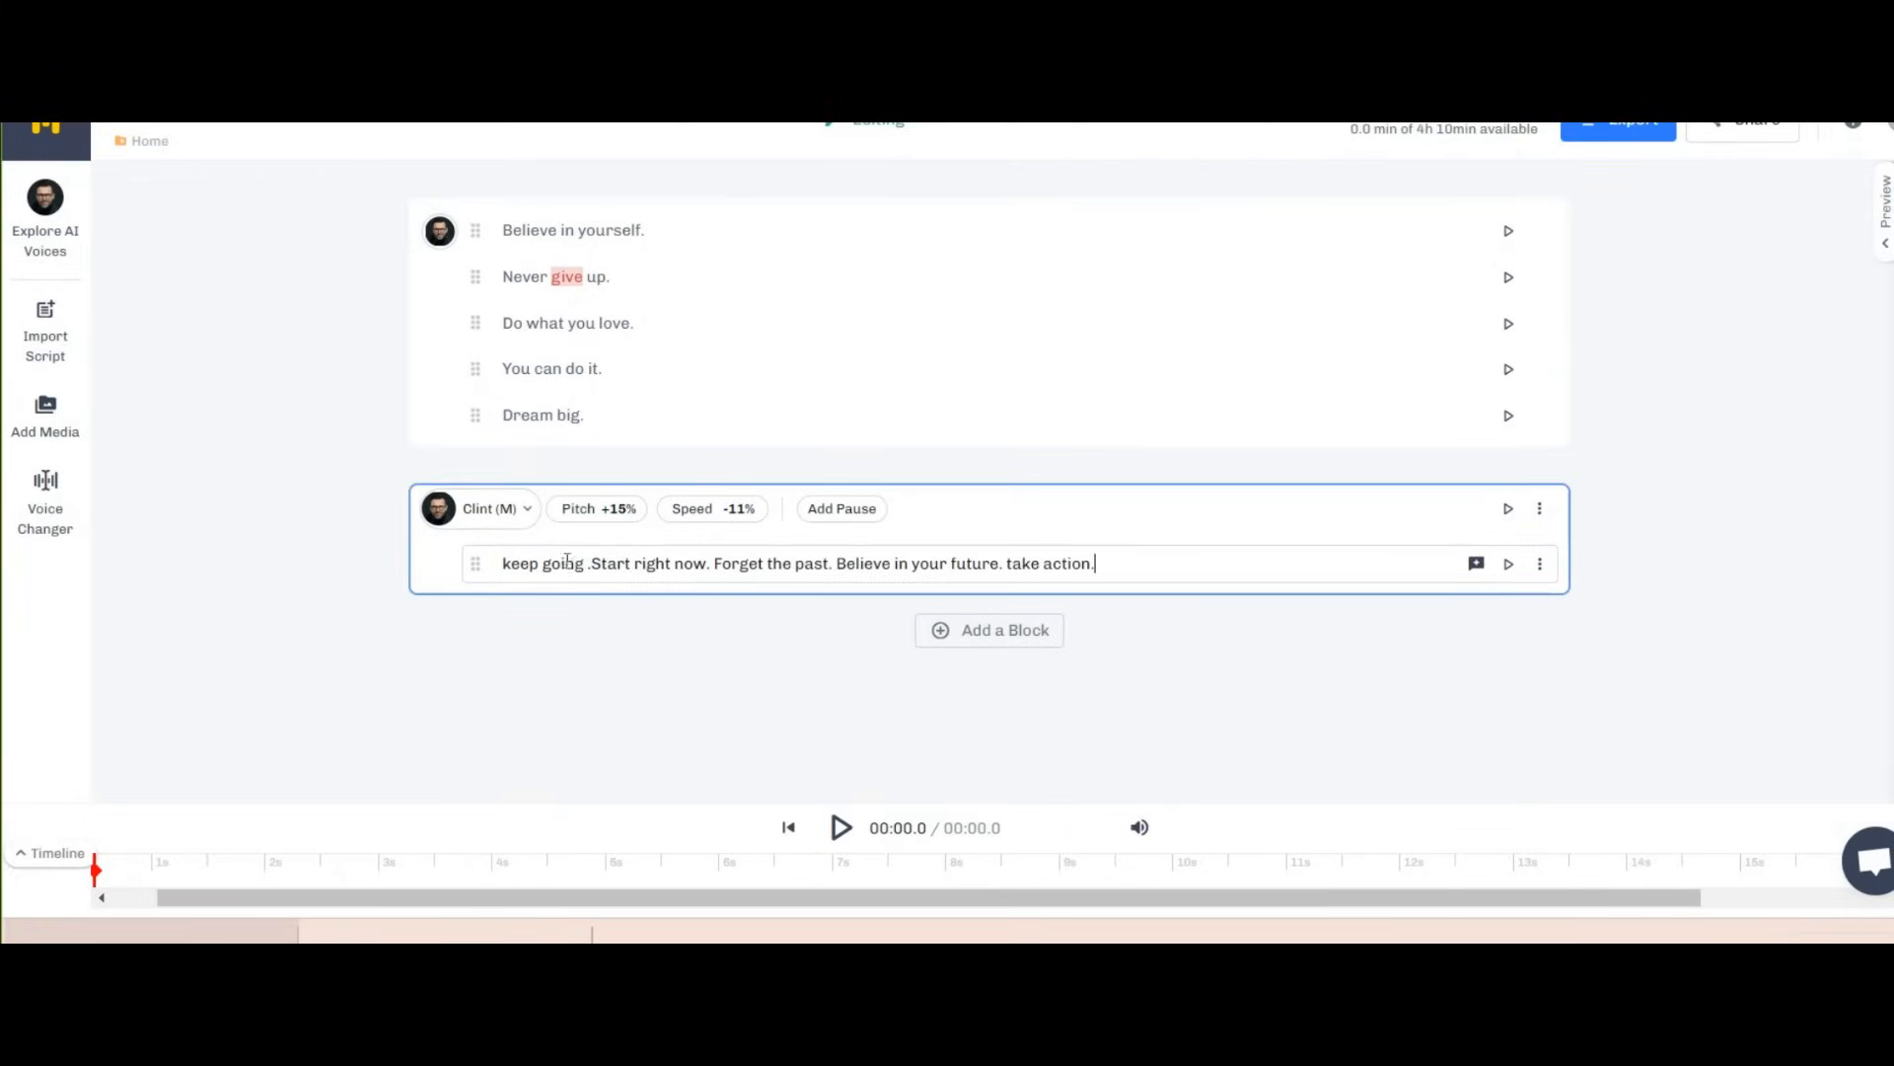
{"action": "left_click", "coordinate": [488, 508]}
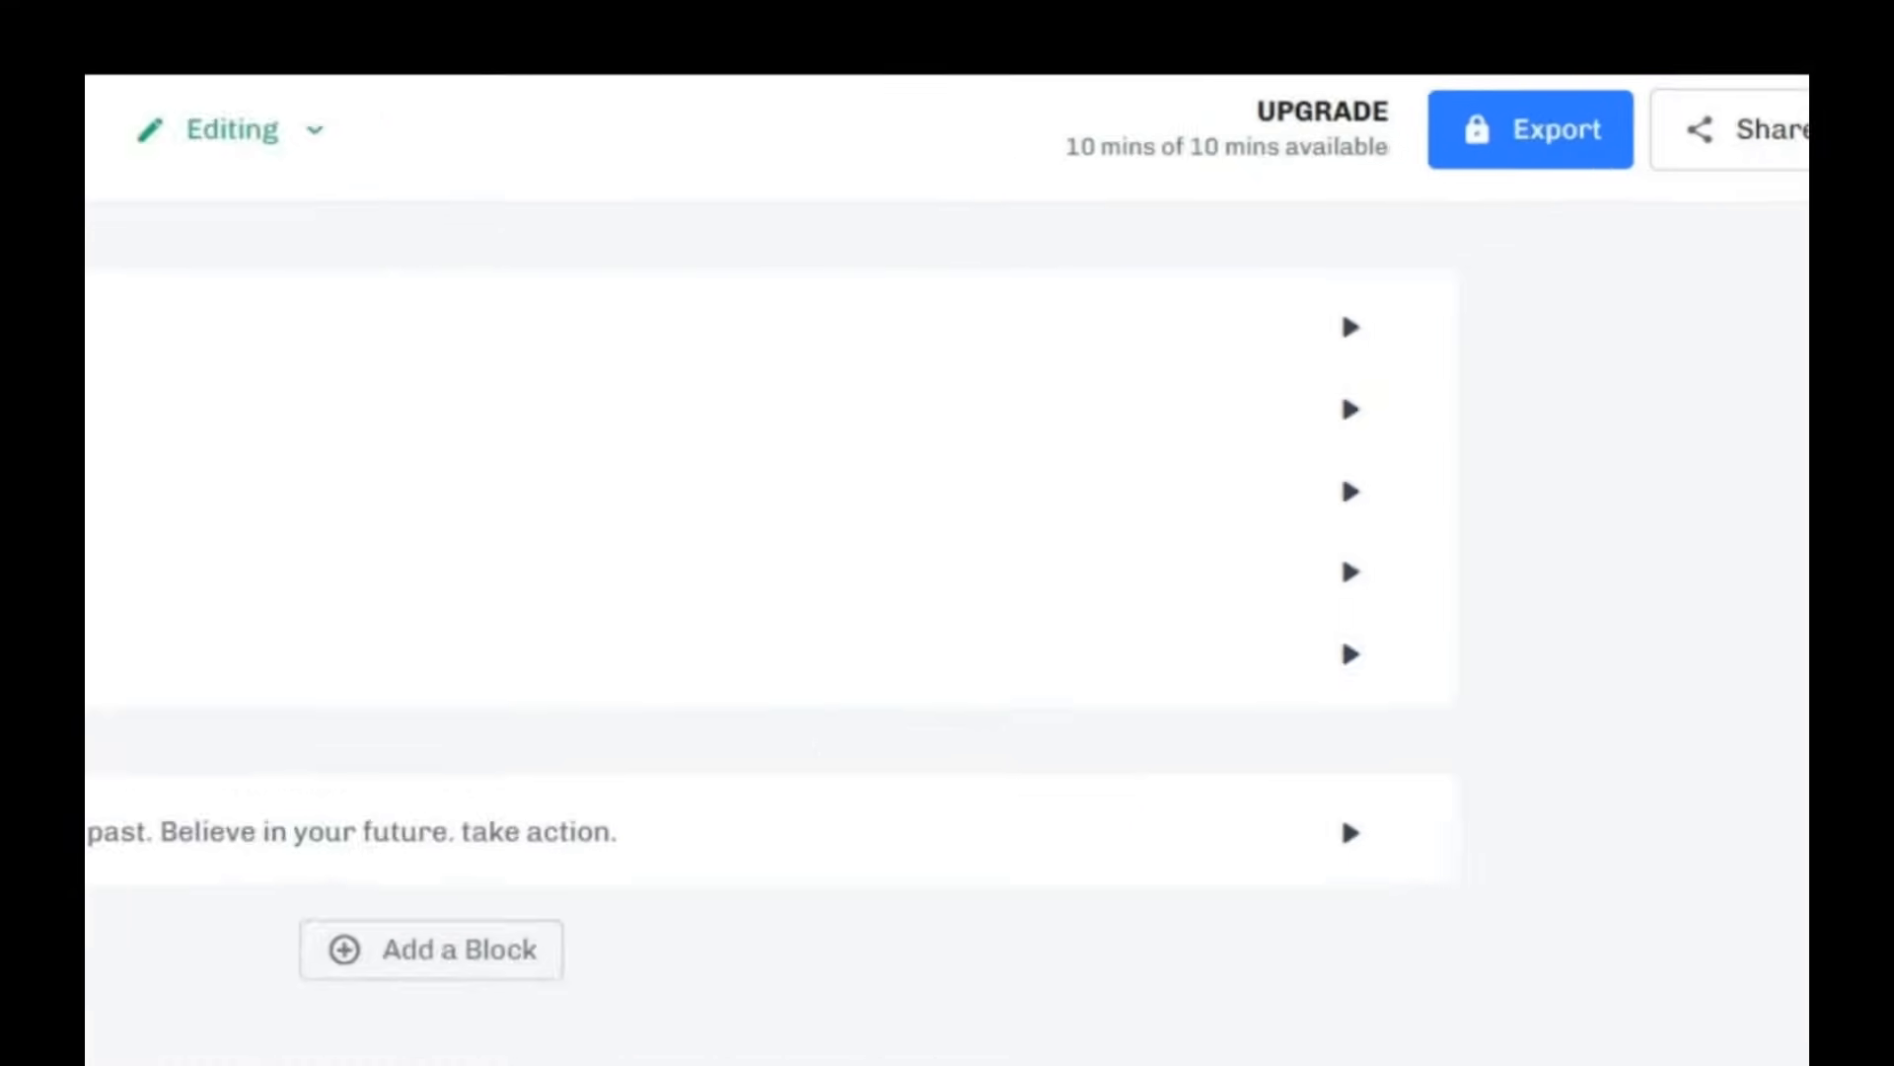
Export the Murf project and go to ChatGPT's welcome page at chat.openai.com.
{"action": "left_click", "coordinate": [1529, 128]}
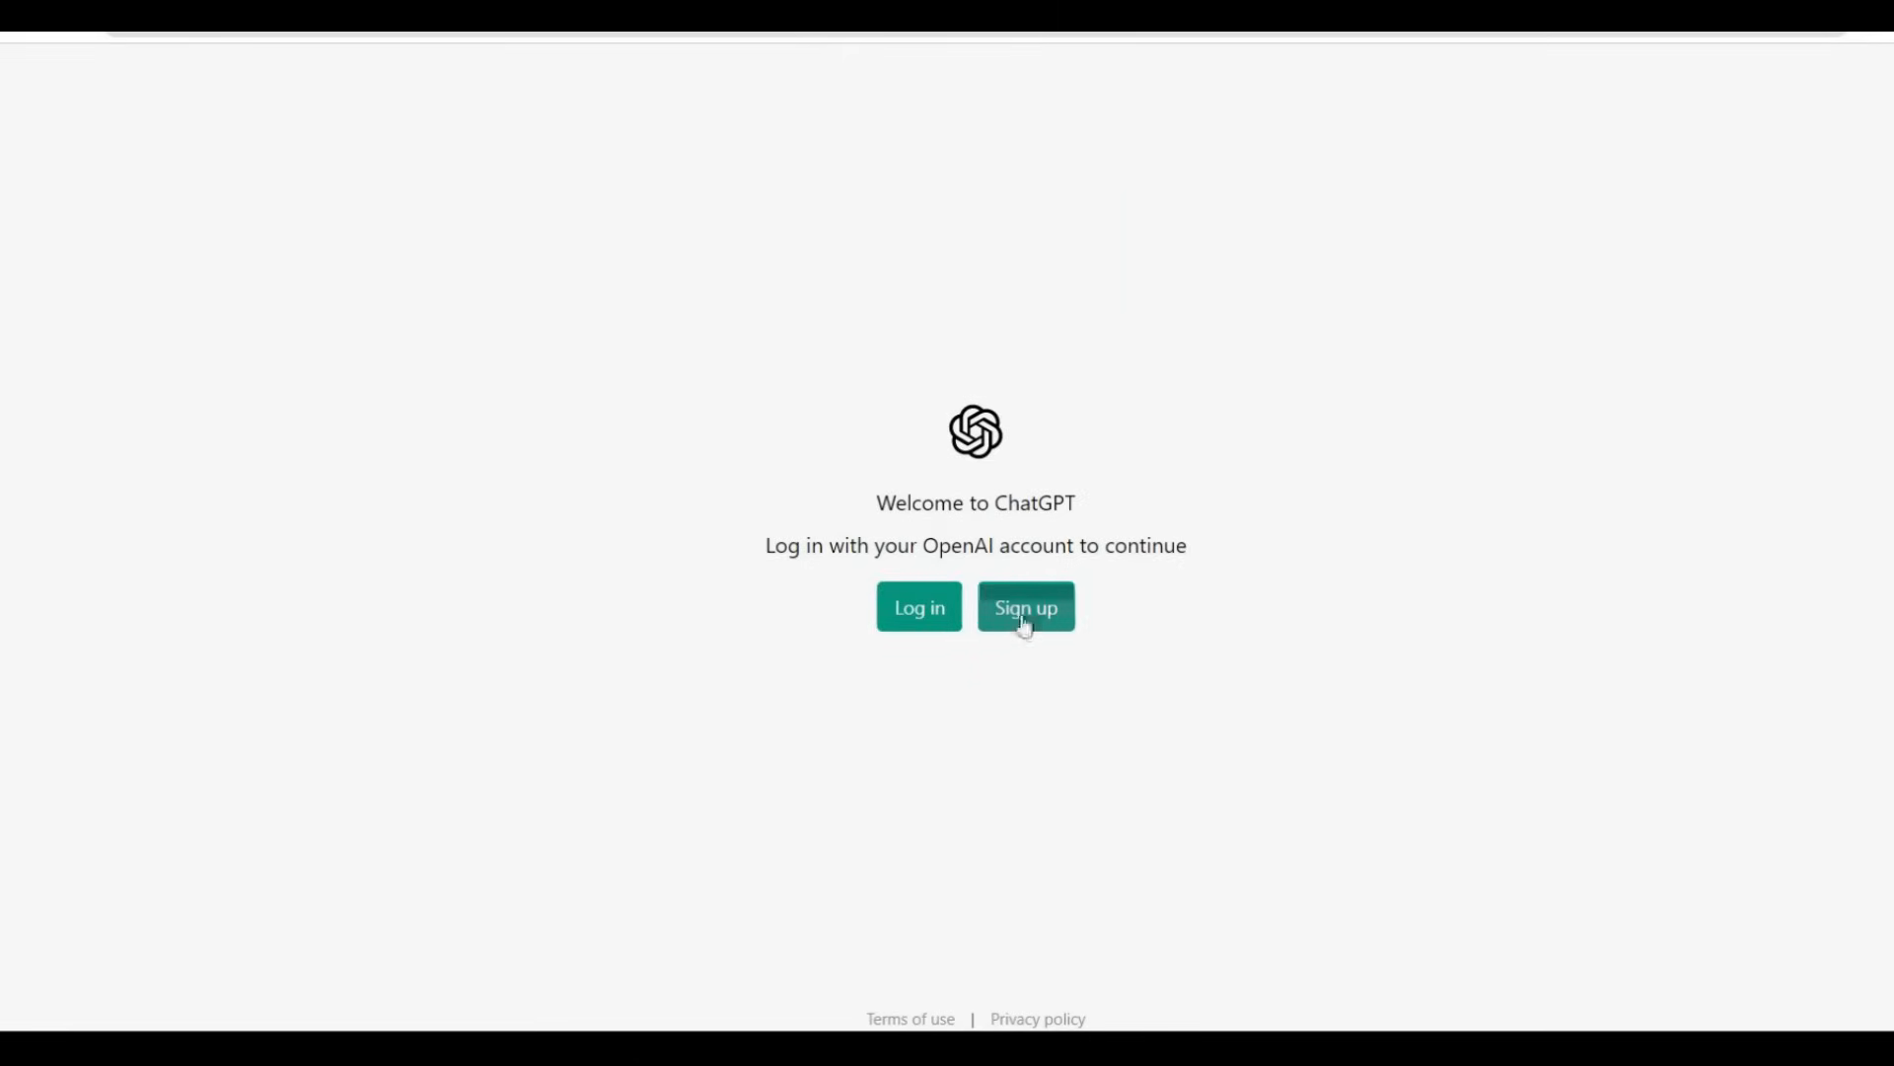
Log in to ChatGPT, view the Plus upgrade plans, and close the account dialog.
{"action": "left_click", "coordinate": [1026, 607]}
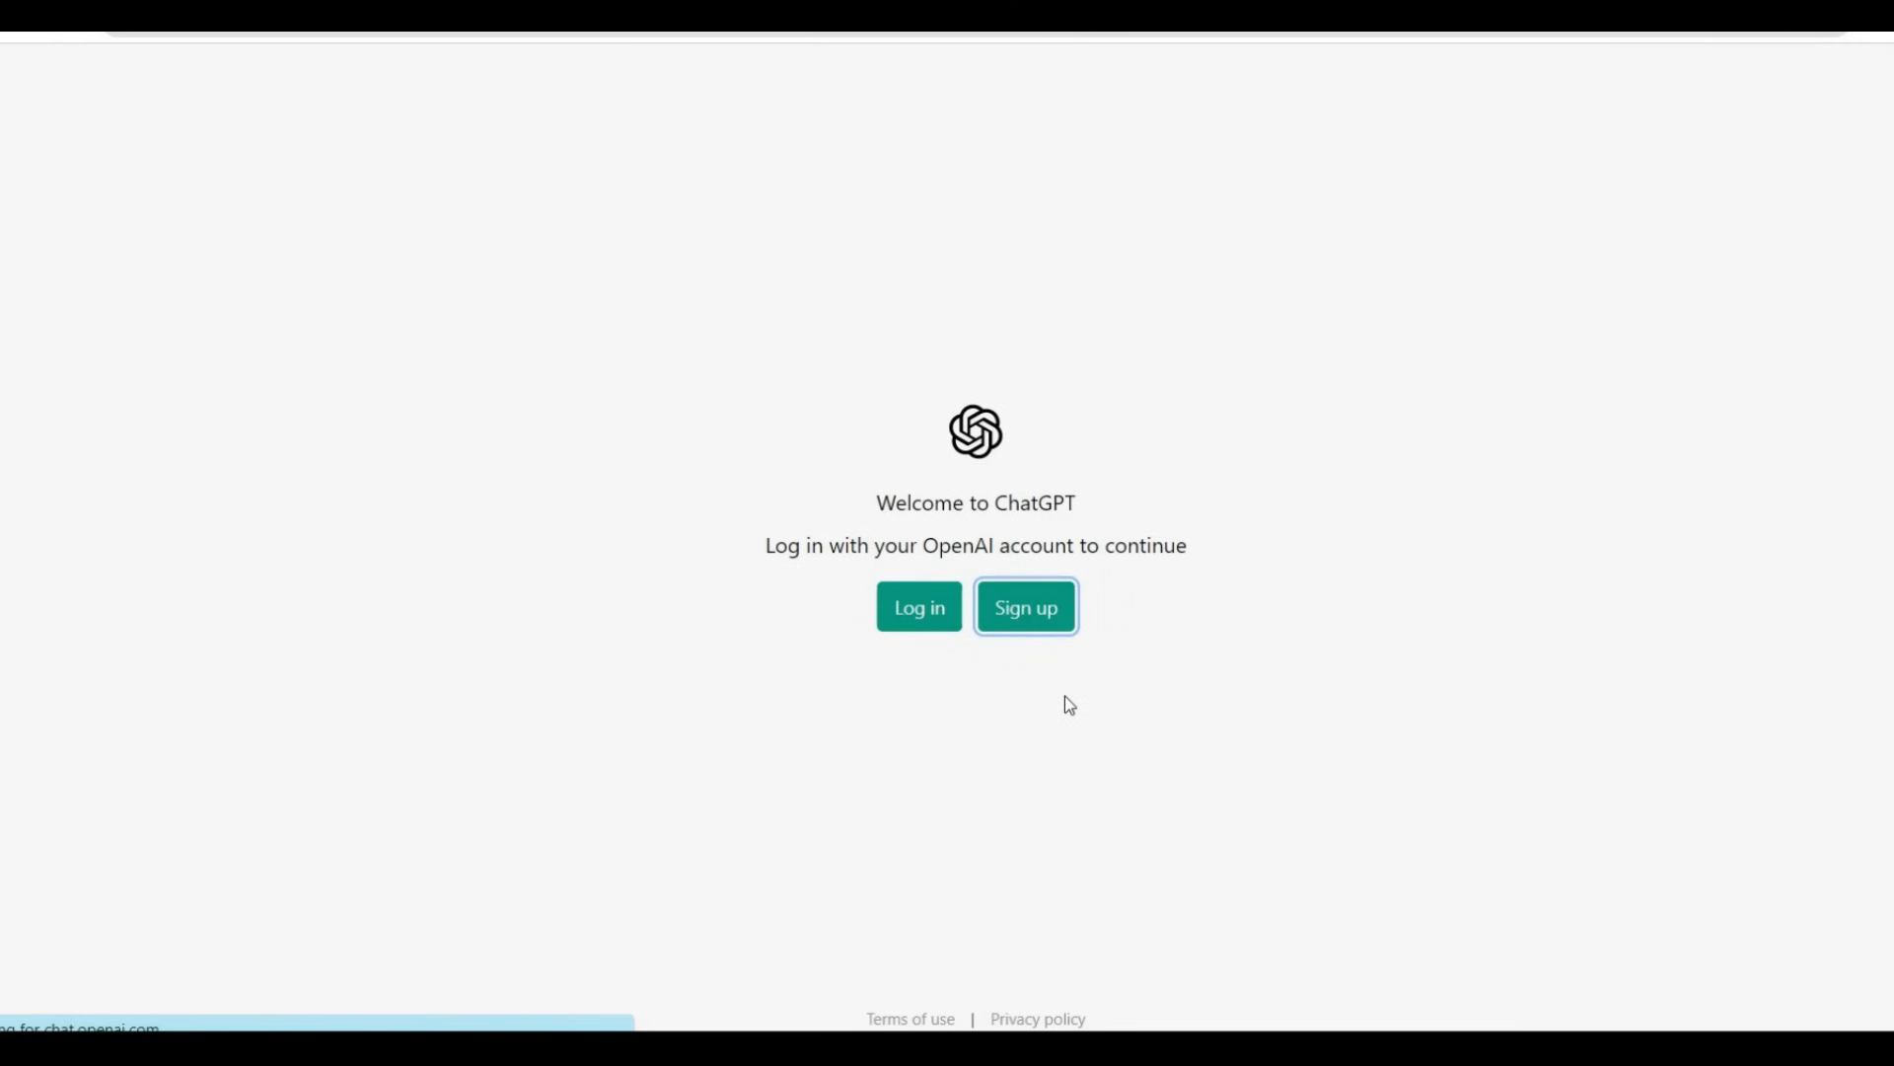
{"action": "left_click", "coordinate": [1026, 606]}
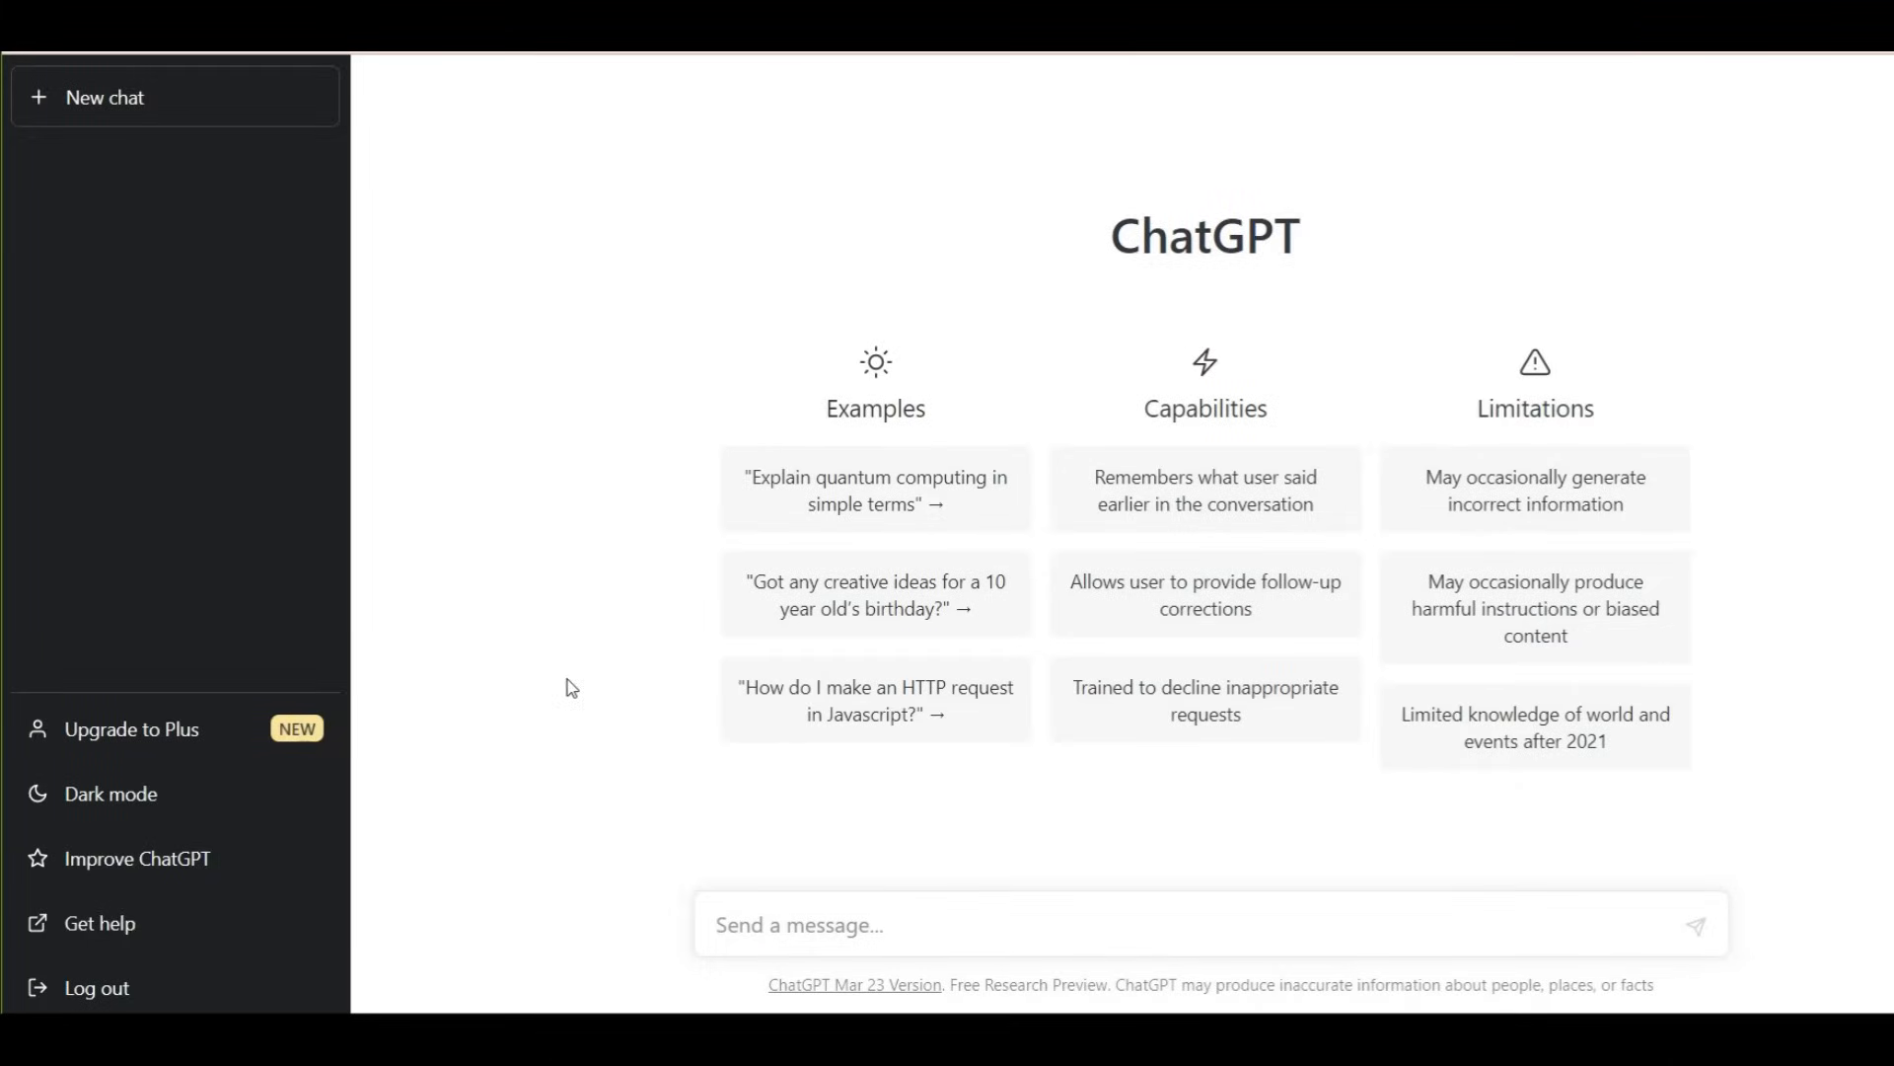
{"action": "mouse_move", "coordinate": [311, 734]}
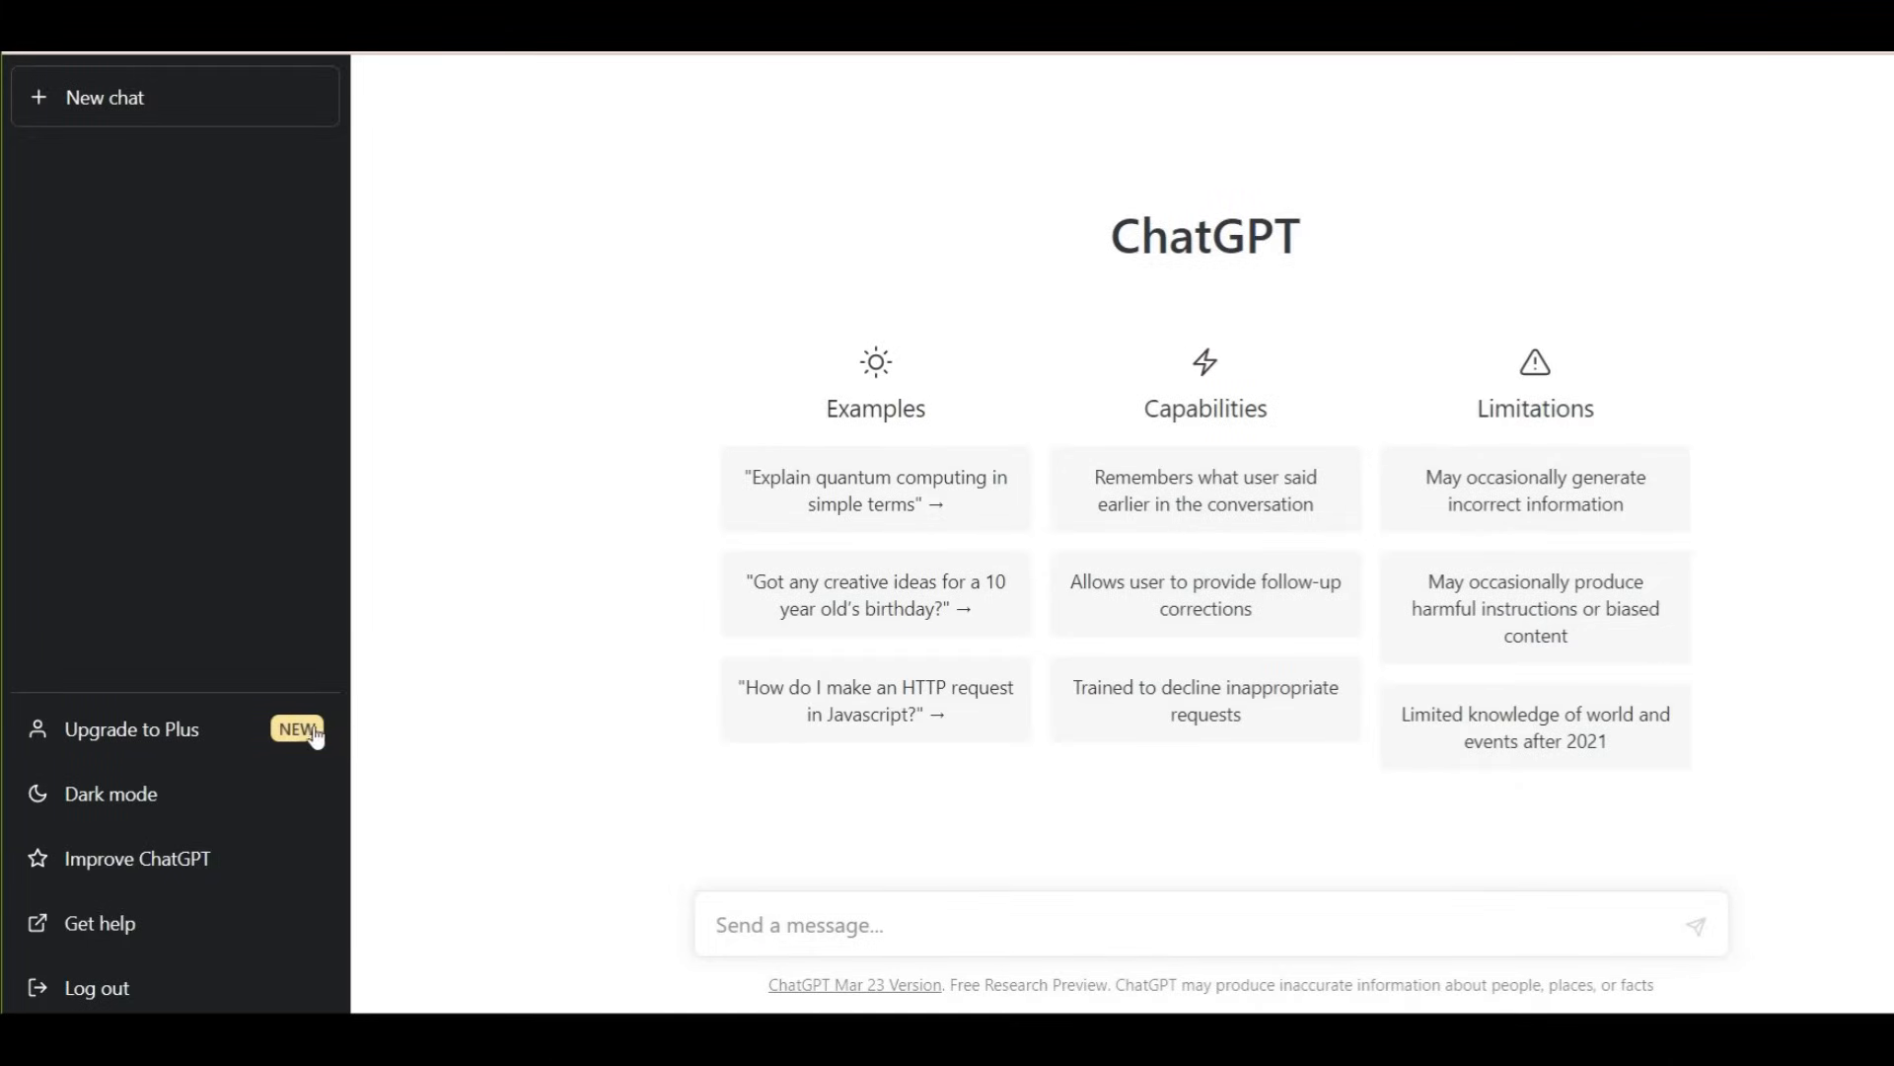
{"action": "left_click", "coordinate": [129, 729]}
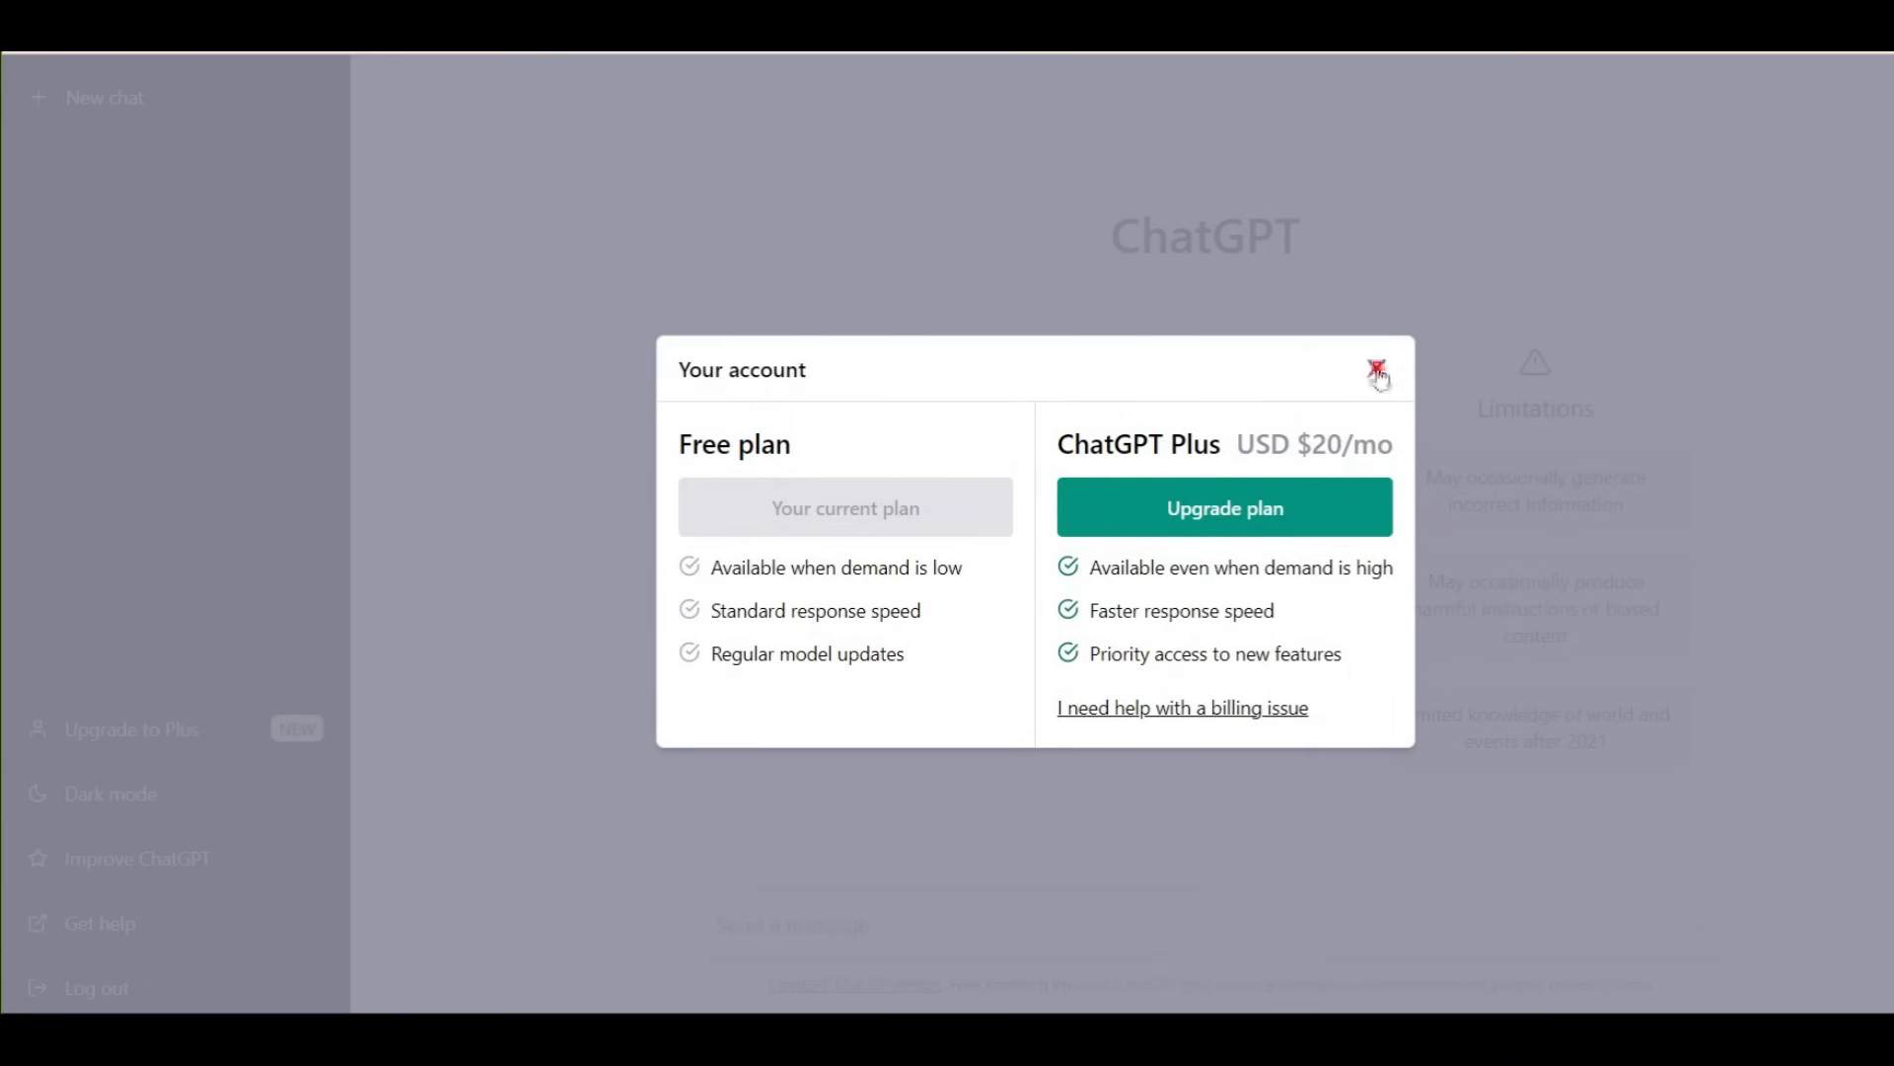
{"action": "left_click", "coordinate": [1375, 376]}
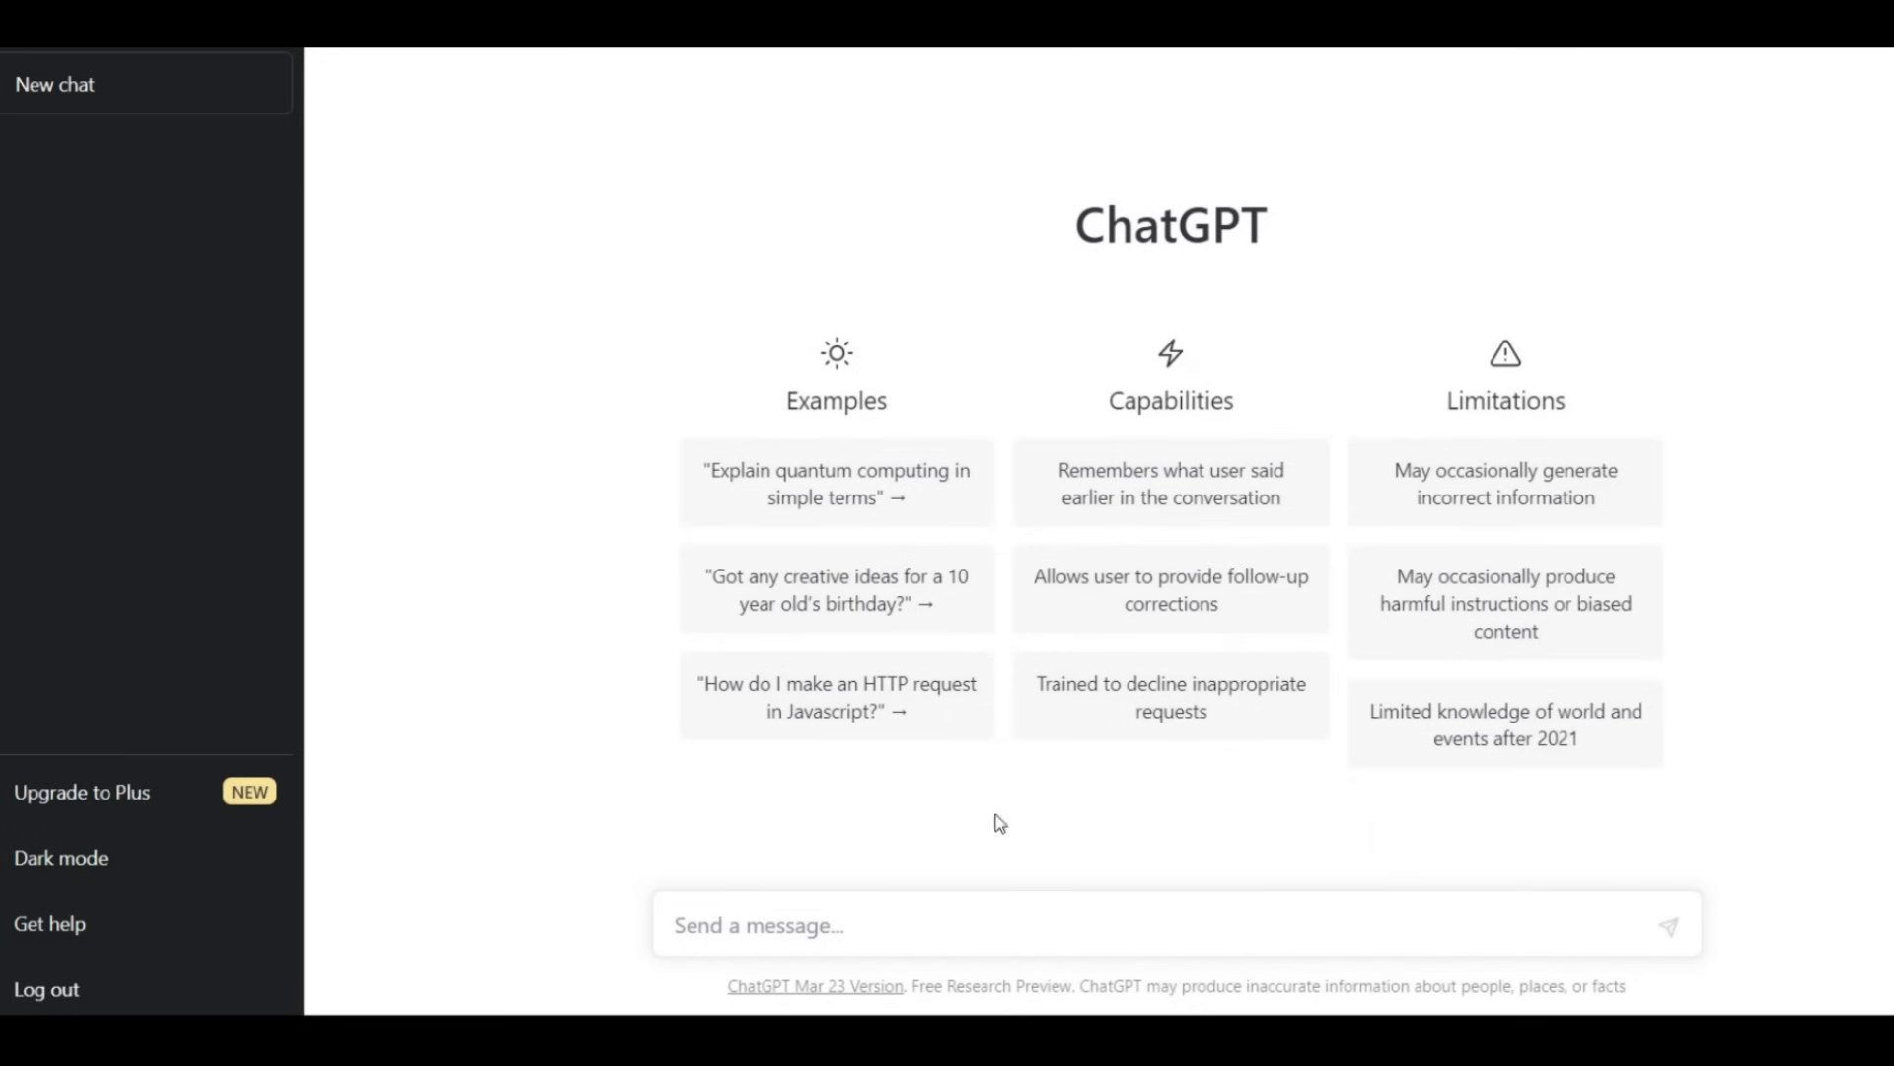
Ask for 5 YouTube topic ideas about motivation, then request 'more please'.
{"action": "left_click", "coordinate": [786, 924]}
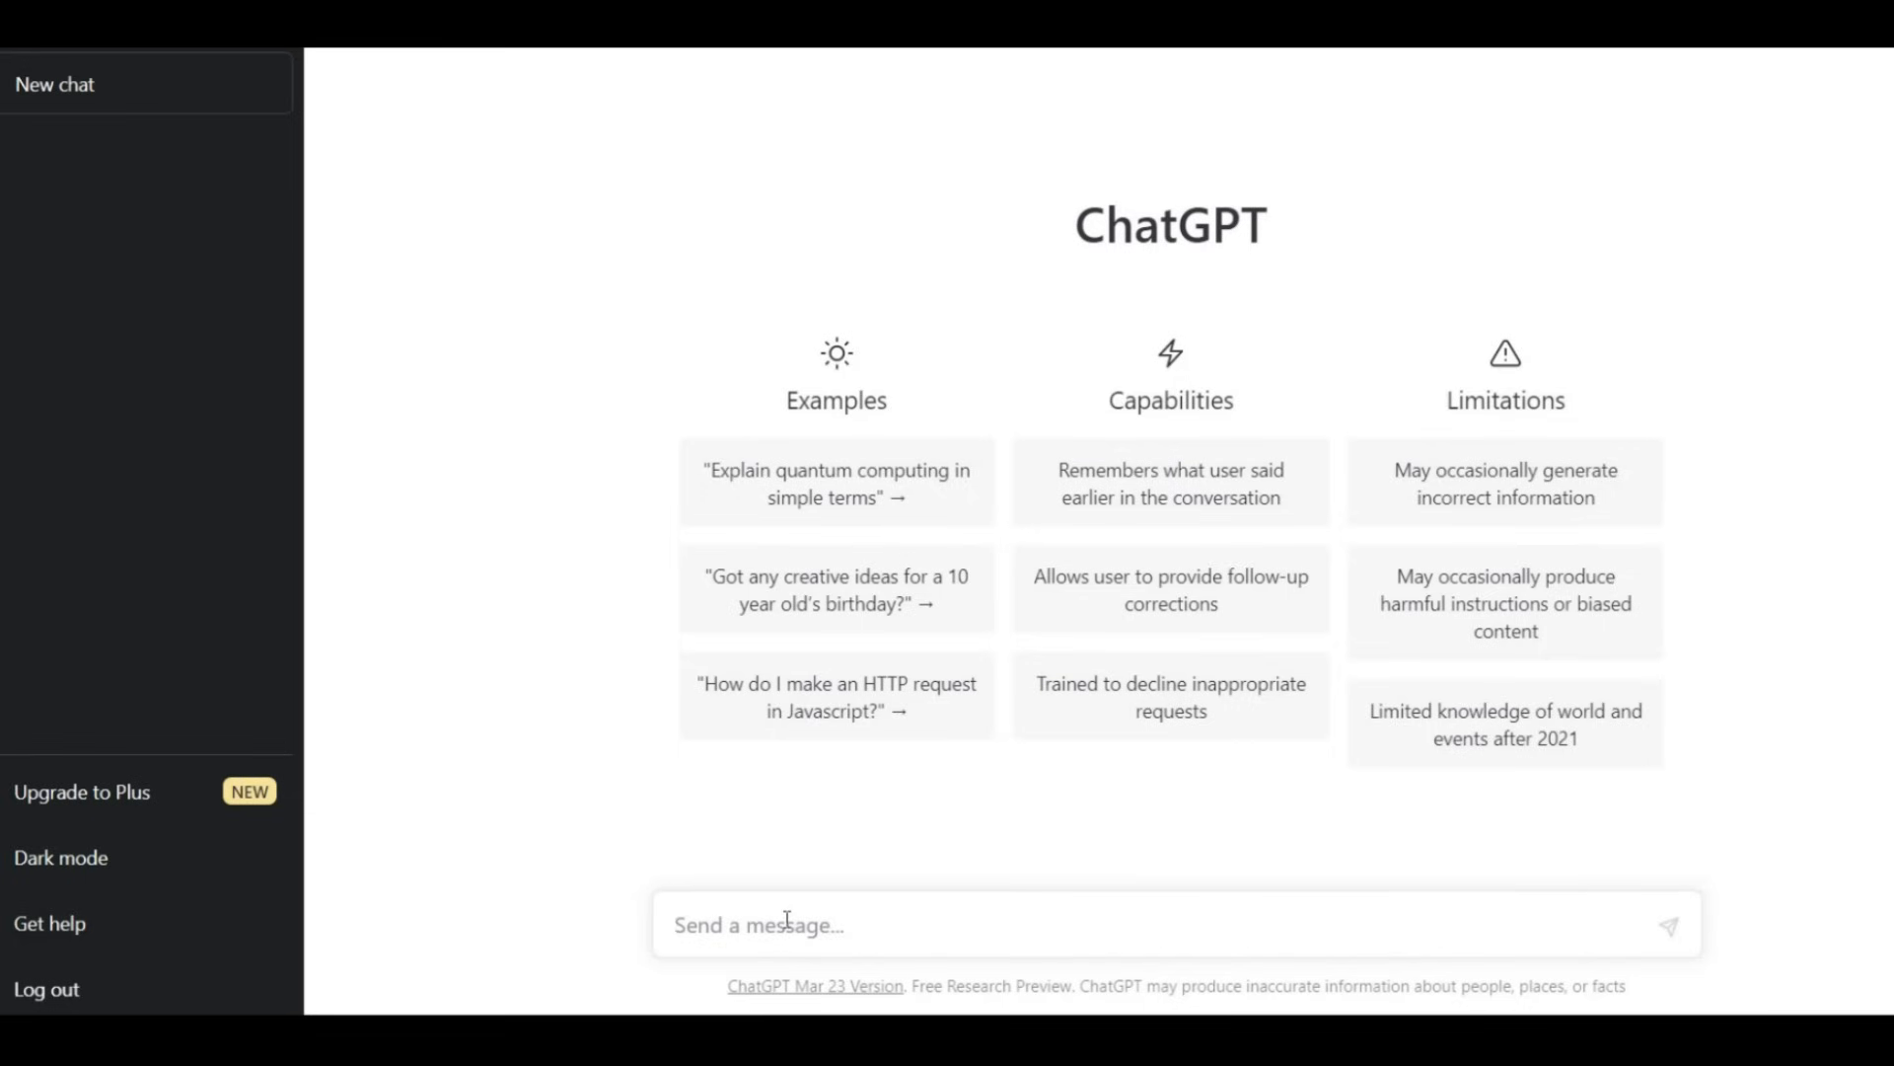
{"action": "left_click", "coordinate": [794, 925]}
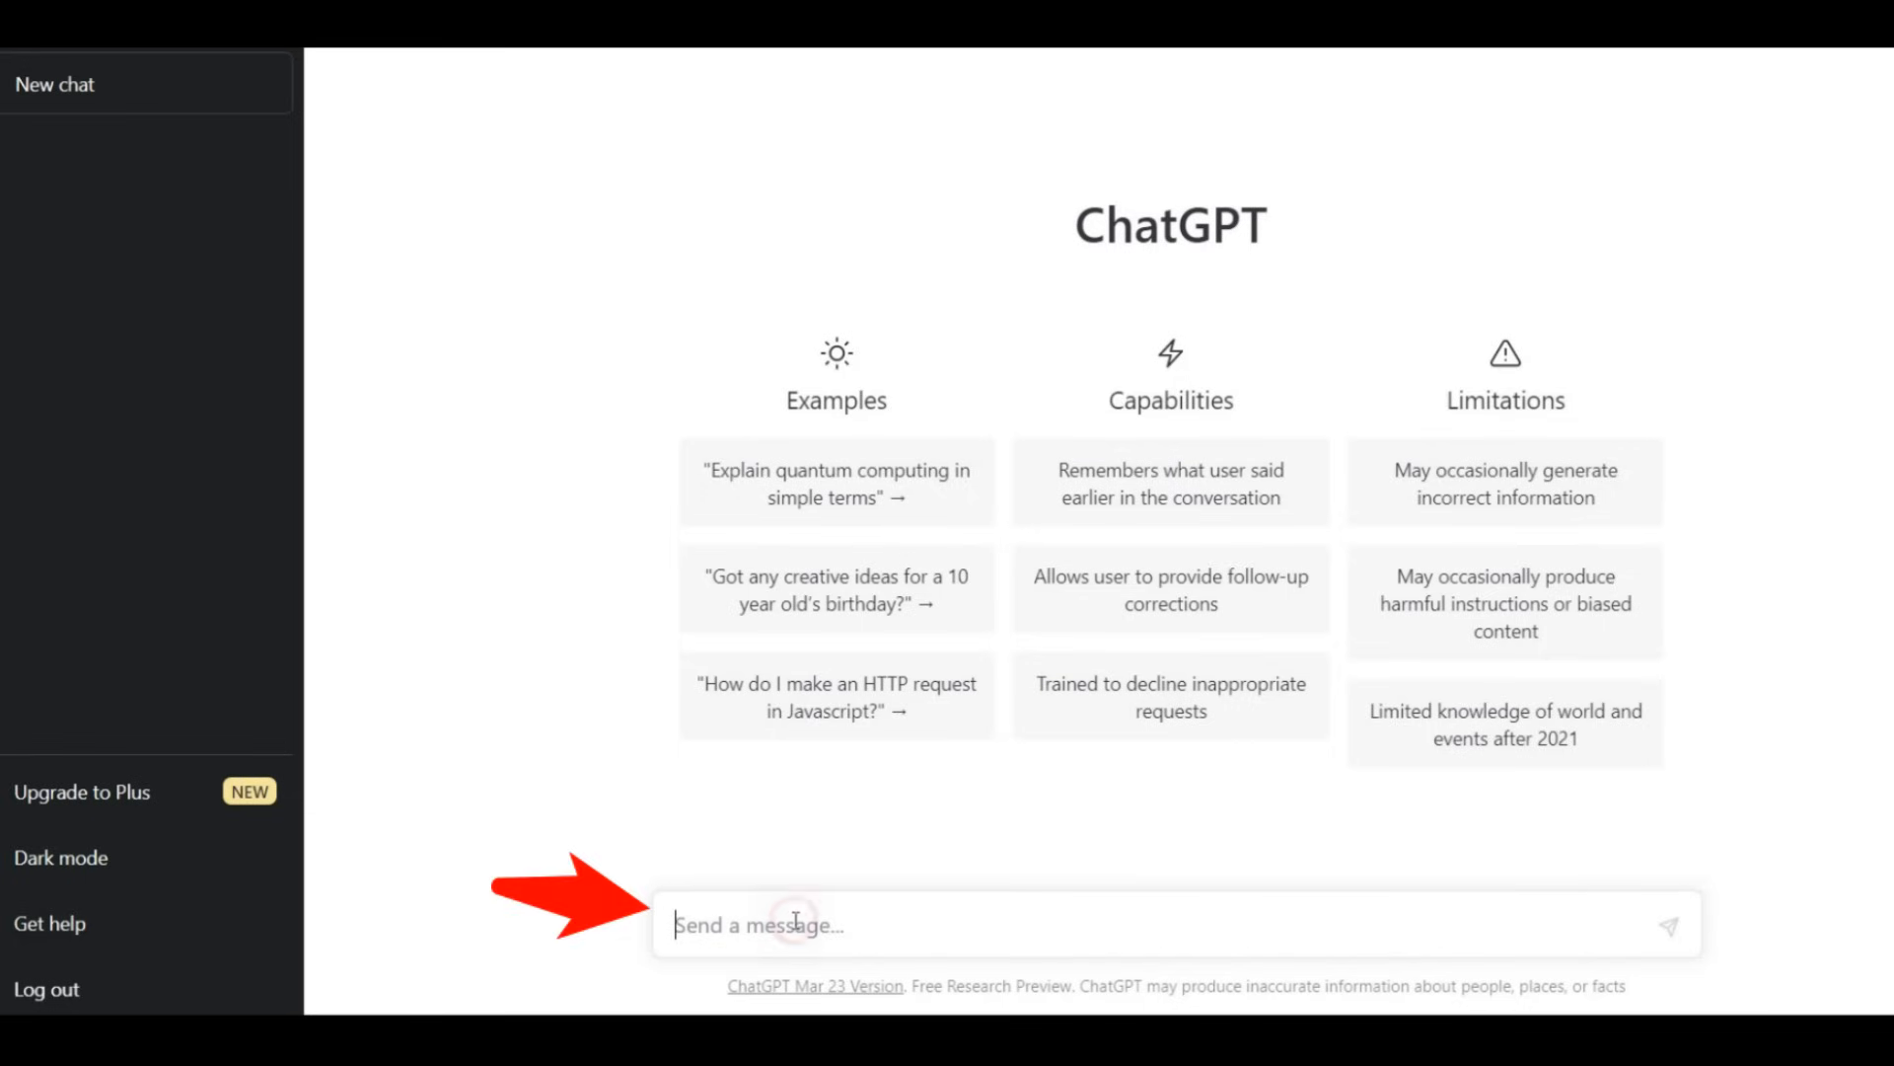
{"action": "type", "text": "tell me 5 youtube"}
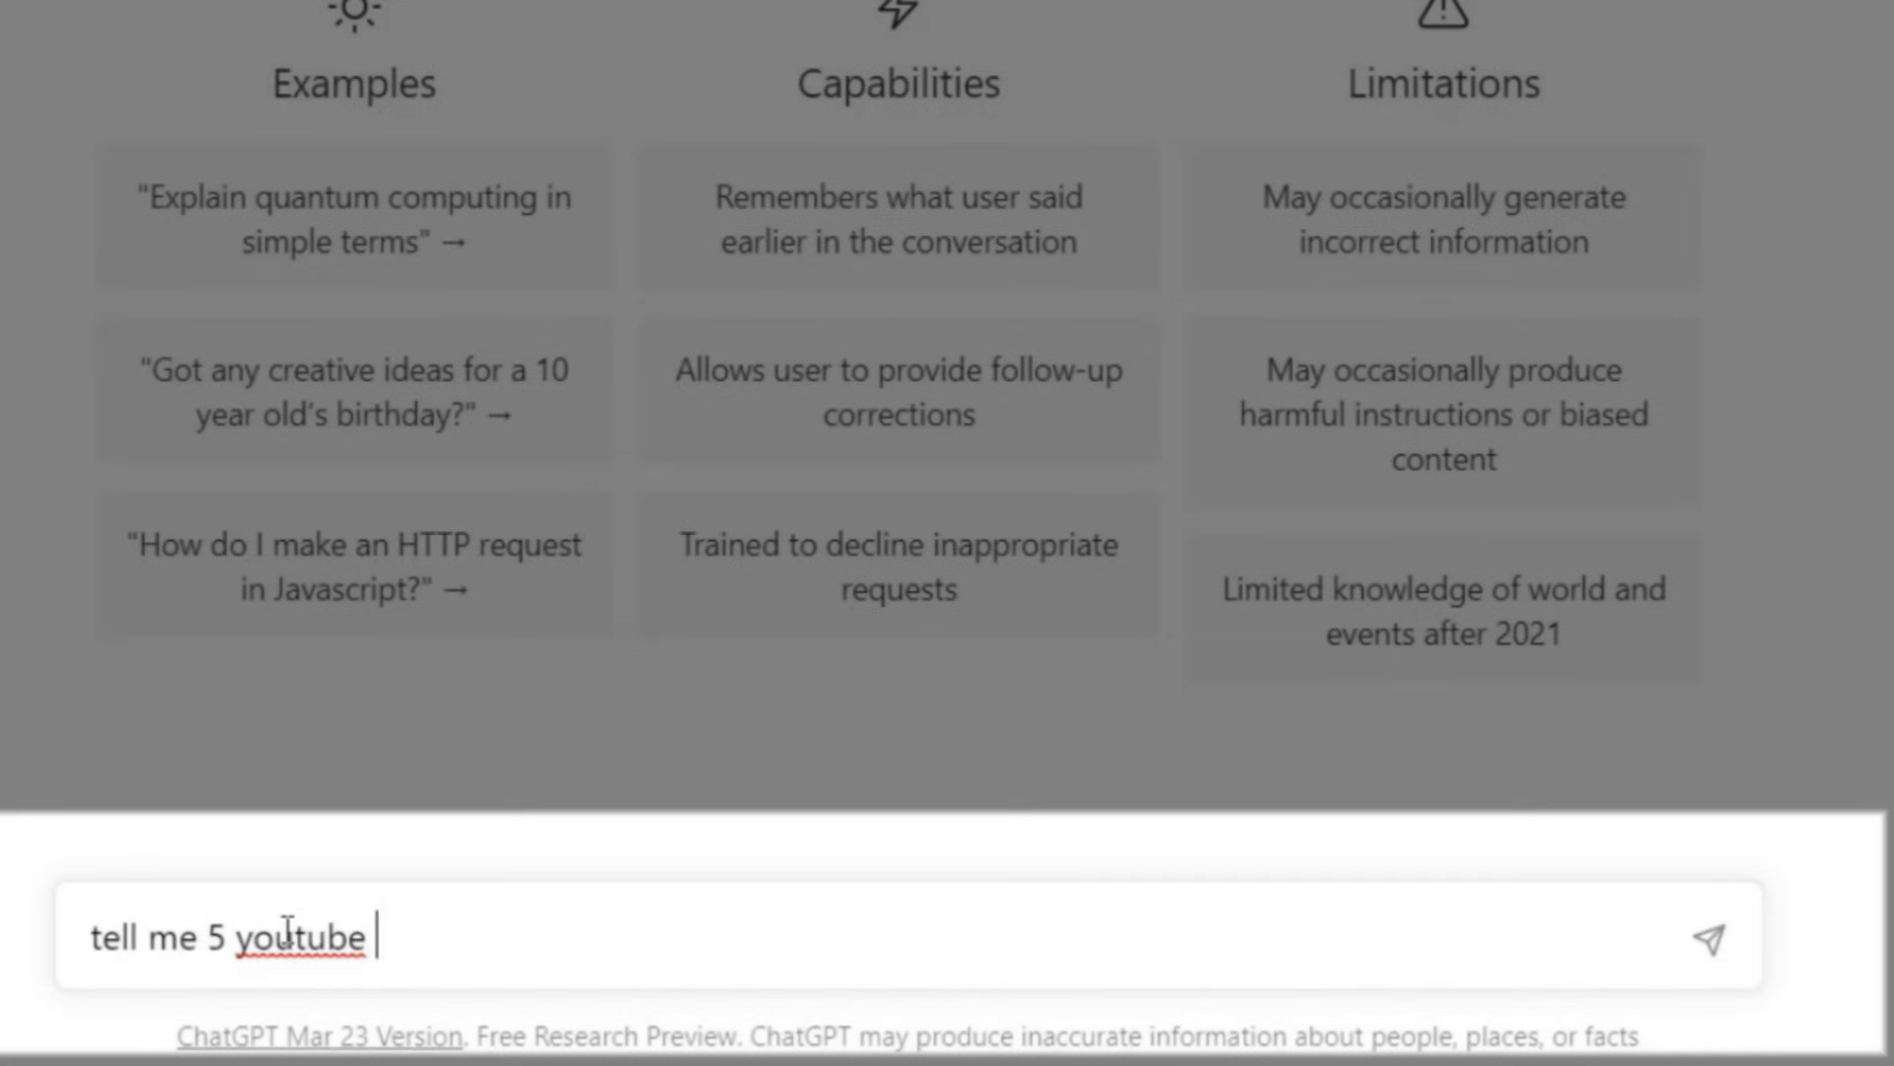
{"action": "type", "text": "topic idea about motivation."}
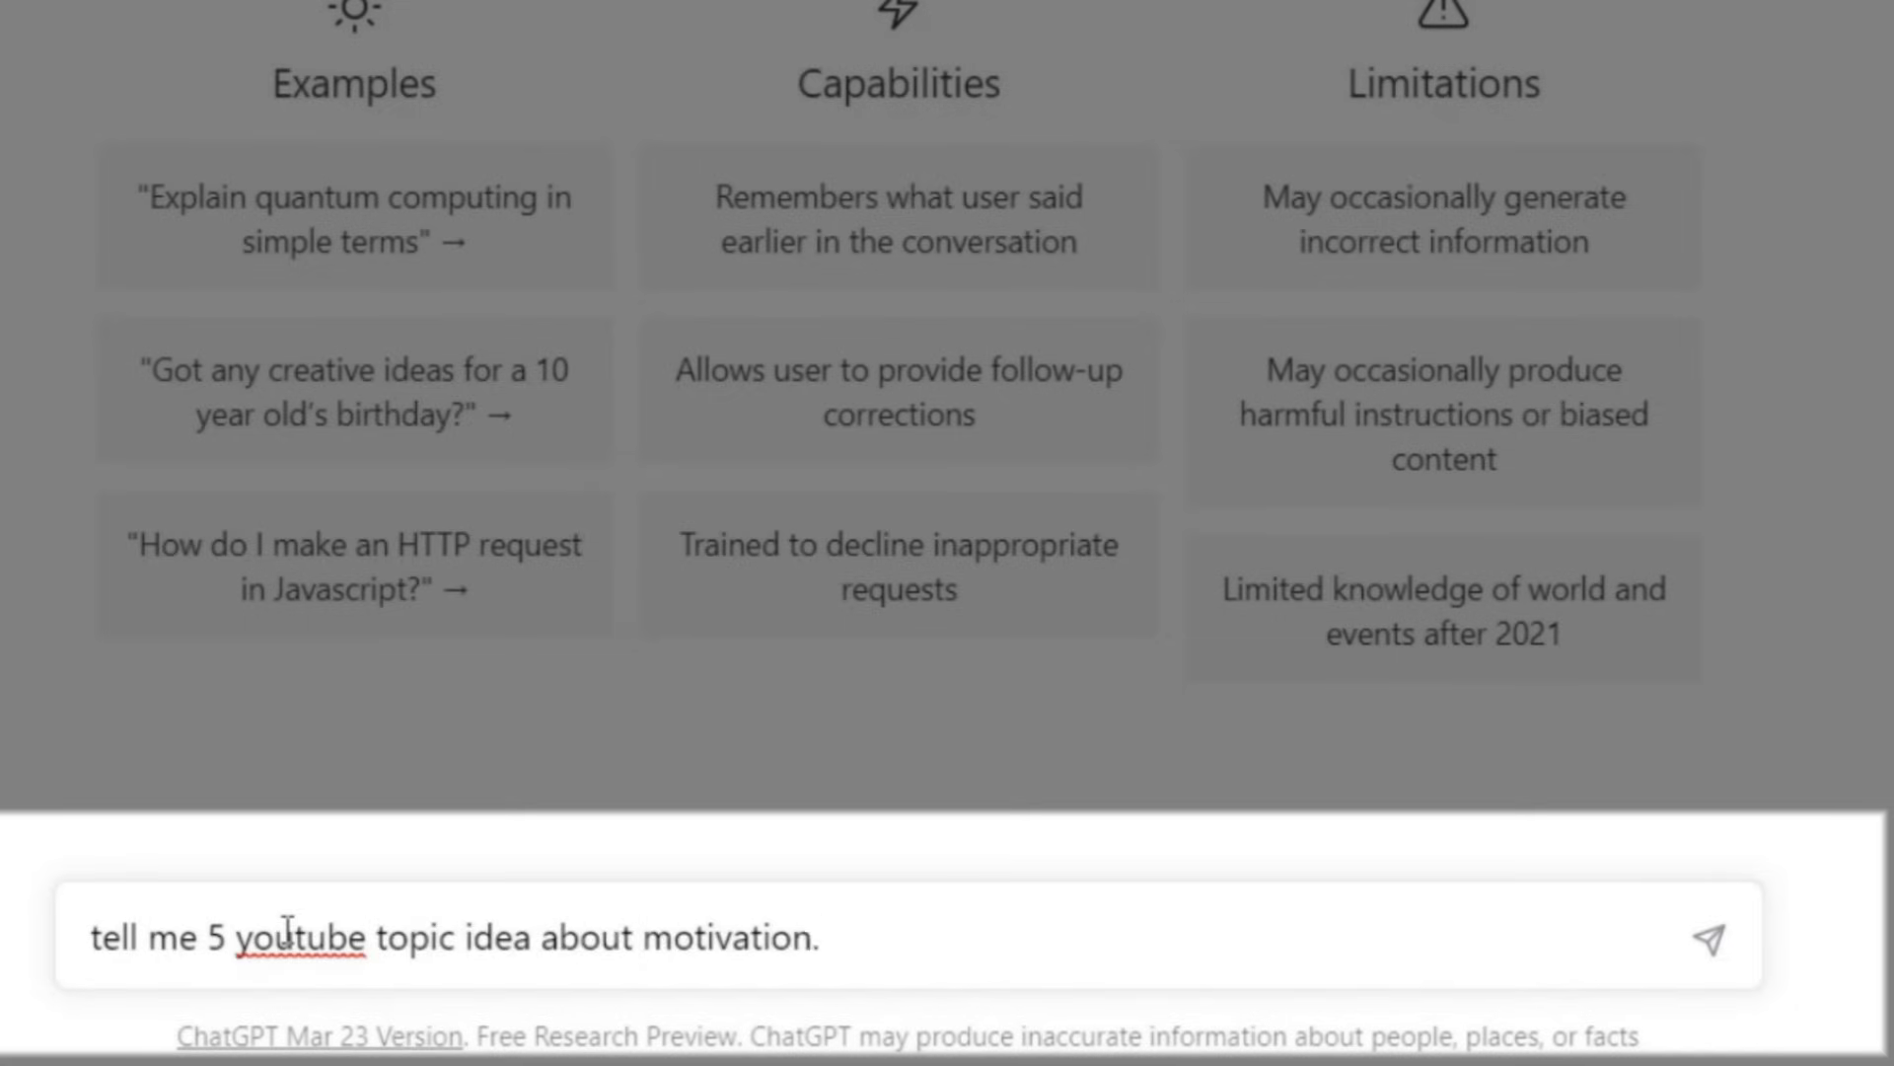
{"action": "left_click", "coordinate": [1712, 940]}
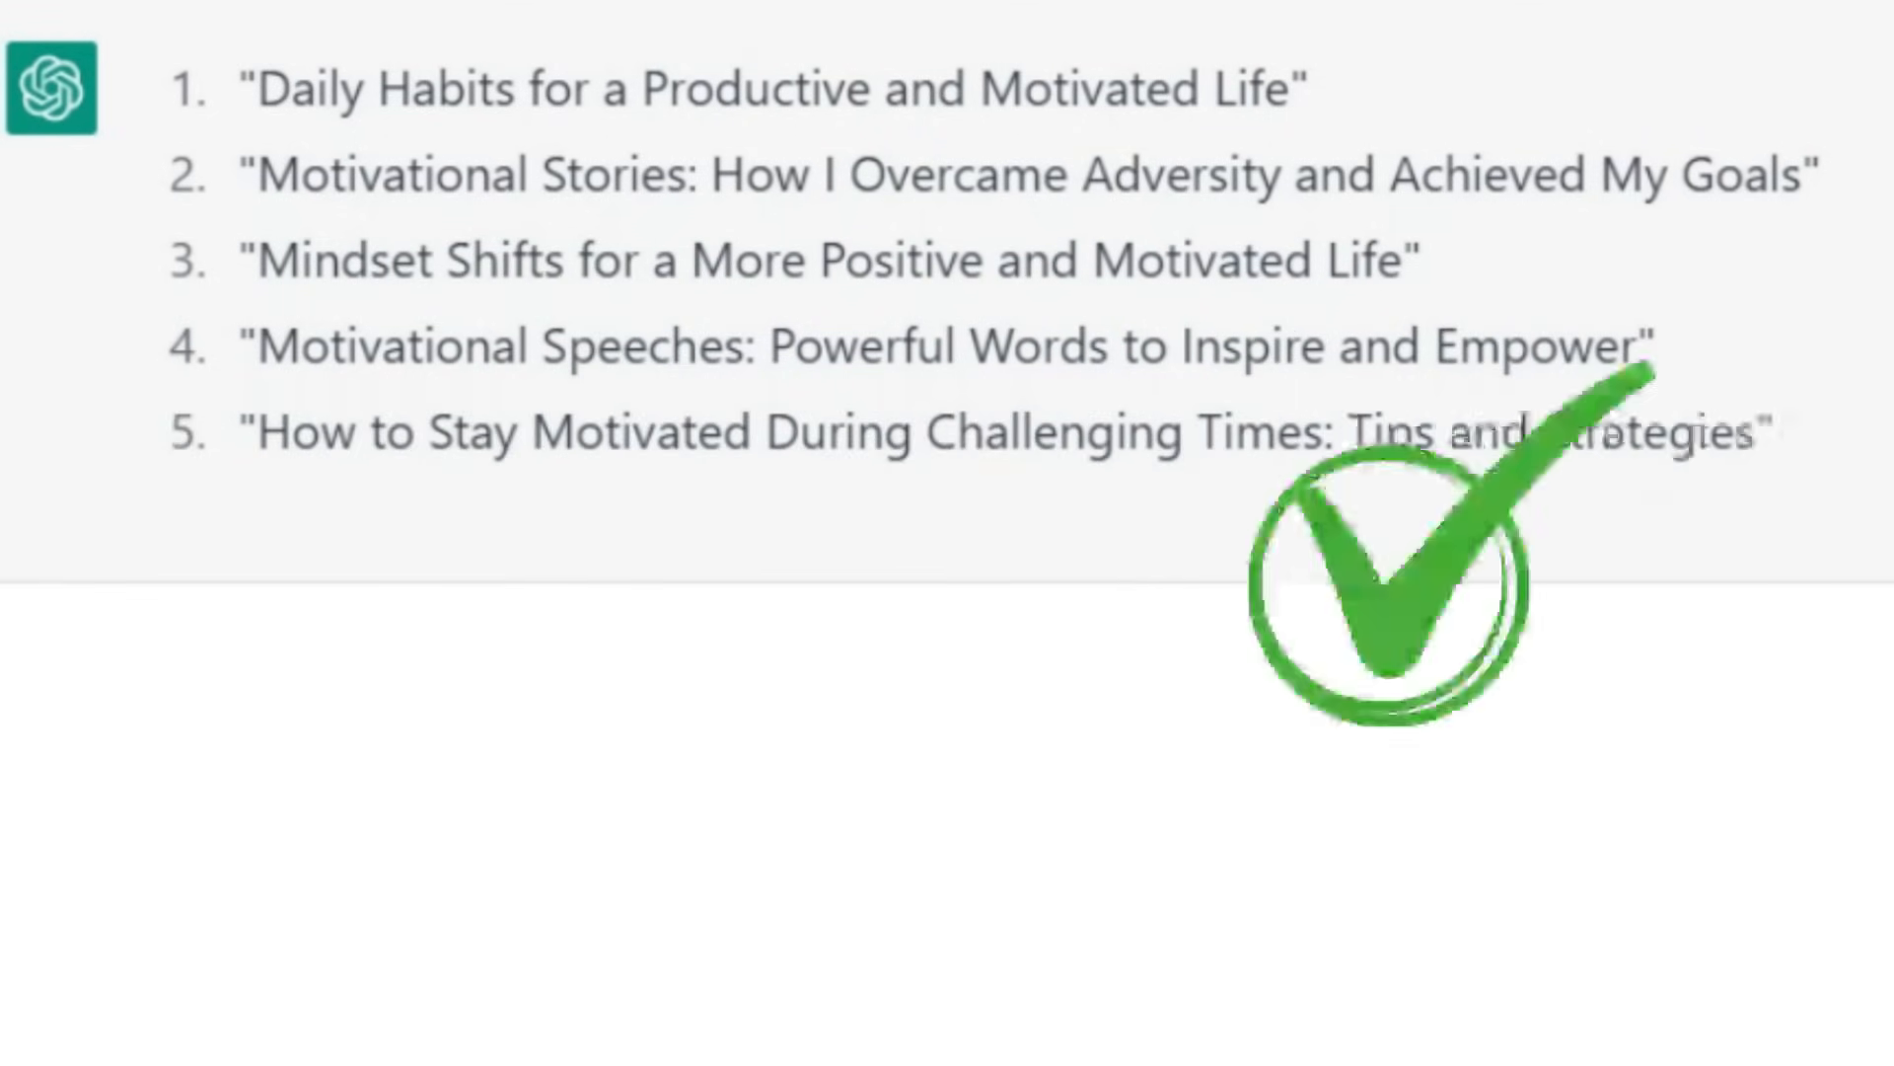
{"action": "type", "text": "more pleas"}
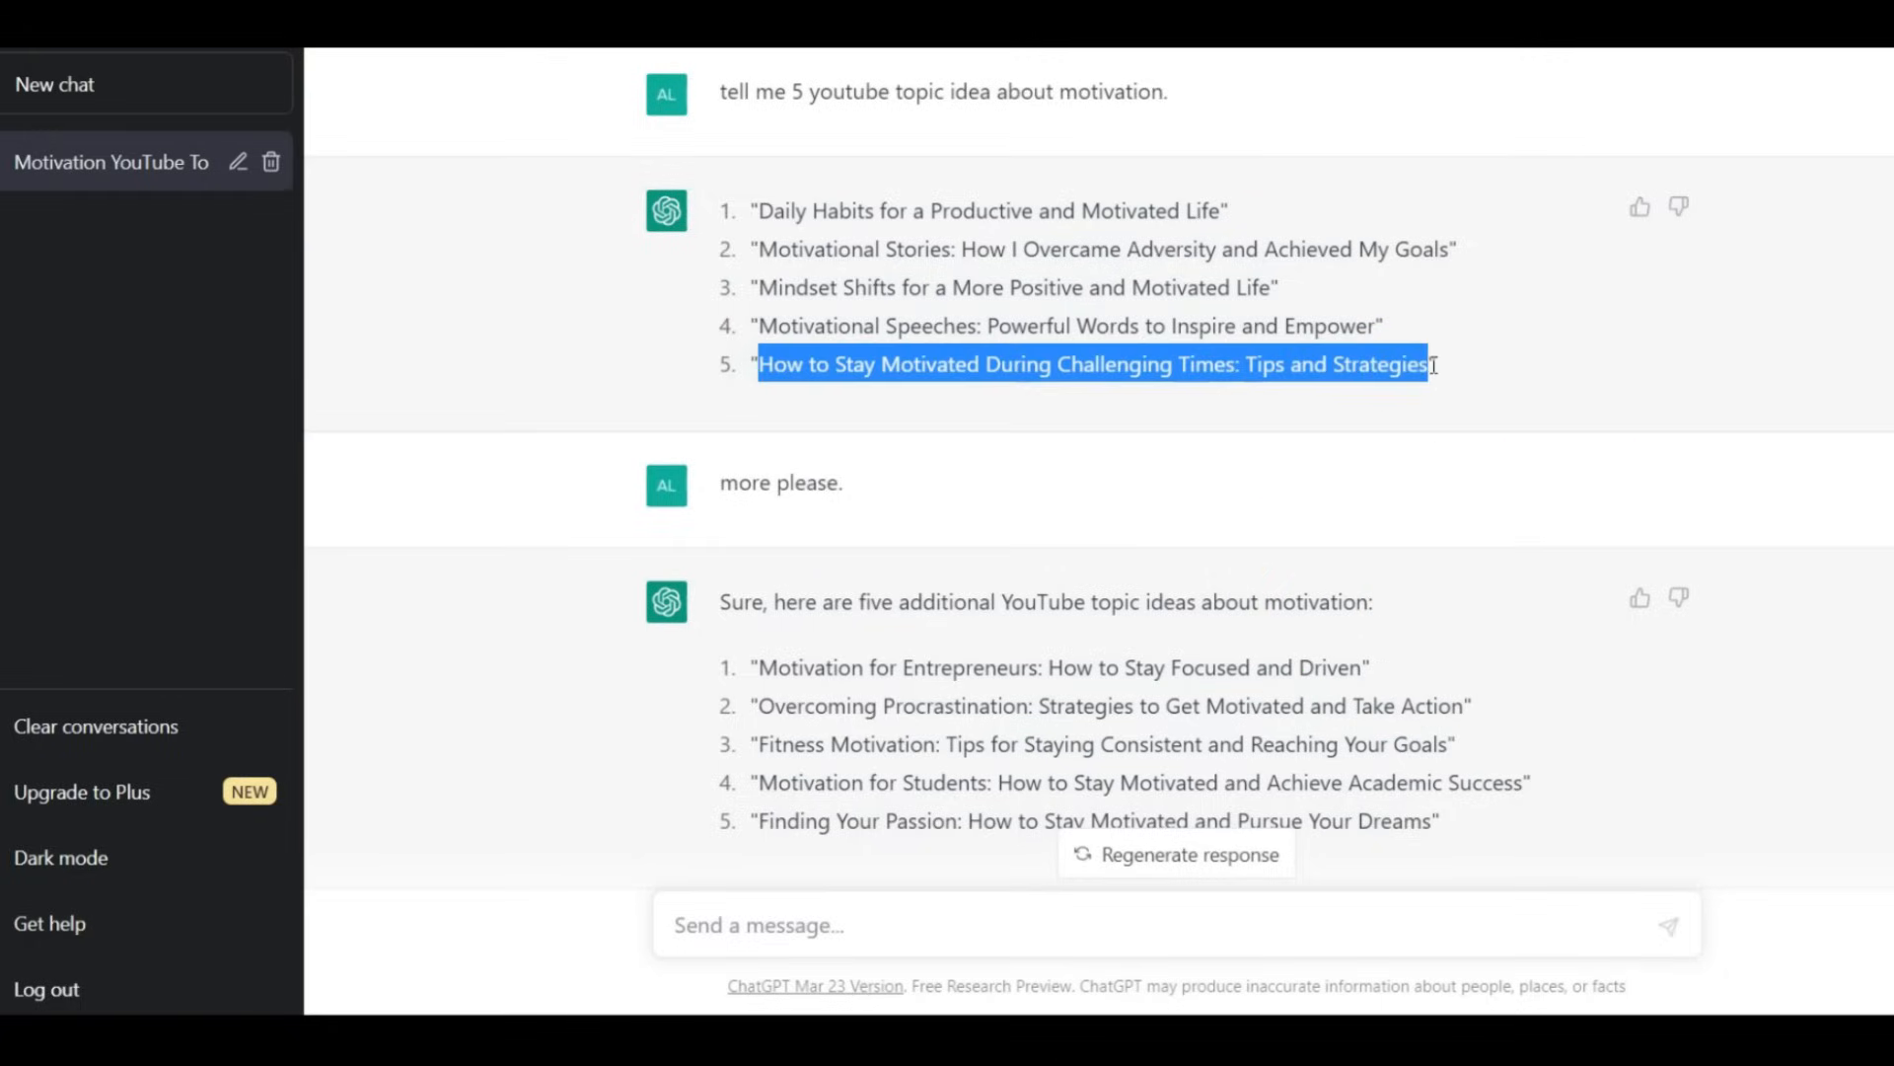
Request a short intro for 'How to Stay Motivated During Challenging Times: Tips and Strategies'.
{"action": "scroll", "scroll_direction": "down", "scroll_amount": 3}
{"action": "type", "text": "write a short intro for this t"}
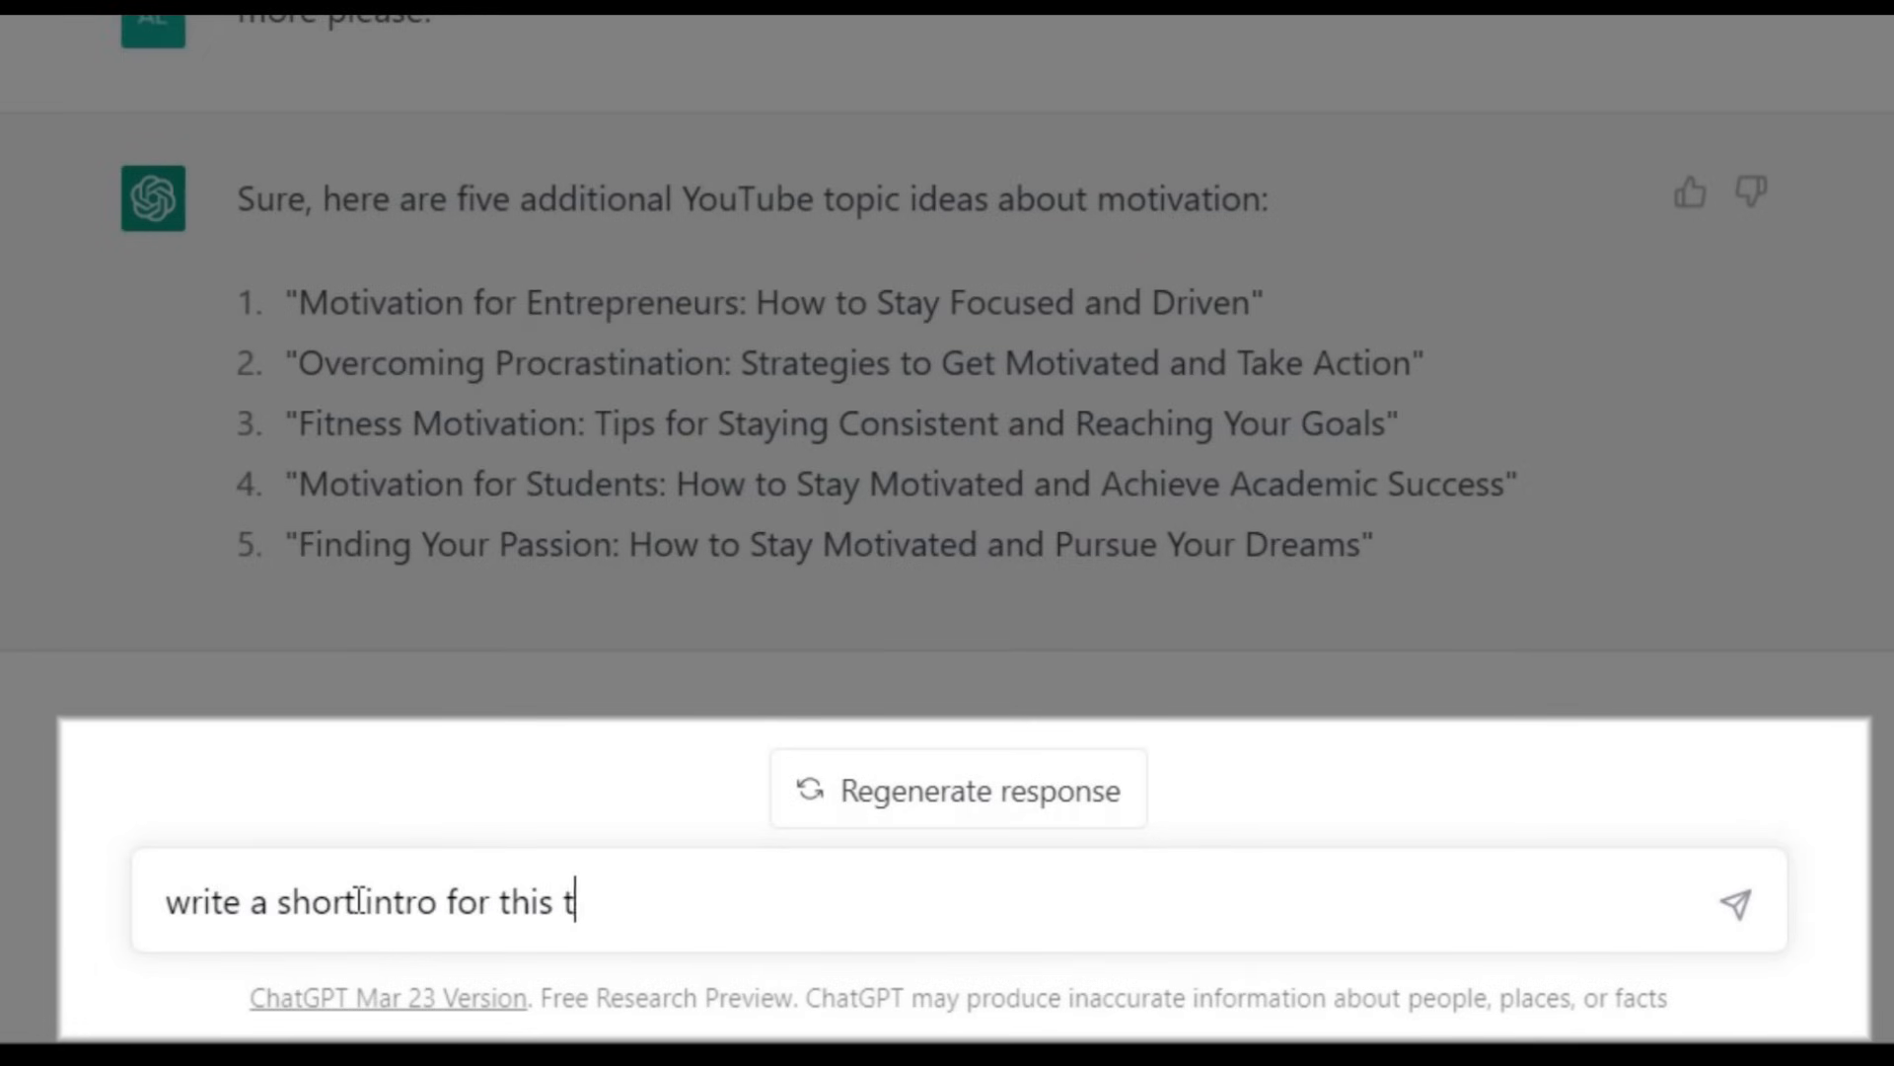
{"action": "key", "text": "Enter"}
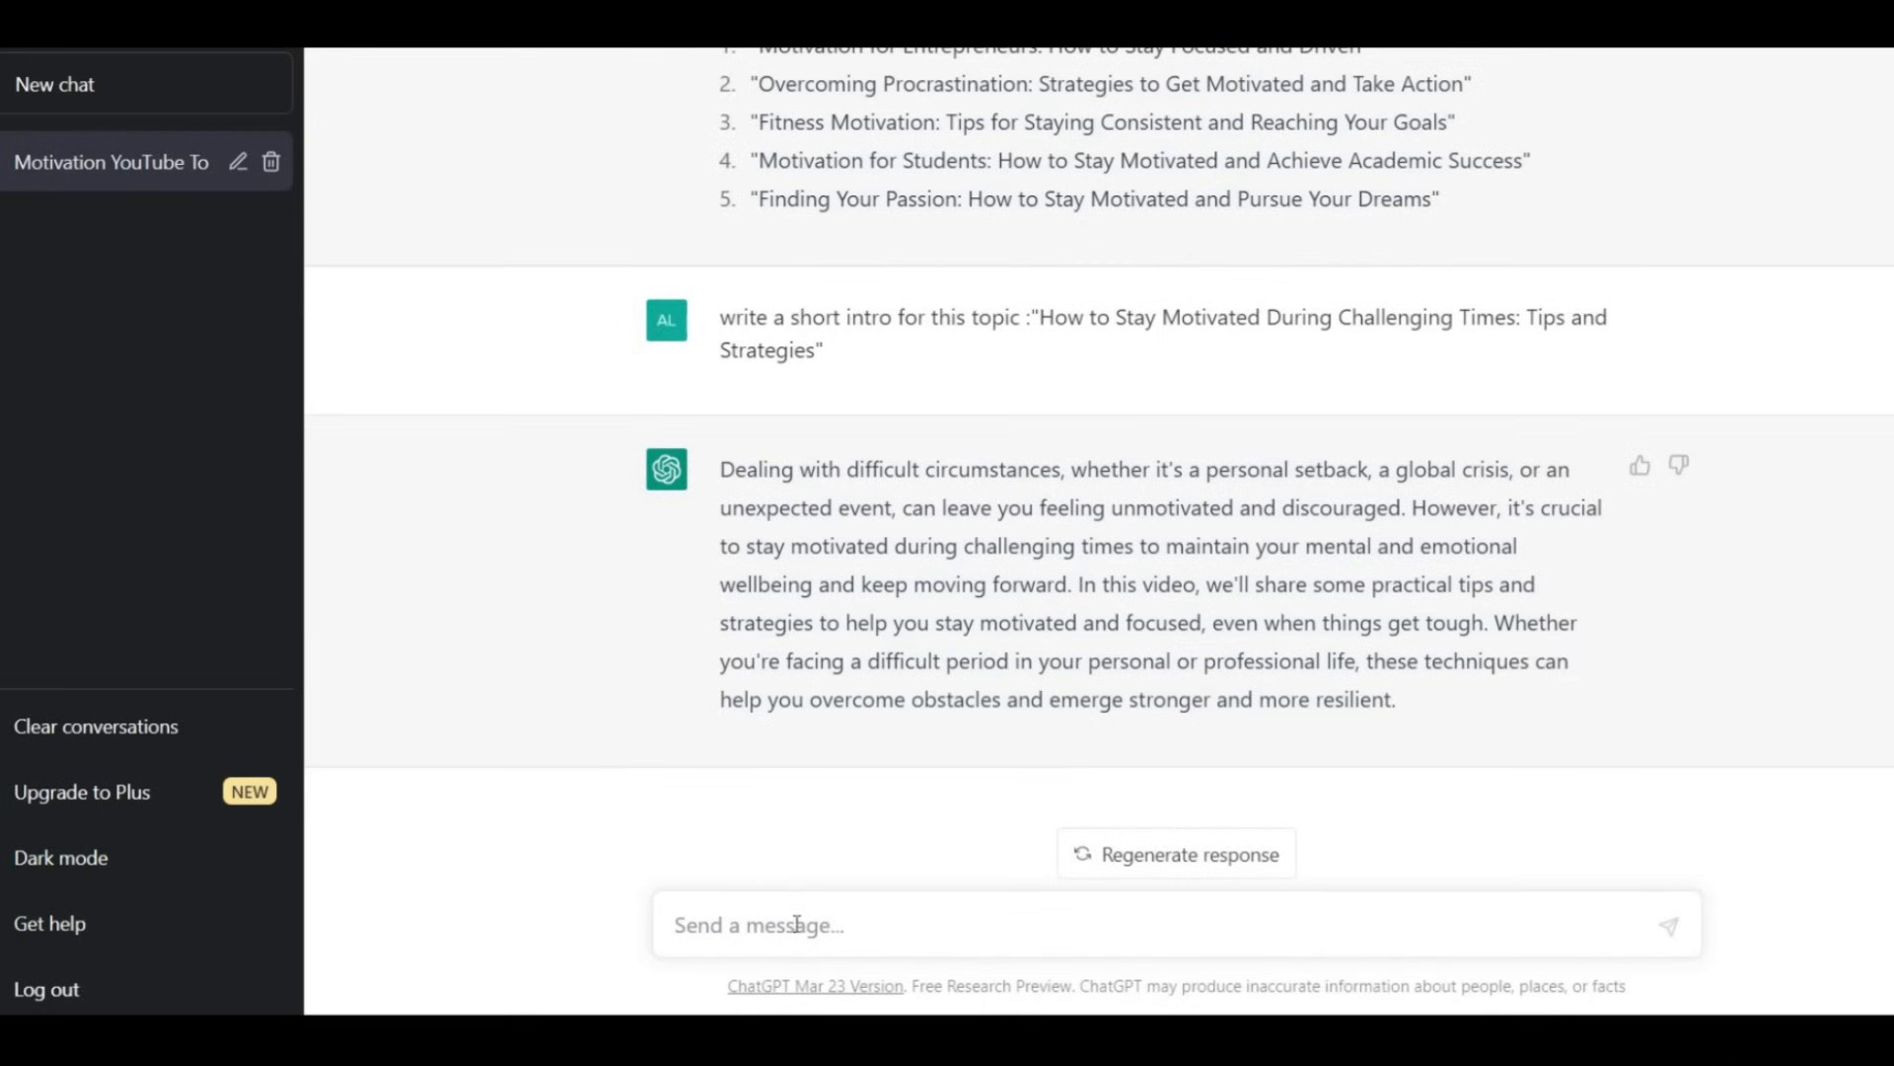
Ask ChatGPT to continue the intro into a 500-word main video script and review it.
{"action": "type", "text": "continue this intro to youtube video main script in"}
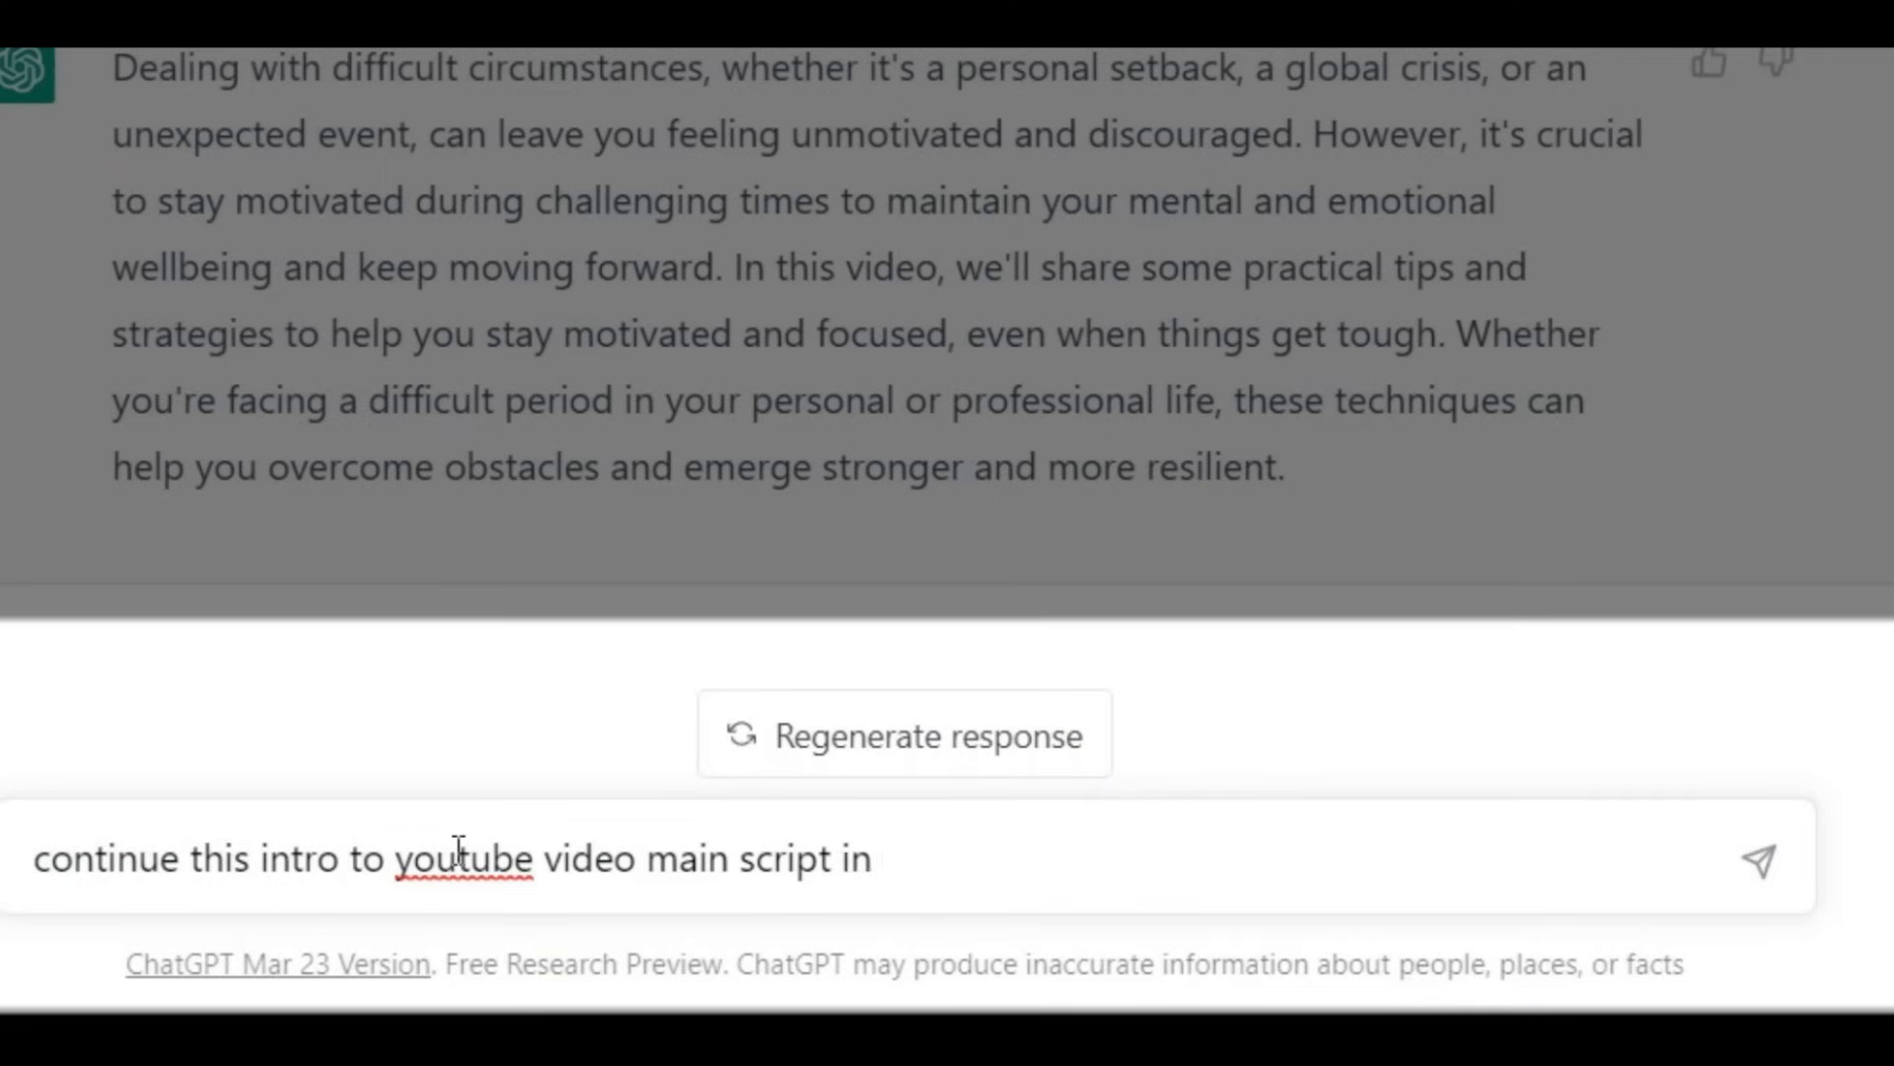
{"action": "key", "text": "Enter"}
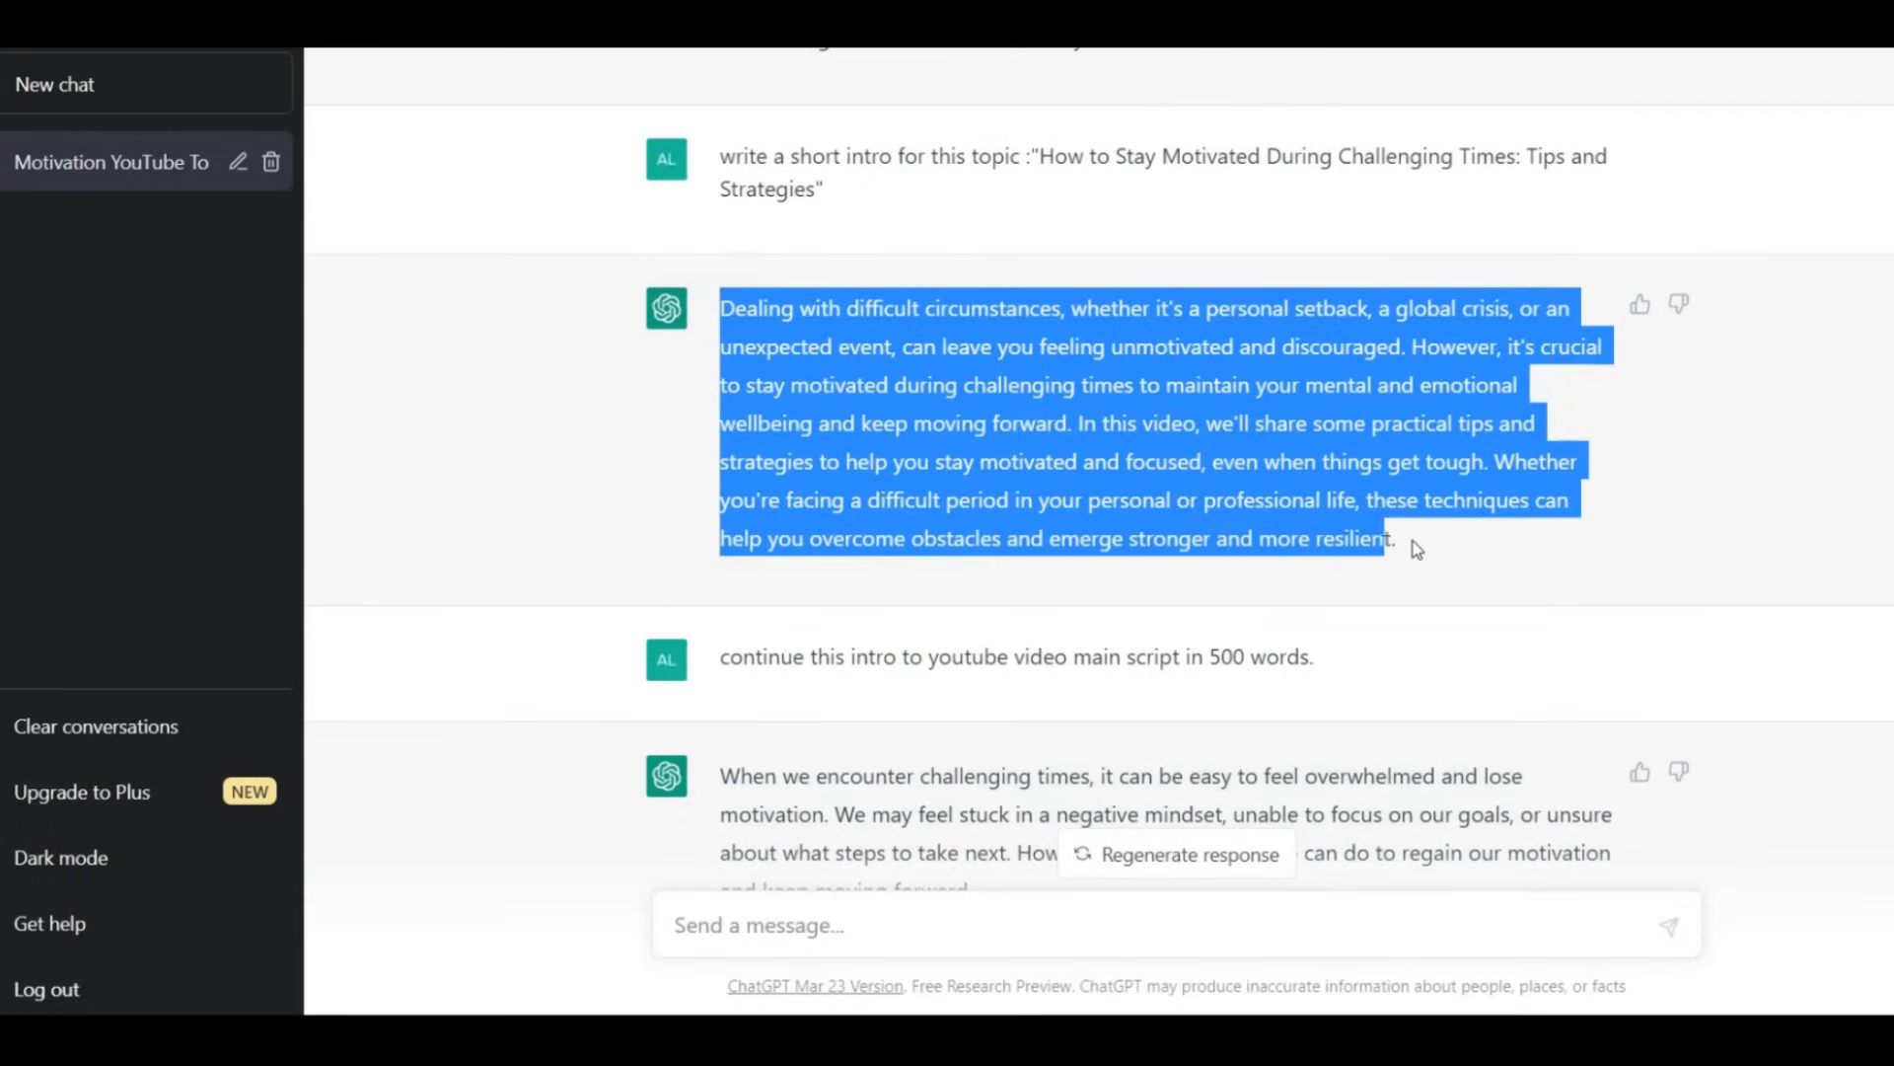
{"action": "scroll", "scroll_direction": "down", "scroll_amount": 3}
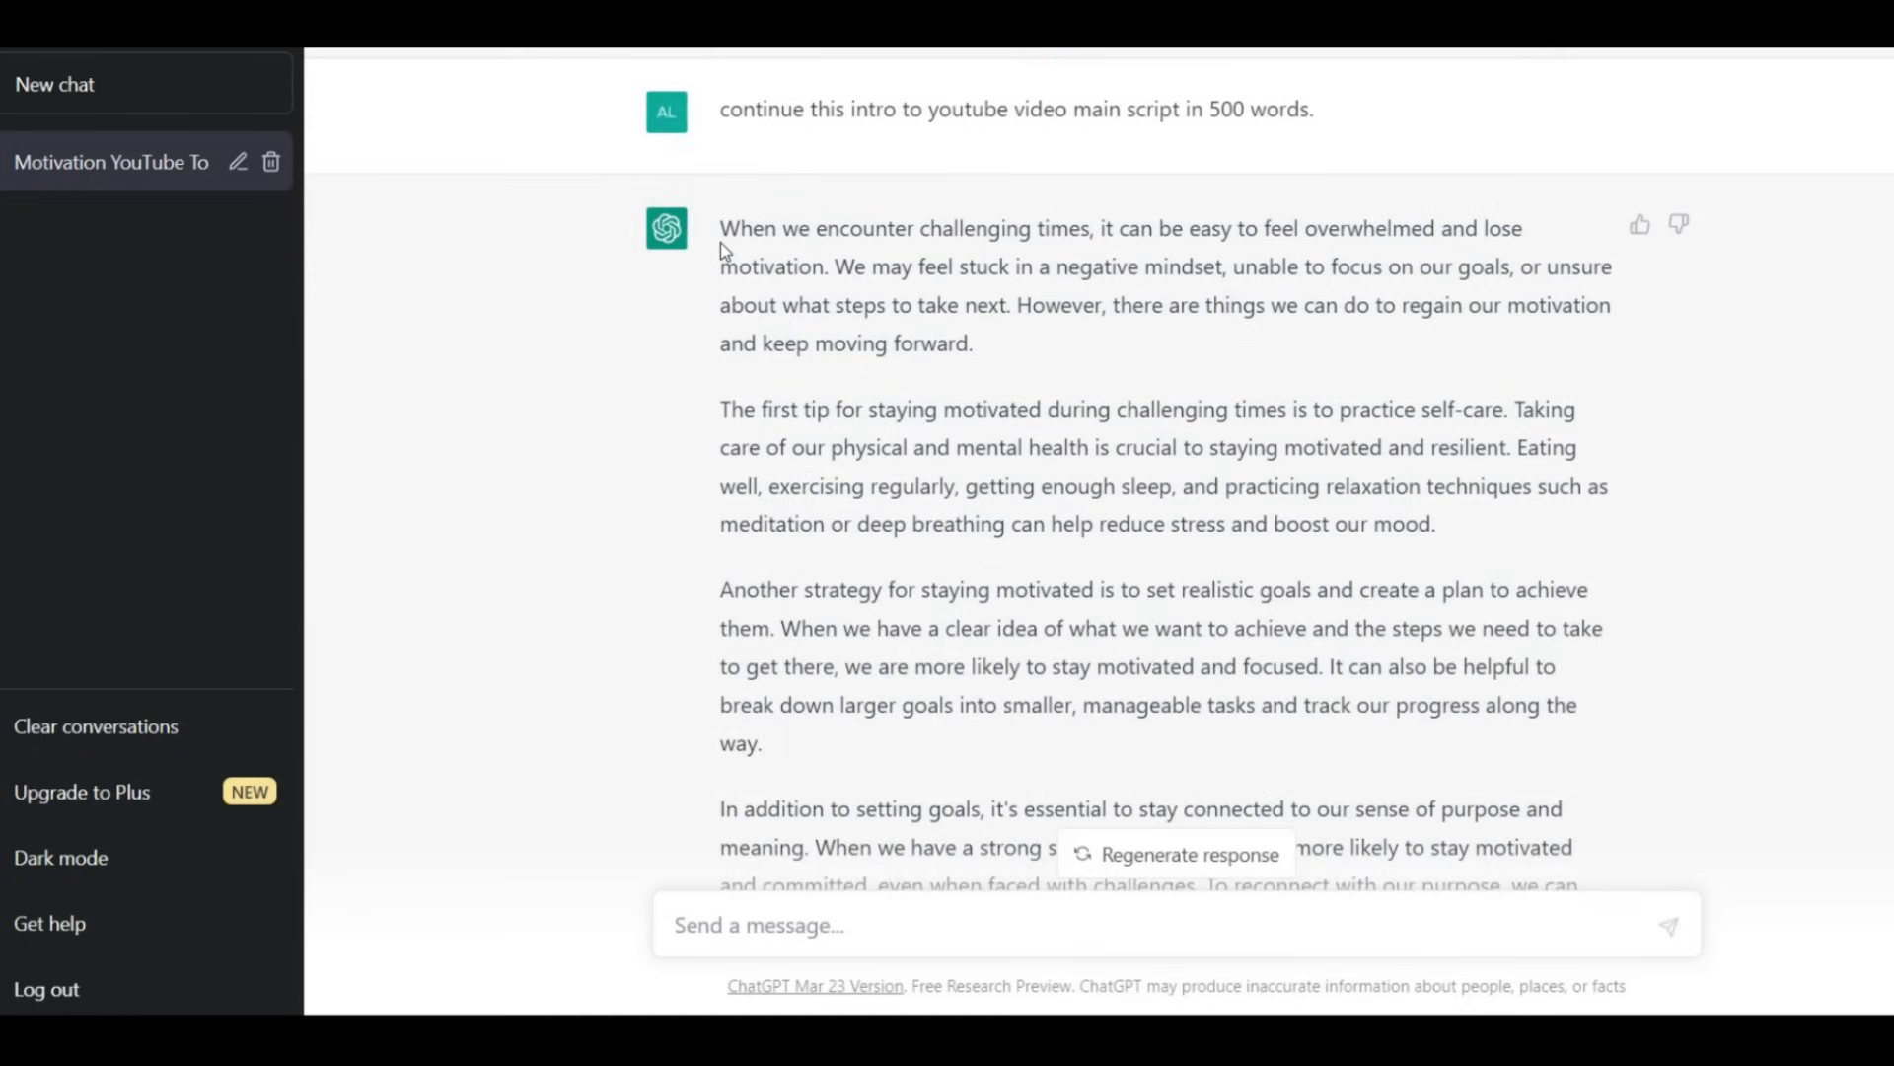